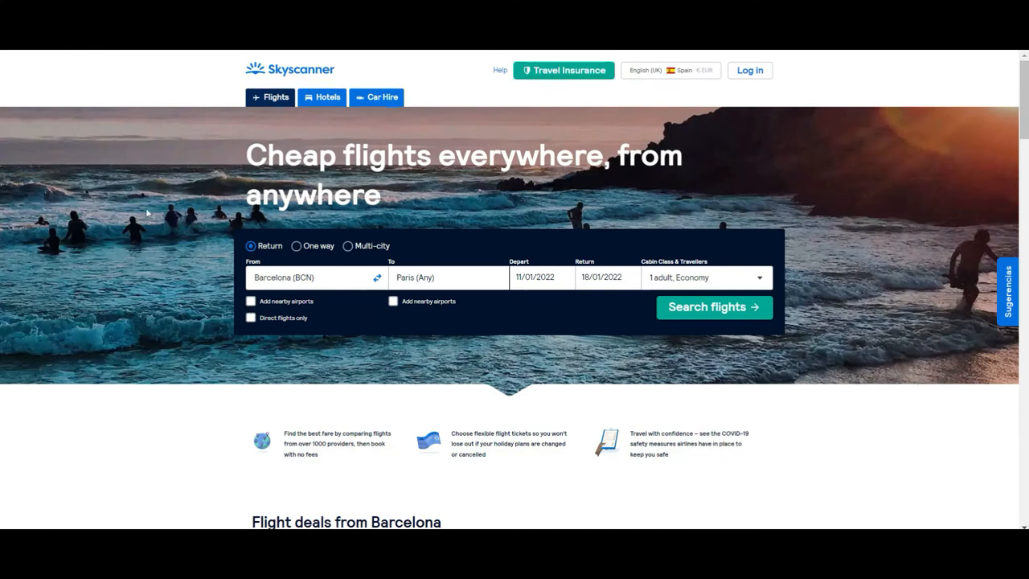
mouse_move(2, 153)
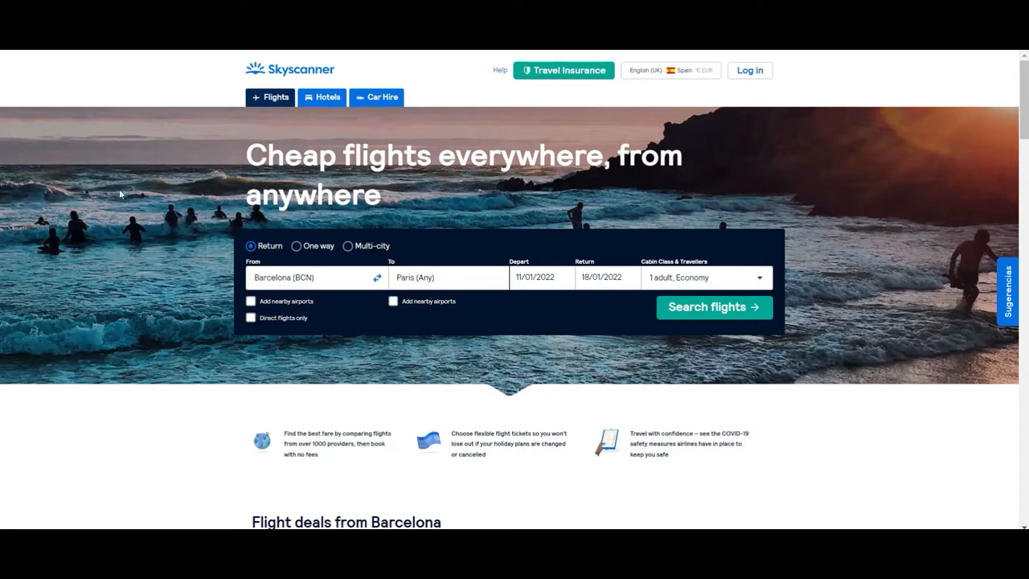
mouse_move(164, 197)
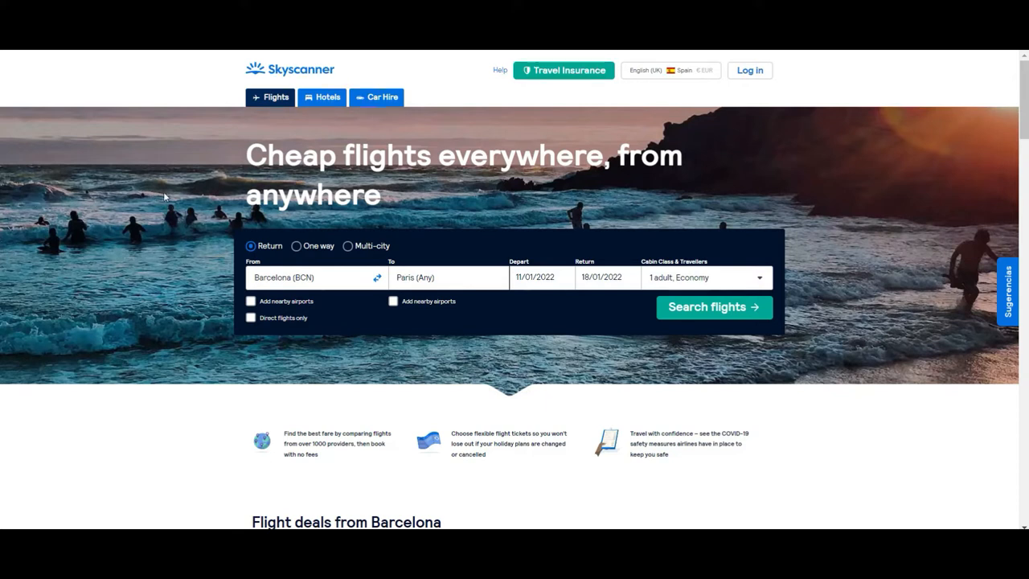
mouse_move(164, 234)
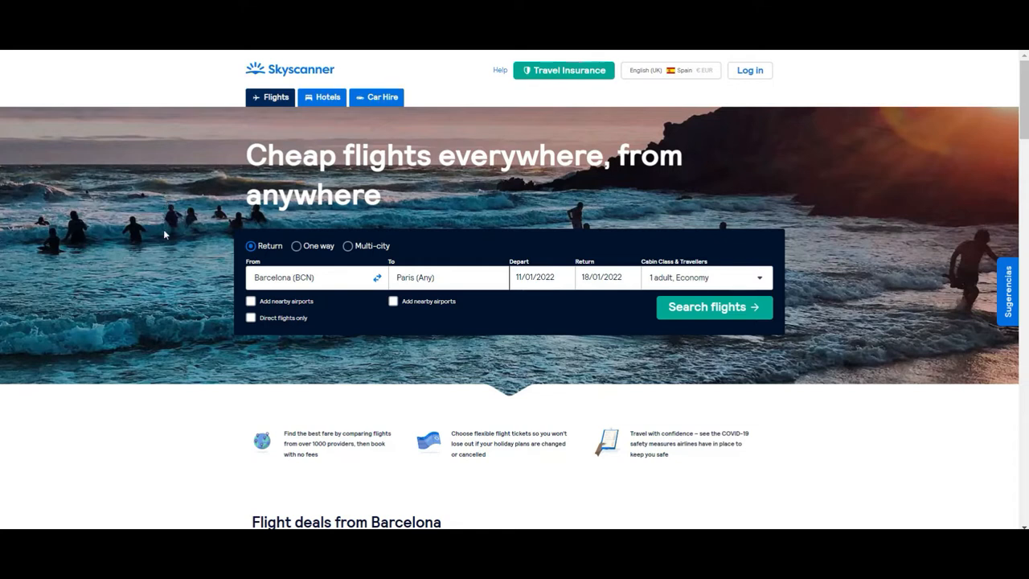
mouse_move(171, 337)
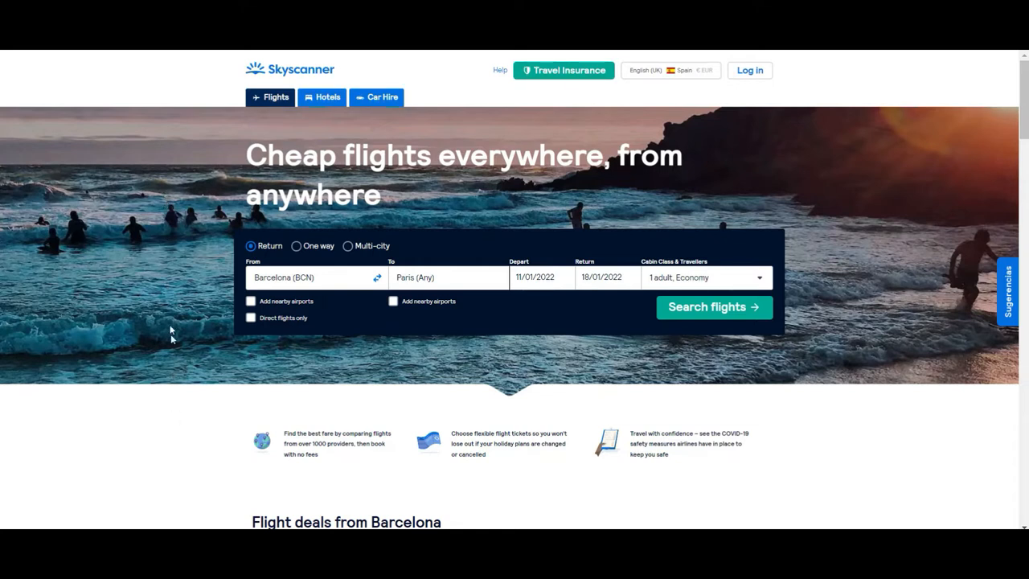
mouse_move(422, 245)
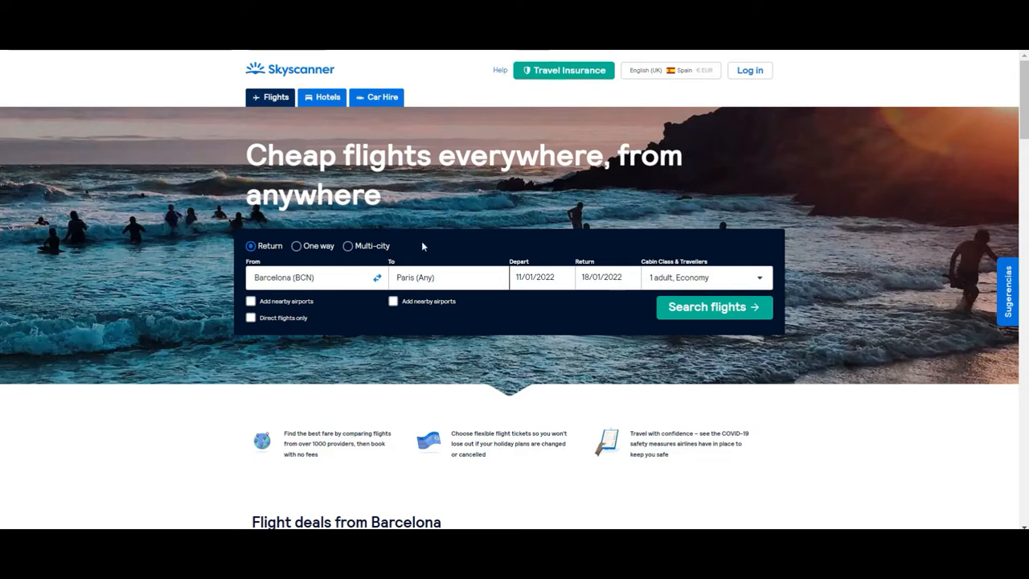
mouse_move(794, 79)
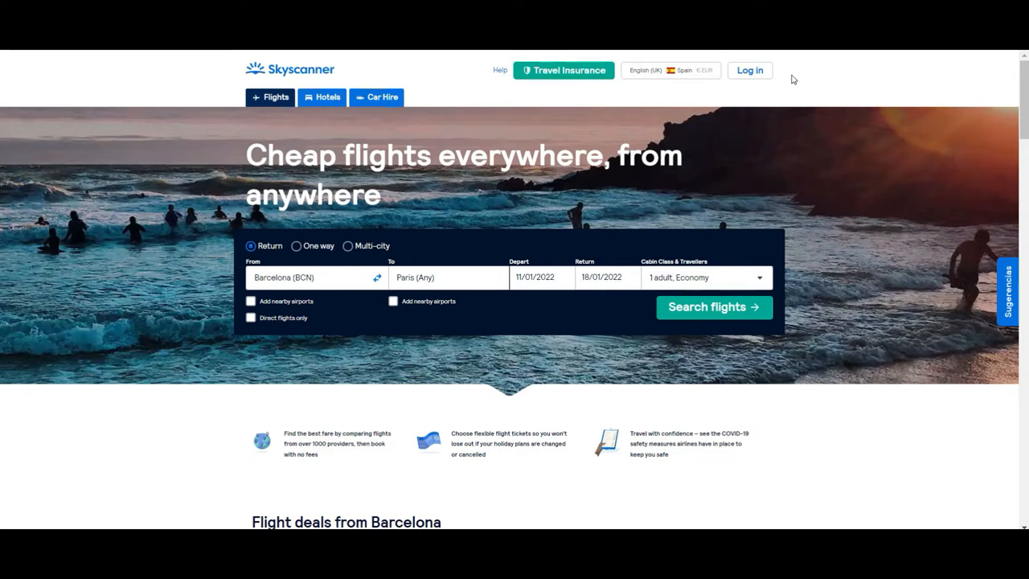
Dismiss the sign-in prompt and review the country/region in regional settings.
left_click(748, 70)
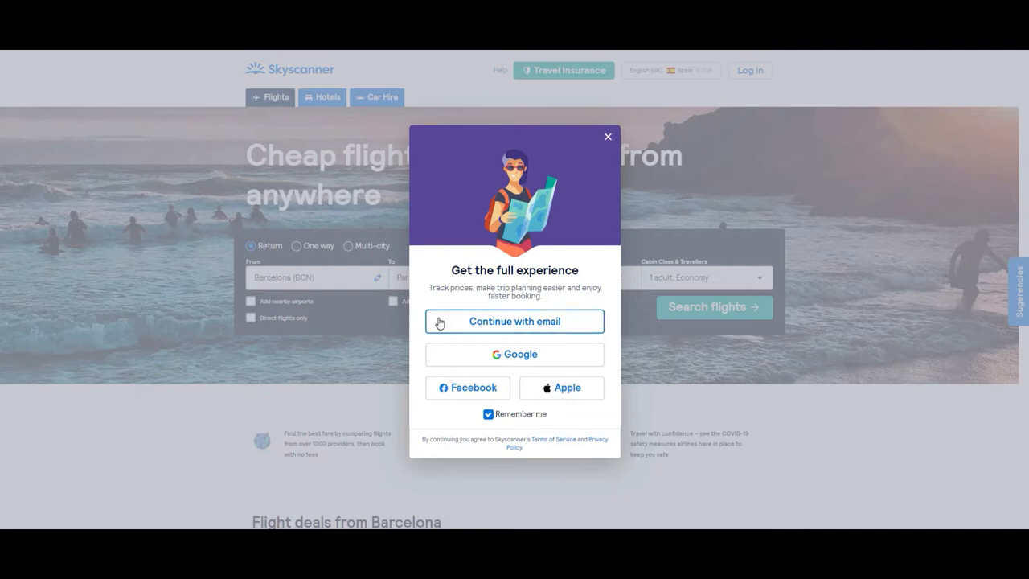
mouse_move(462, 375)
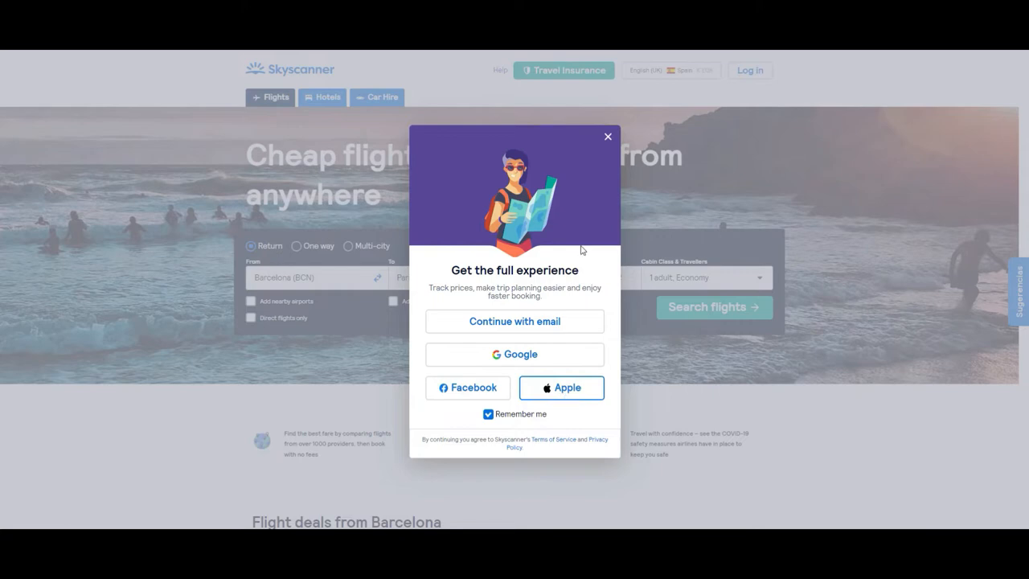
left_click(608, 136)
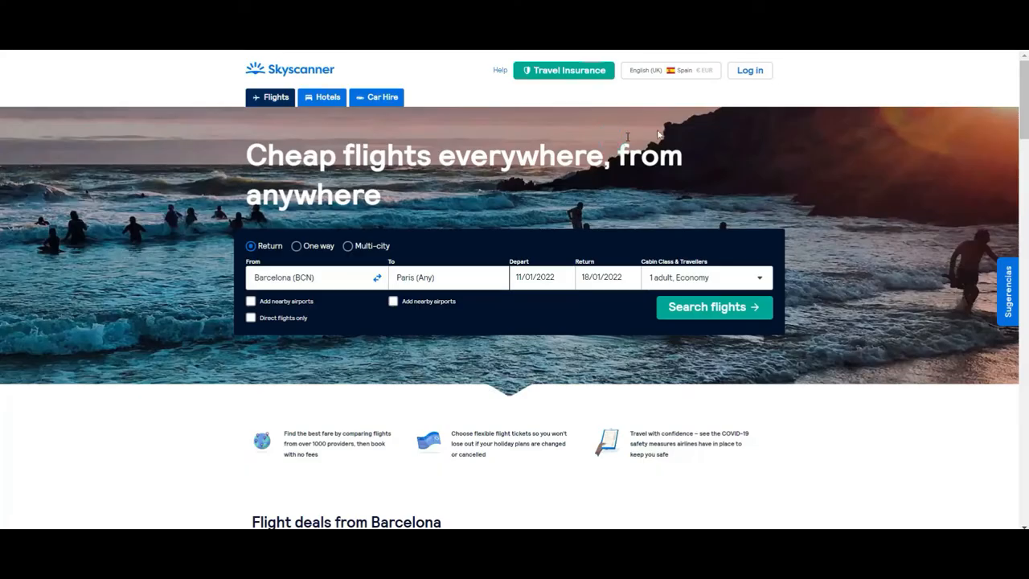
mouse_move(781, 110)
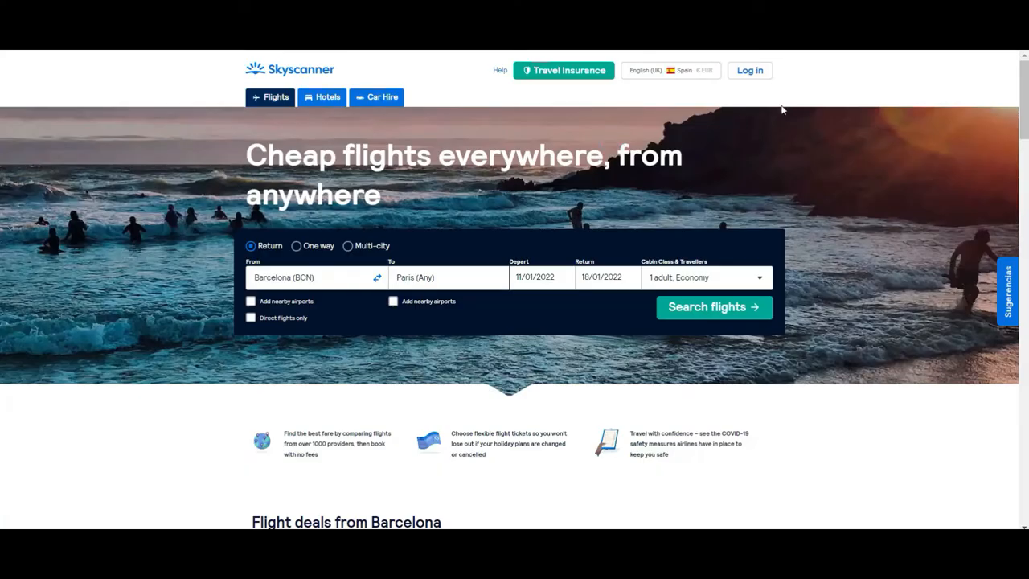
mouse_move(737, 102)
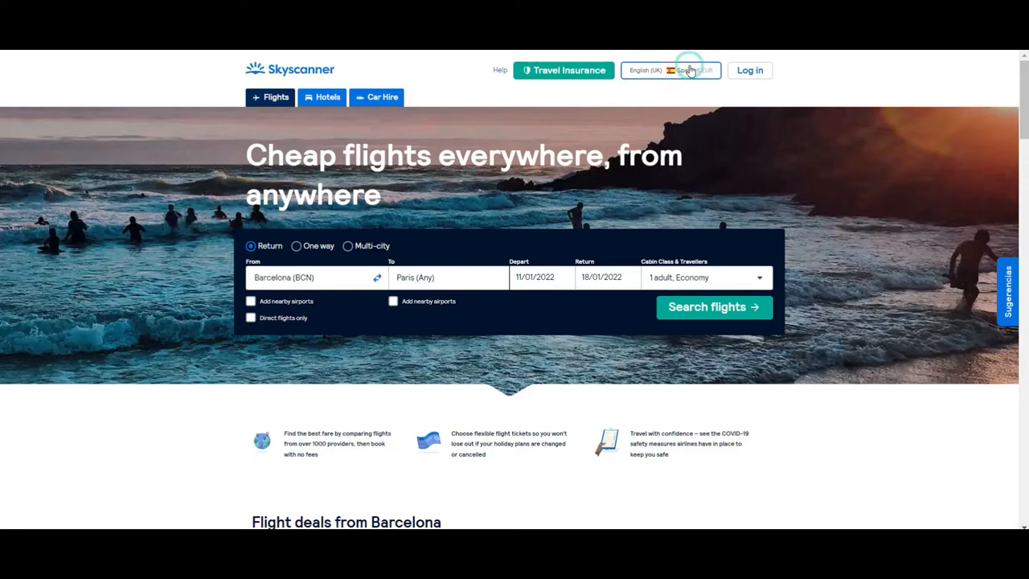
left_click(670, 70)
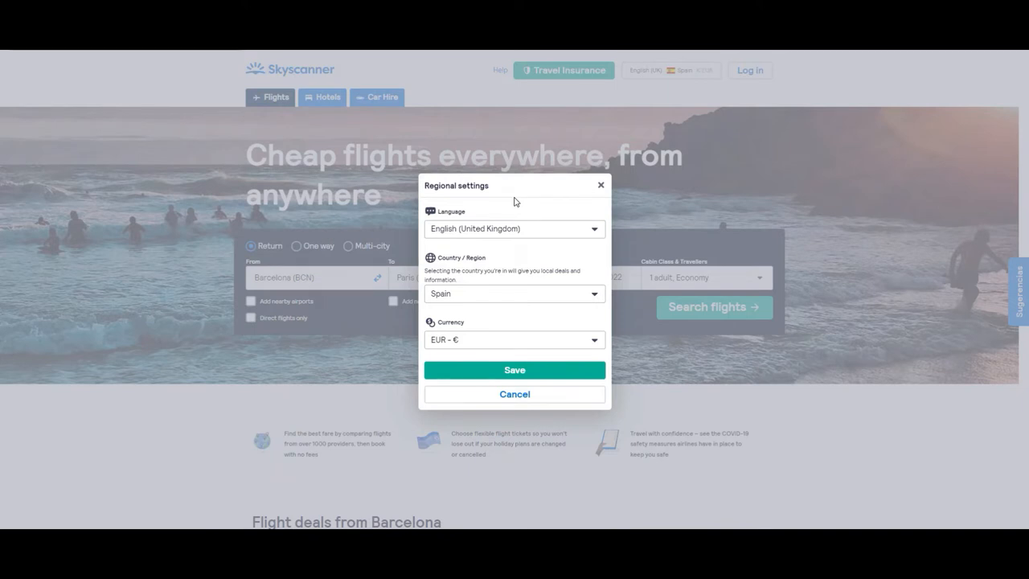
mouse_move(446, 302)
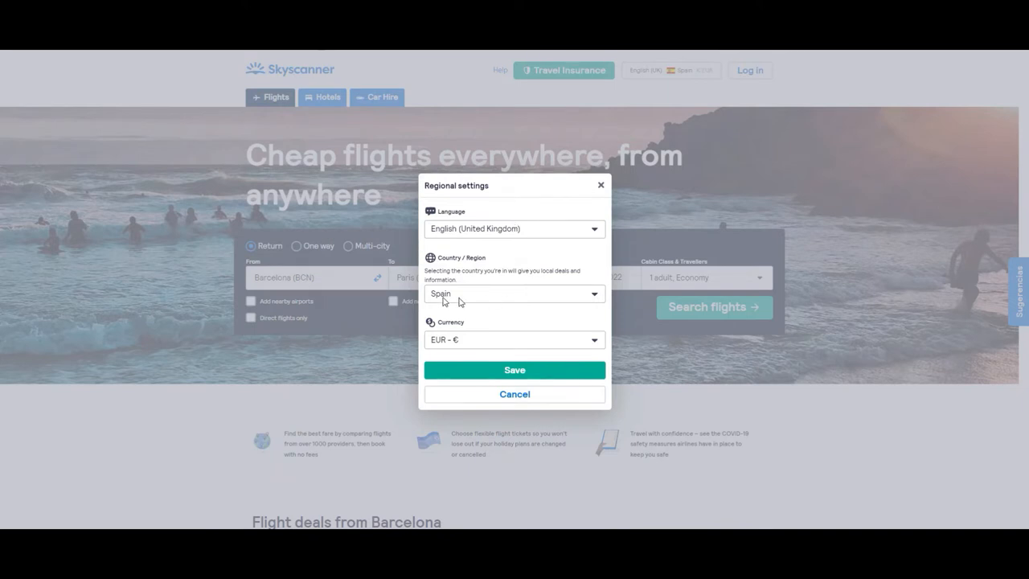
left_click(513, 293)
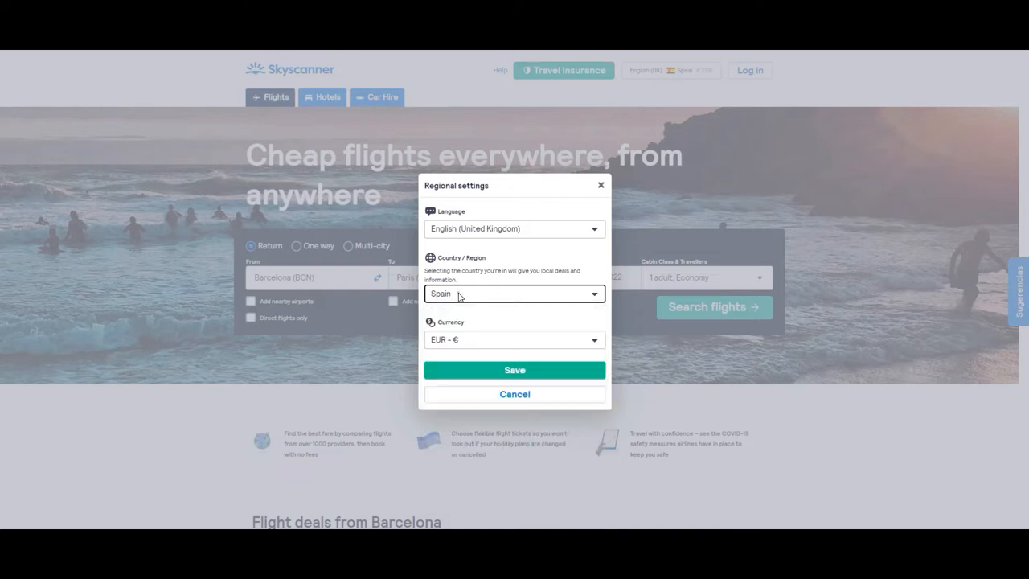
mouse_move(590, 220)
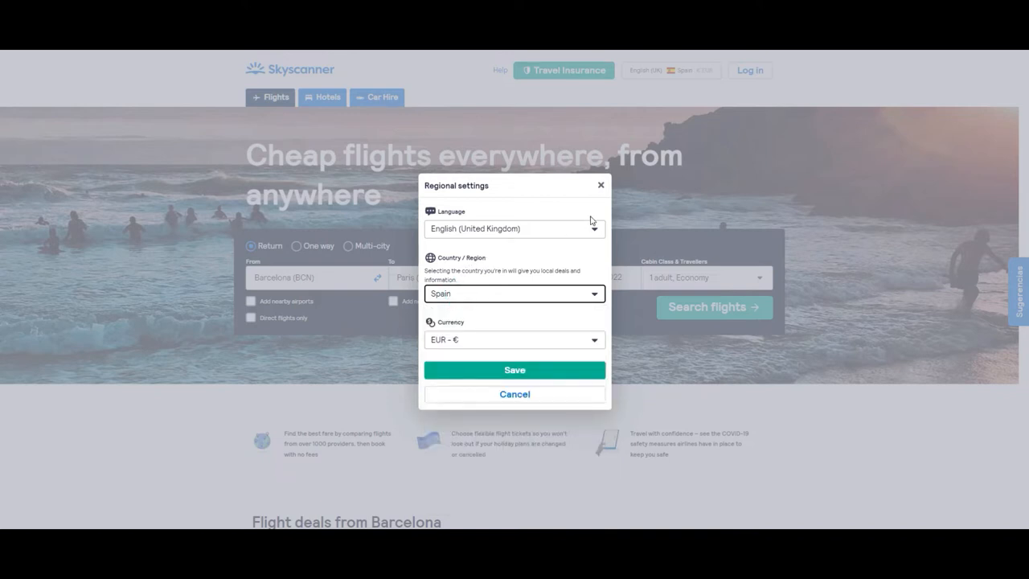
Keep English (United Kingdom) language and EUR currency, then scroll down the home page.
left_click(514, 229)
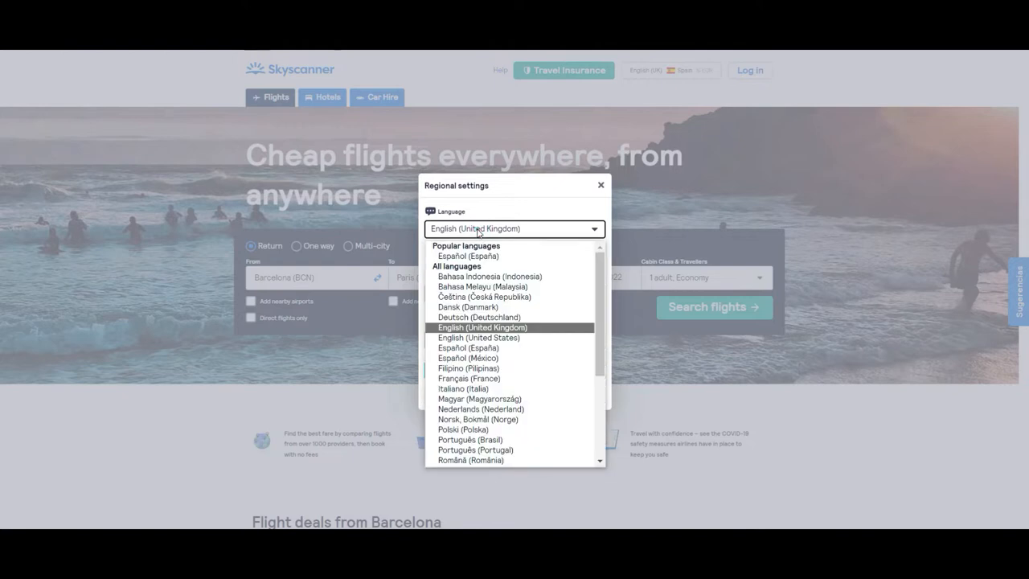
mouse_move(488, 276)
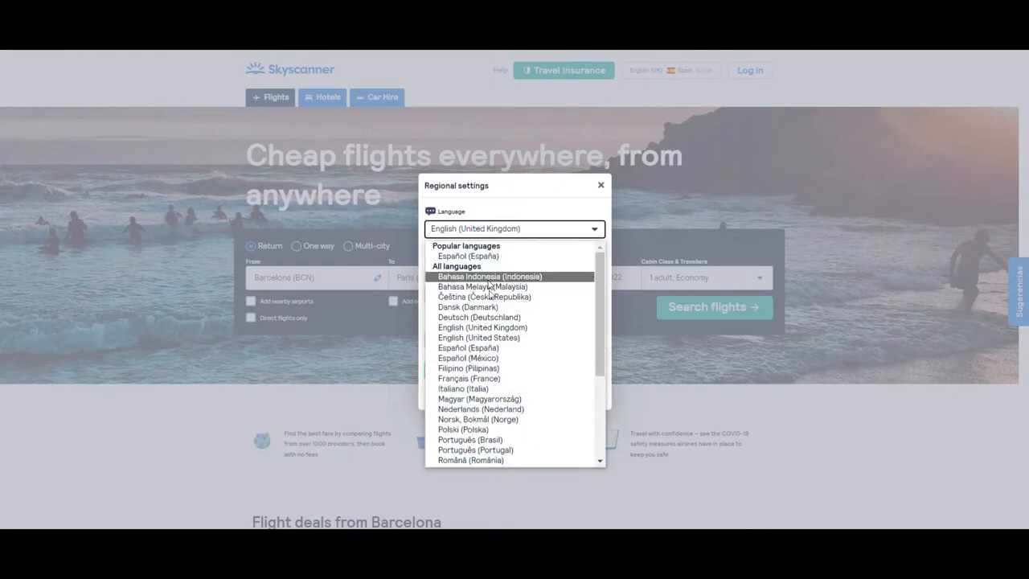
mouse_move(478, 316)
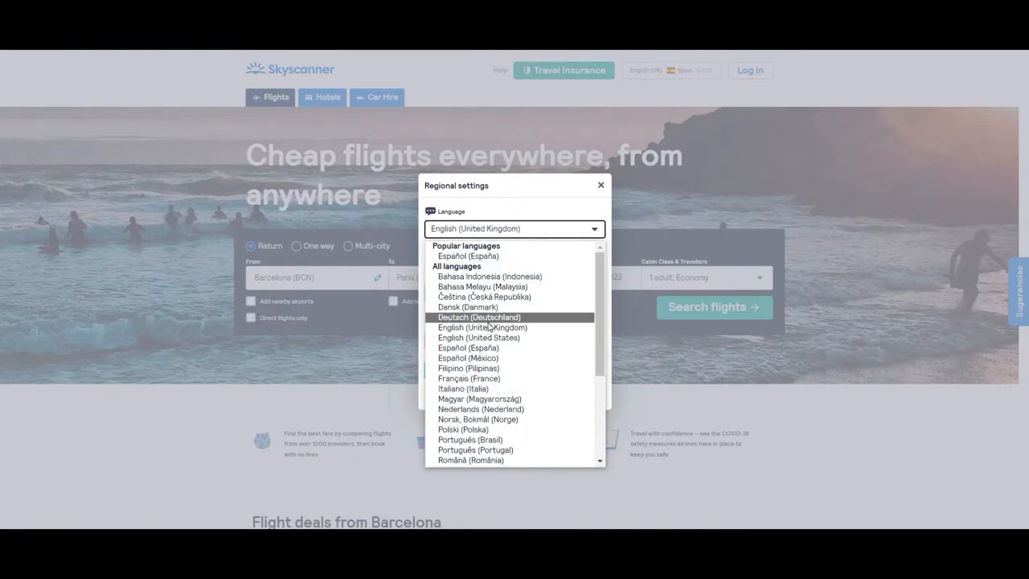
left_click(479, 327)
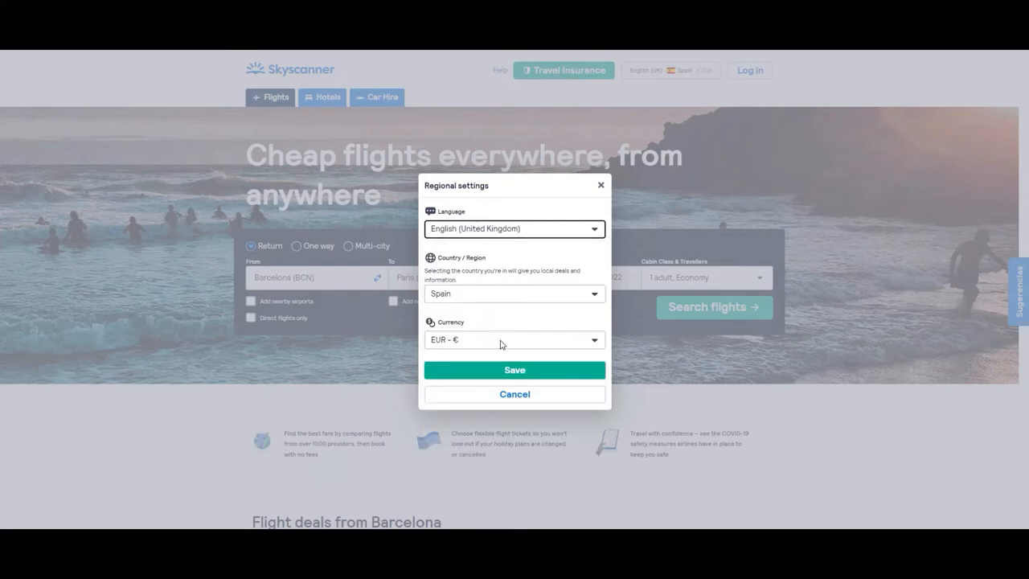
left_click(514, 339)
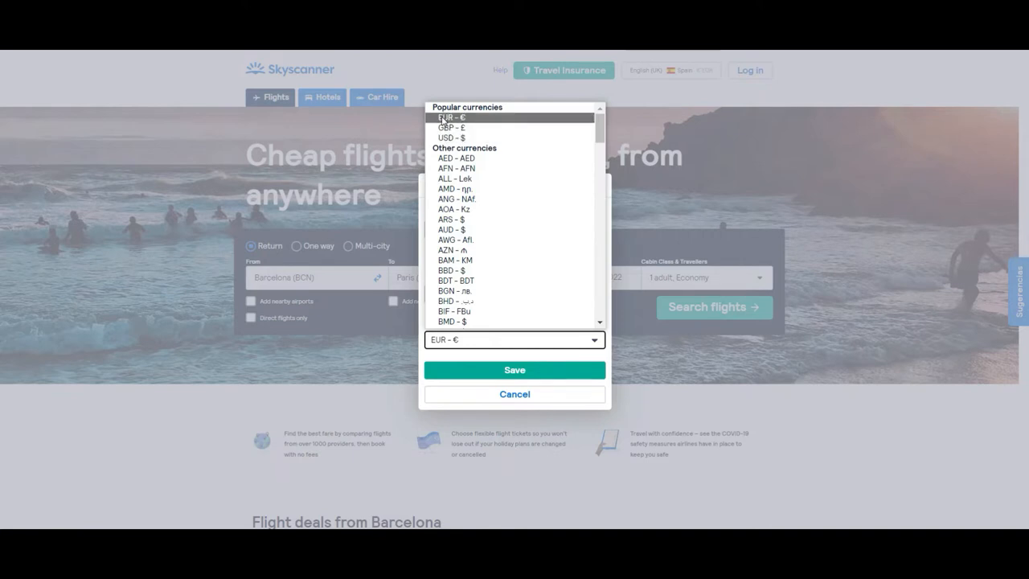
left_click(440, 118)
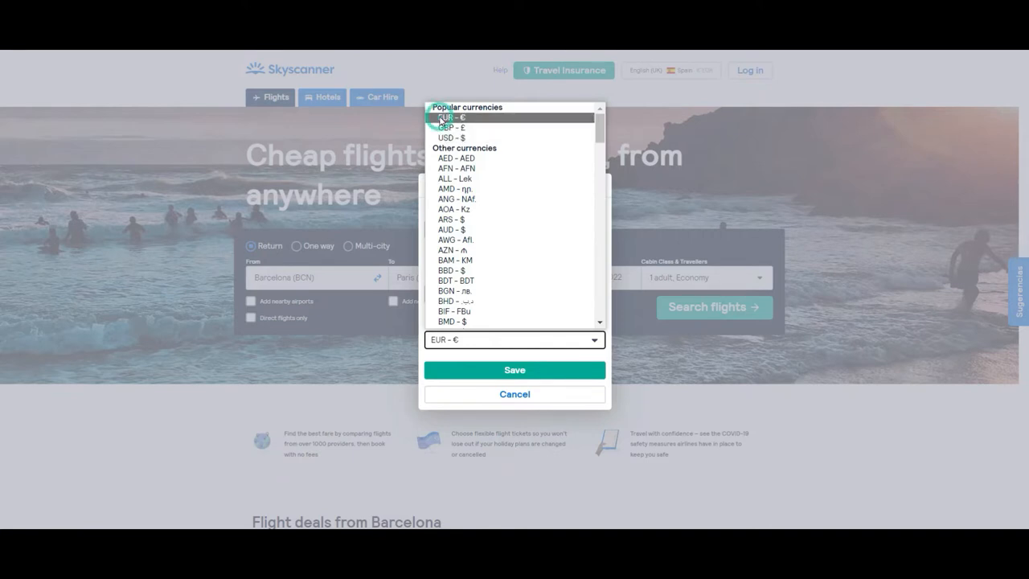
left_click(514, 370)
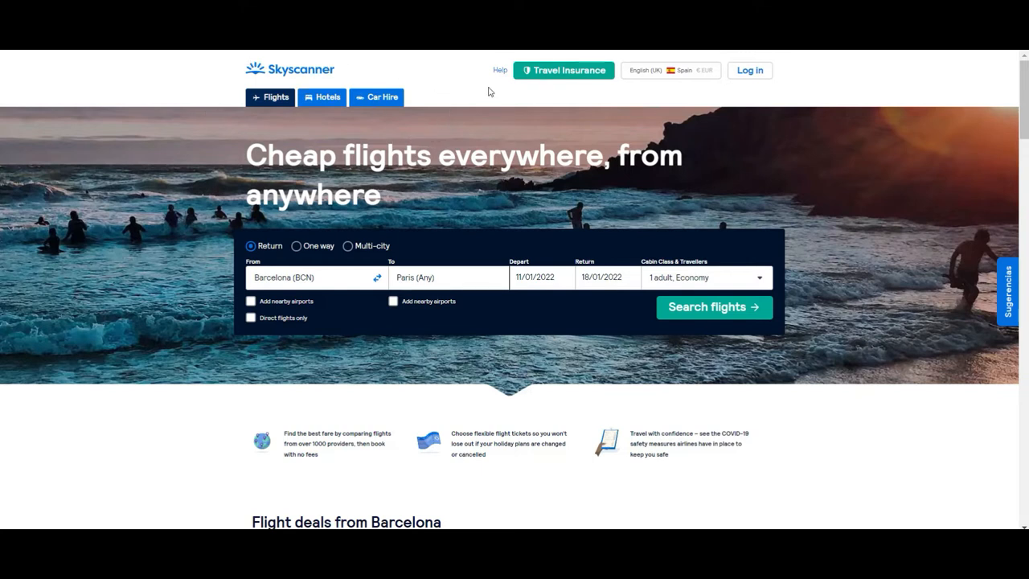
mouse_move(351, 125)
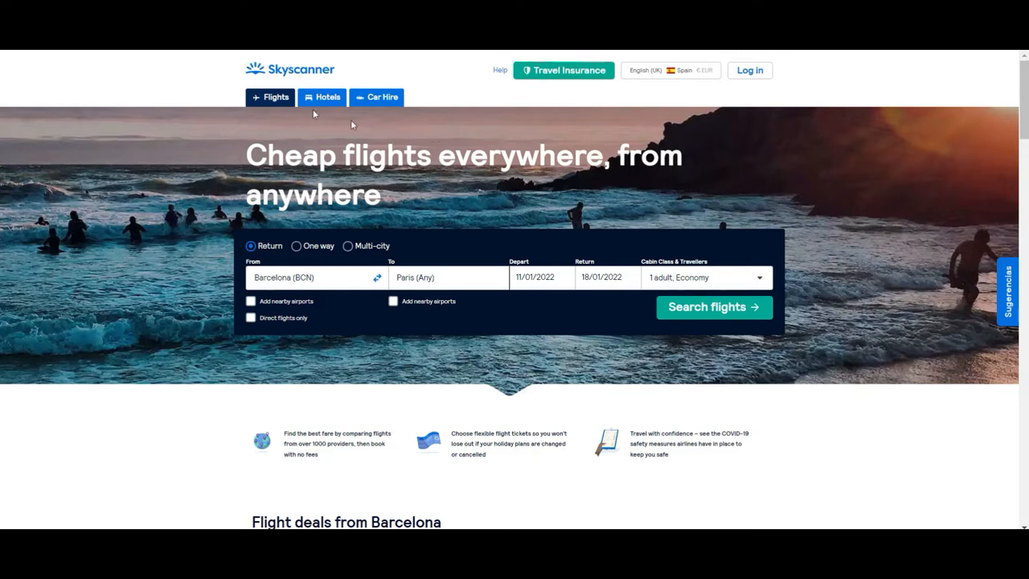
mouse_move(322, 98)
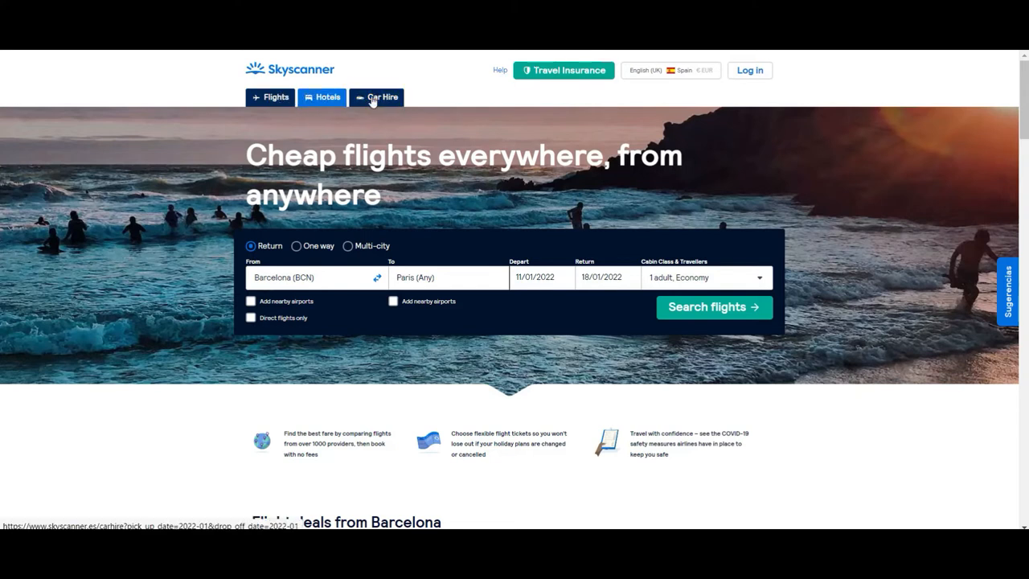
mouse_move(428, 82)
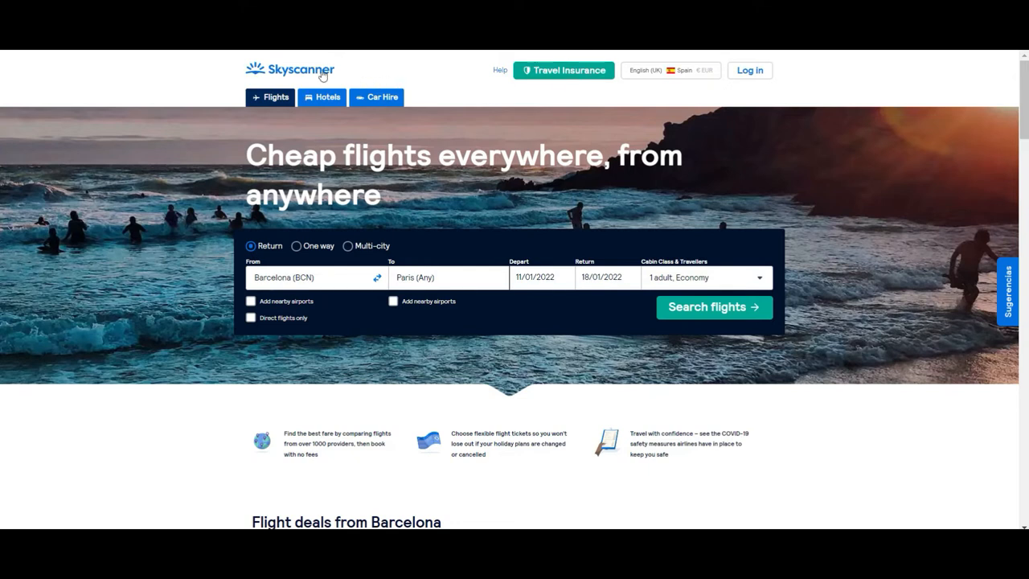
mouse_move(276, 78)
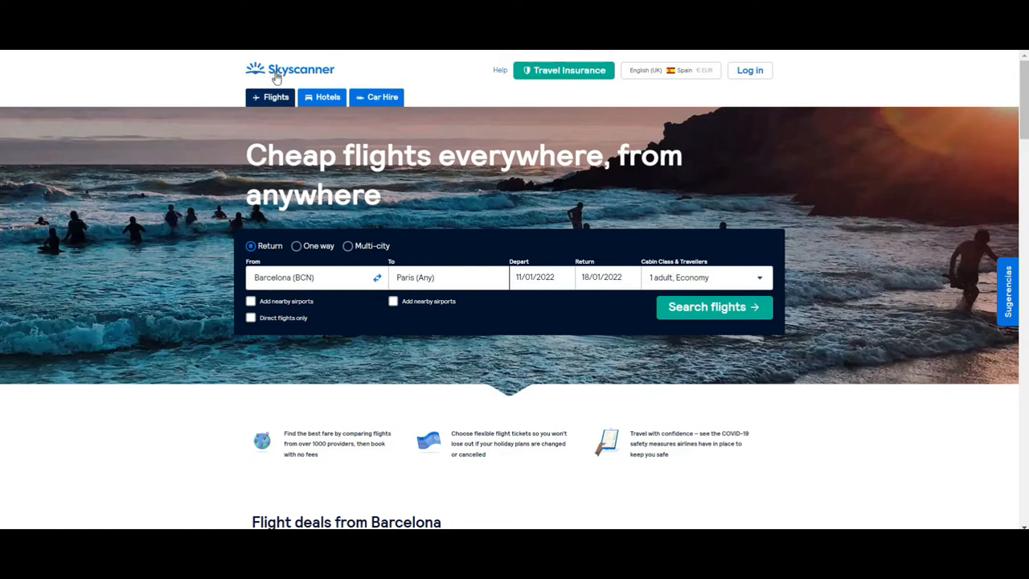
mouse_move(551, 138)
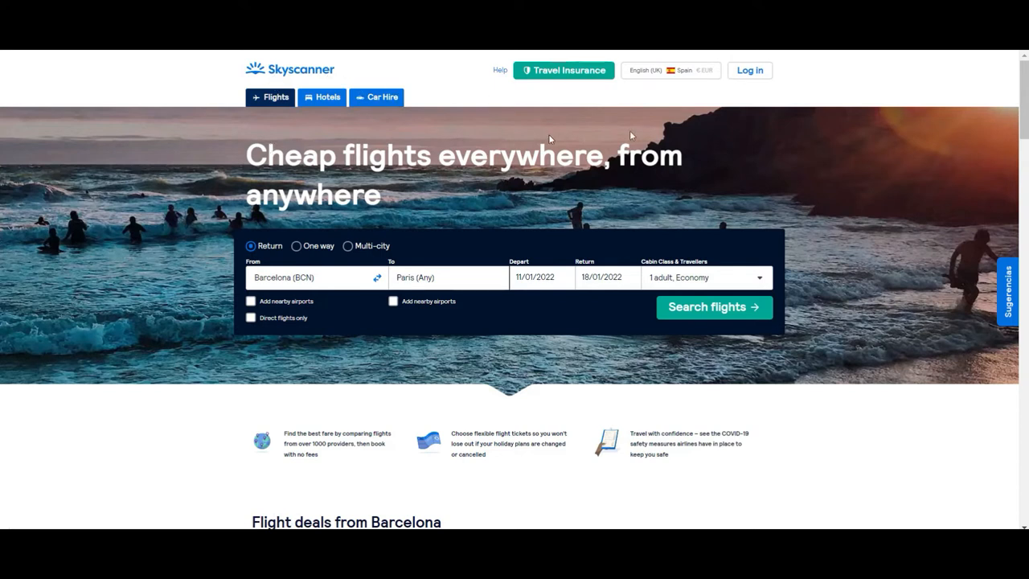
mouse_move(201, 119)
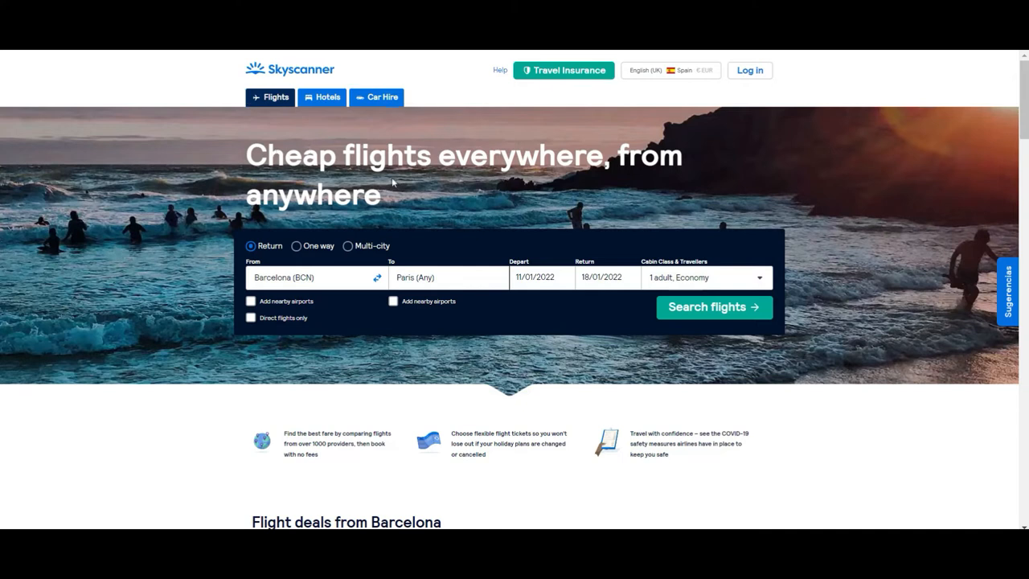
scroll("down", 3)
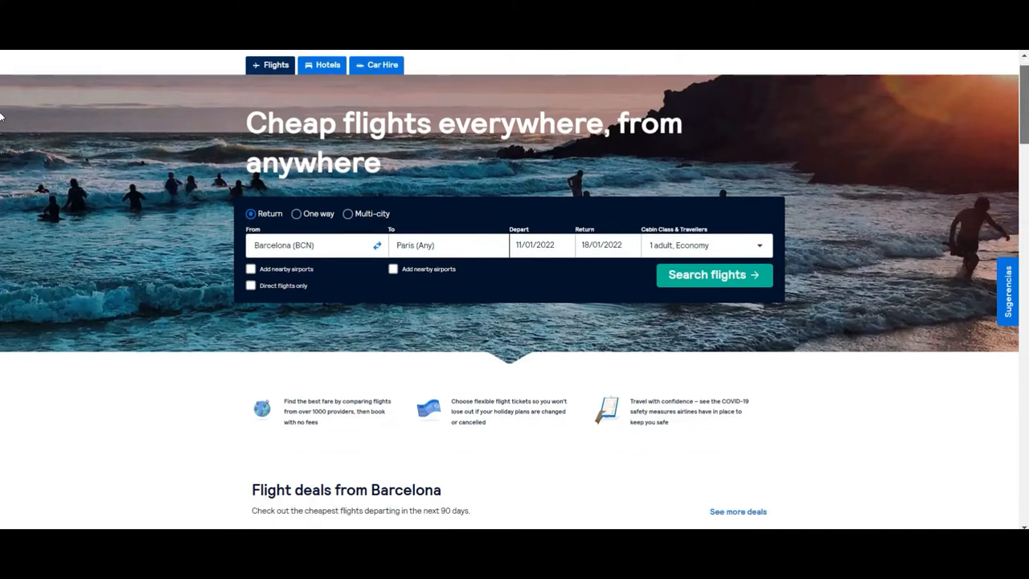
scroll("down", 3)
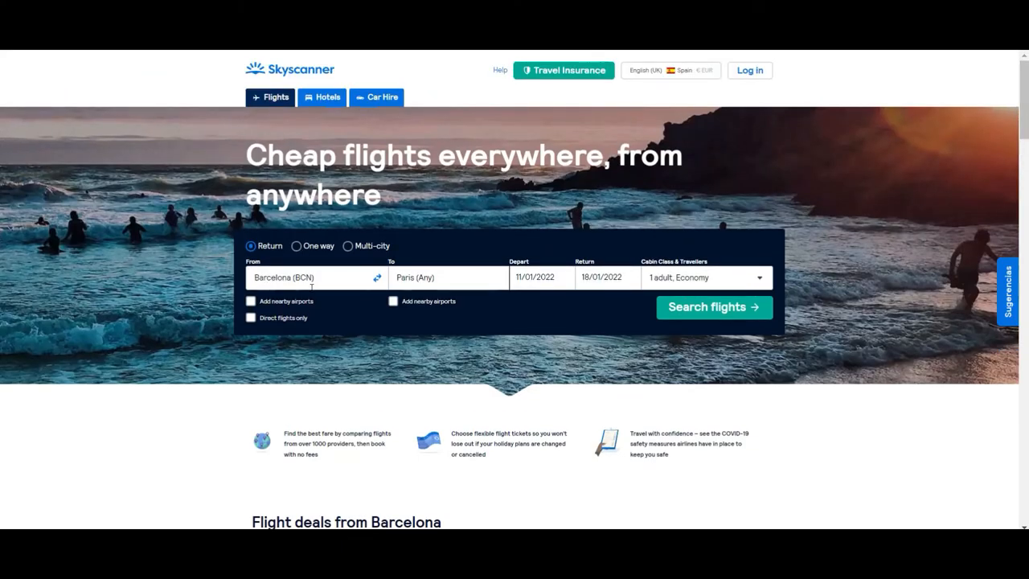
mouse_move(651, 277)
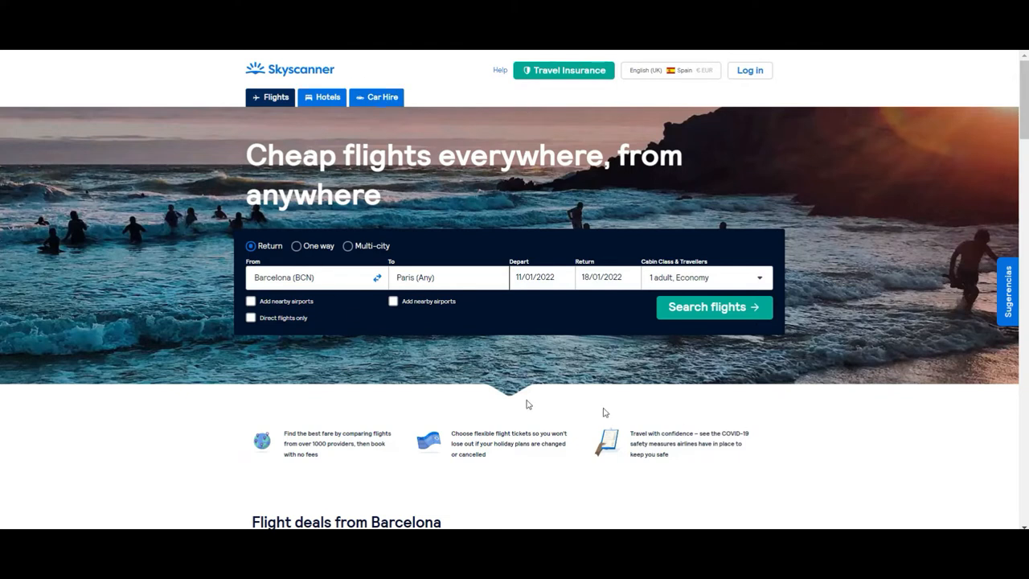
mouse_move(195, 152)
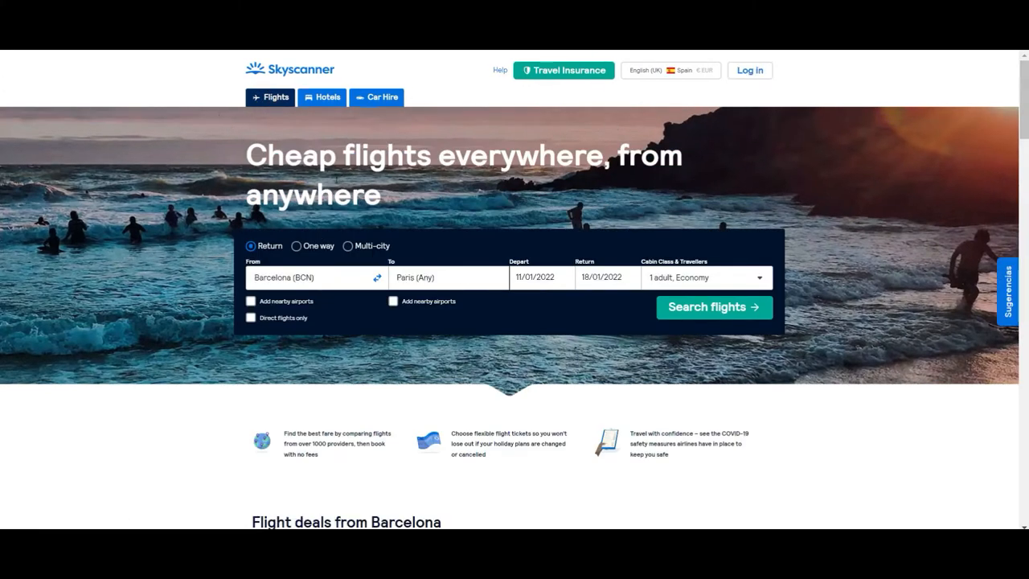
mouse_move(615, 354)
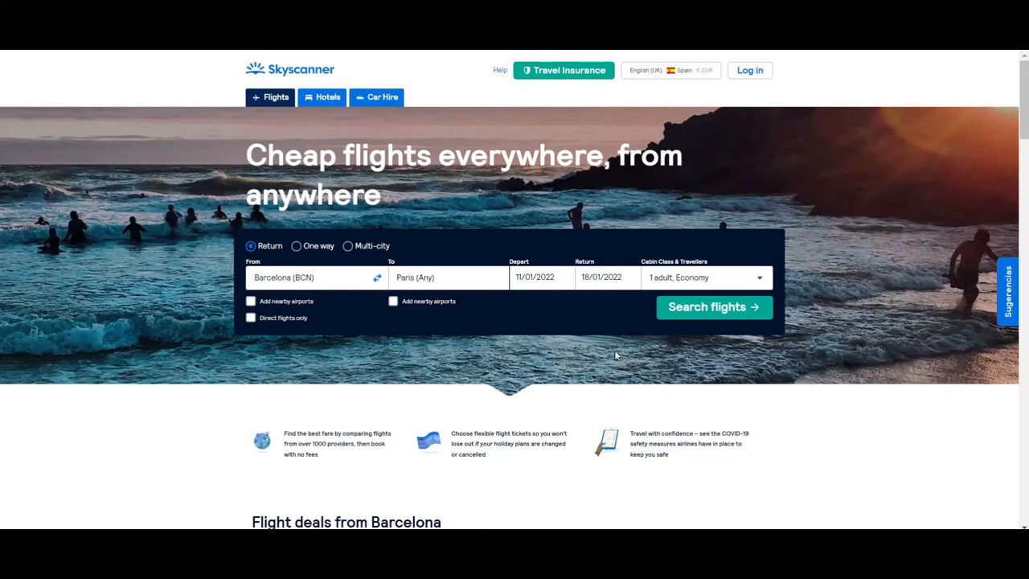
Scroll down to the Barcelona flight deals for Rome, Milan and London, from 16–28 €.
scroll("down", 3)
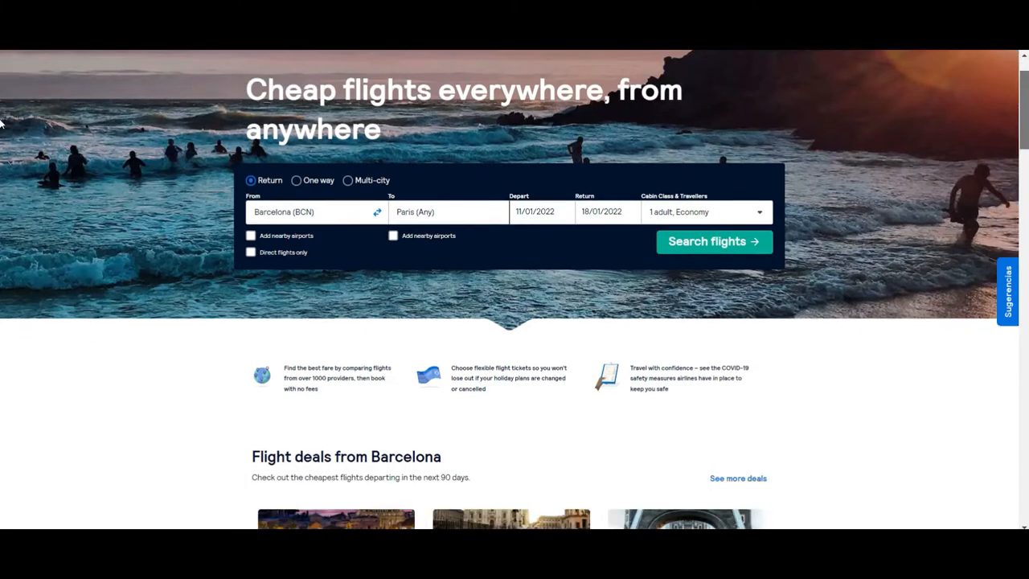
scroll("down", 3)
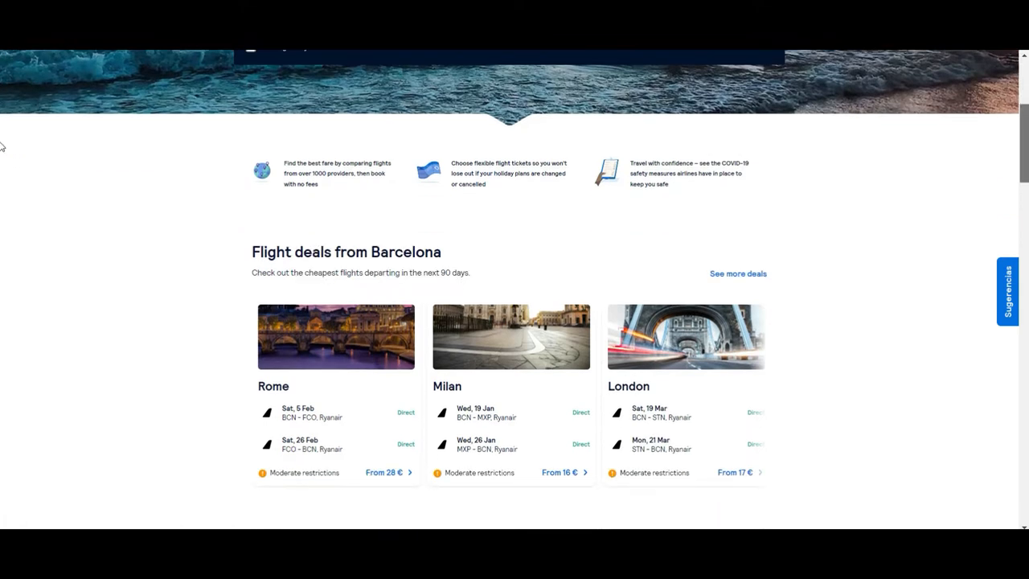
scroll("down", 3)
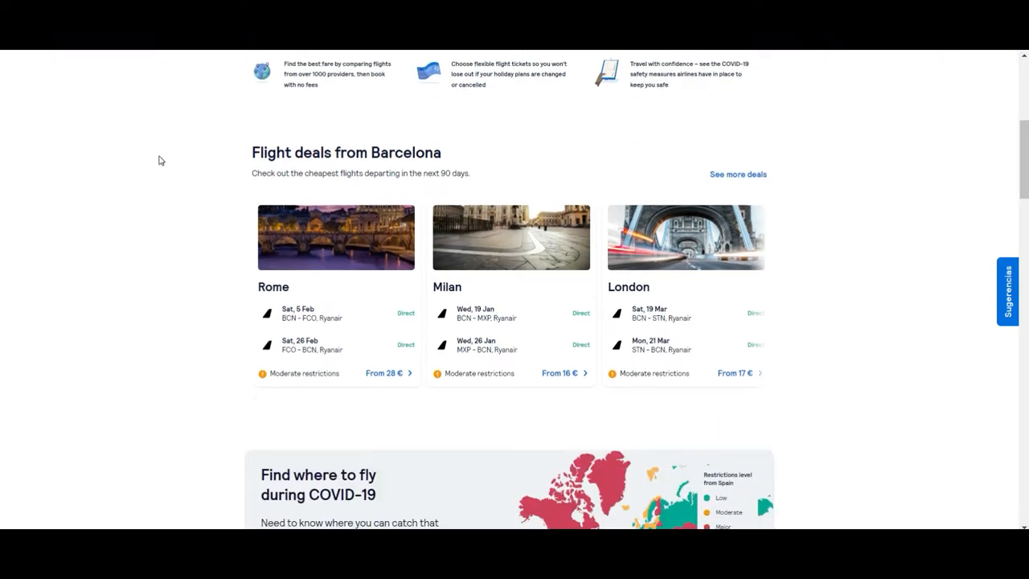
mouse_move(528, 134)
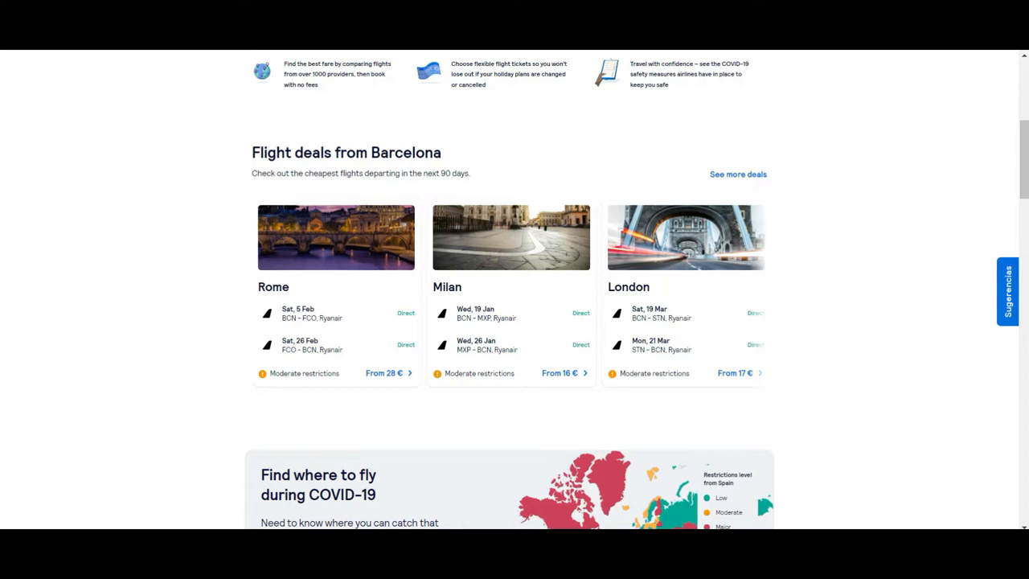
mouse_move(2, 129)
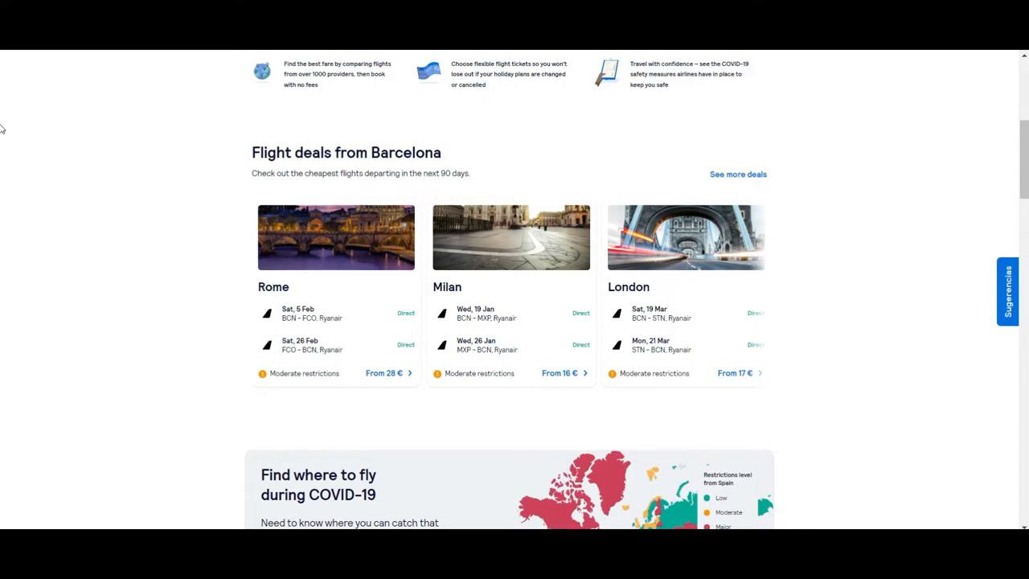
mouse_move(203, 193)
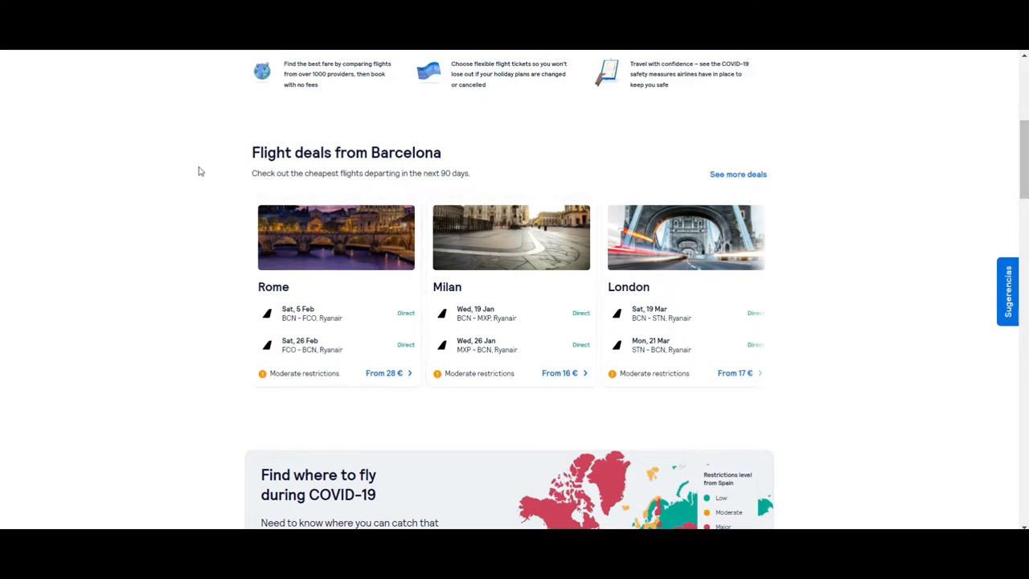
mouse_move(472, 189)
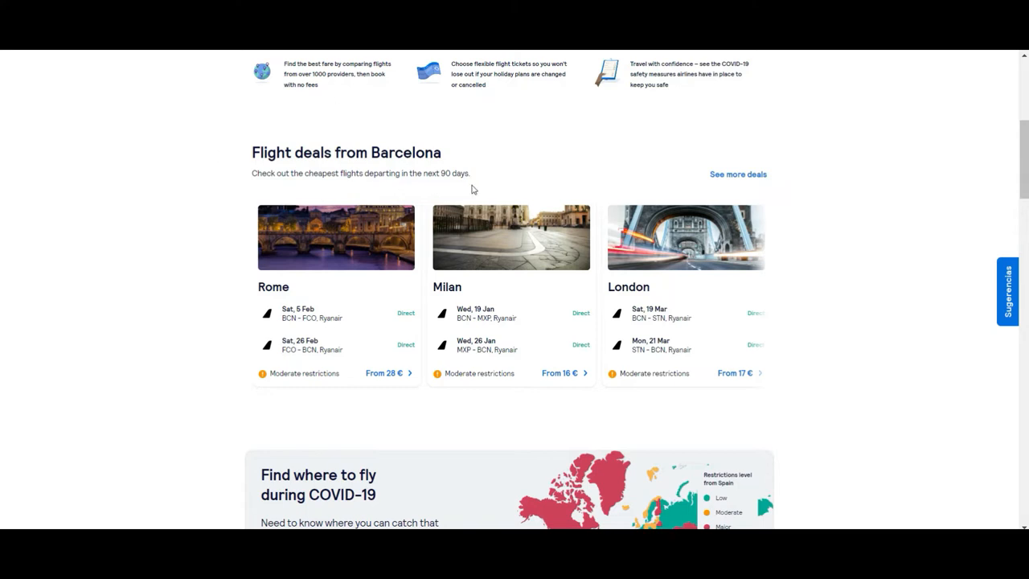
mouse_move(225, 296)
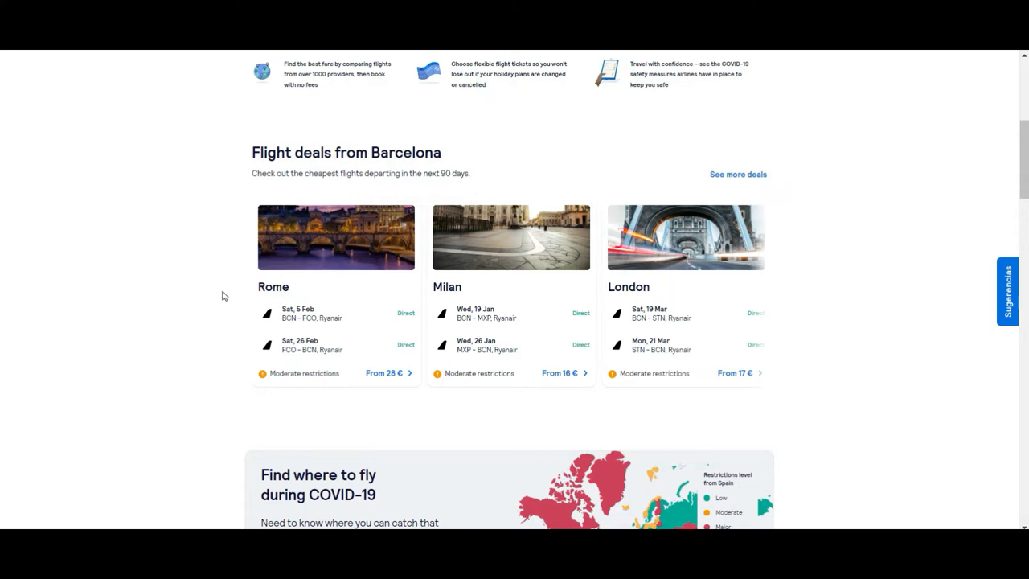
mouse_move(264, 294)
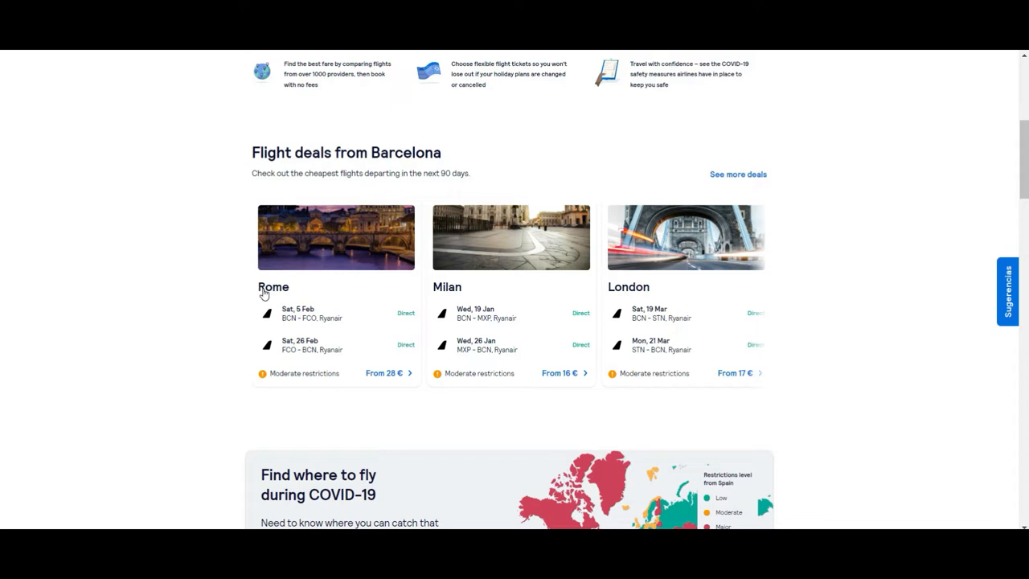
mouse_move(733, 399)
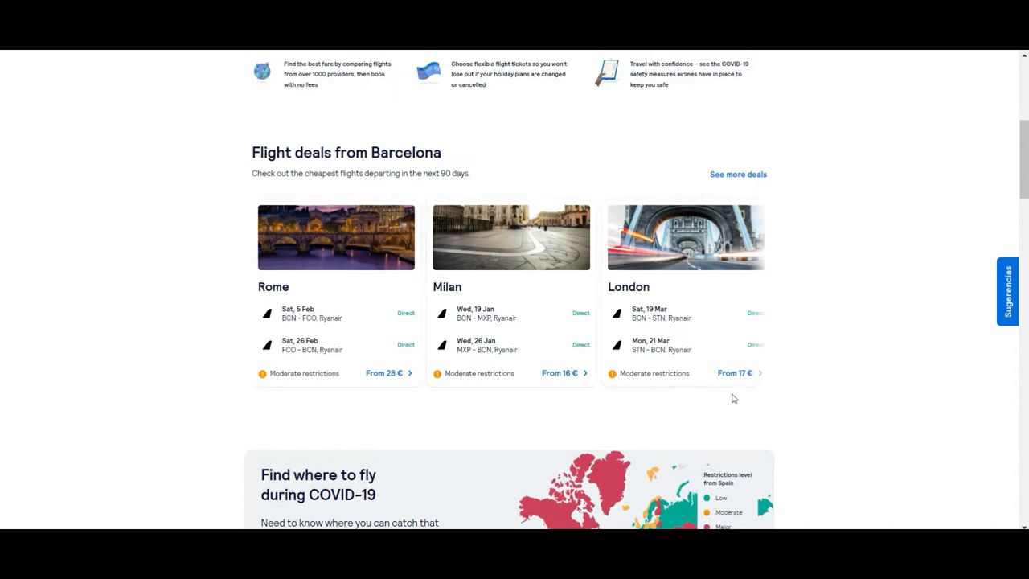
mouse_move(528, 384)
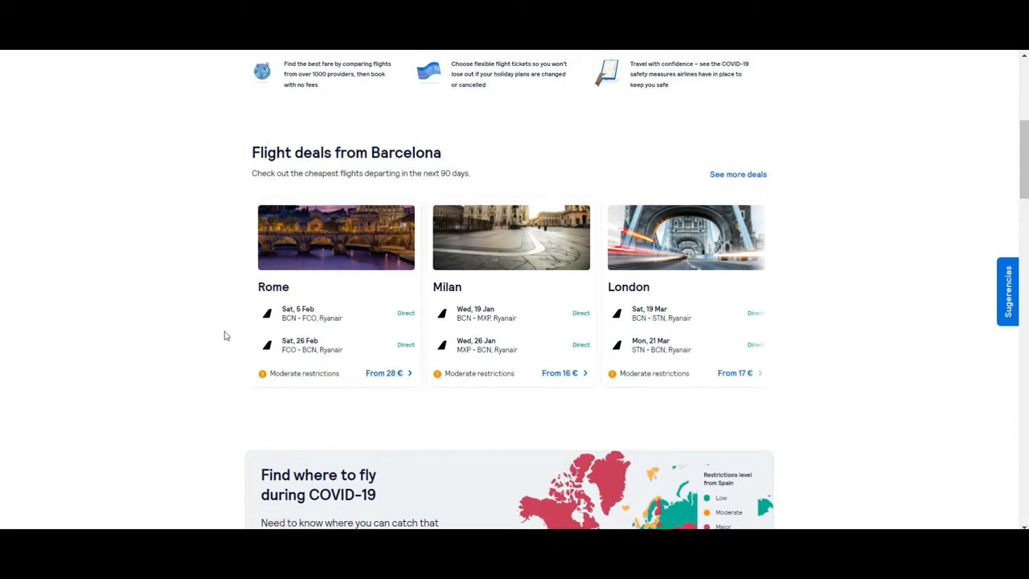
mouse_move(293, 336)
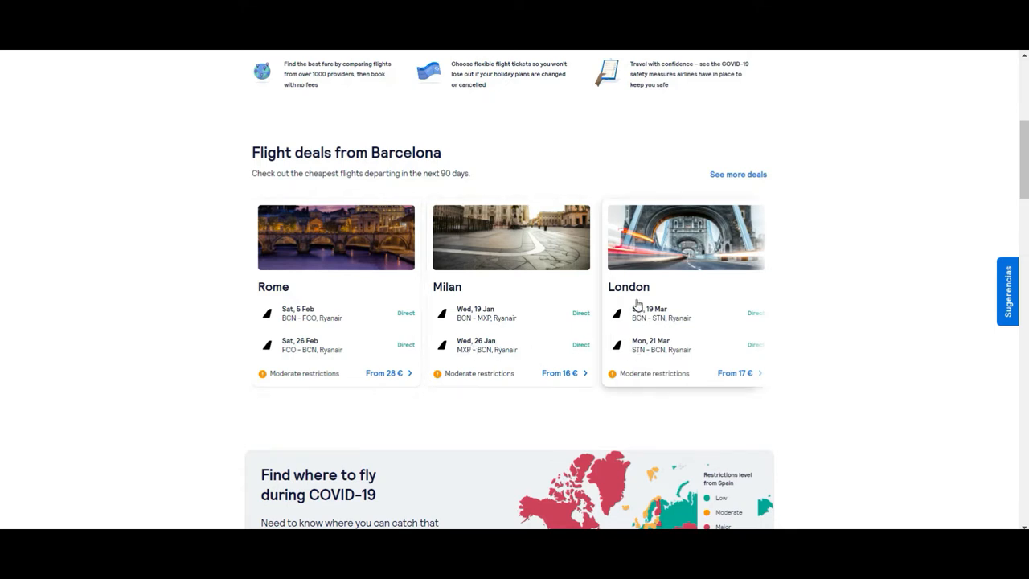
mouse_move(154, 220)
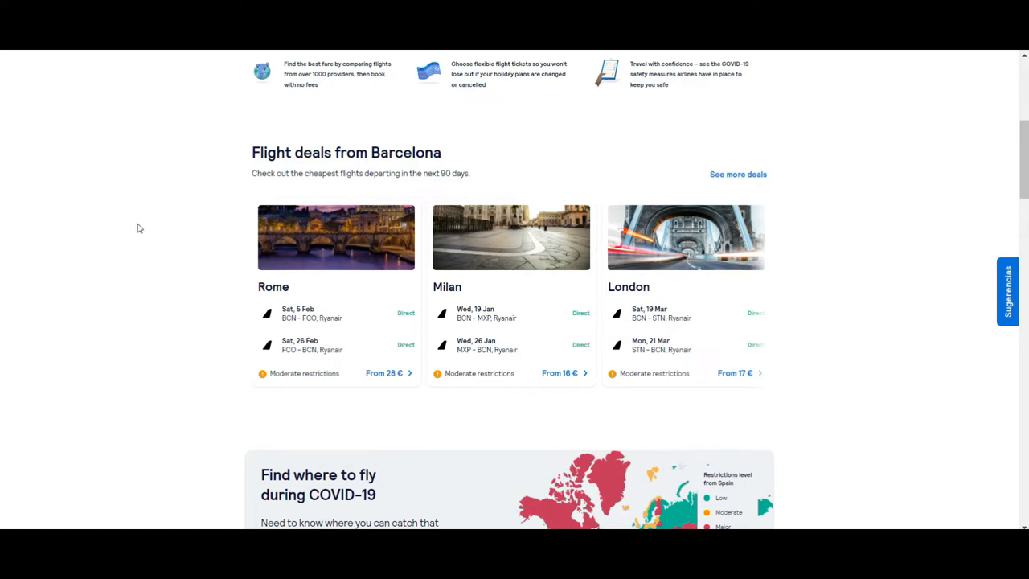
mouse_move(179, 378)
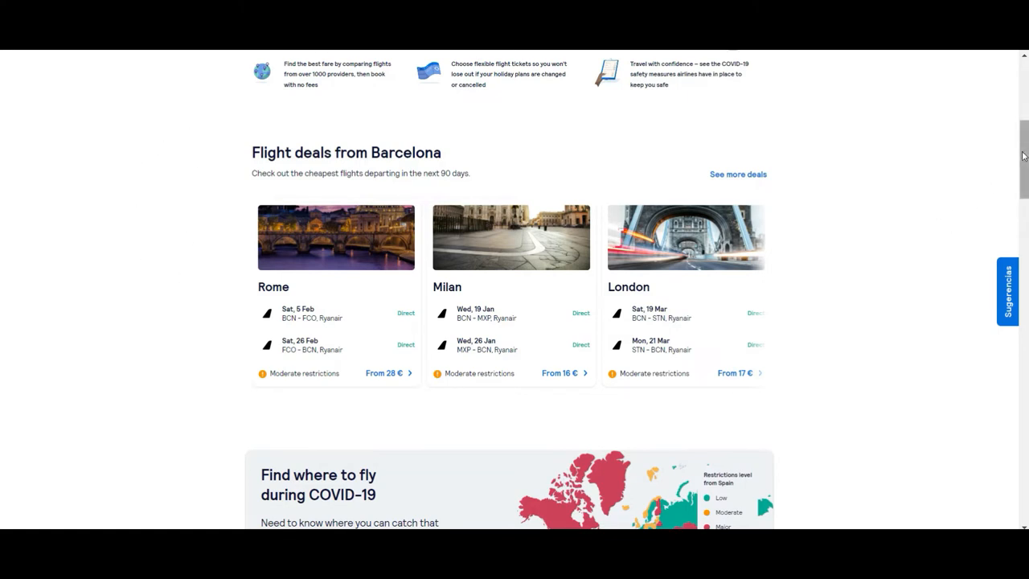
Scroll further down to the COVID-19 restrictions map and cheap-flights FAQ.
scroll("down", 3)
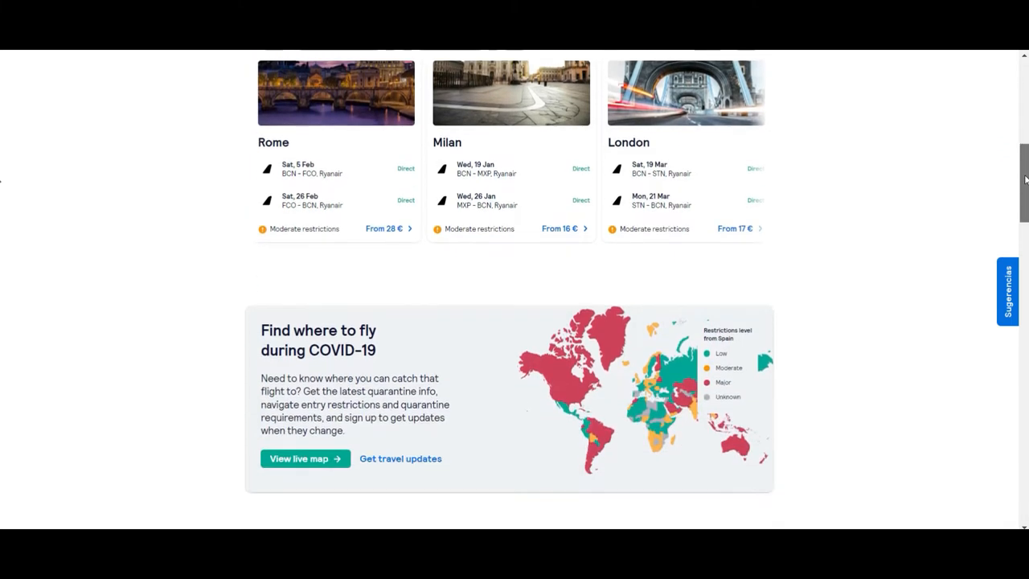
scroll("down", 3)
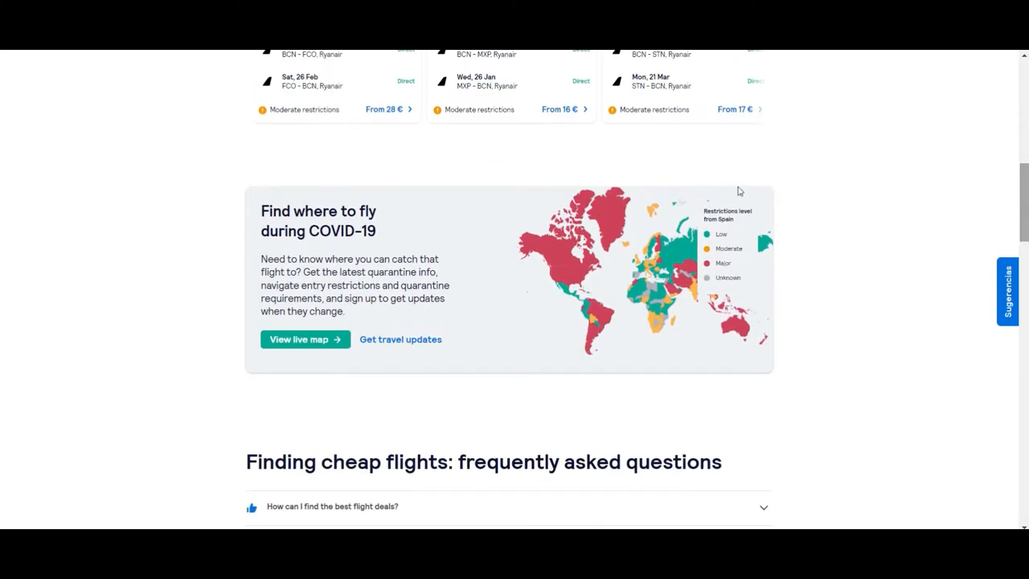
mouse_move(177, 156)
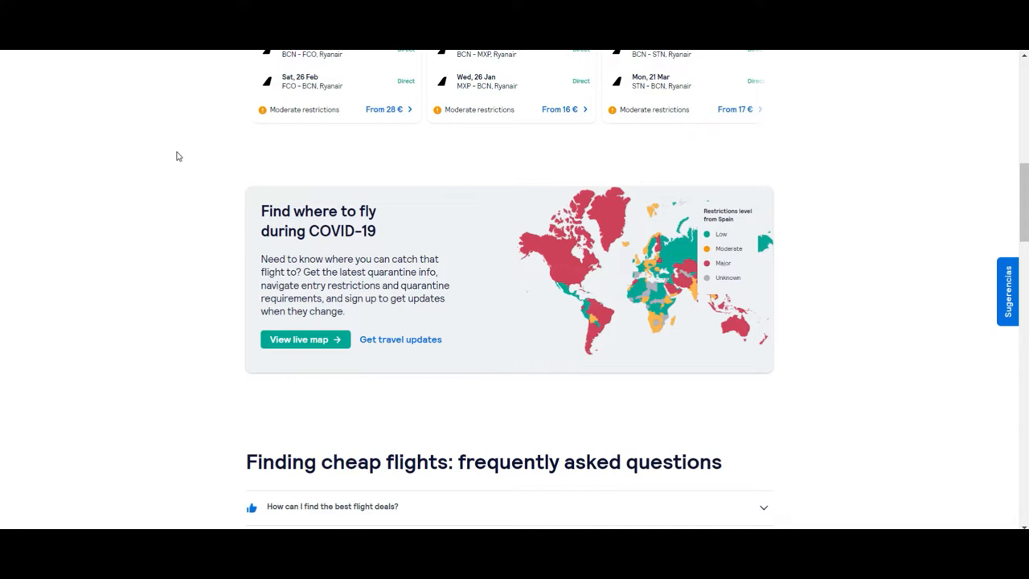
mouse_move(361, 414)
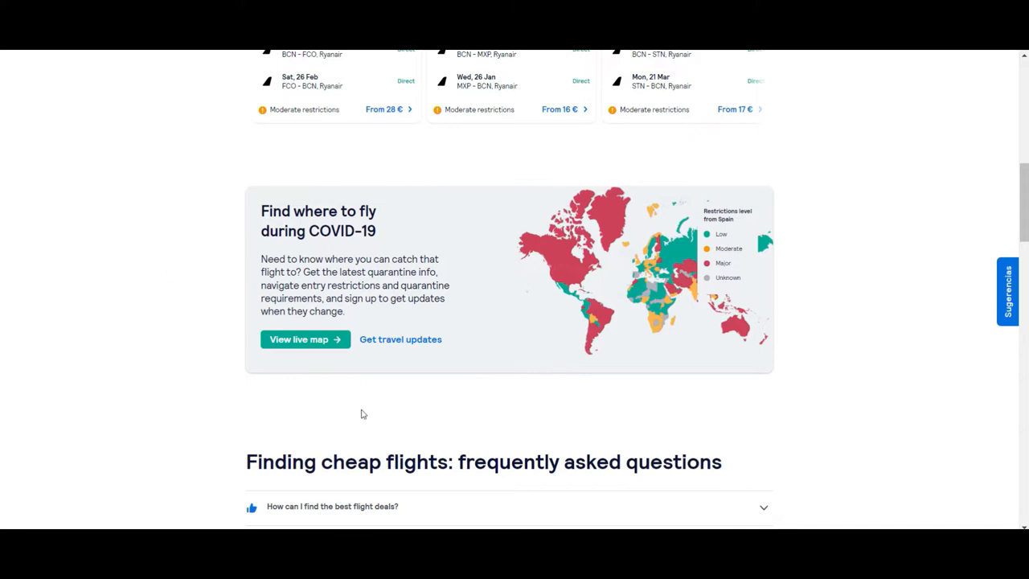
mouse_move(792, 210)
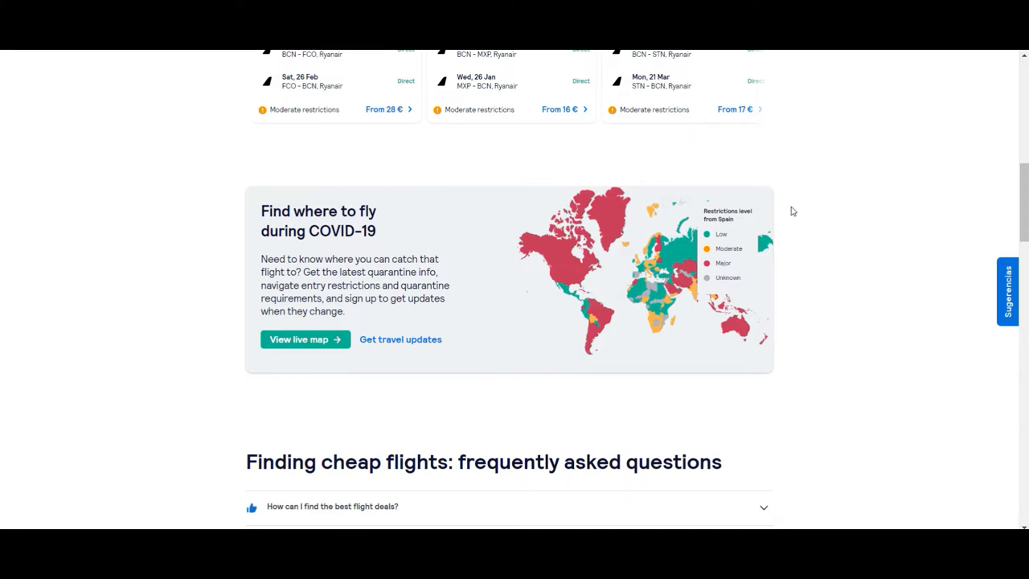
mouse_move(672, 298)
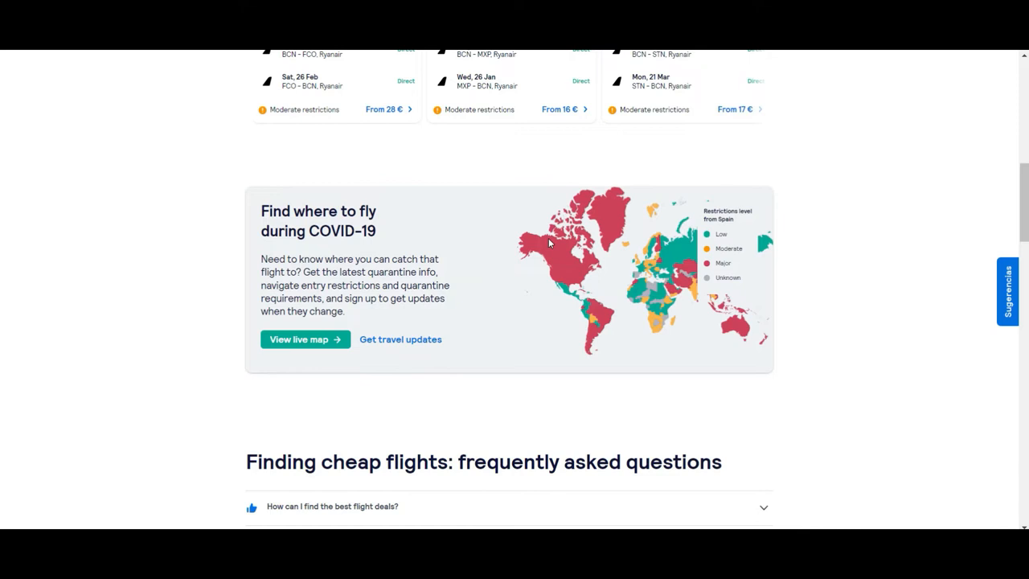
mouse_move(422, 385)
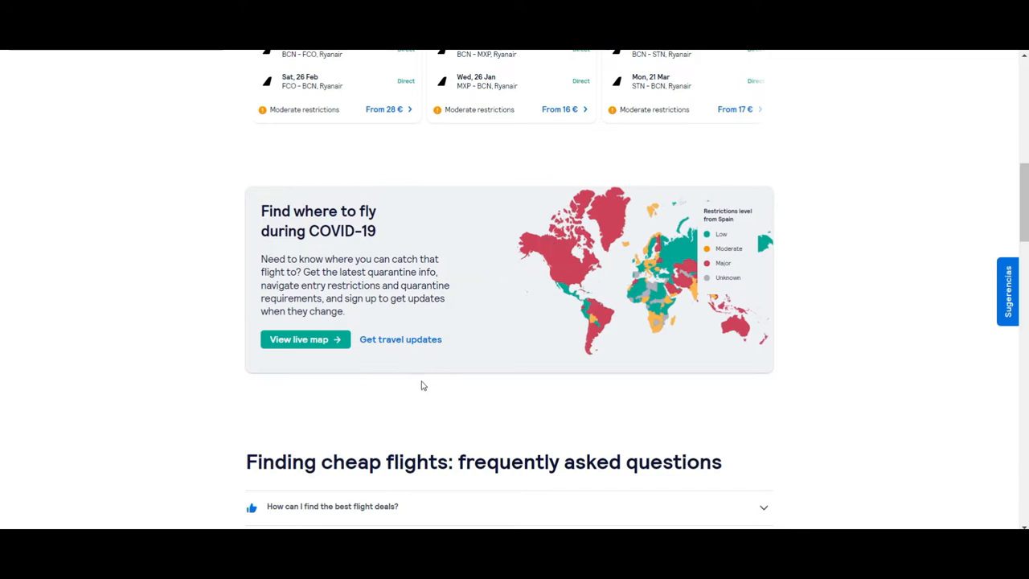
mouse_move(237, 386)
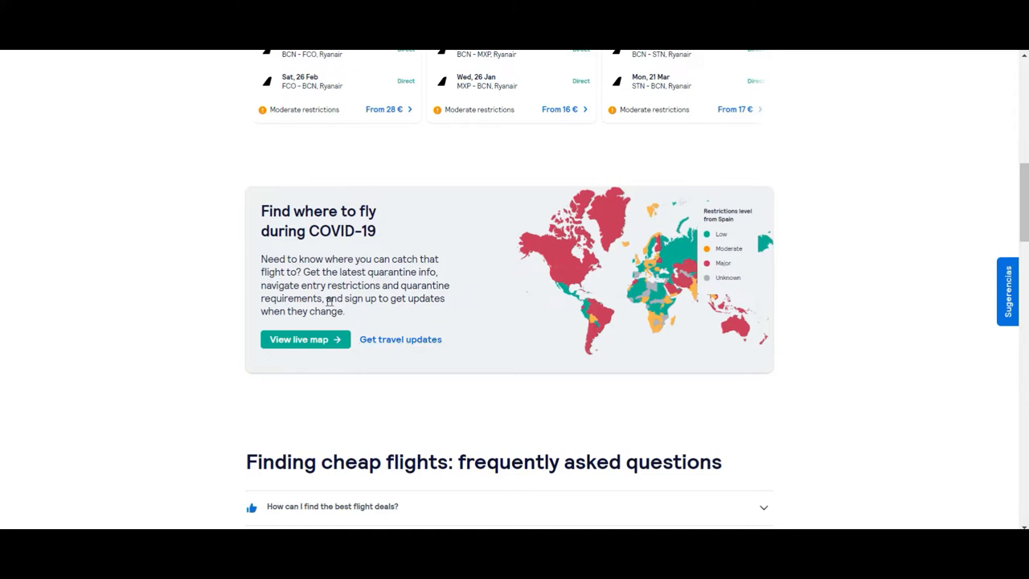
mouse_move(359, 321)
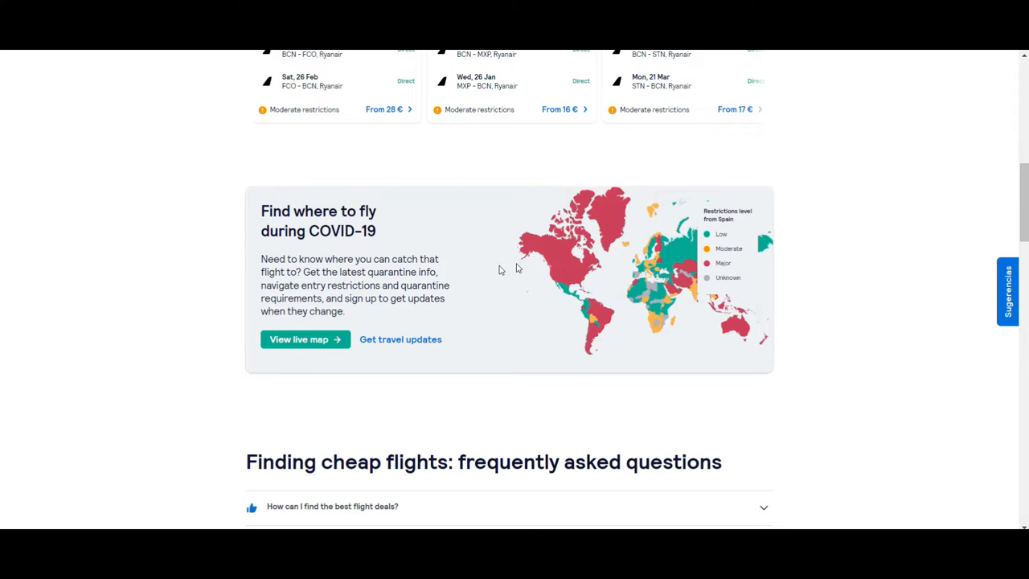
mouse_move(135, 396)
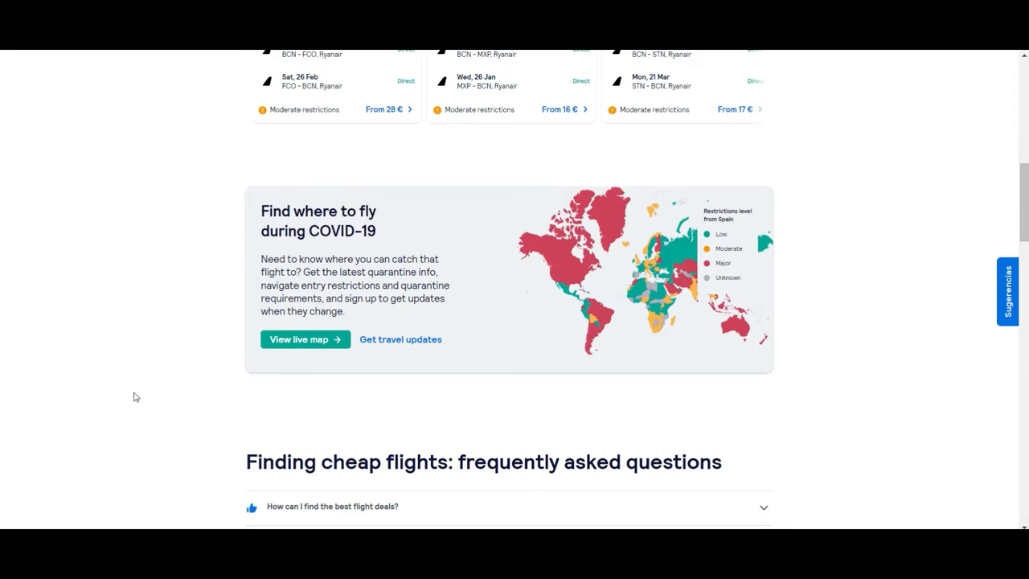
mouse_move(189, 269)
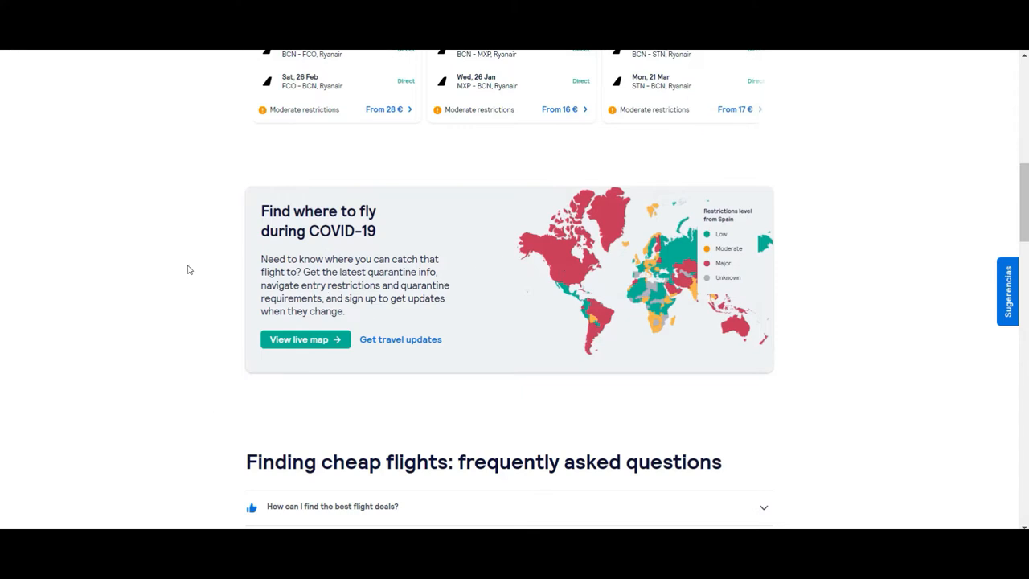
mouse_move(201, 151)
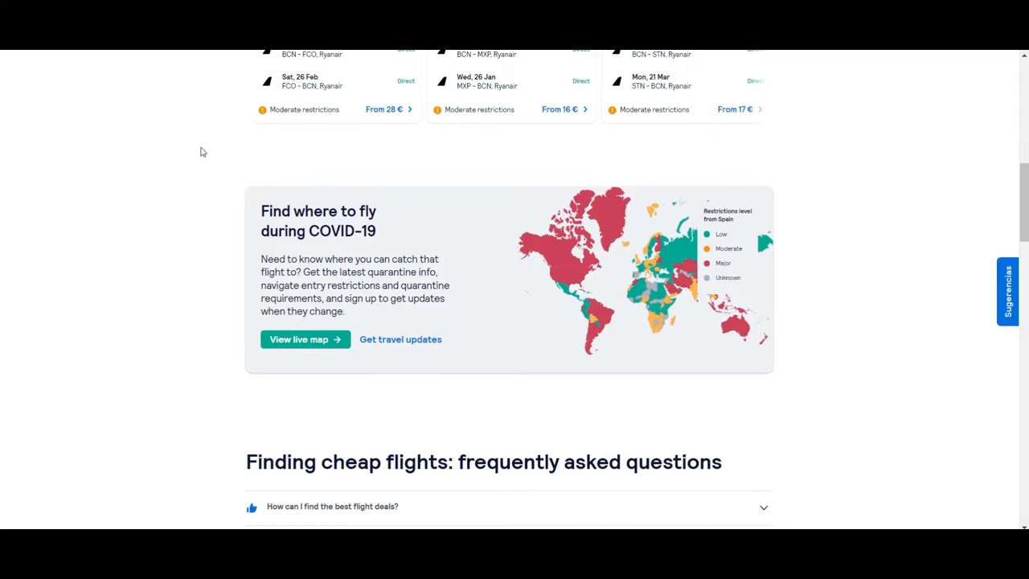
mouse_move(215, 419)
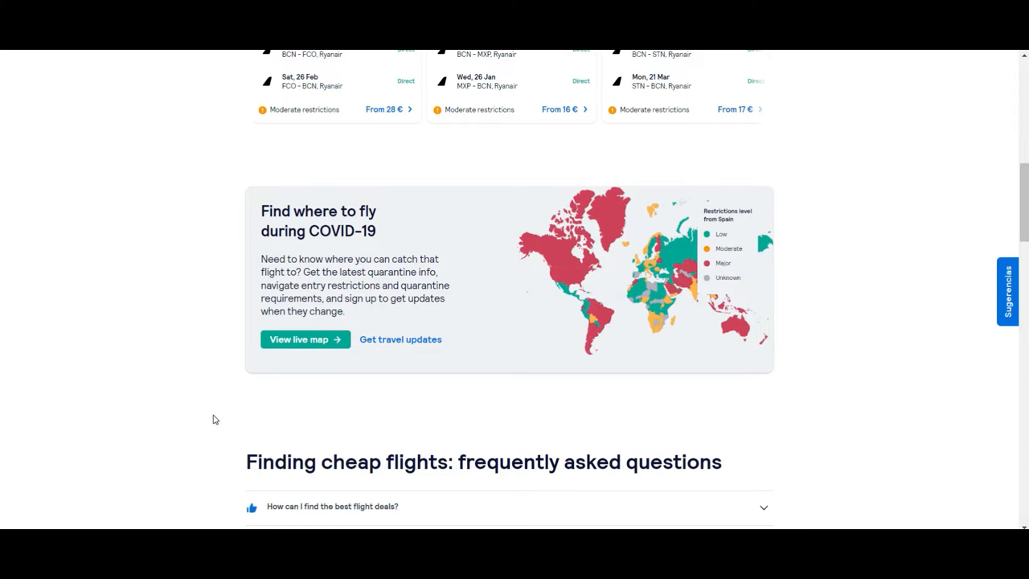
mouse_move(473, 381)
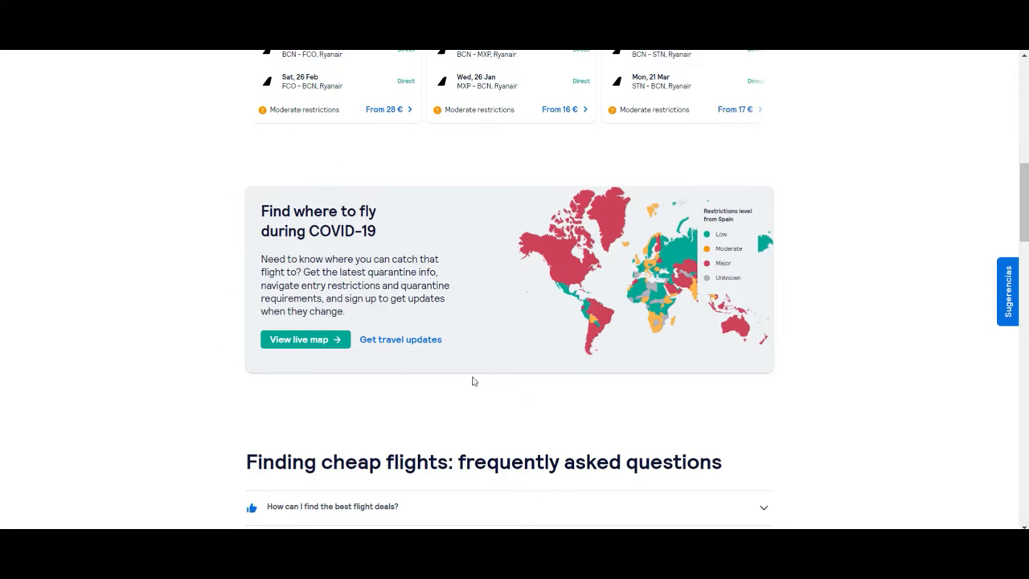
mouse_move(990, 208)
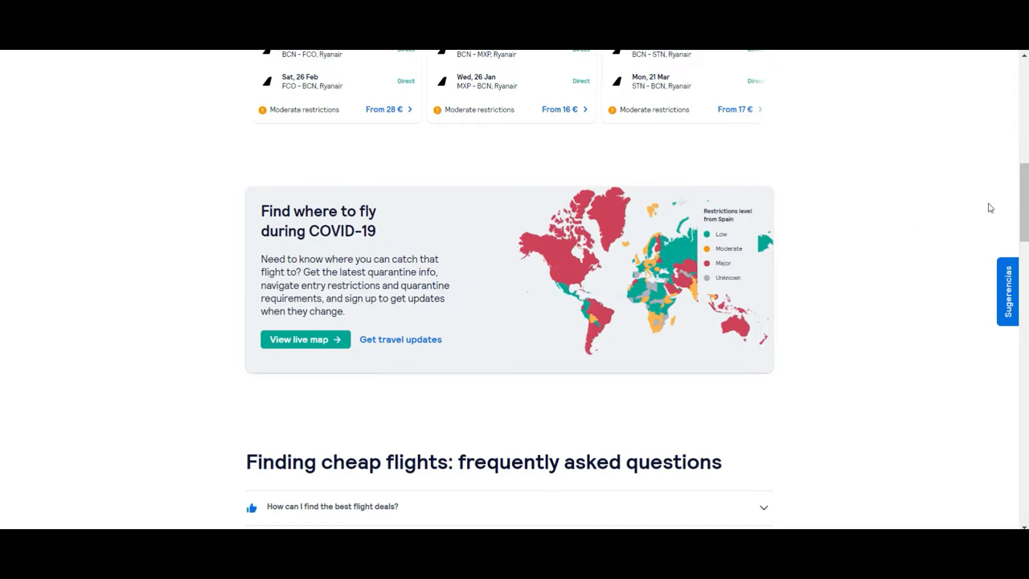
Expand the FAQ answers on COVID-19 flight cancellations and finding the best flight deals.
scroll("down", 3)
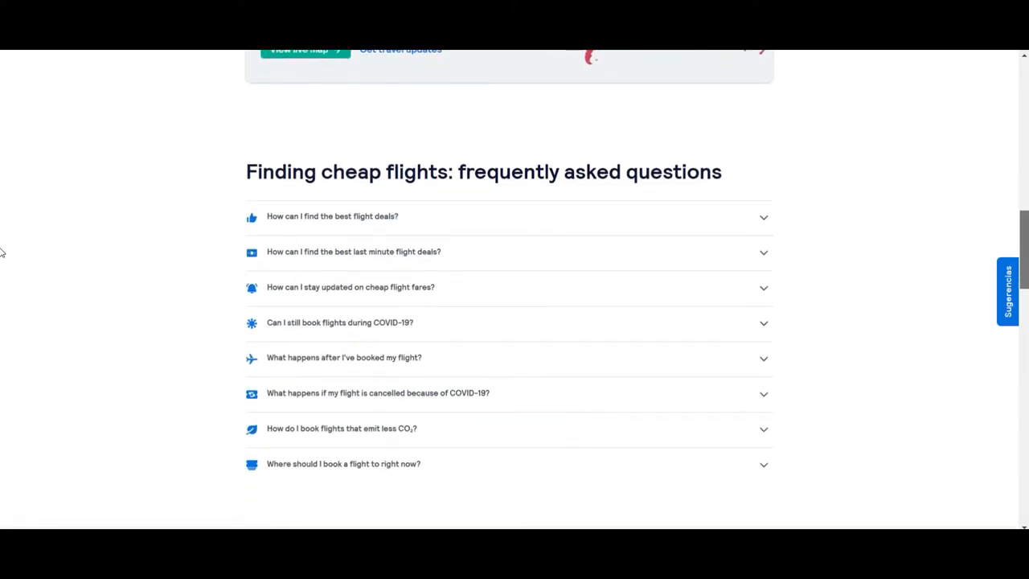
scroll("down", 3)
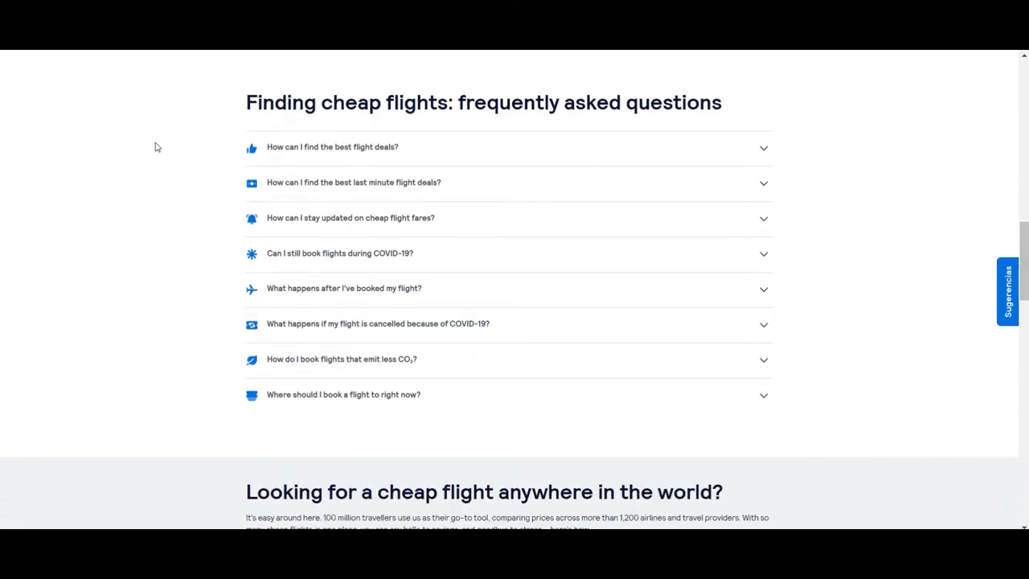
mouse_move(116, 198)
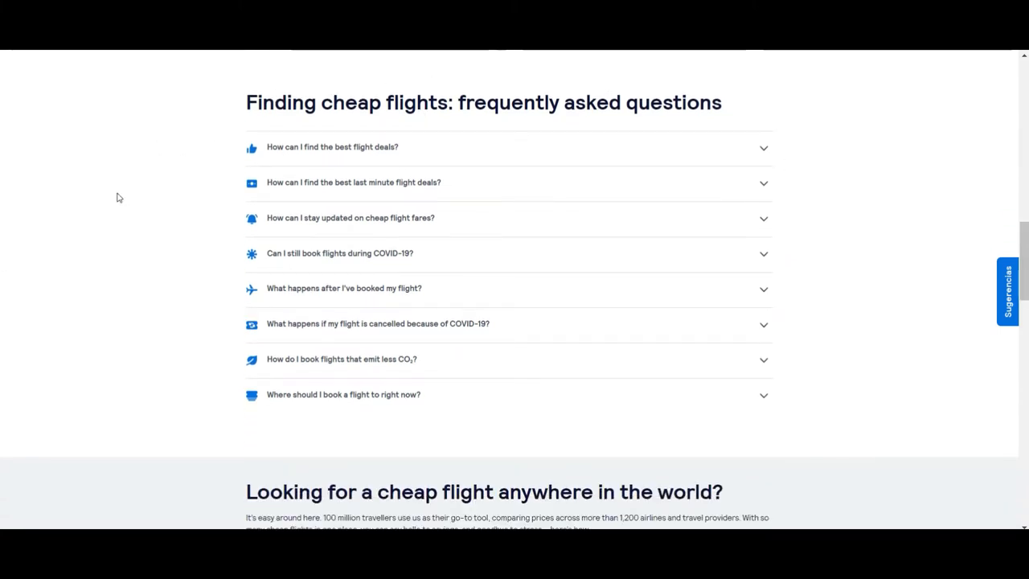
mouse_move(143, 318)
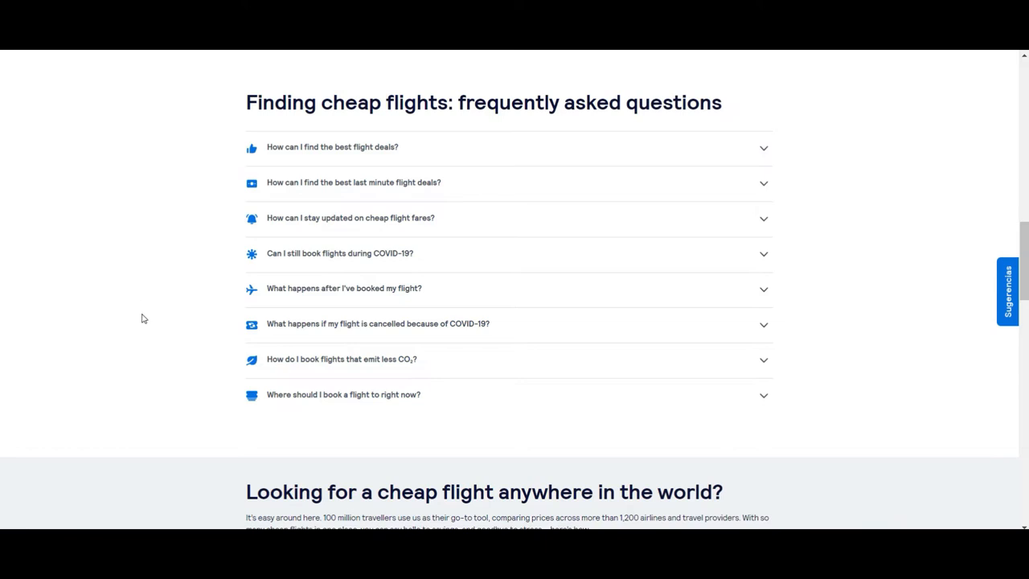
mouse_move(281, 329)
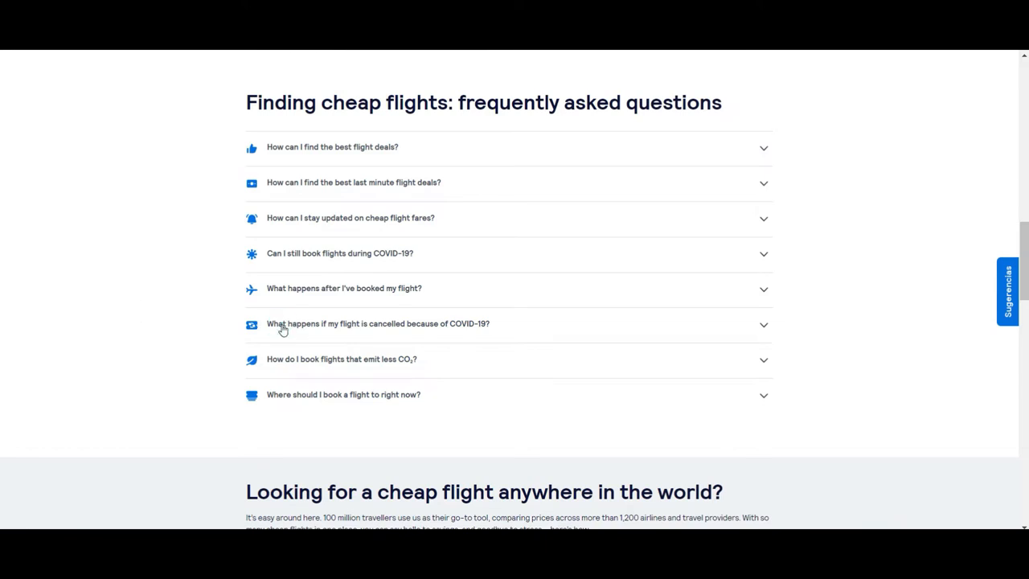
left_click(378, 323)
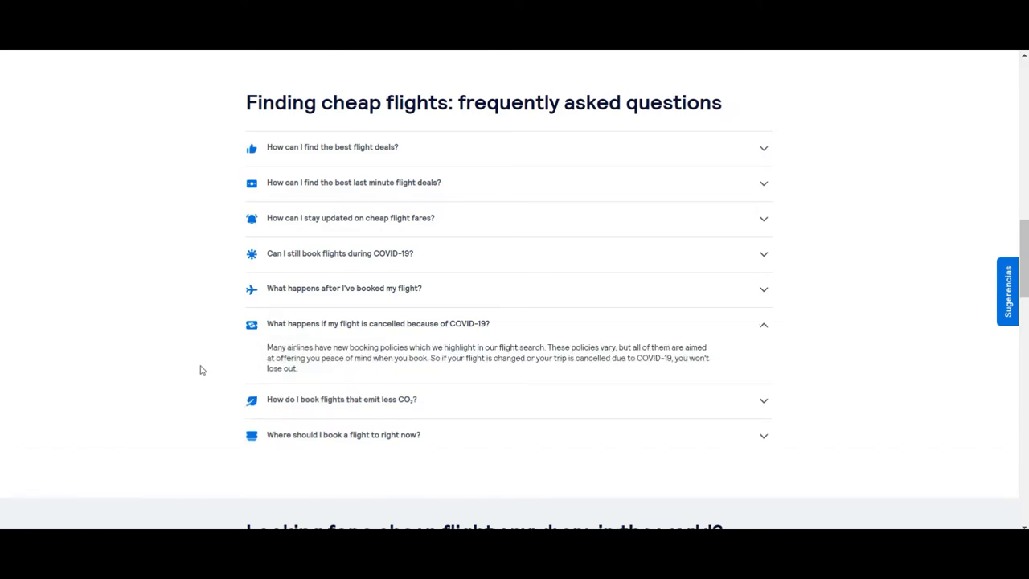
mouse_move(205, 368)
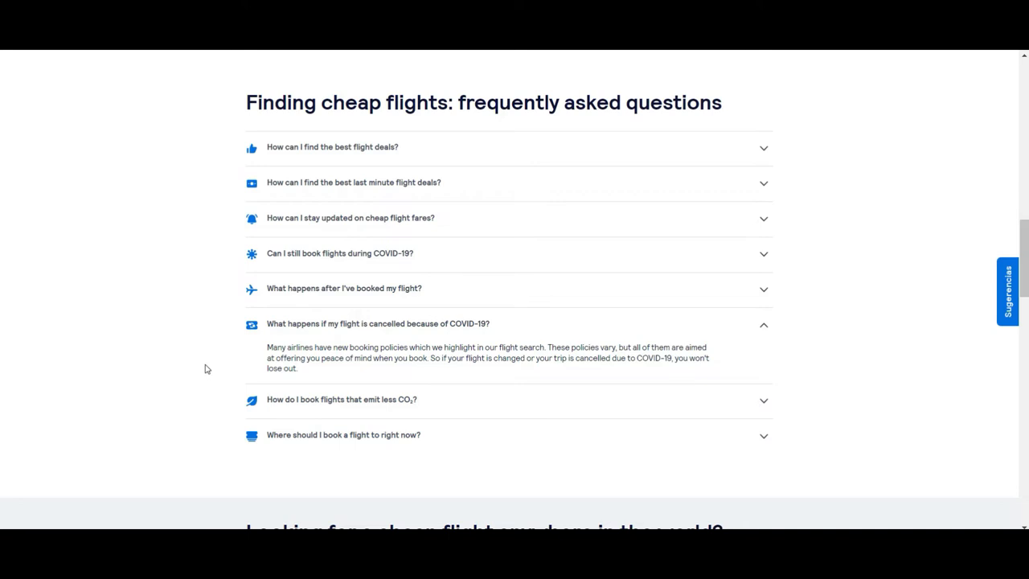
mouse_move(201, 368)
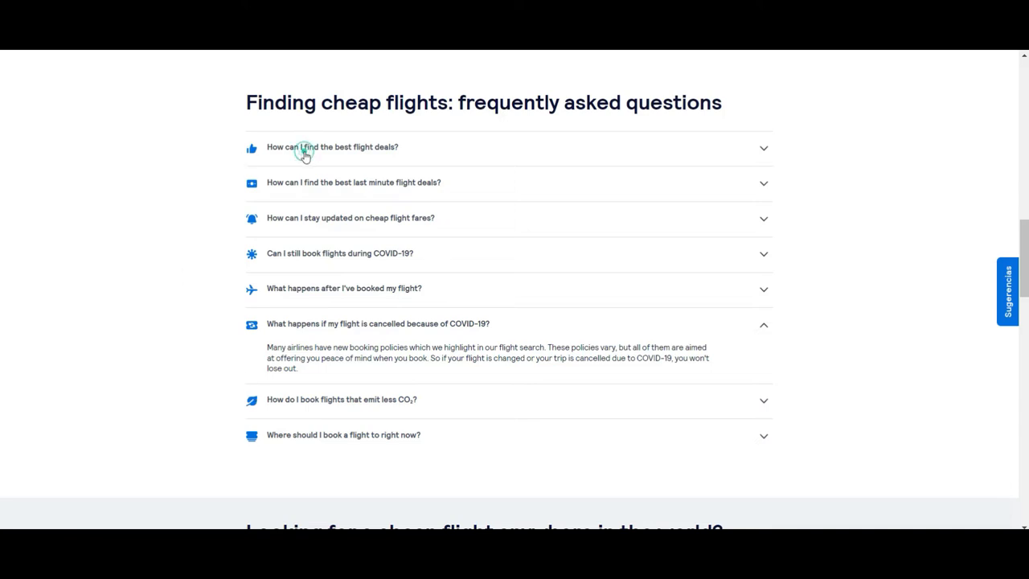
left_click(332, 146)
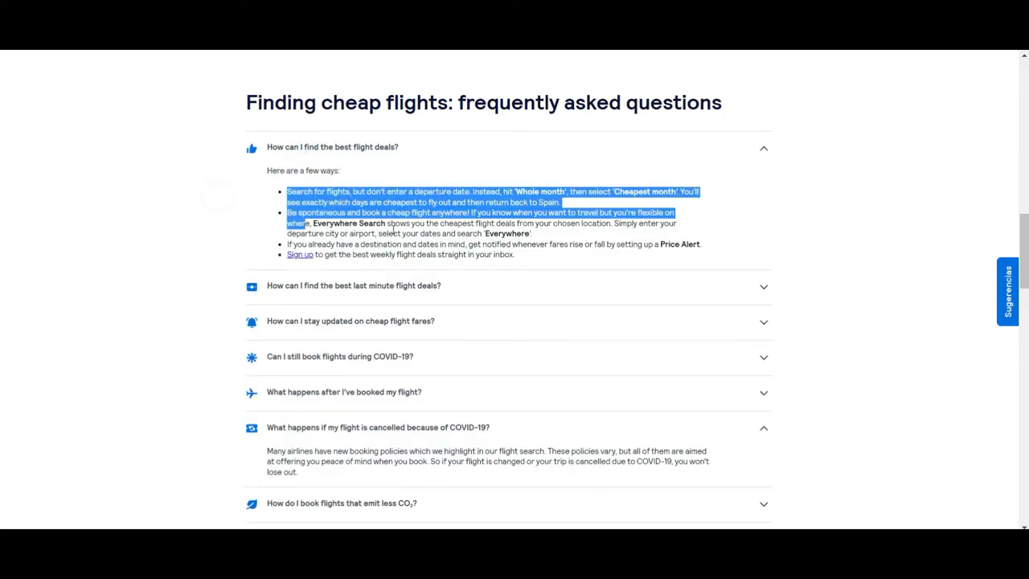
left_click(186, 319)
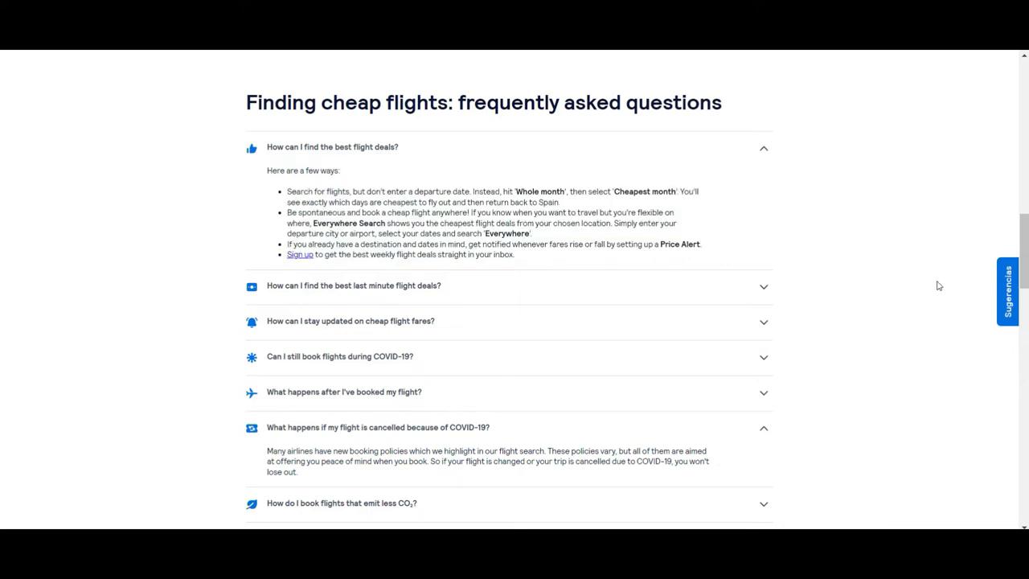
Scroll past the FAQ to 'Looking for a cheap flight anywhere in the world?'.
scroll("down", 3)
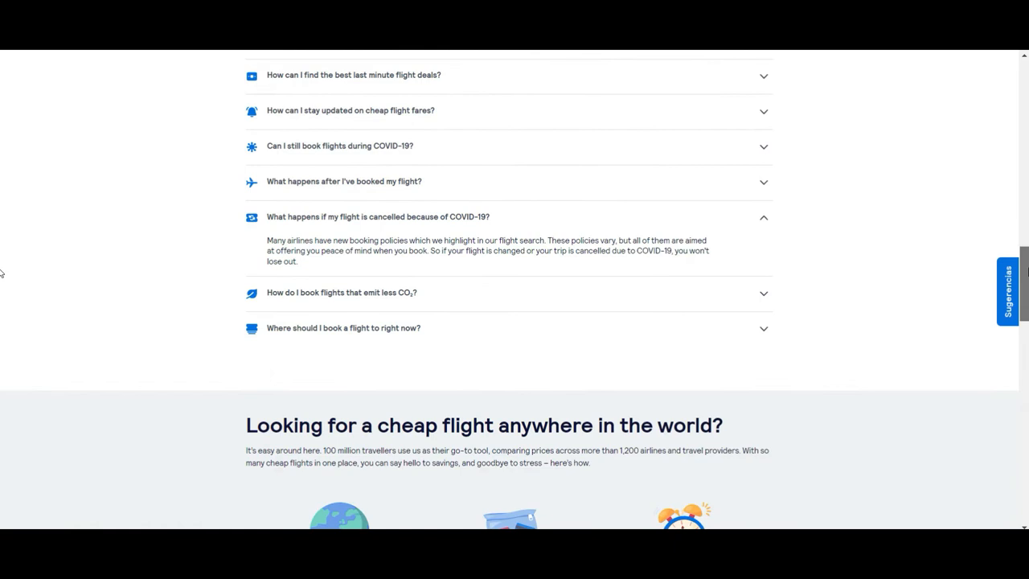
scroll("down", 3)
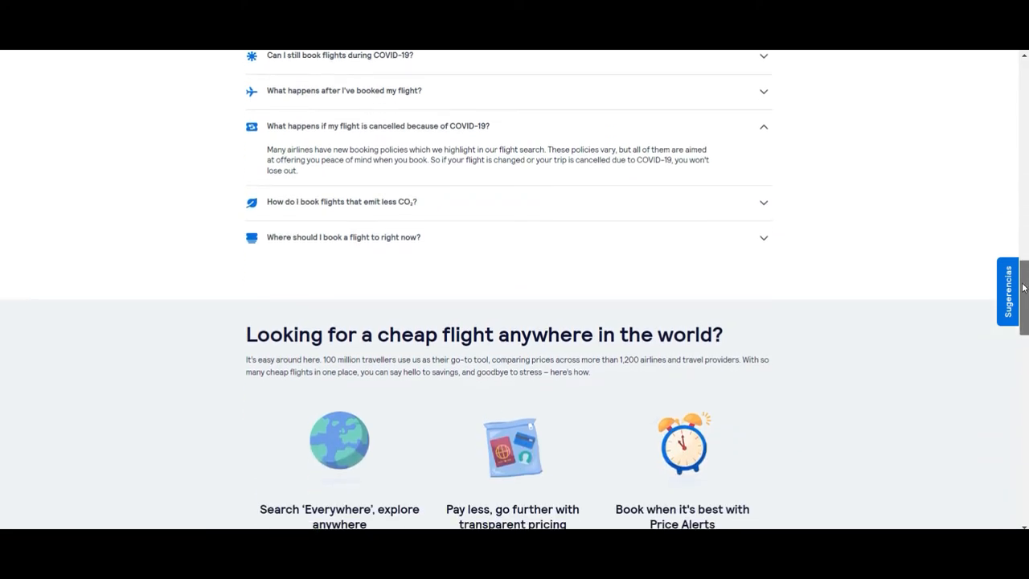
scroll("down", 3)
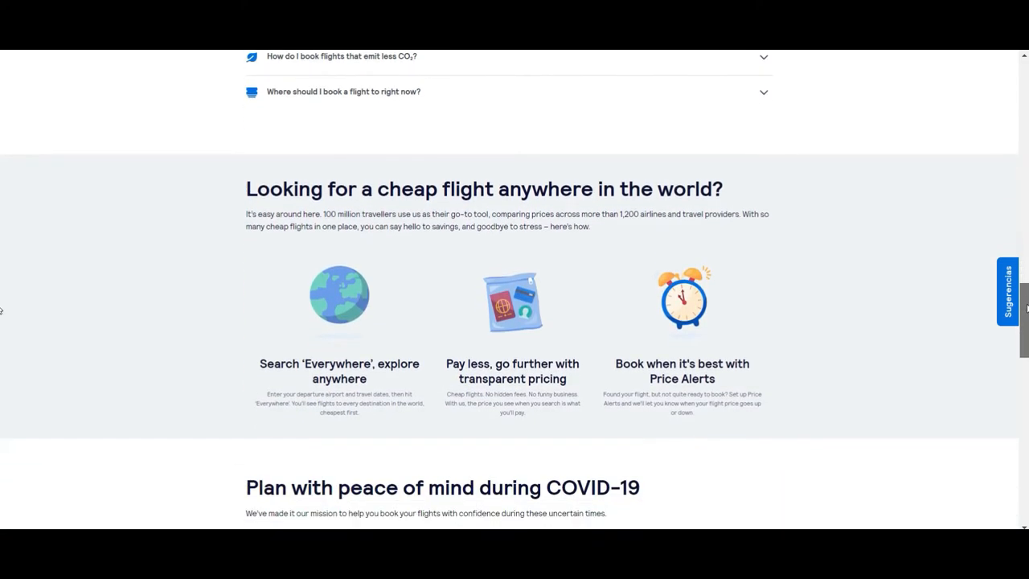
scroll("down", 3)
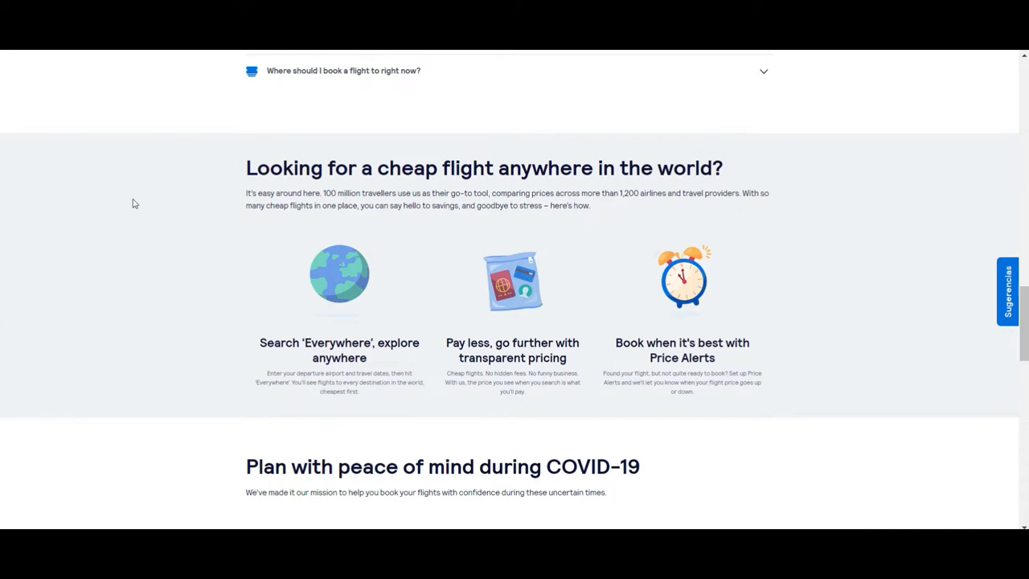
mouse_move(177, 381)
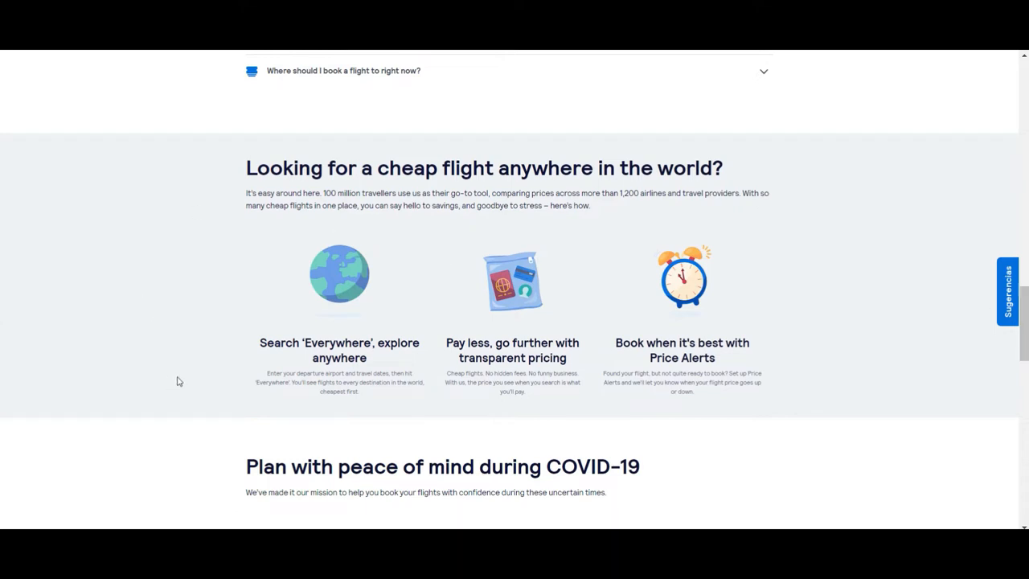
mouse_move(769, 245)
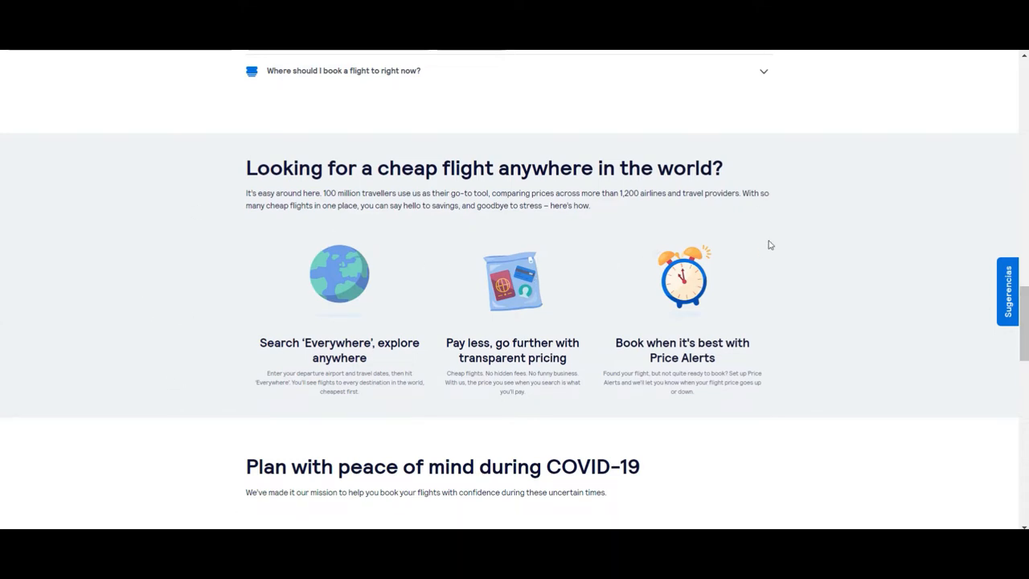
Briefly highlight the Search 'Everywhere' description text, then clear the selection.
left_click(258, 346)
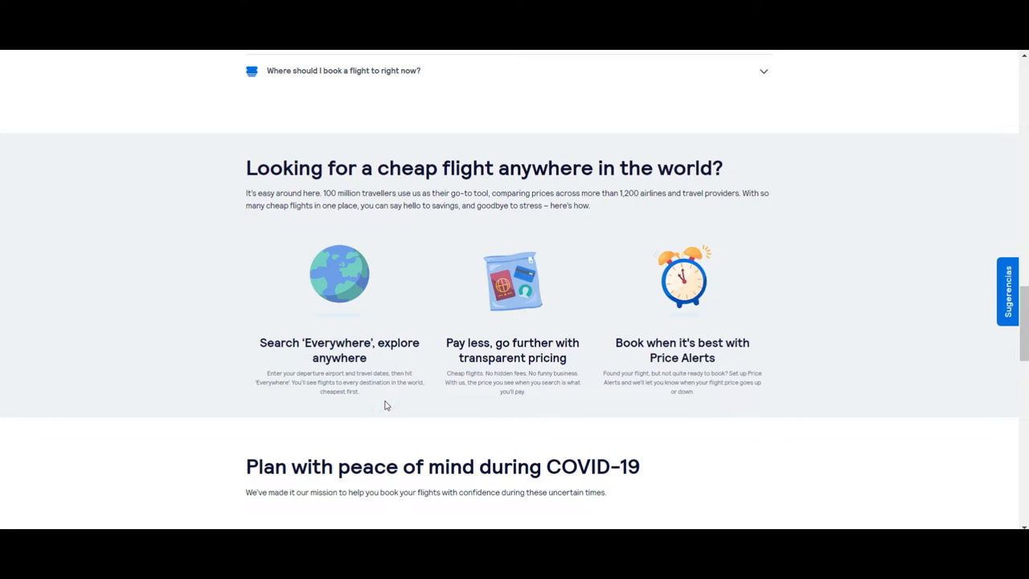
left_click_drag(257, 342, 360, 392)
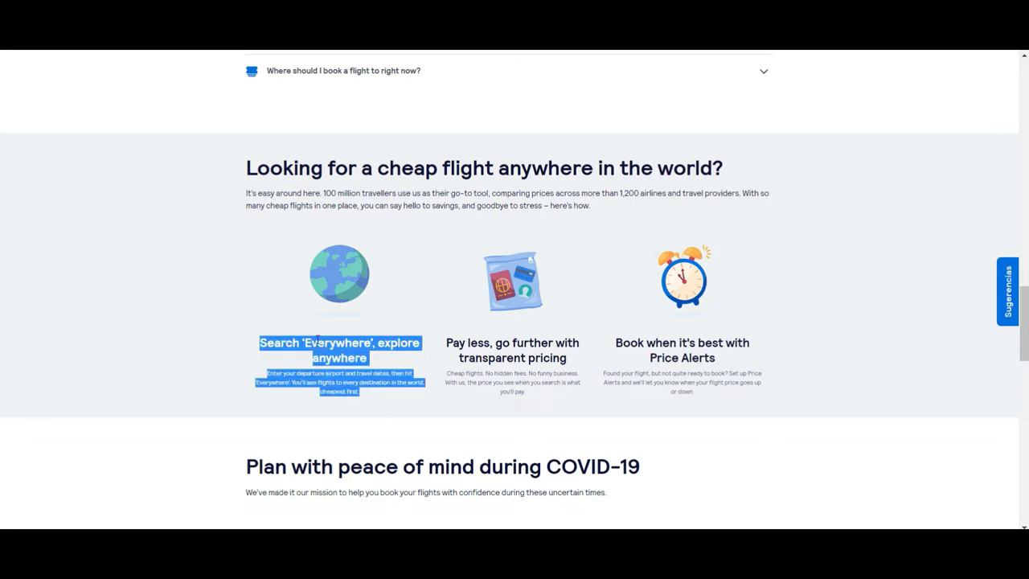
double_click(335, 343)
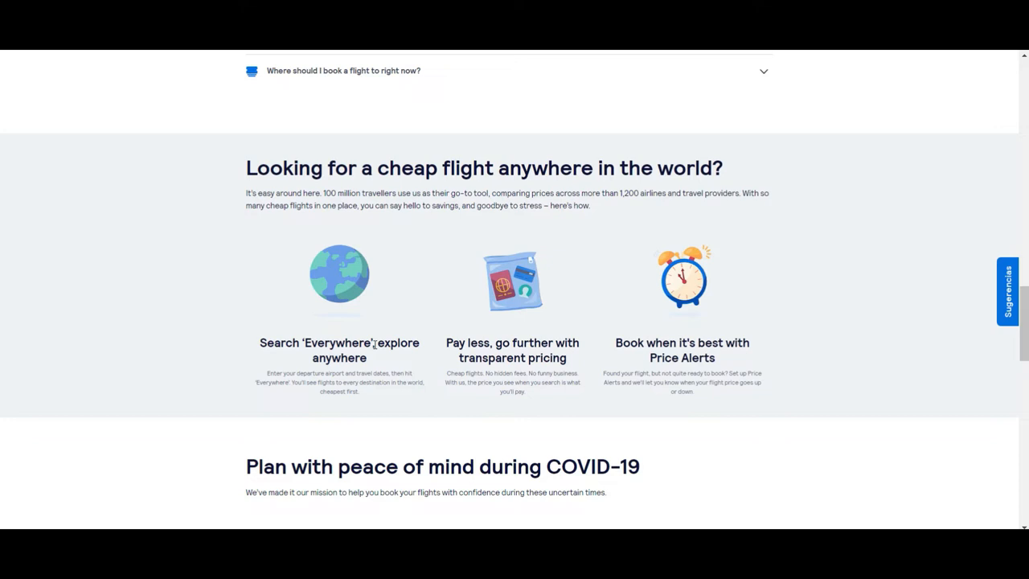
mouse_move(447, 313)
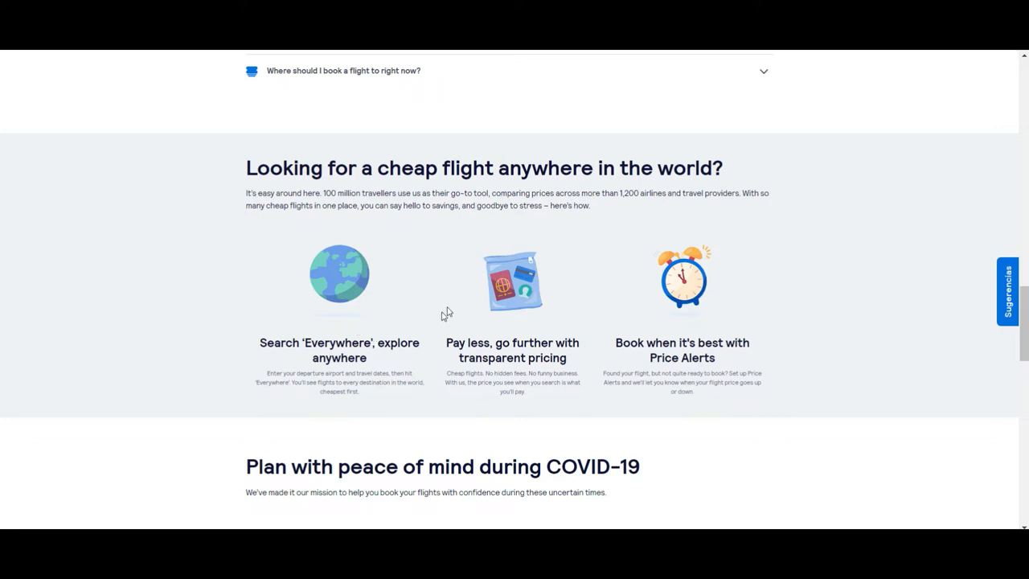
mouse_move(382, 410)
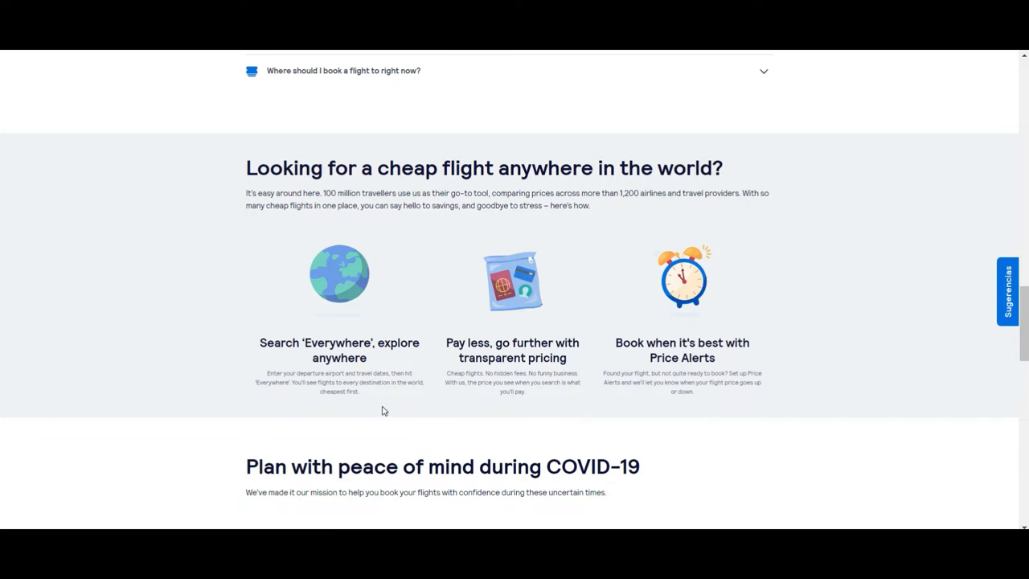
mouse_move(157, 330)
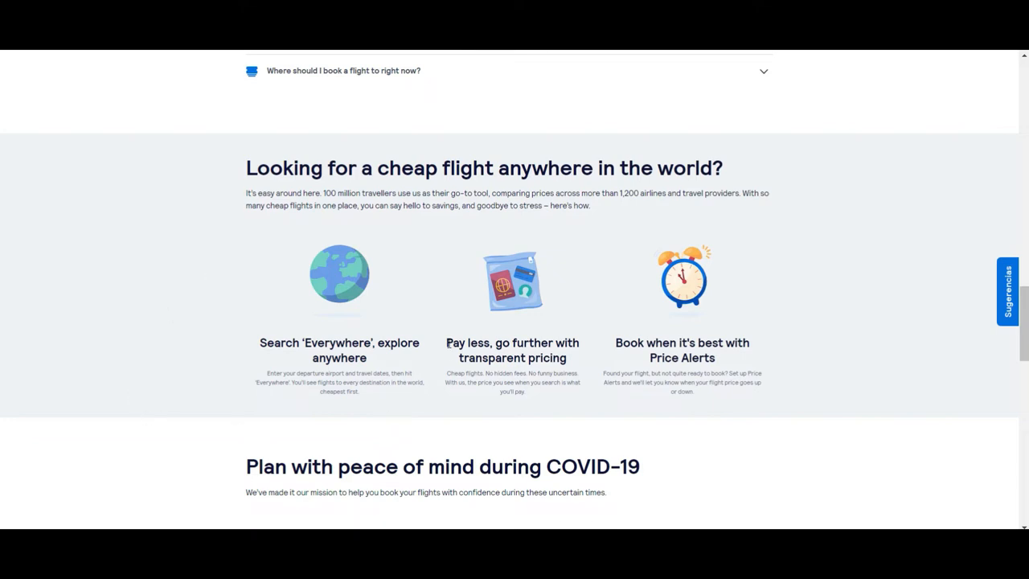
mouse_move(553, 409)
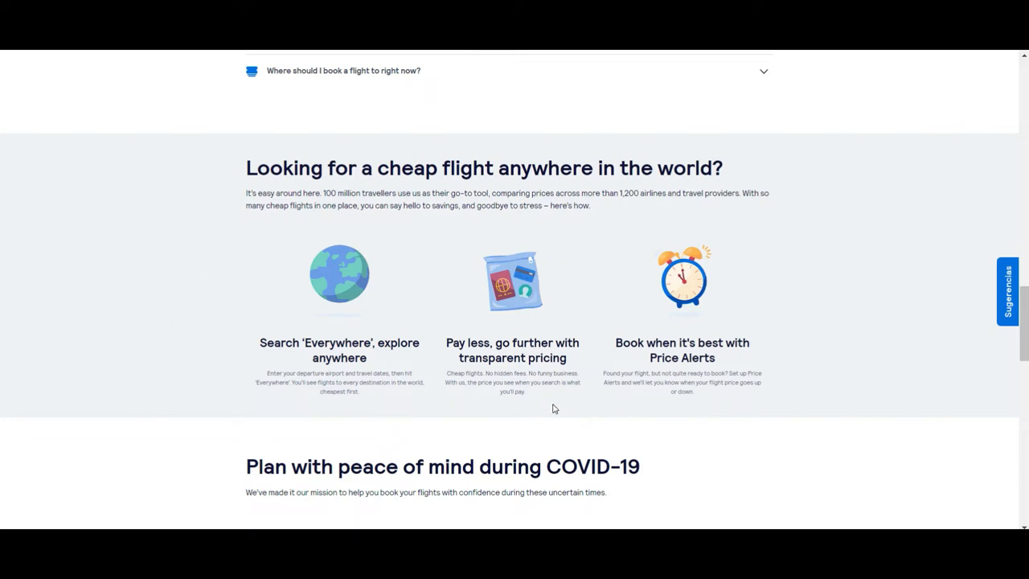
mouse_move(539, 409)
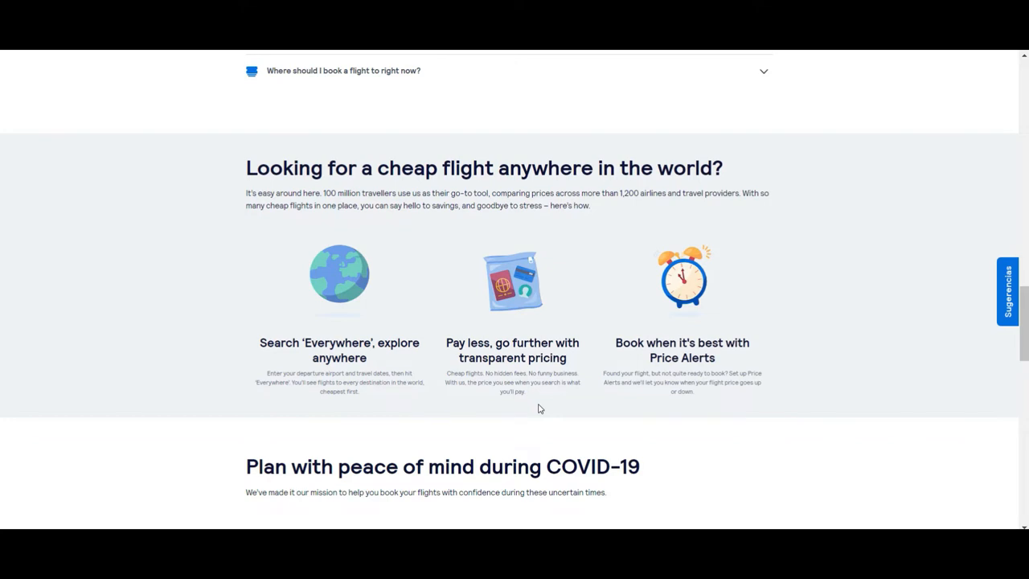
left_click(537, 404)
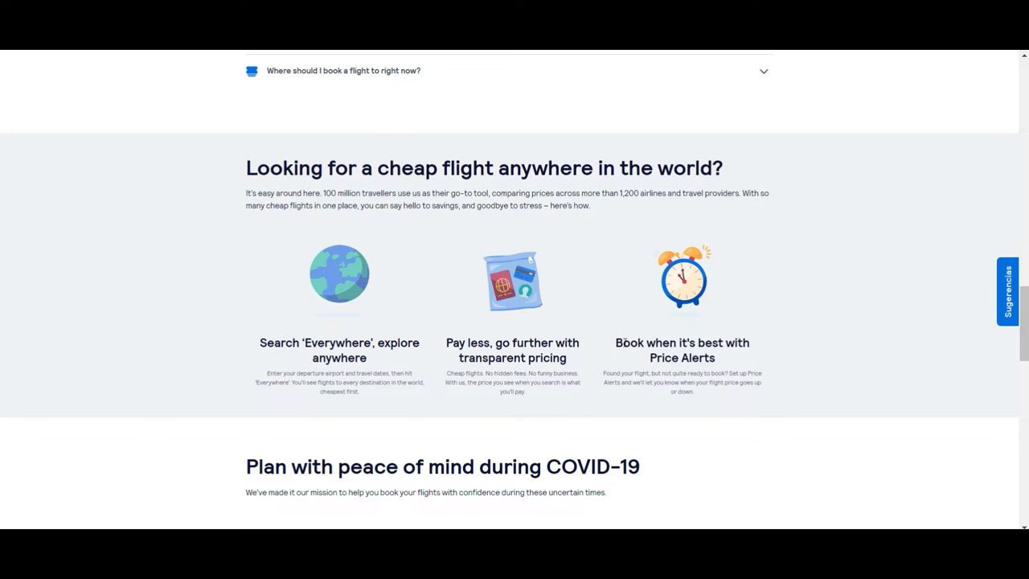
mouse_move(608, 333)
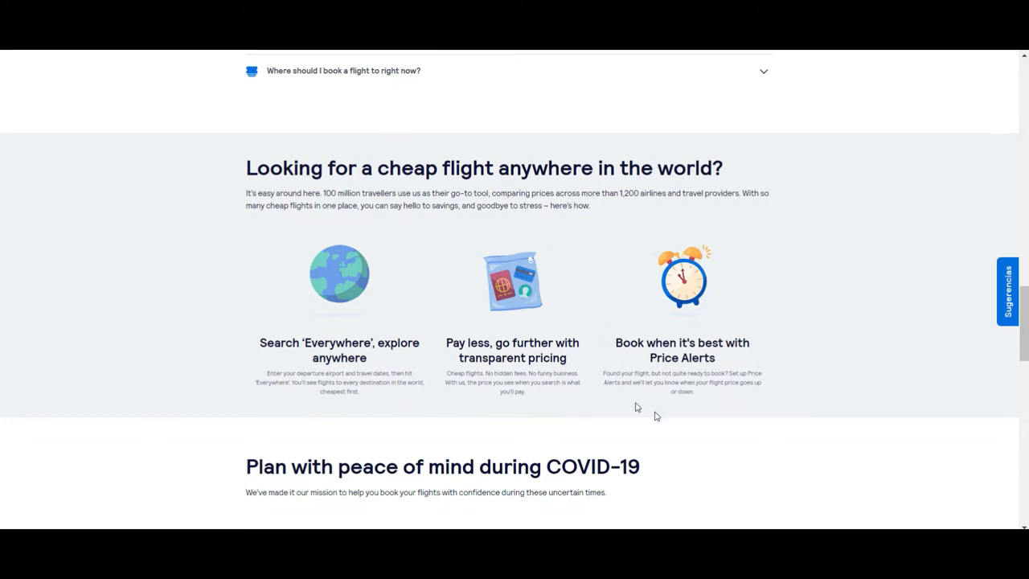
mouse_move(684, 411)
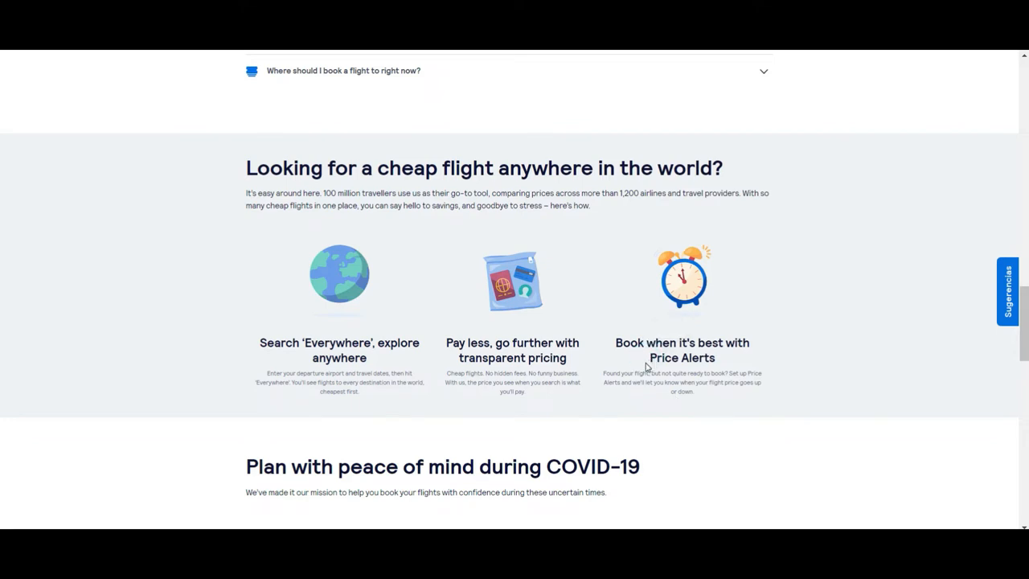
double_click(682, 358)
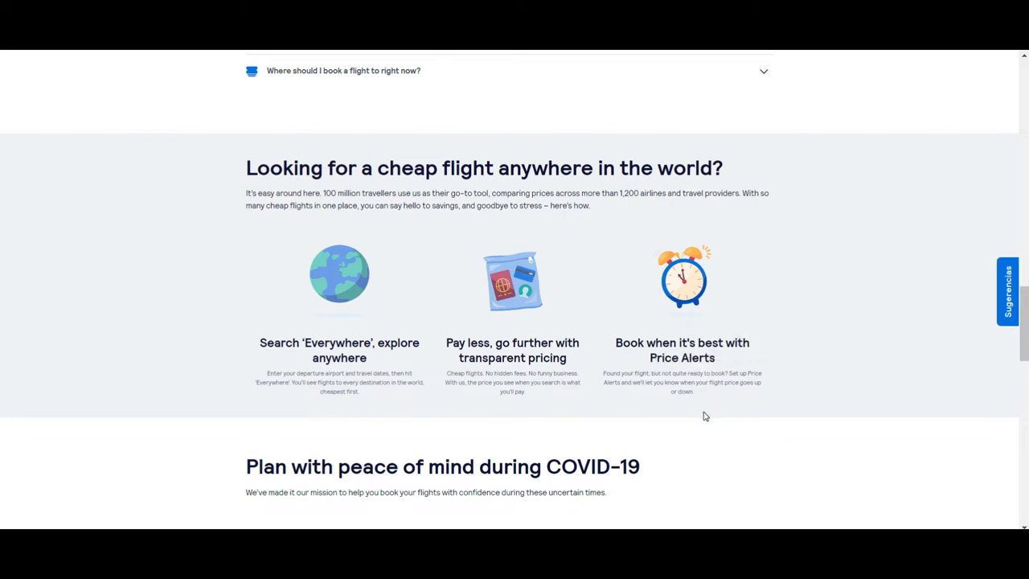
mouse_move(683, 415)
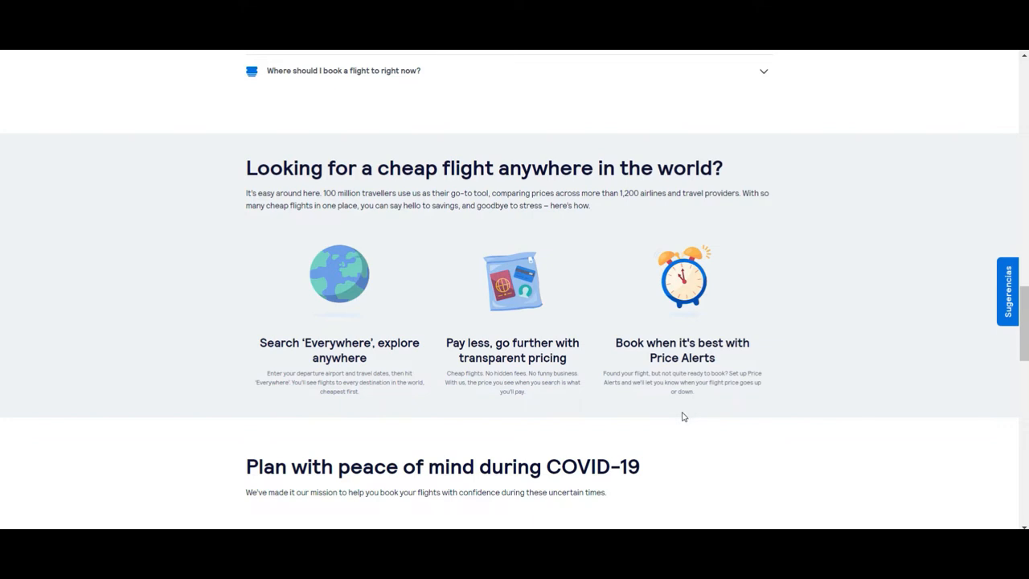
scroll("down", 3)
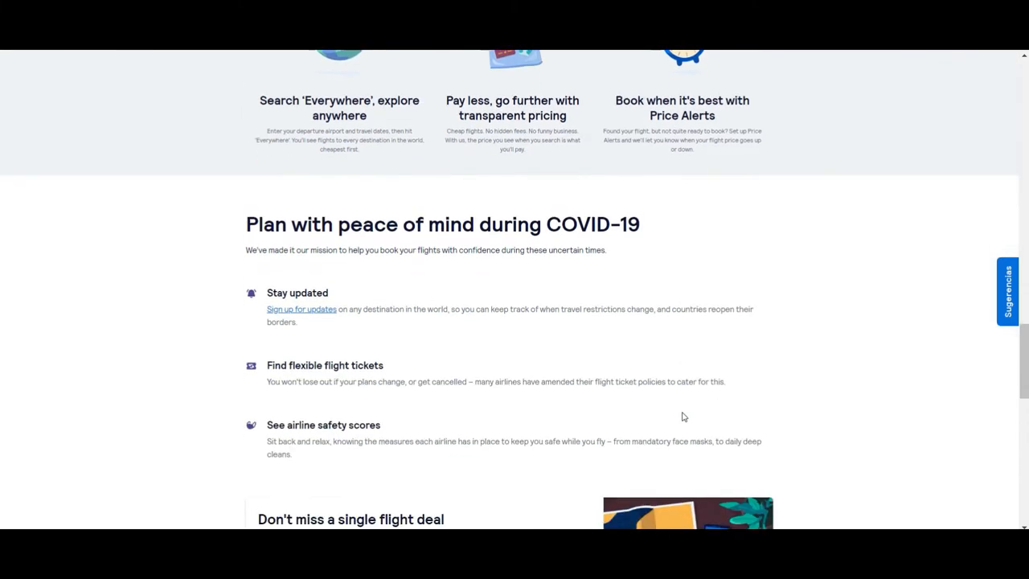
scroll("down", 3)
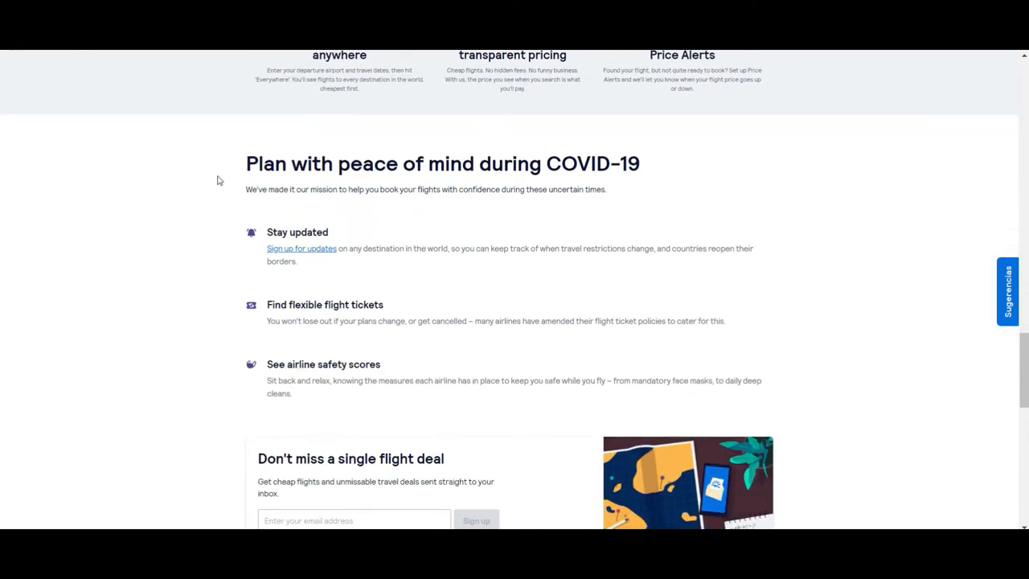
mouse_move(215, 173)
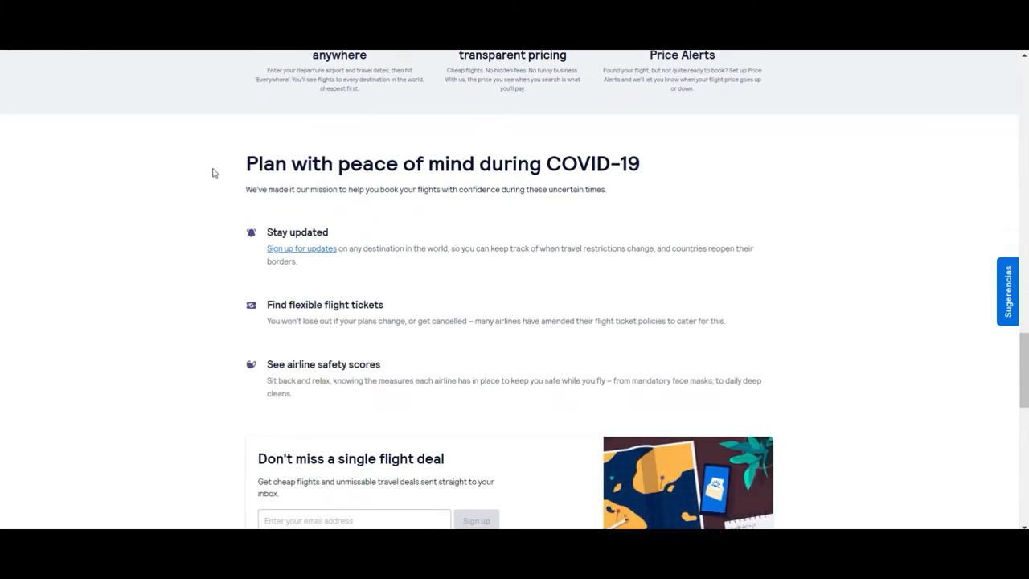
mouse_move(183, 311)
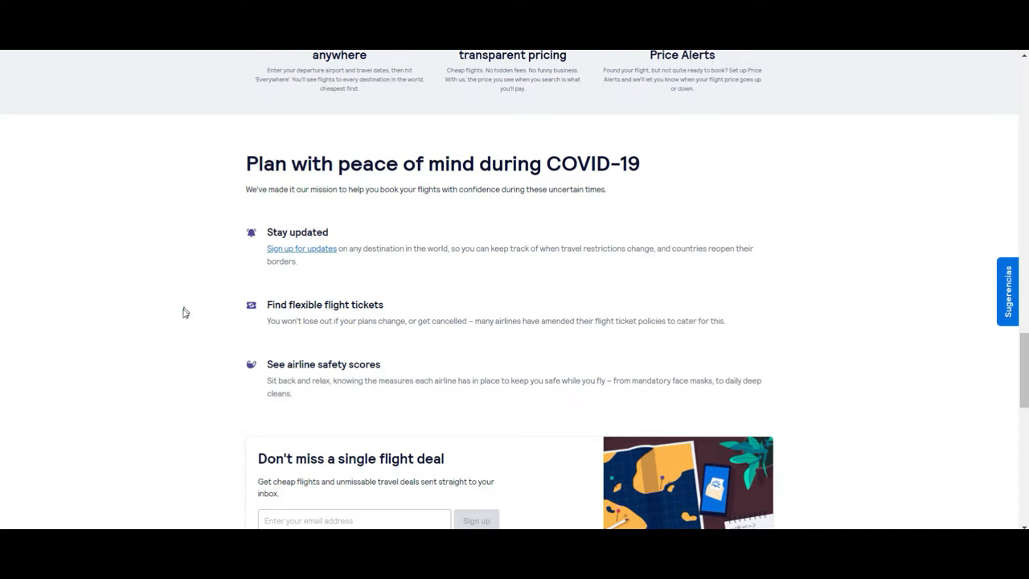
mouse_move(185, 315)
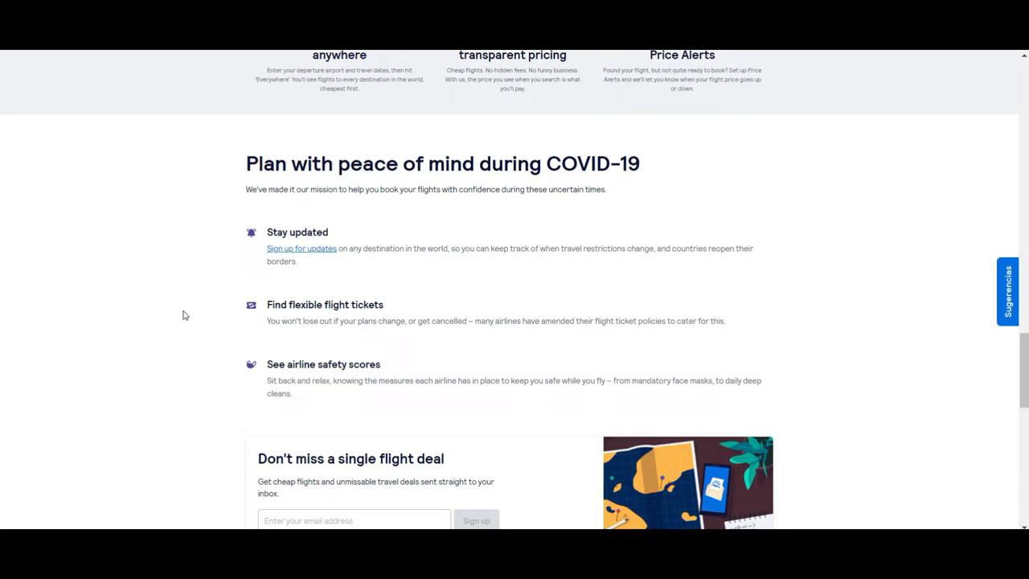
left_click(182, 310)
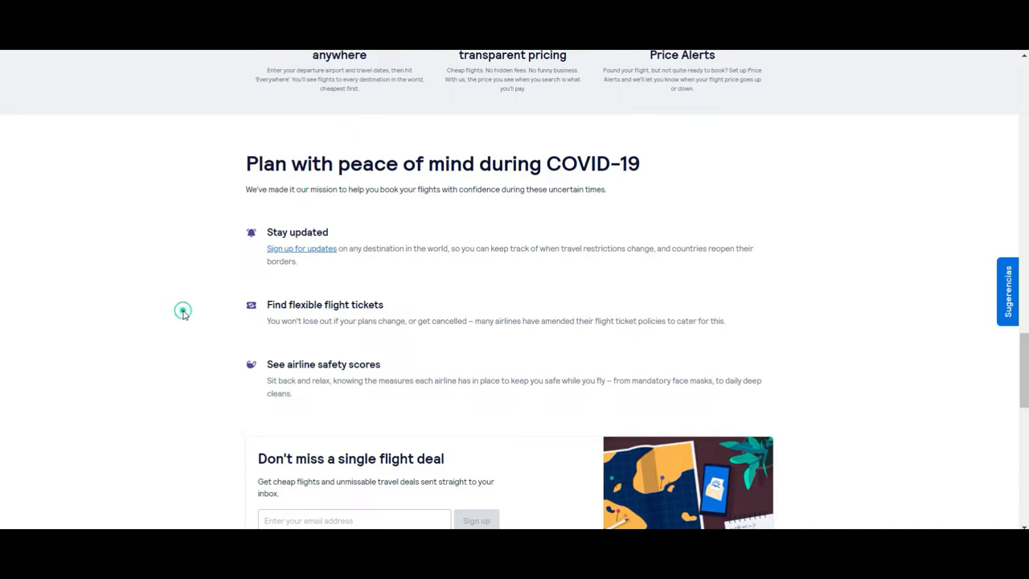
Scroll to 'Don't miss a single flight deal' and select the email address box.
scroll("down", 3)
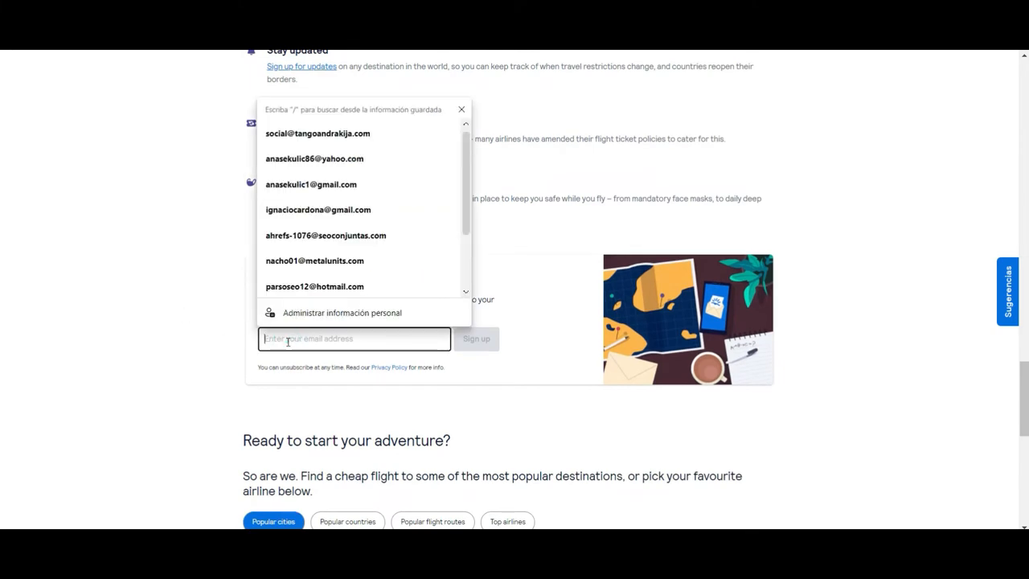
left_click(155, 337)
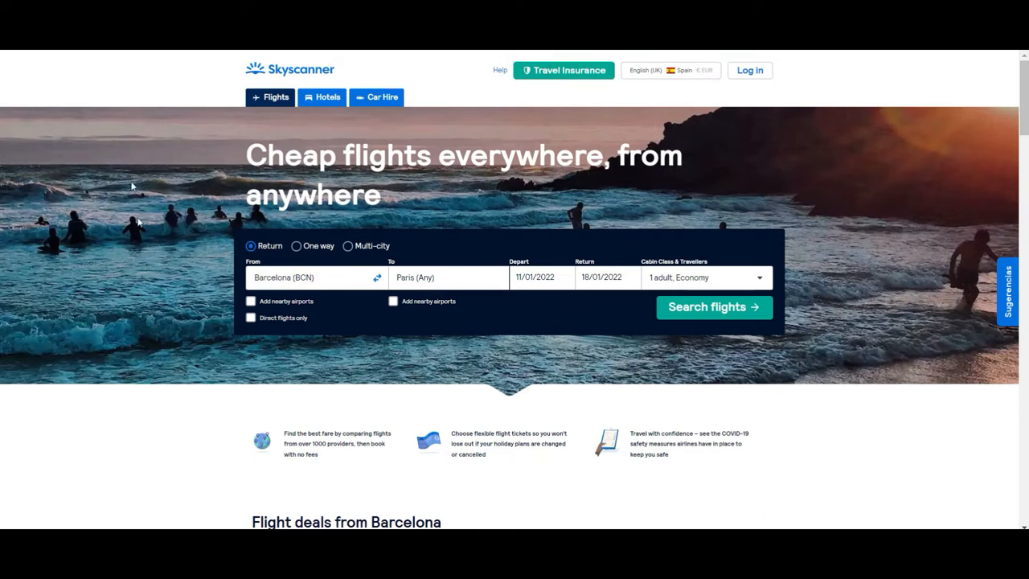
mouse_move(146, 360)
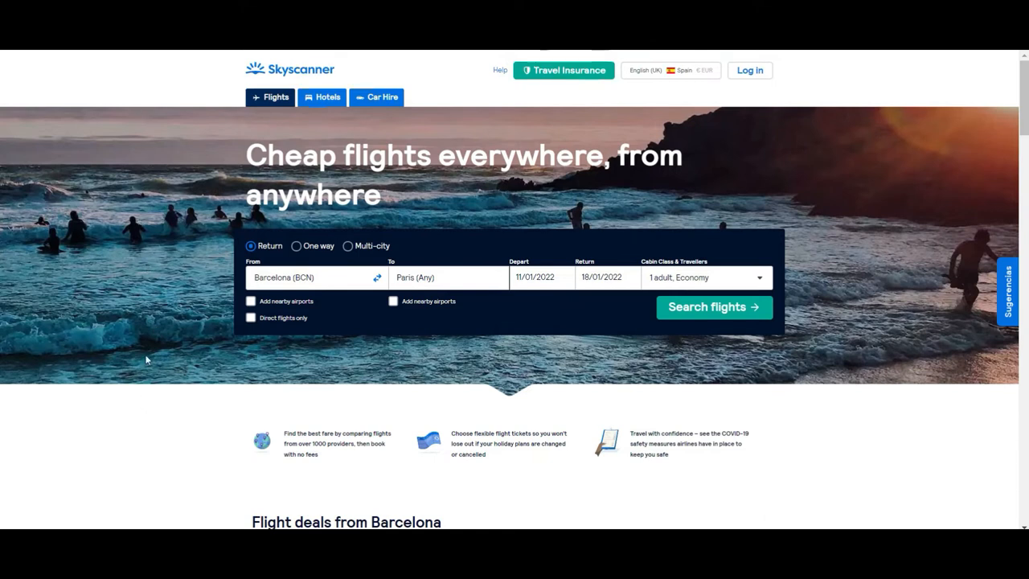
mouse_move(203, 112)
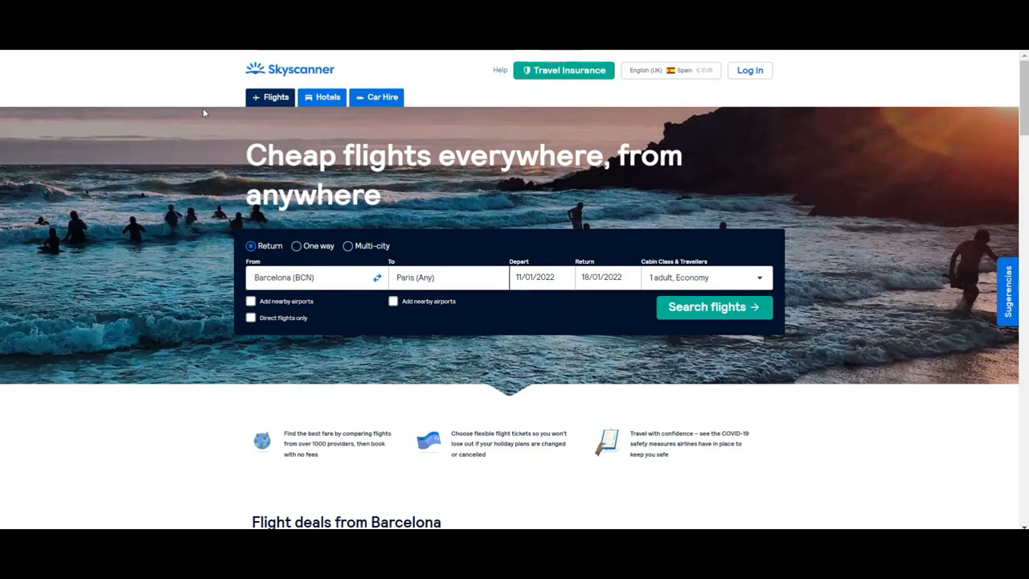
mouse_move(225, 130)
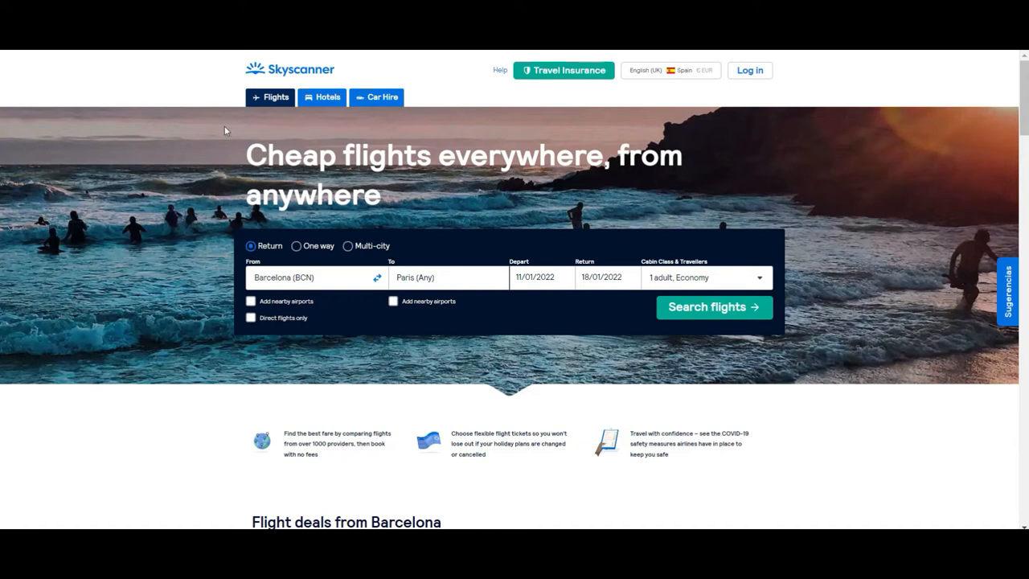
mouse_move(432, 347)
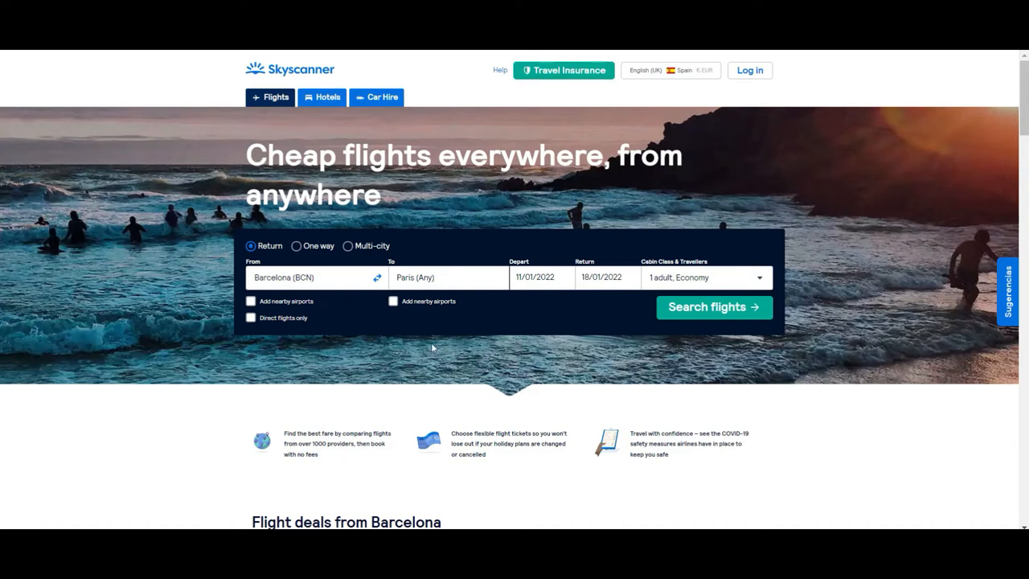
mouse_move(303, 102)
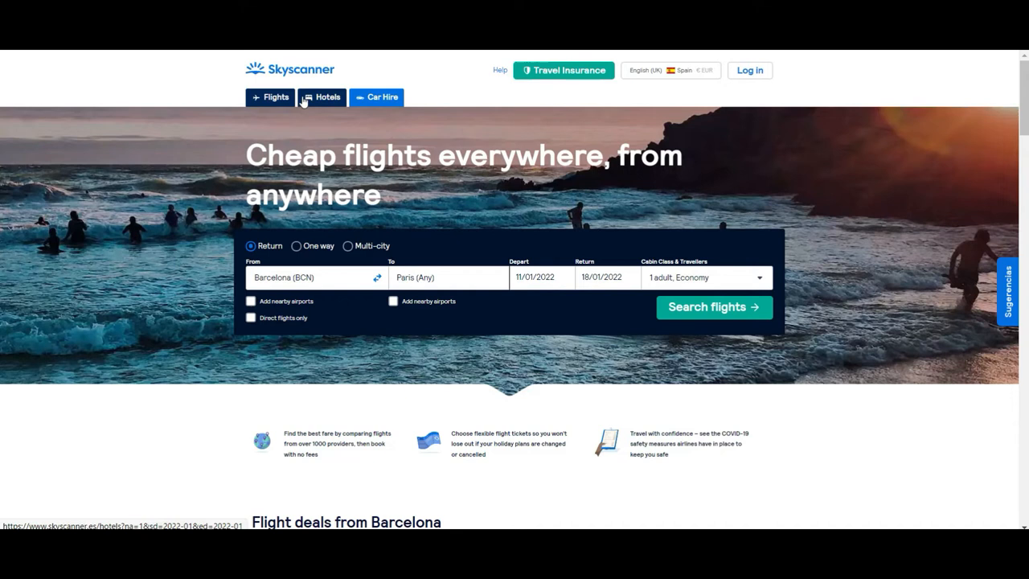
left_click(327, 96)
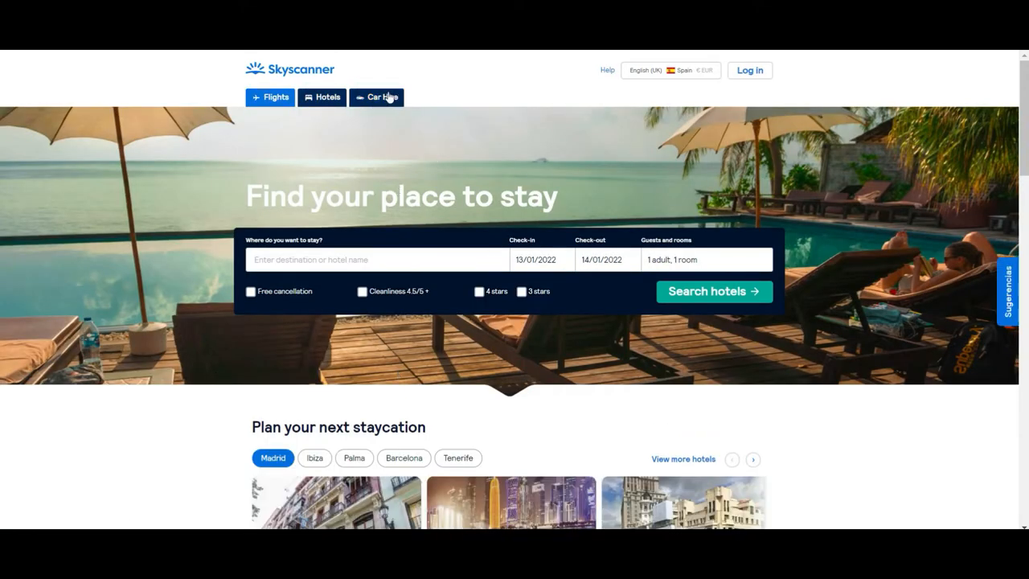
left_click(377, 97)
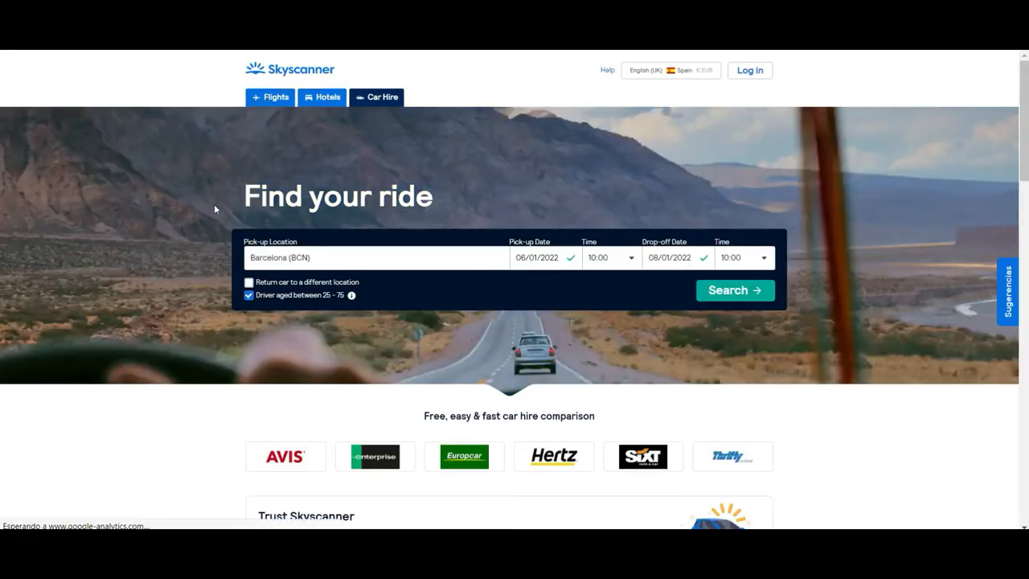
left_click(270, 98)
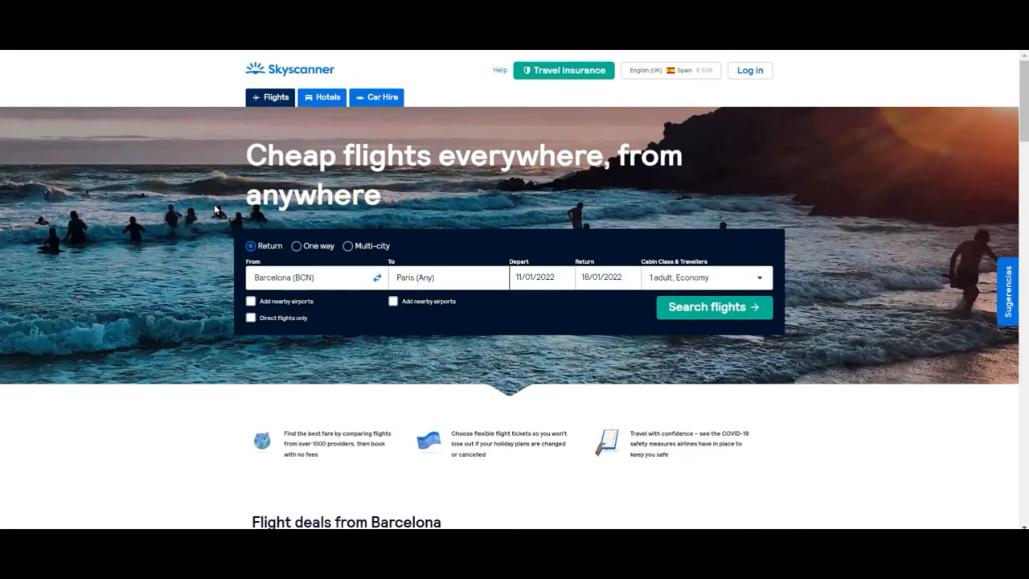
mouse_move(420, 259)
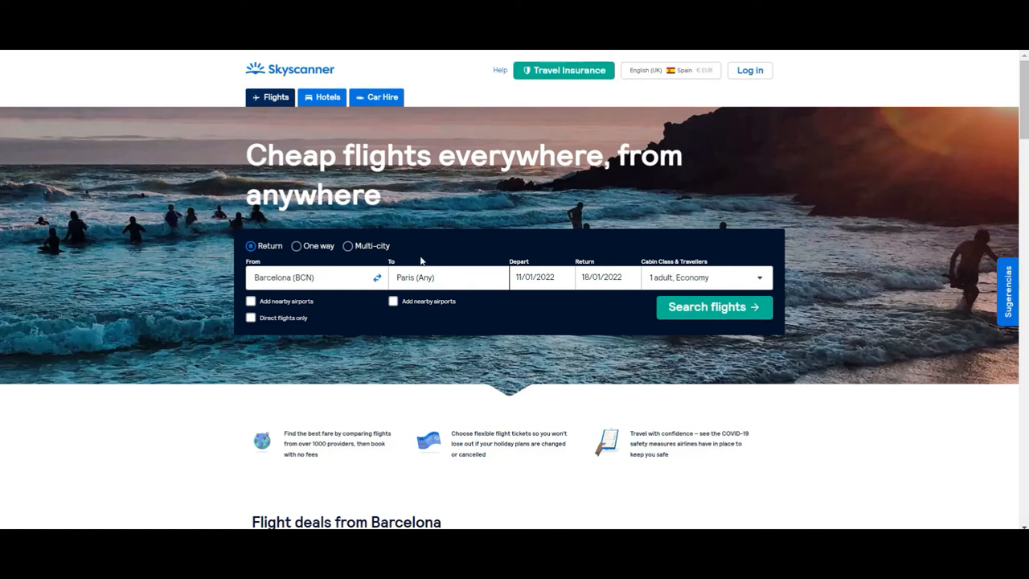
mouse_move(261, 269)
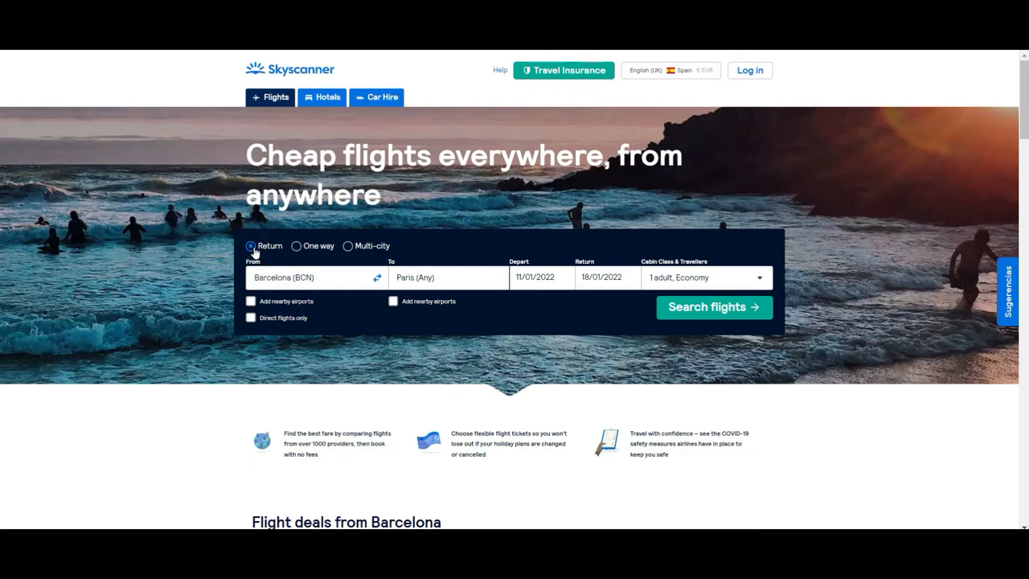
mouse_move(309, 257)
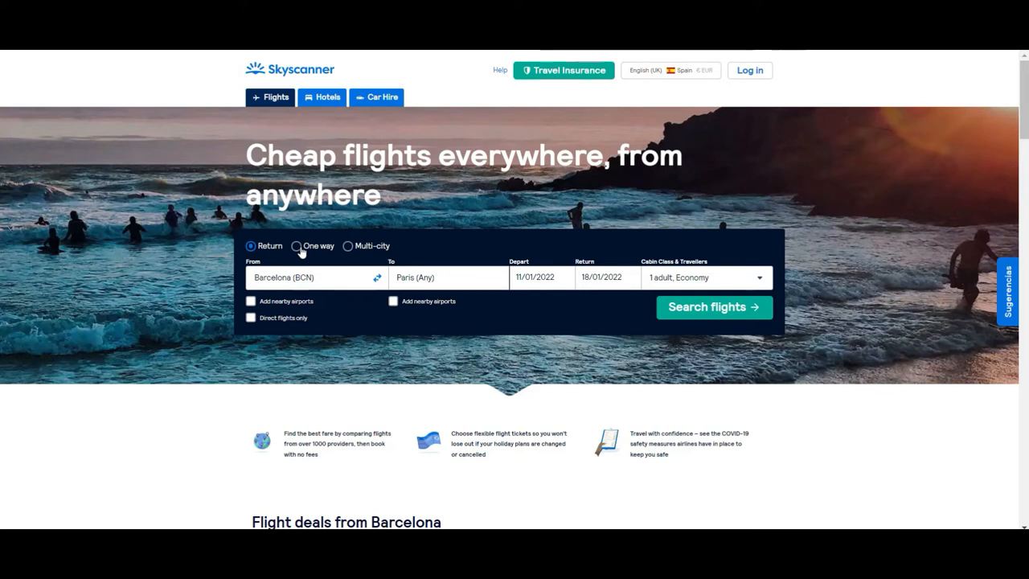
mouse_move(366, 252)
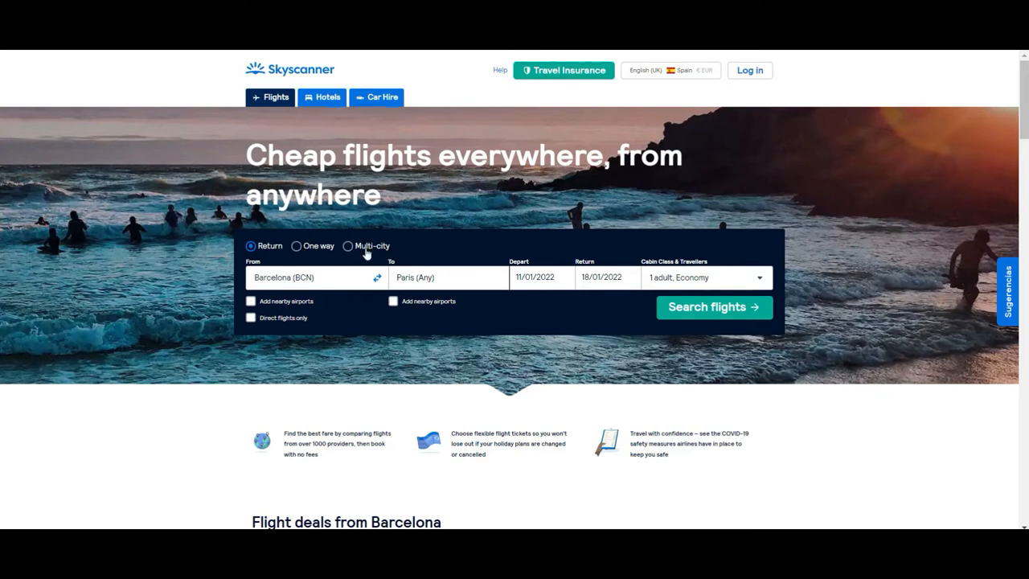
left_click(297, 245)
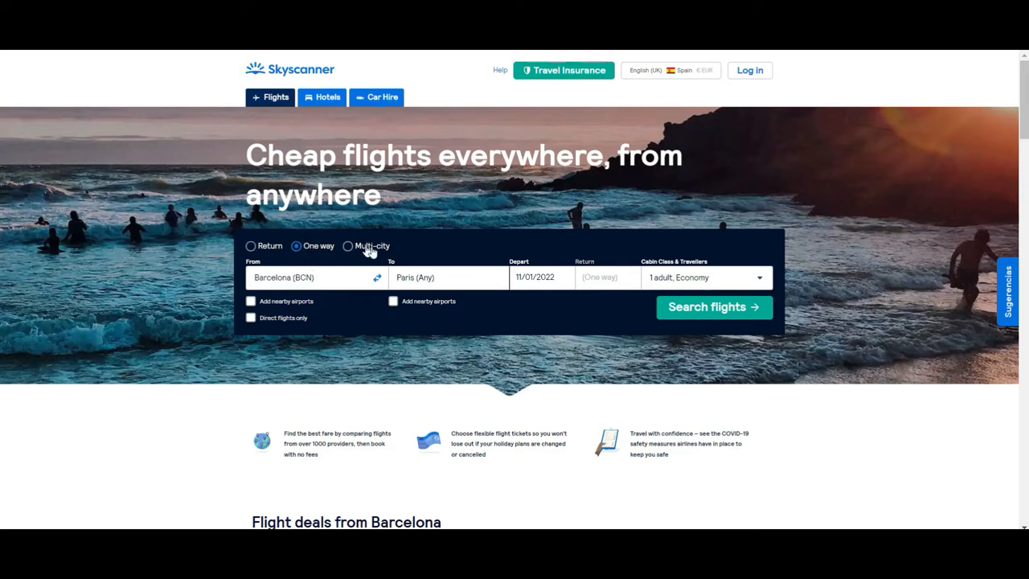
left_click(348, 246)
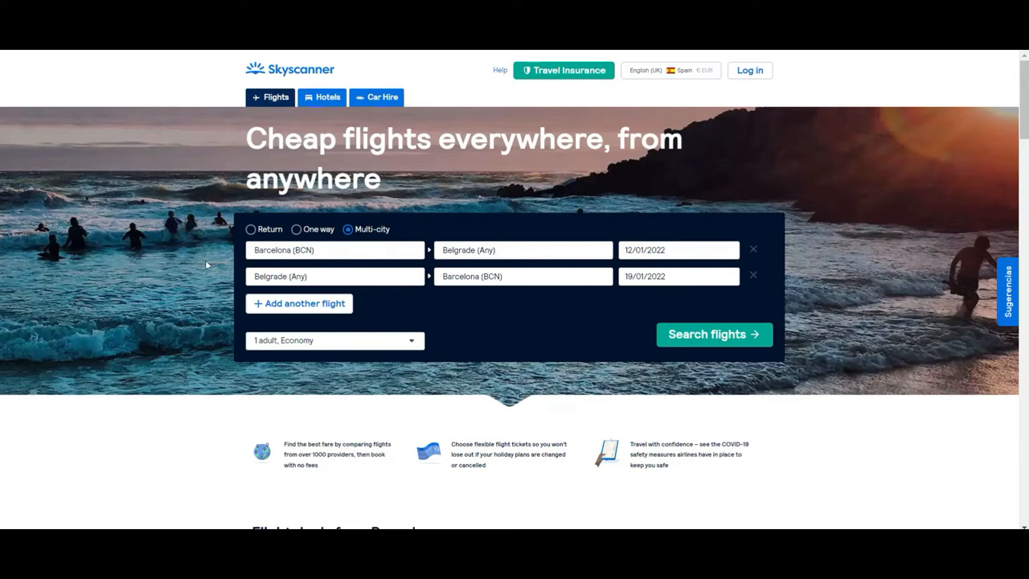
mouse_move(237, 334)
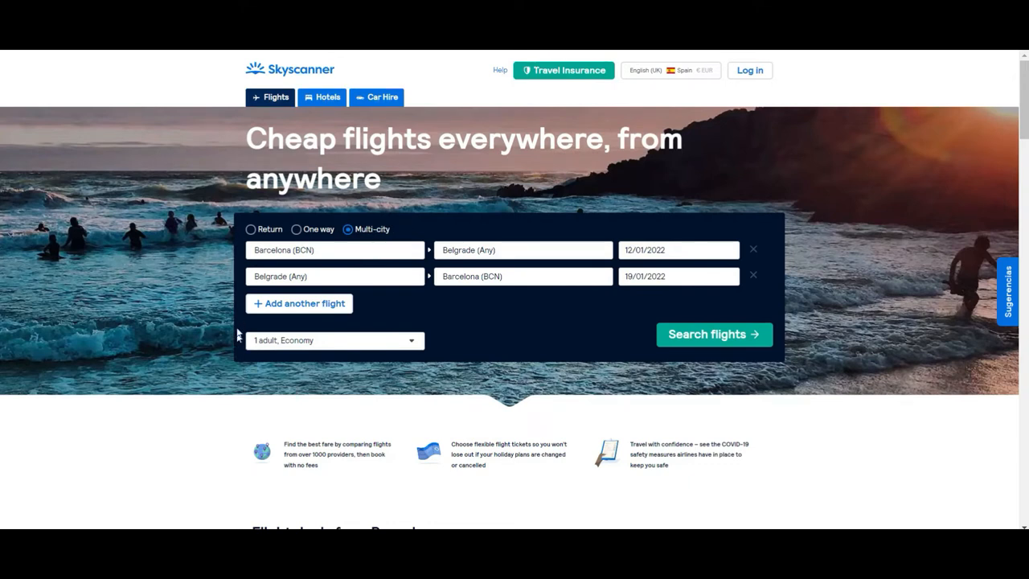
mouse_move(226, 336)
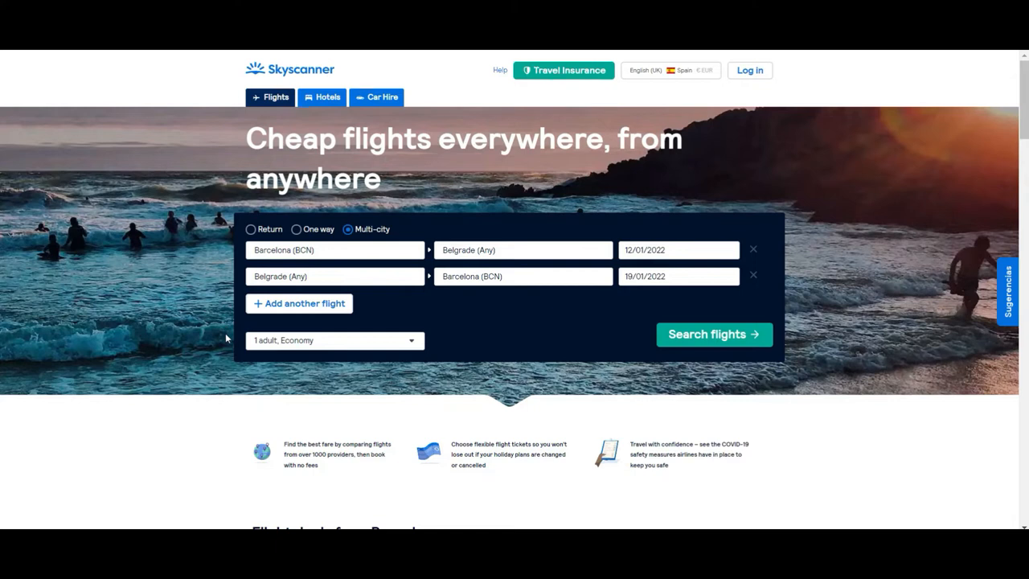
mouse_move(224, 385)
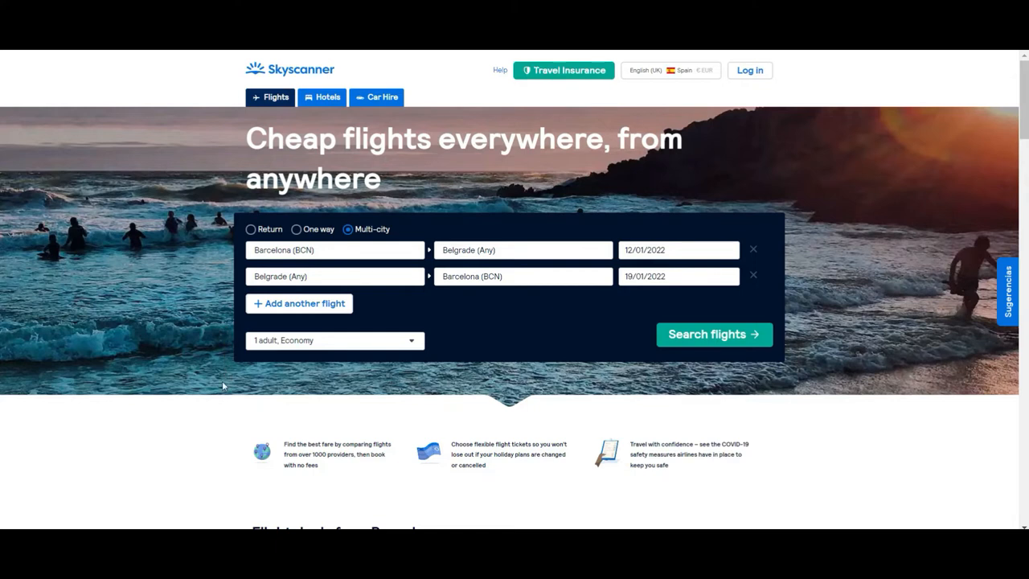
mouse_move(327, 265)
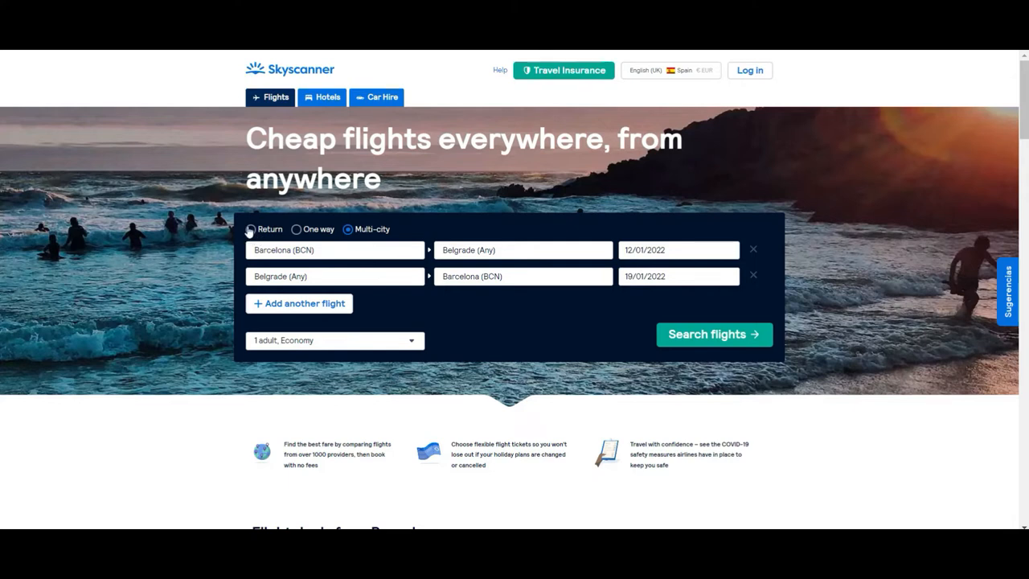
left_click(251, 229)
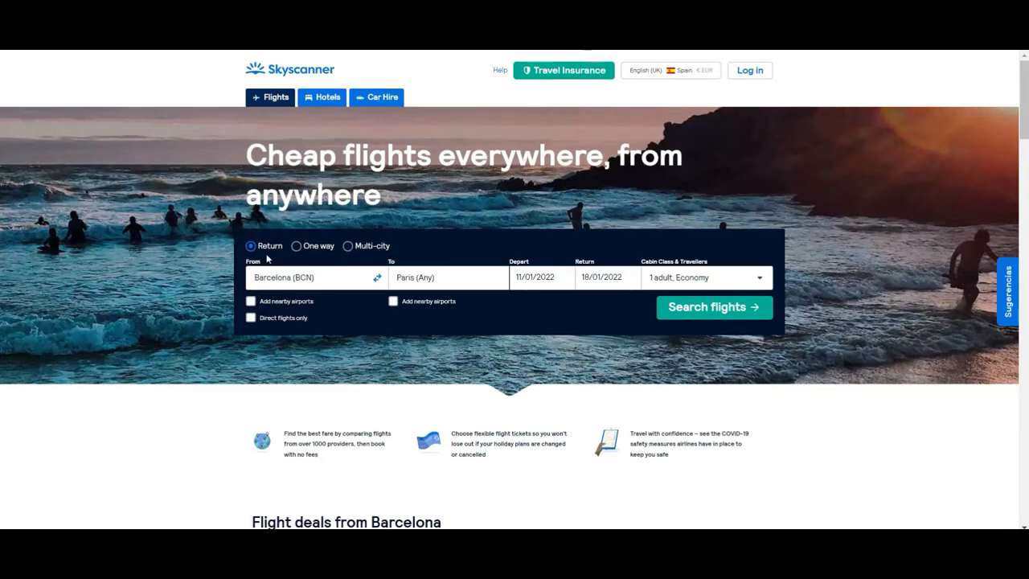
mouse_move(360, 277)
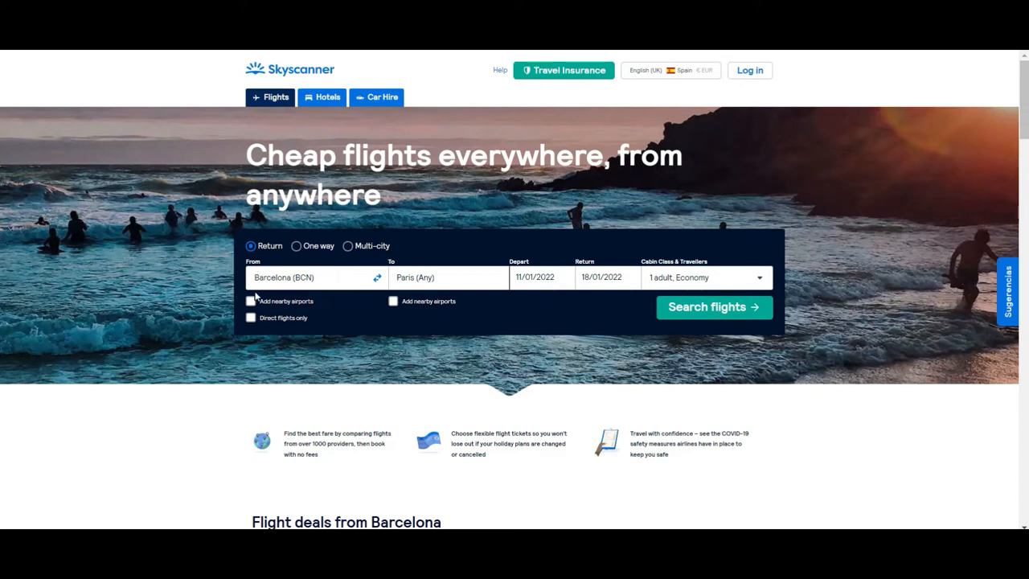
mouse_move(747, 278)
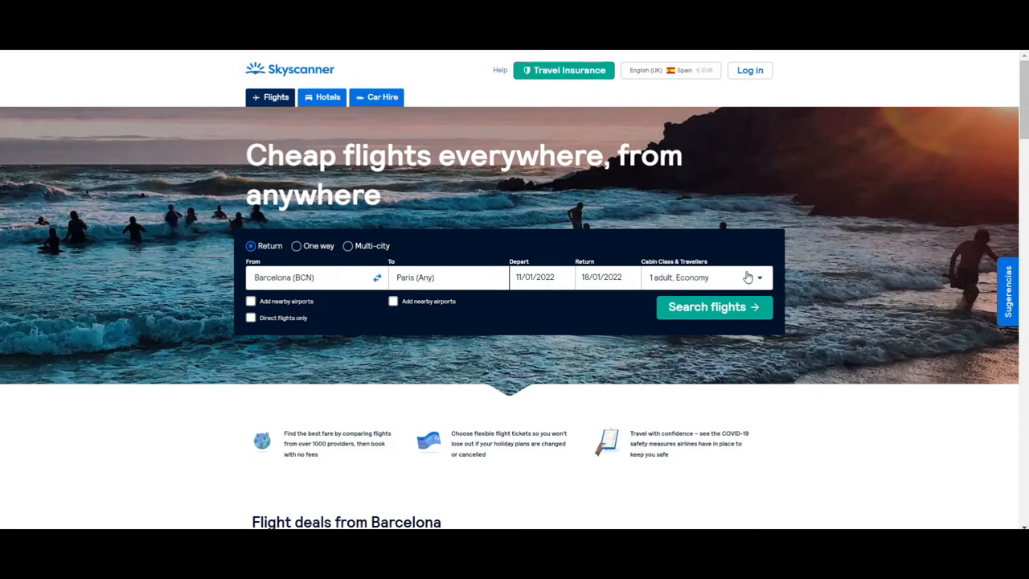
mouse_move(728, 333)
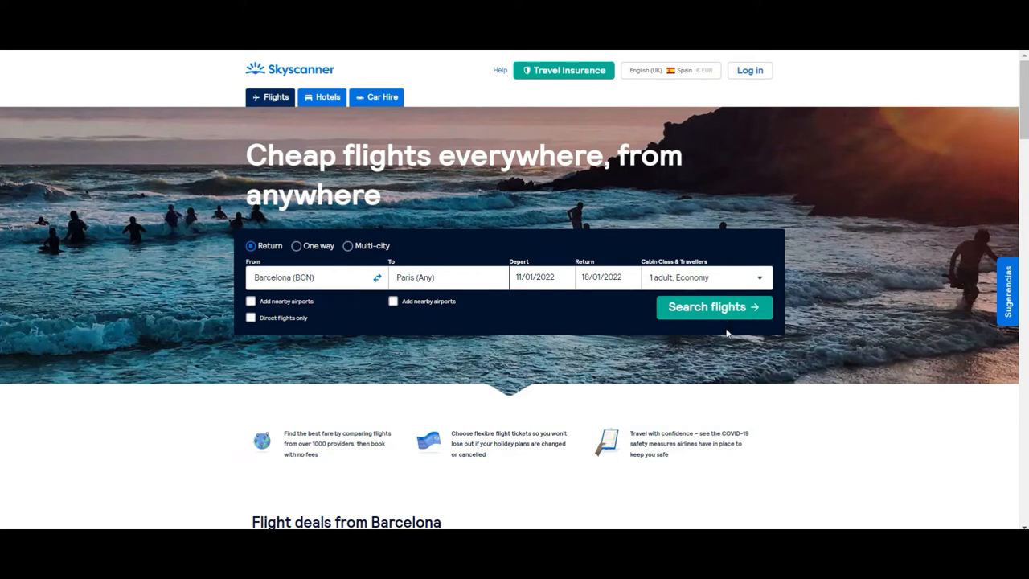
mouse_move(245, 268)
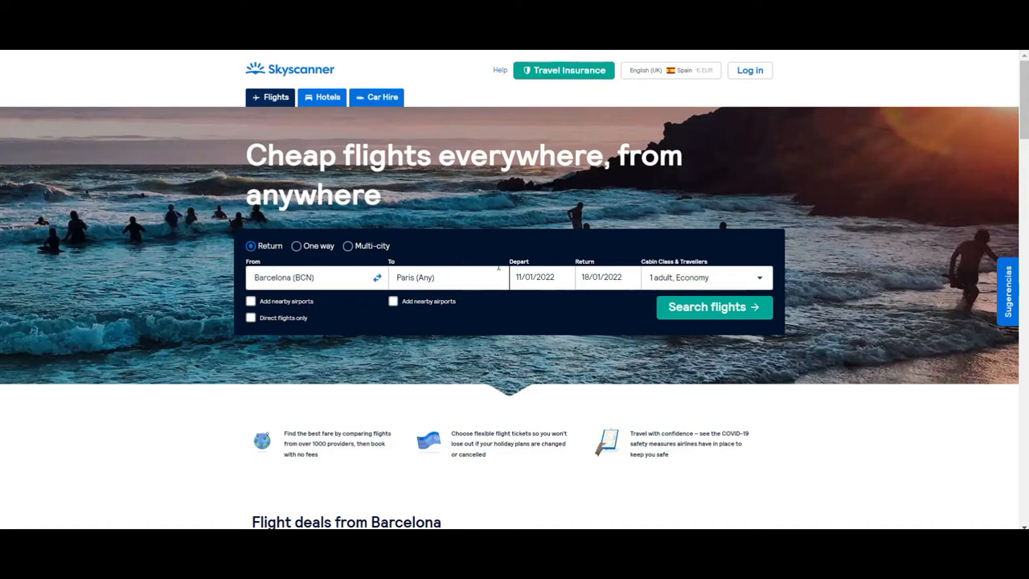
mouse_move(649, 299)
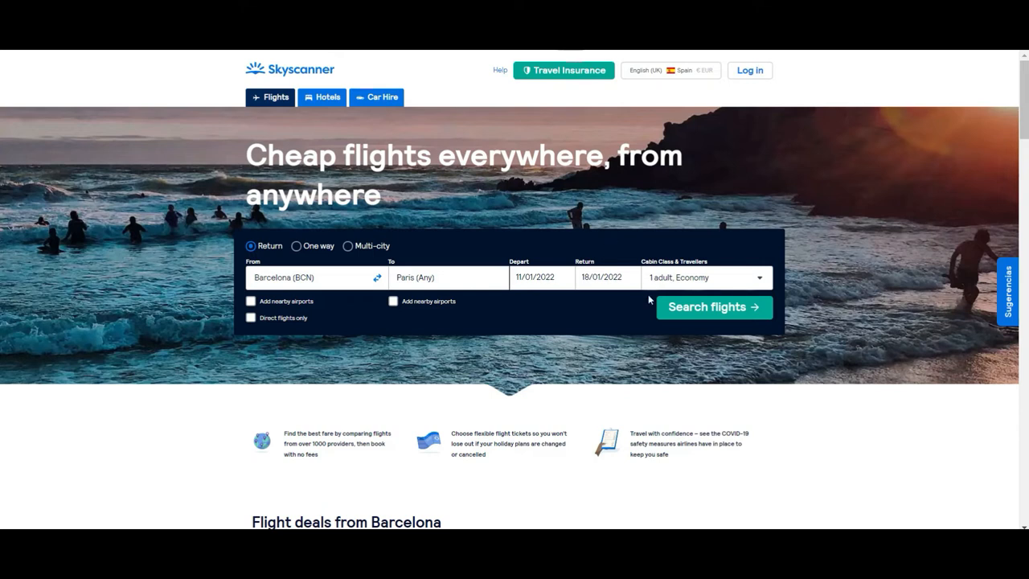
left_click(706, 278)
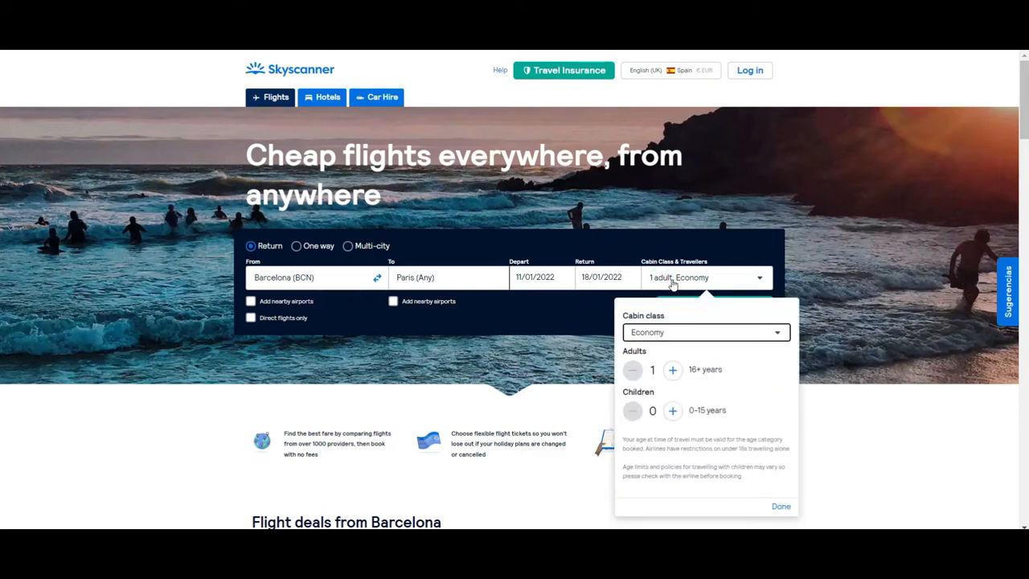
mouse_move(672, 432)
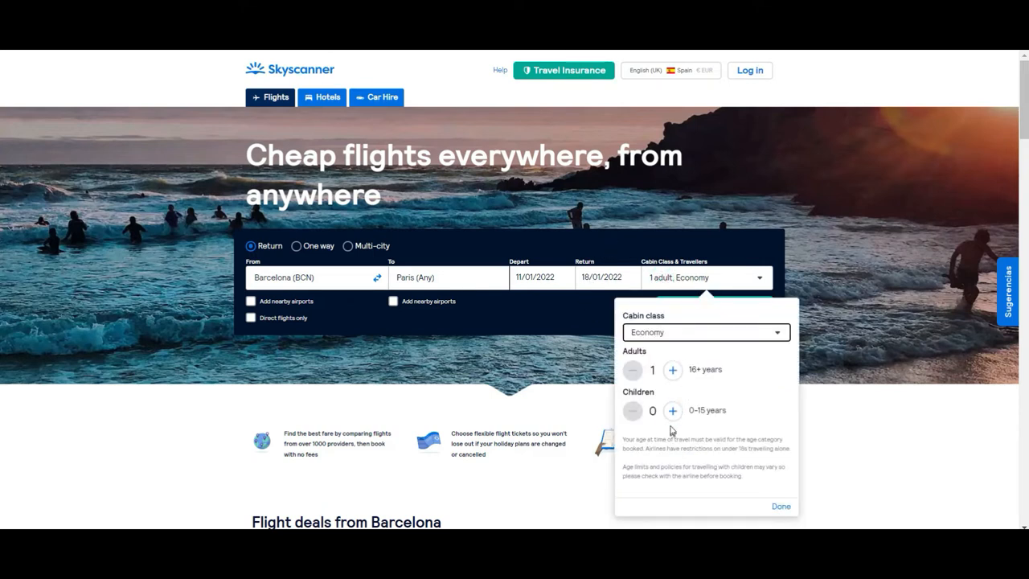
mouse_move(689, 428)
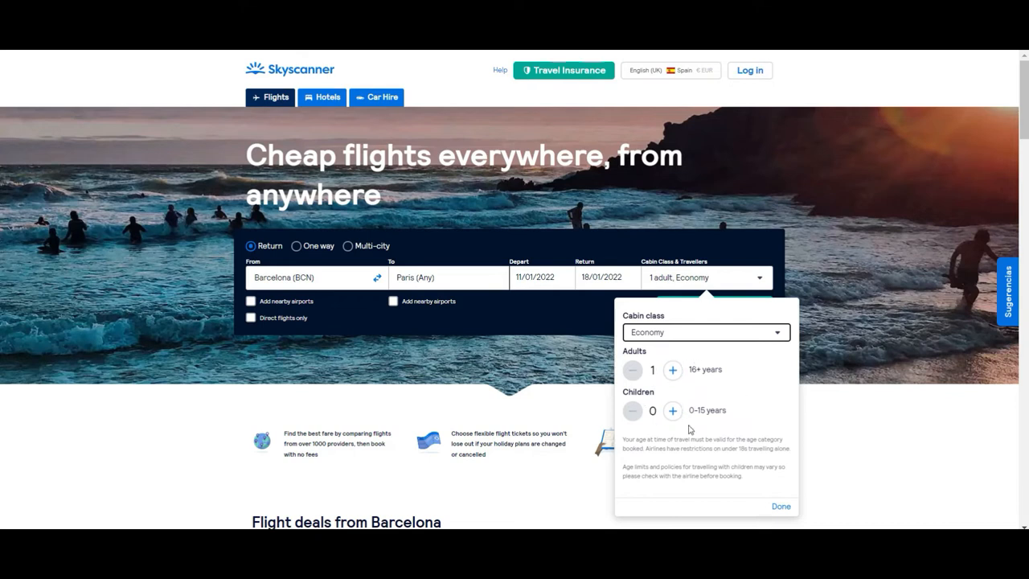
mouse_move(731, 361)
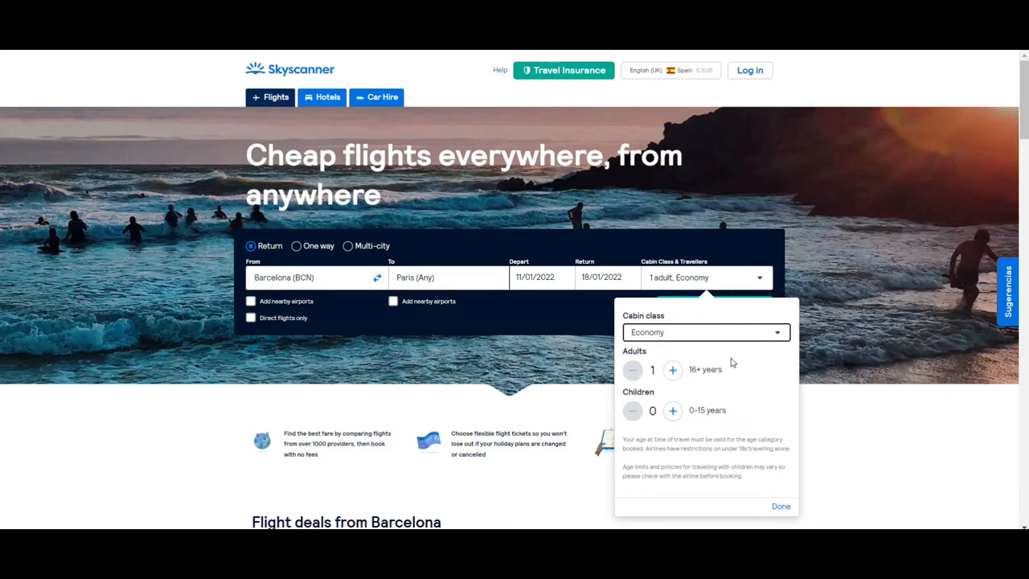
left_click(705, 331)
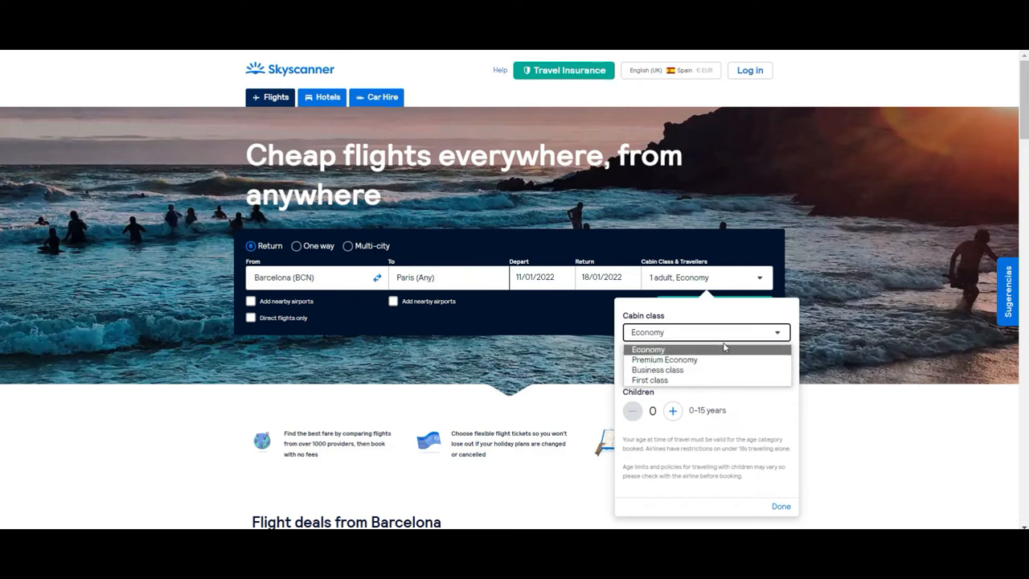
left_click(649, 349)
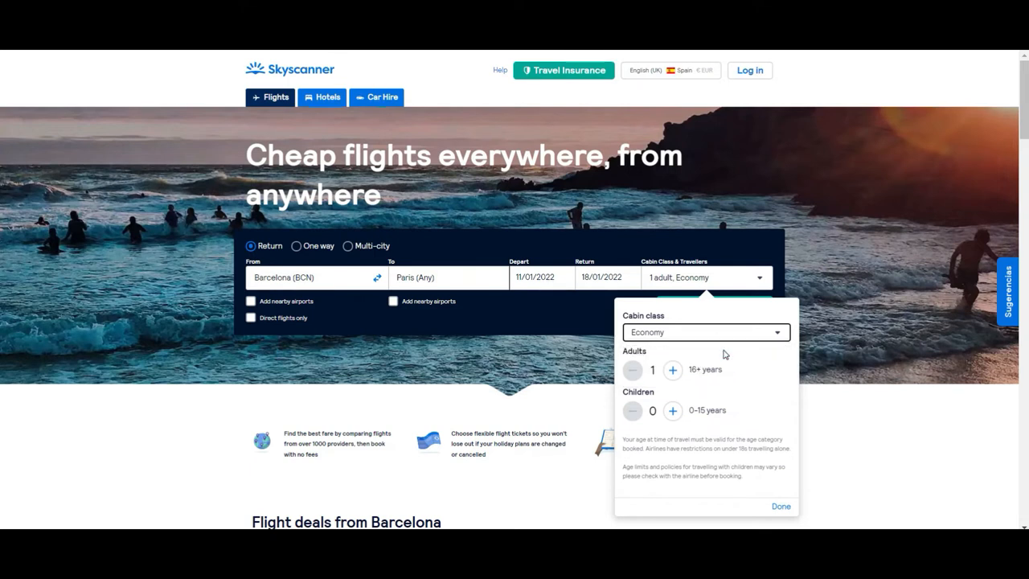
left_click(780, 505)
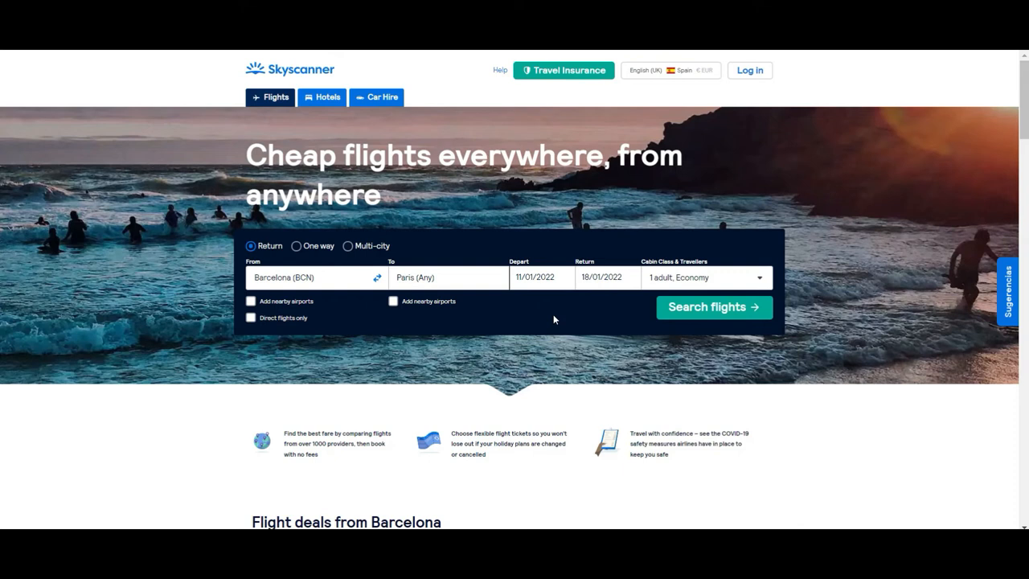
mouse_move(406, 298)
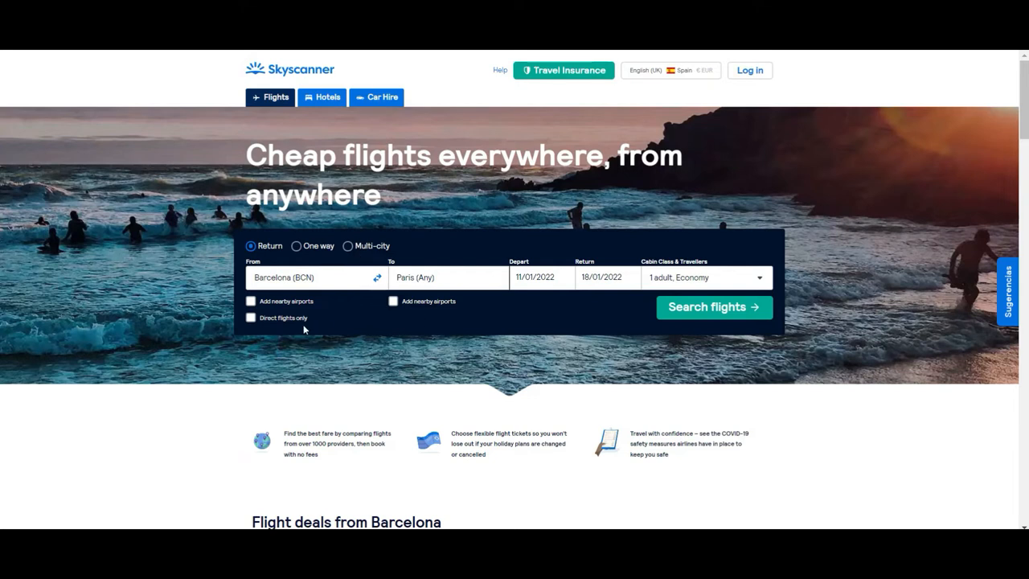
mouse_move(234, 296)
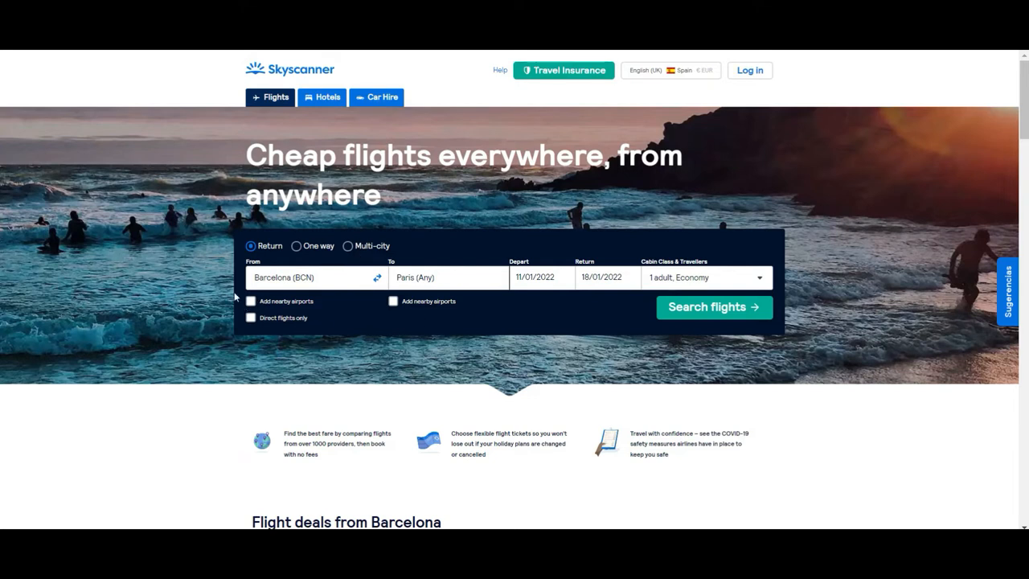
mouse_move(489, 300)
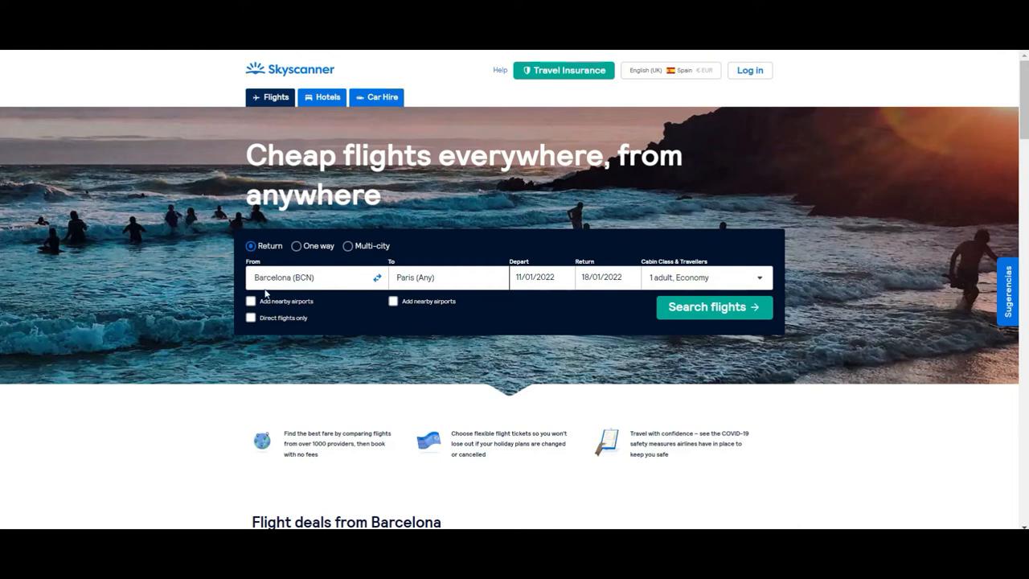
left_click(251, 301)
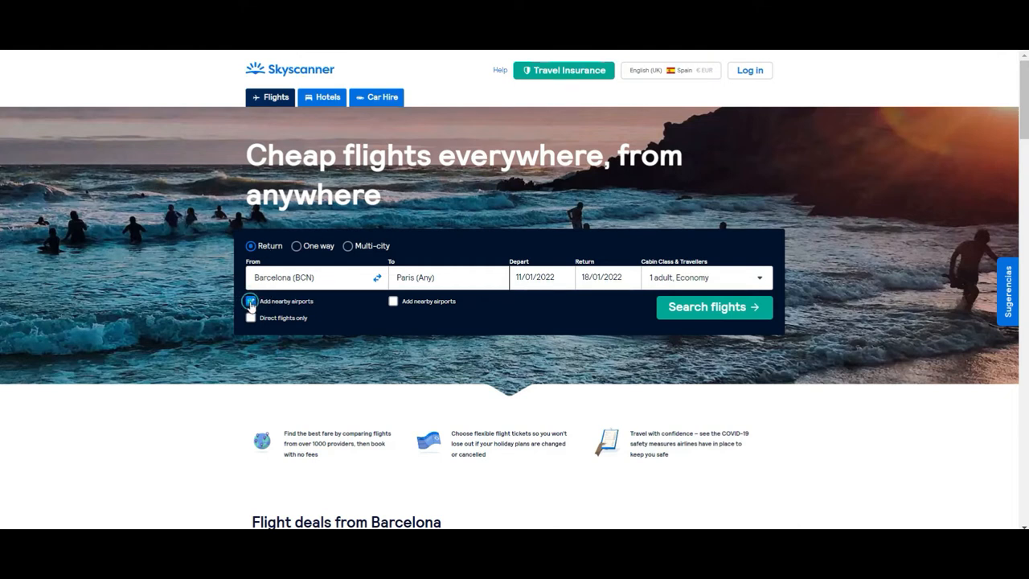
left_click(251, 300)
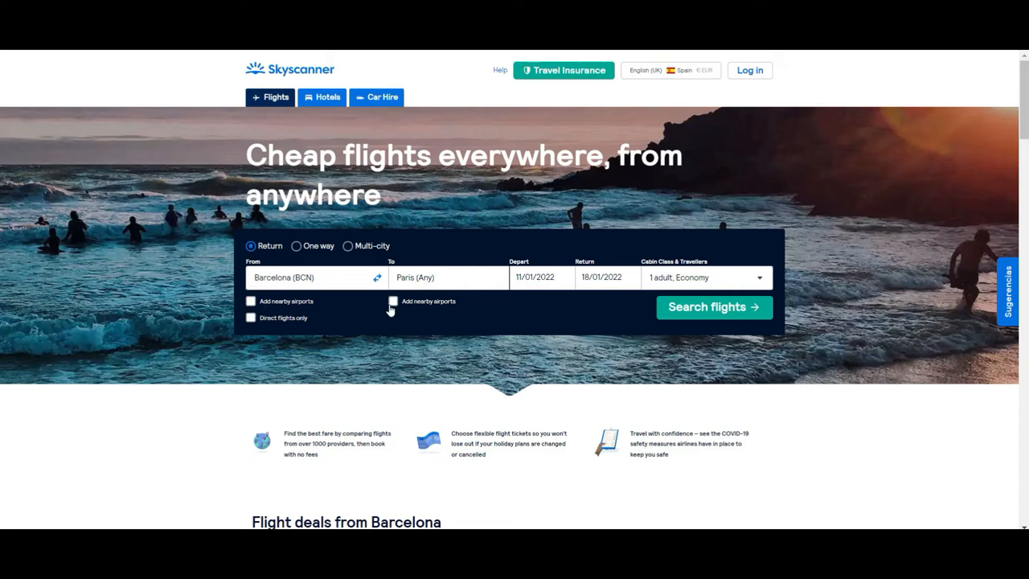
mouse_move(389, 311)
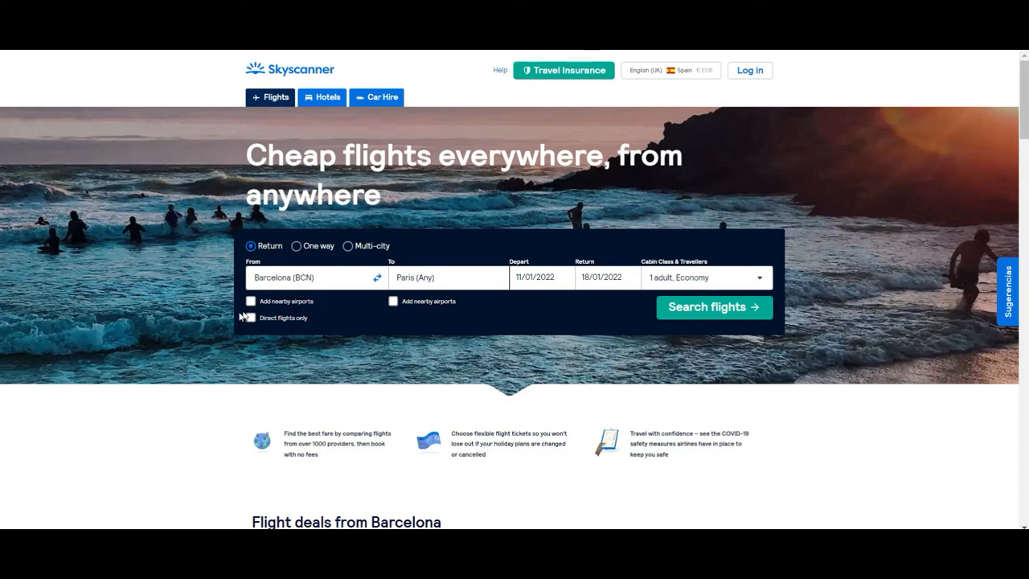
left_click(251, 317)
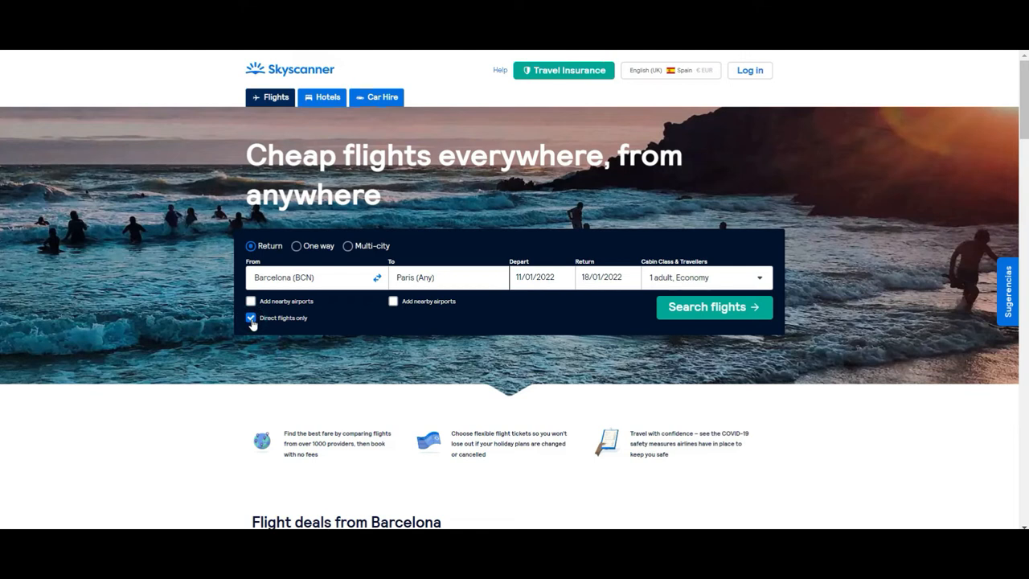
left_click(251, 317)
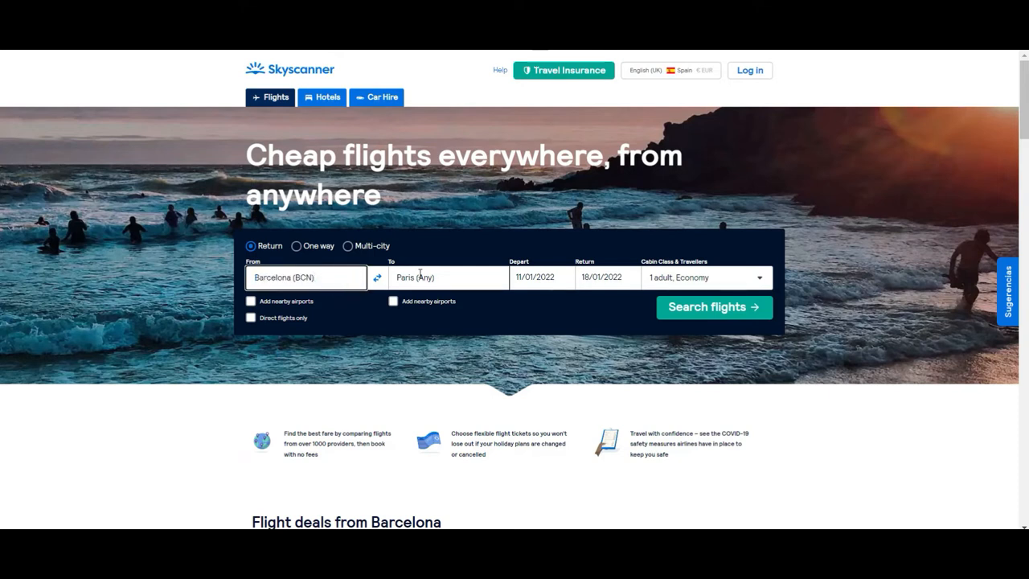
Replace the Paris (Any) destination with Everywhere.
left_click(448, 277)
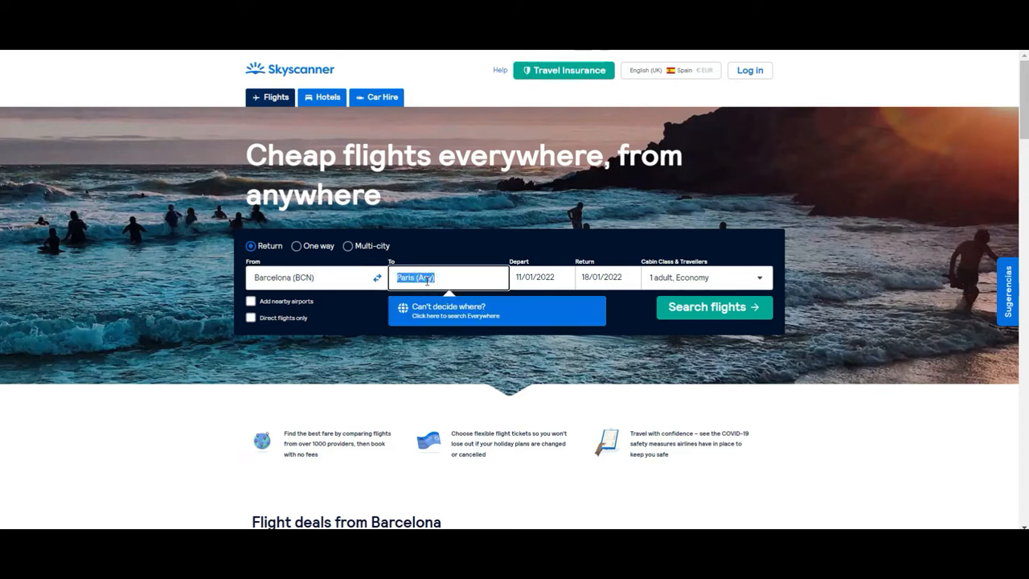
mouse_move(442, 337)
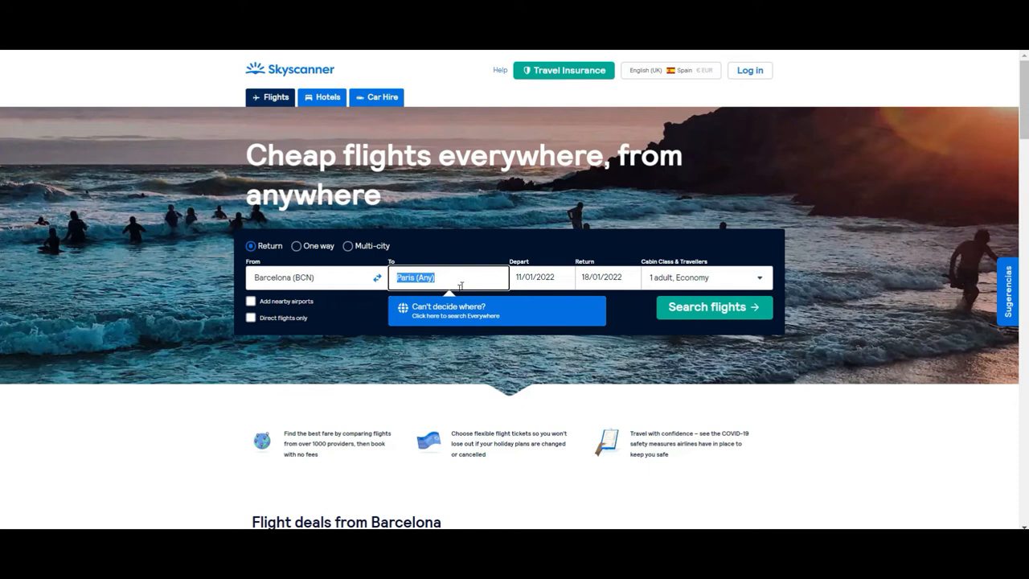
left_click(496, 310)
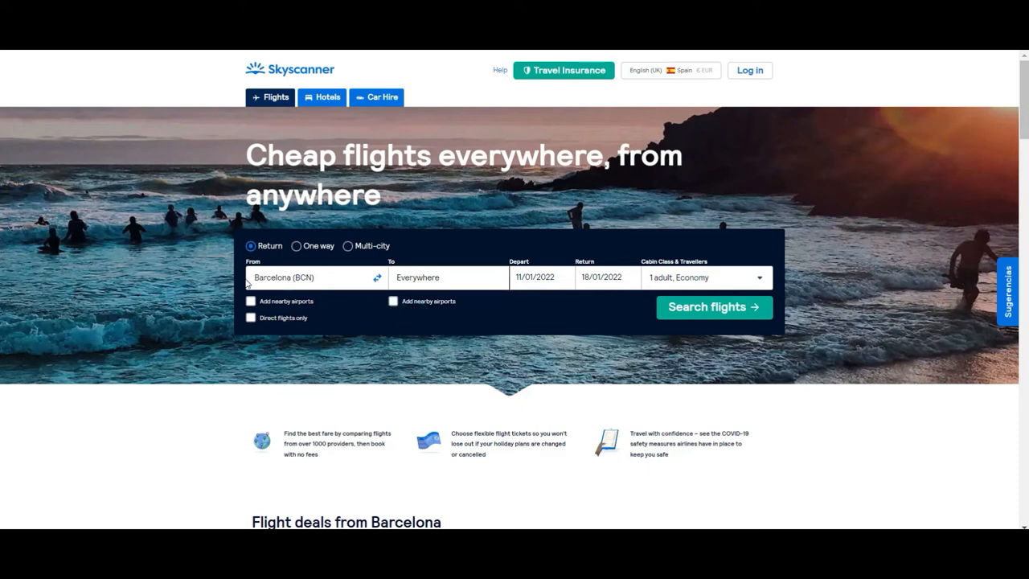
mouse_move(438, 323)
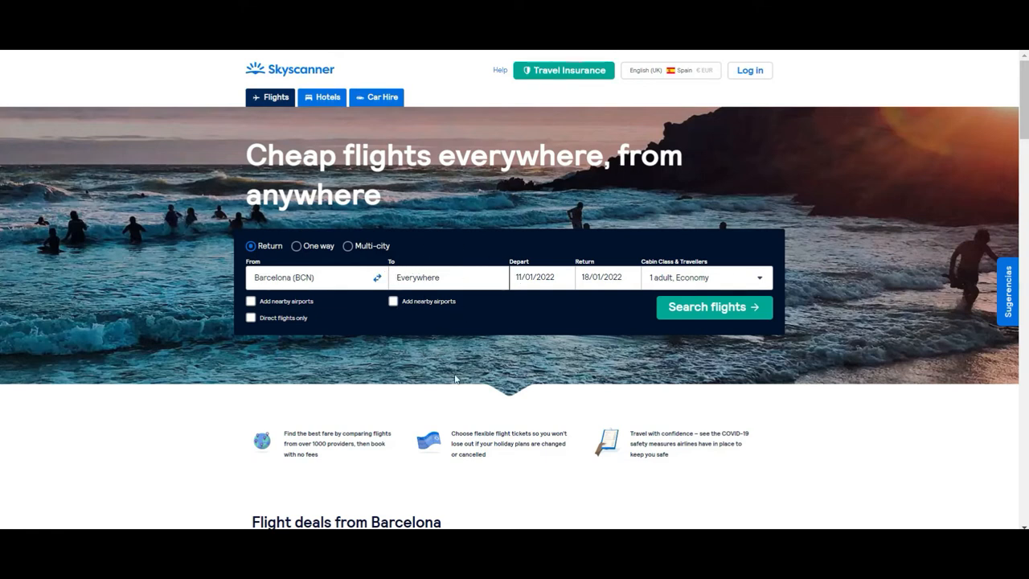
mouse_move(547, 295)
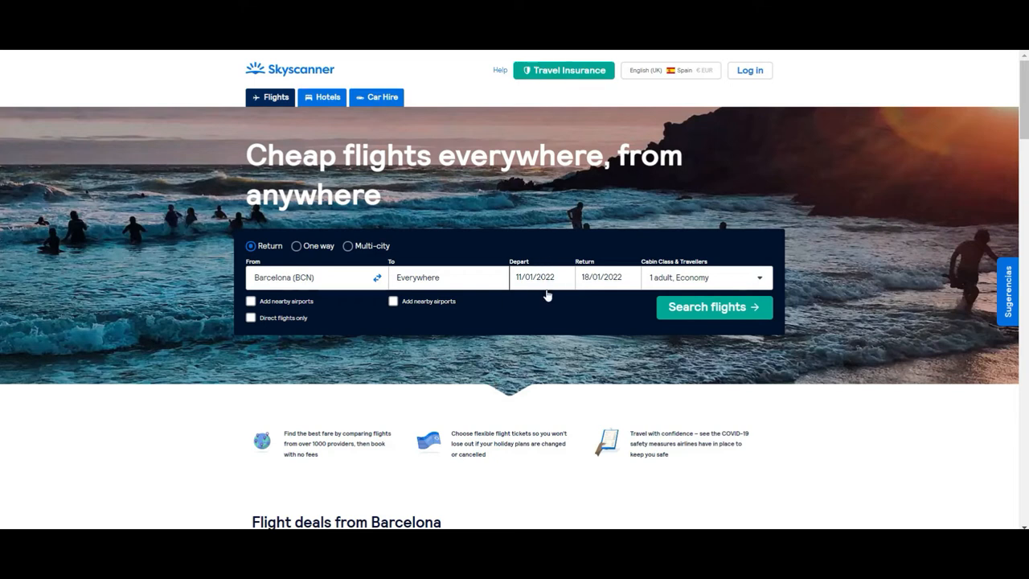
mouse_move(667, 284)
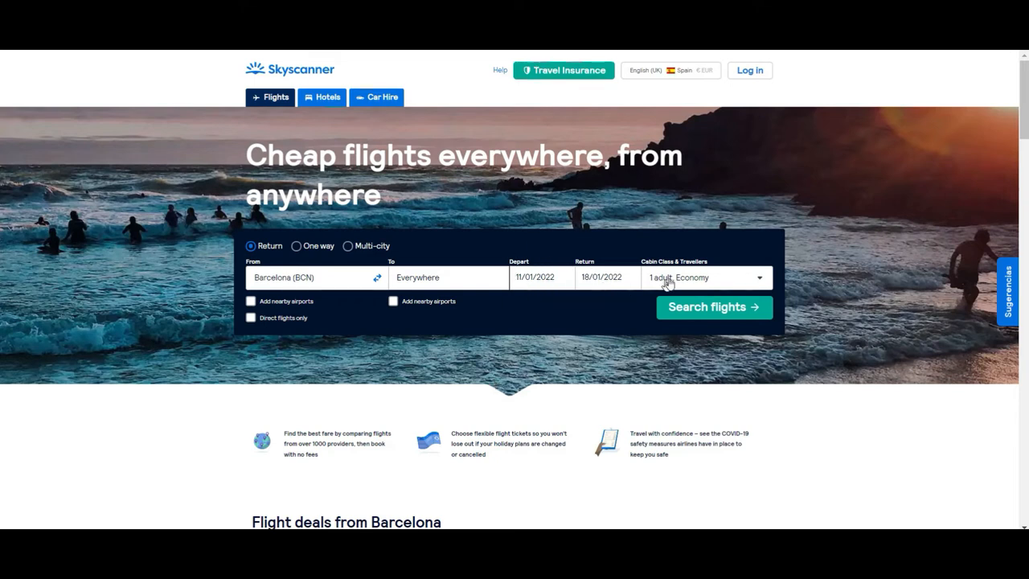
mouse_move(561, 250)
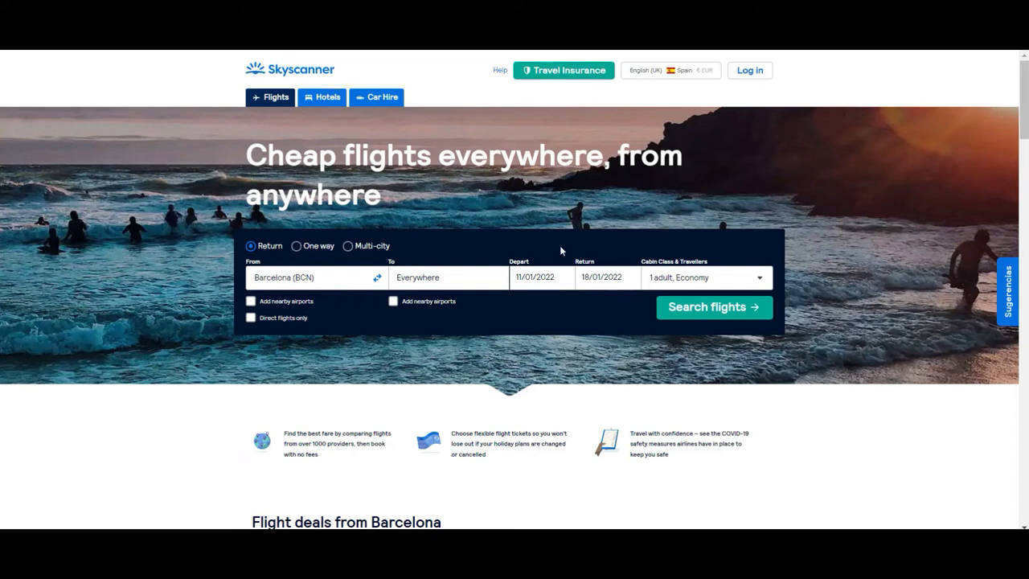
mouse_move(707, 311)
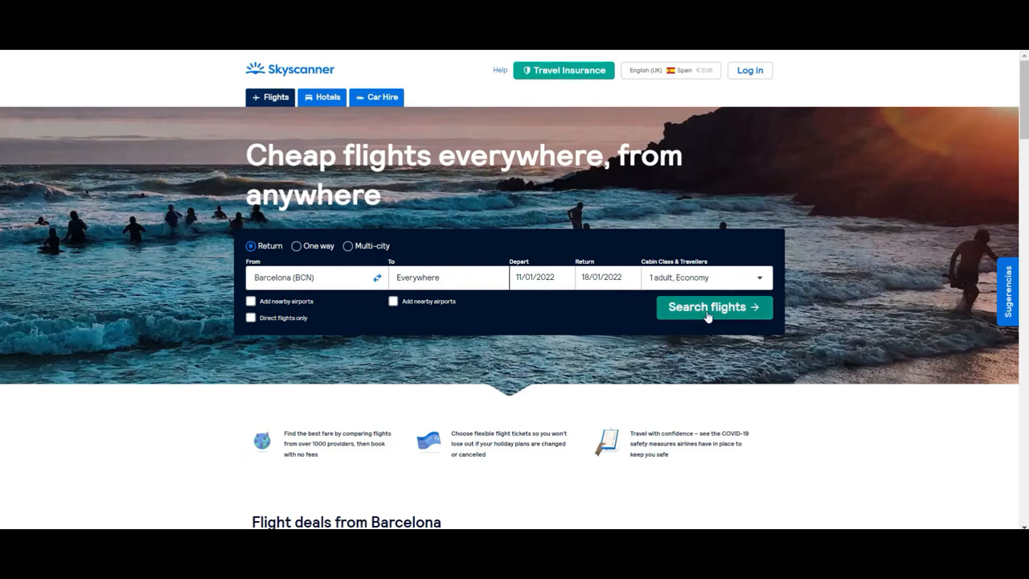
Run the Barcelona-to-Everywhere search, expand Spain from 11 €, and scroll the country list.
left_click(714, 307)
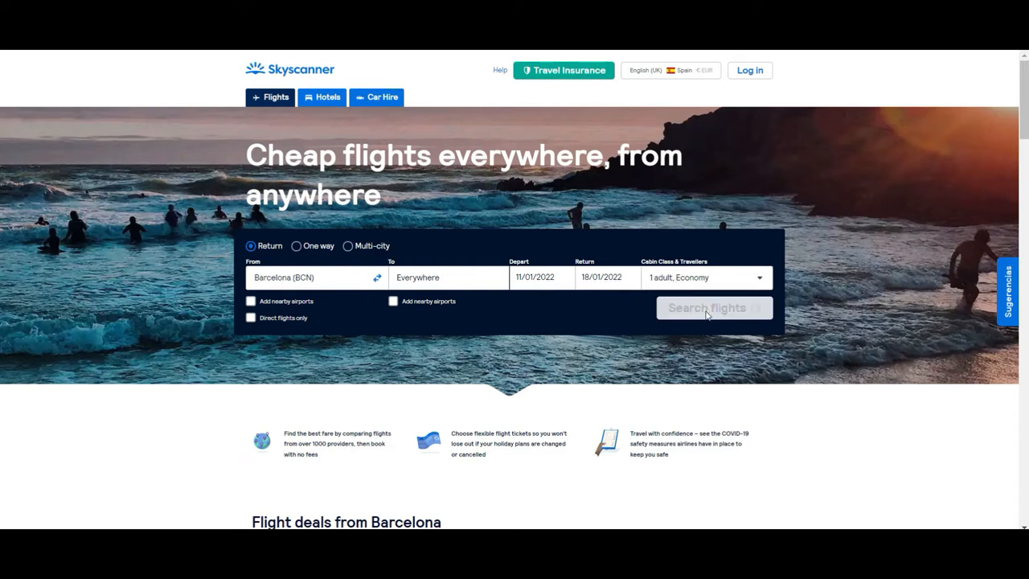
left_click(713, 307)
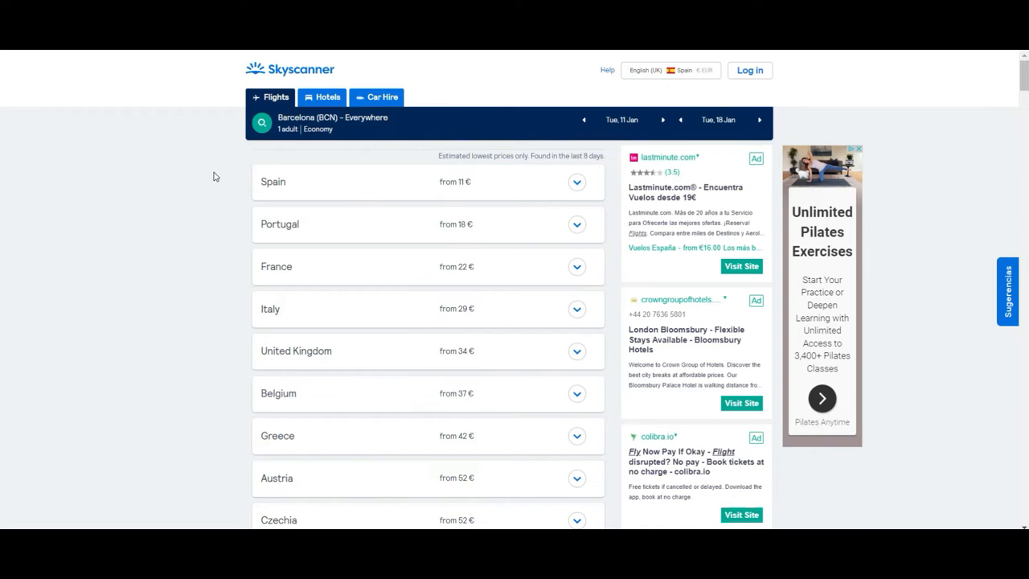
mouse_move(493, 383)
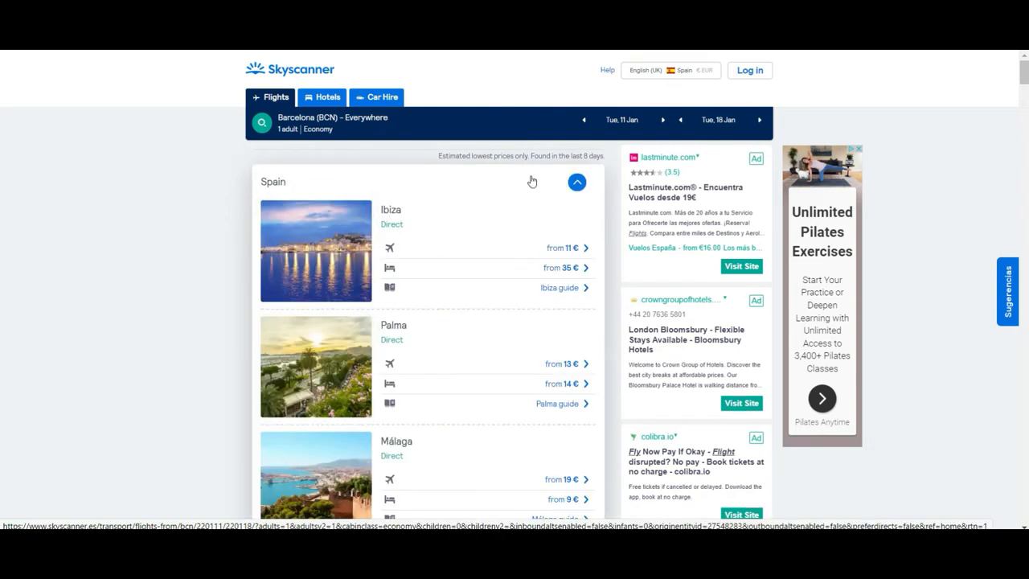
left_click(576, 182)
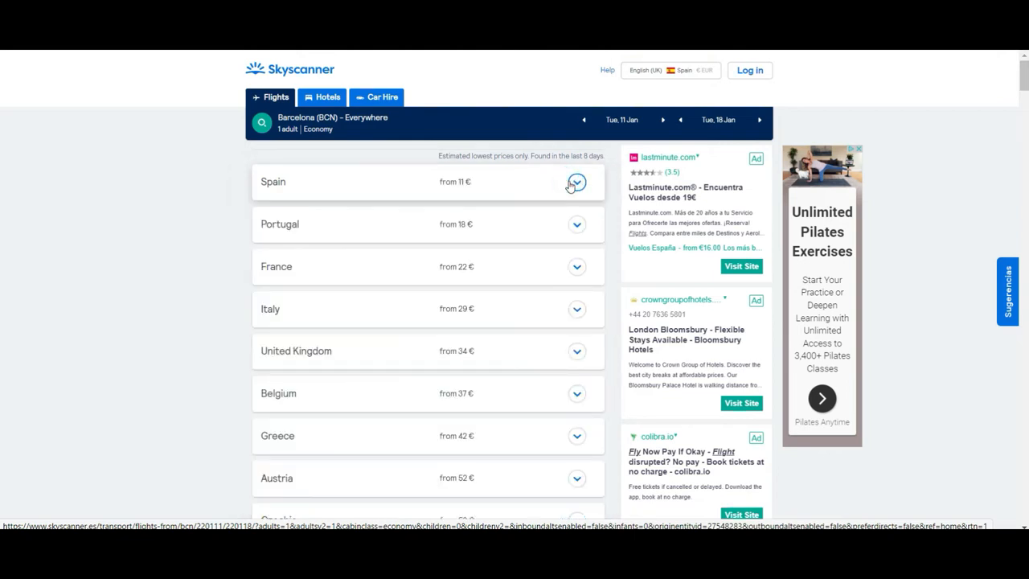
left_click(576, 182)
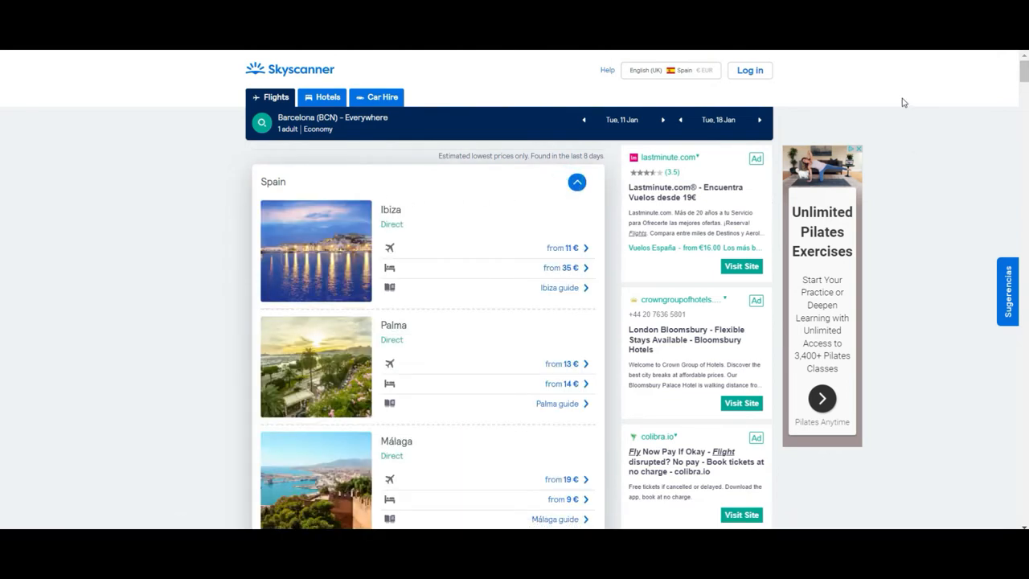
scroll("down", 3)
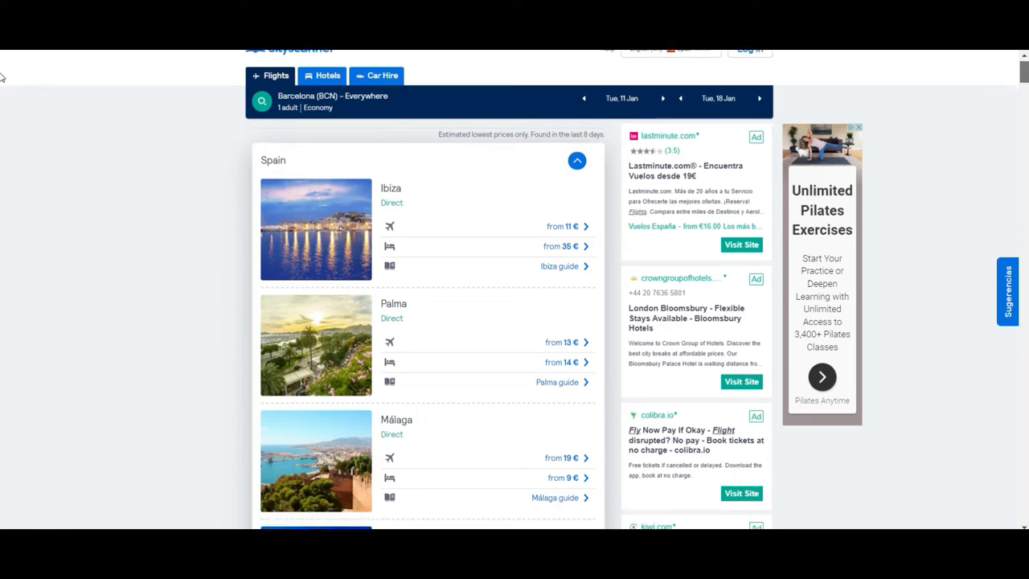
scroll("down", 3)
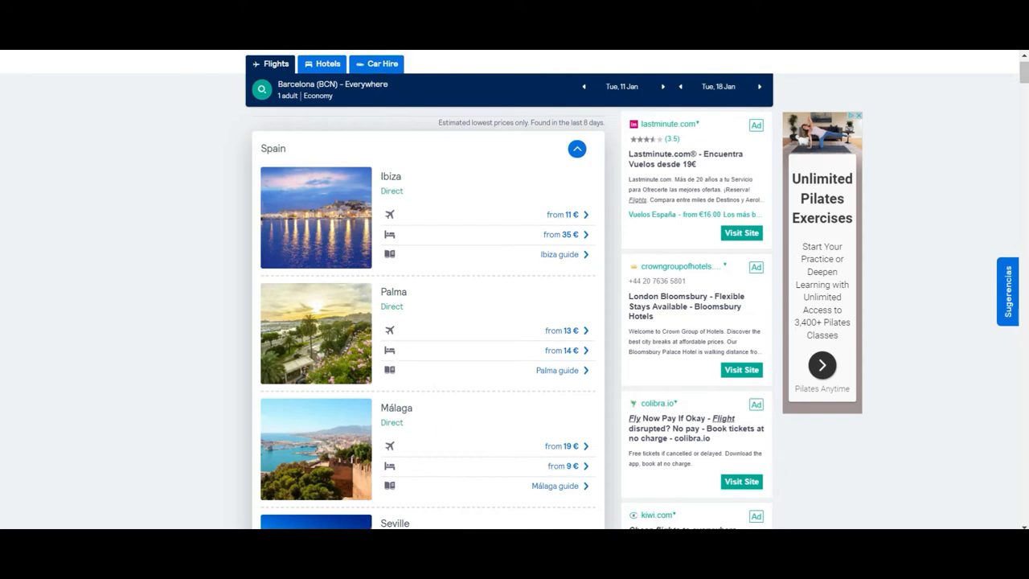
mouse_move(588, 133)
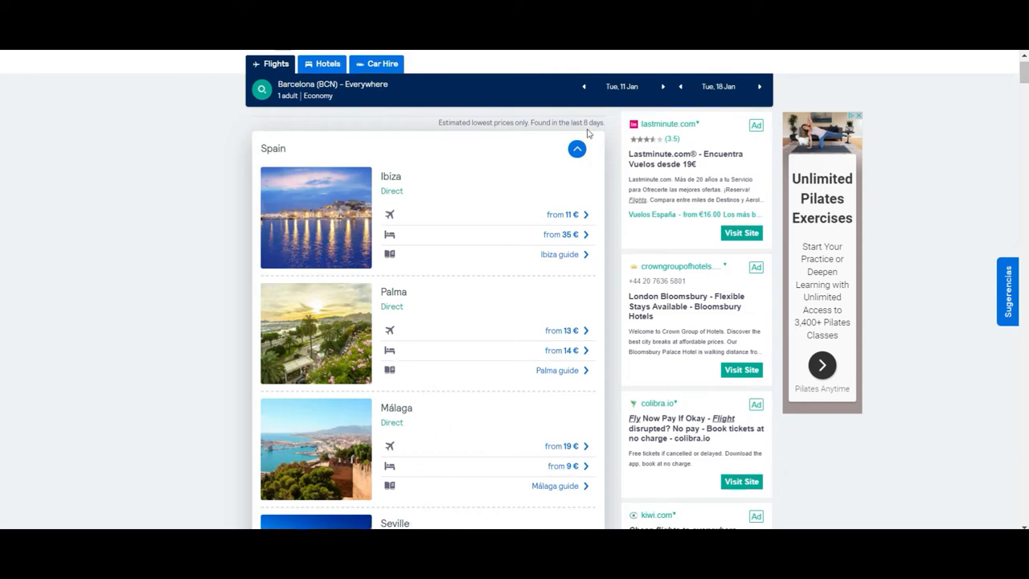
left_click(576, 148)
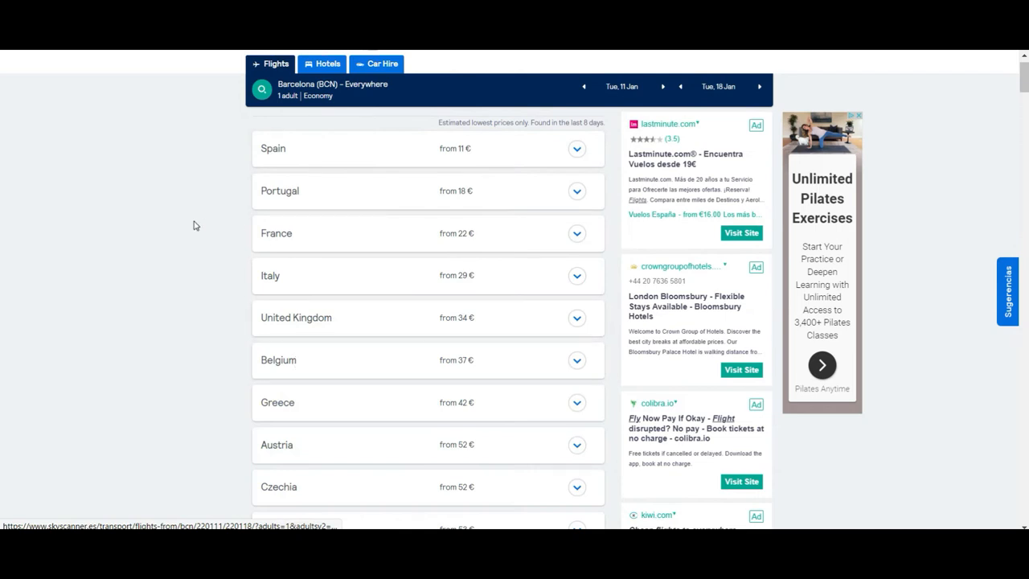
mouse_move(219, 173)
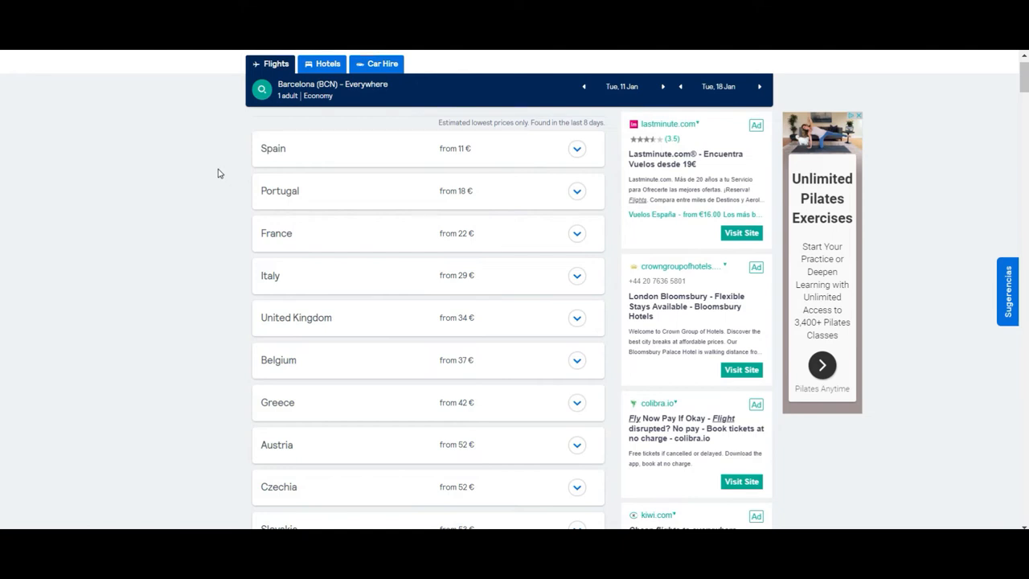
scroll("down", 3)
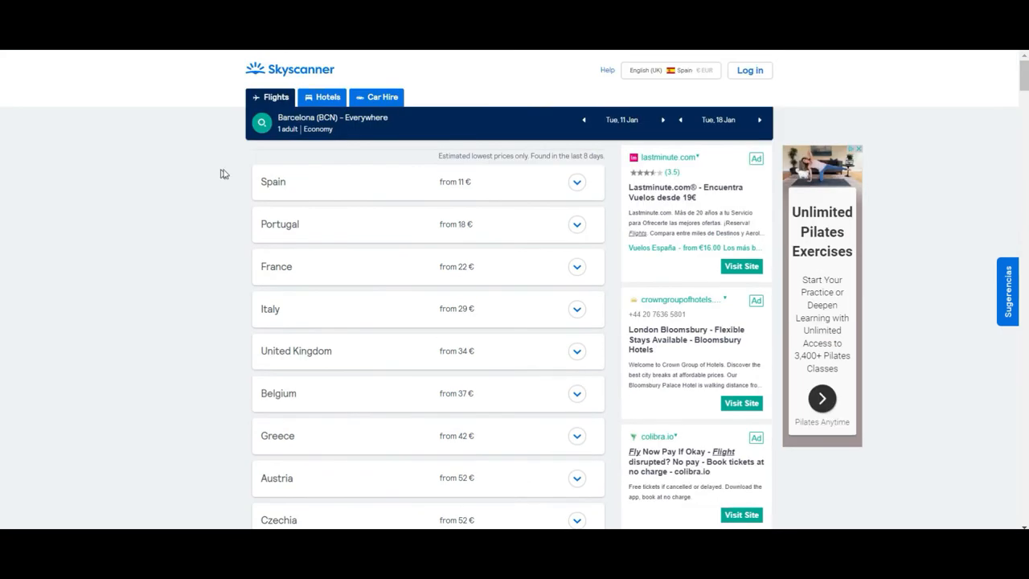
mouse_move(337, 202)
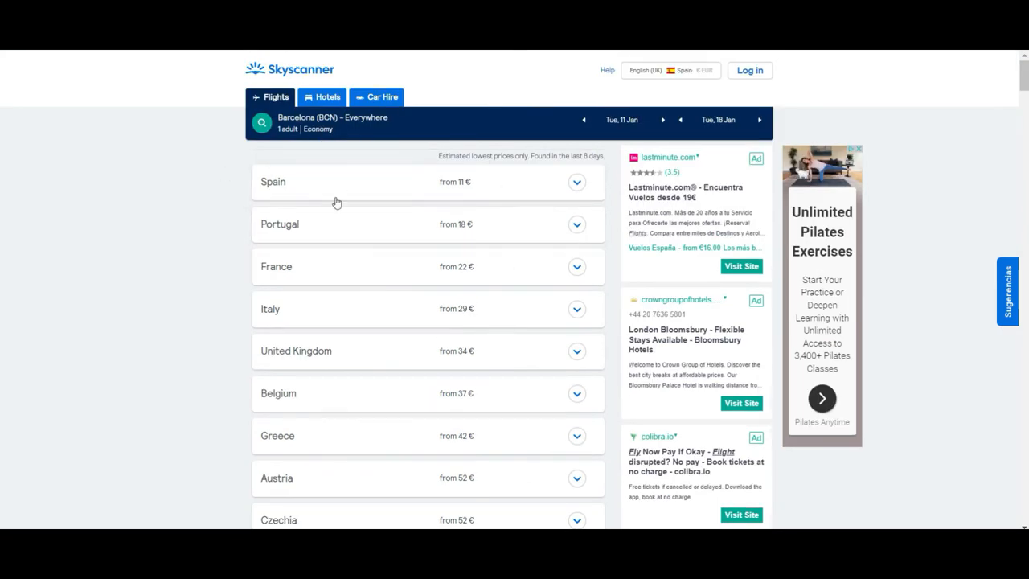
mouse_move(405, 187)
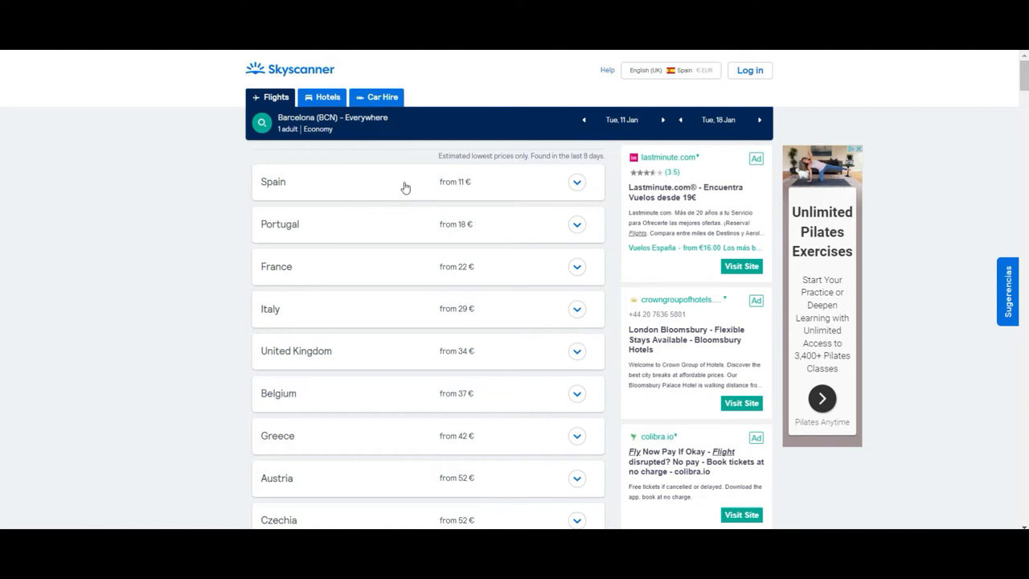
mouse_move(4, 50)
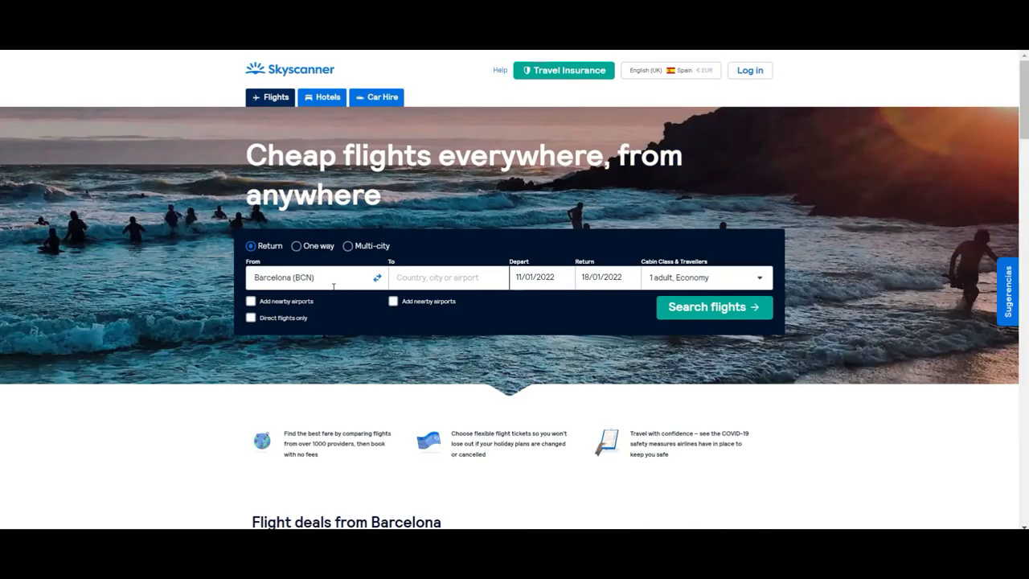
mouse_move(590, 393)
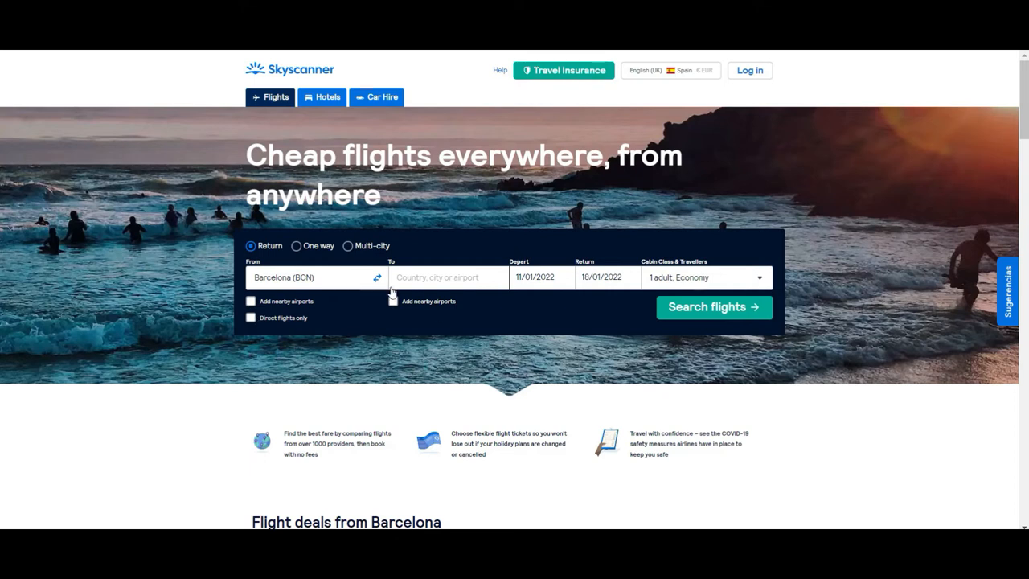
Type 'paris' to set the destination back to Paris (Any), then start picking departure.
left_click(448, 277)
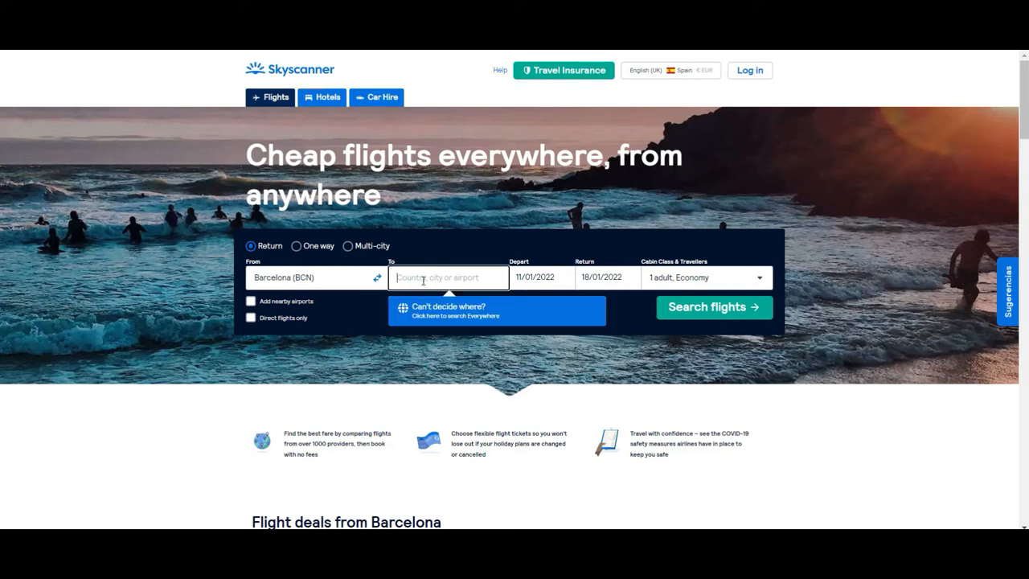
type("paris")
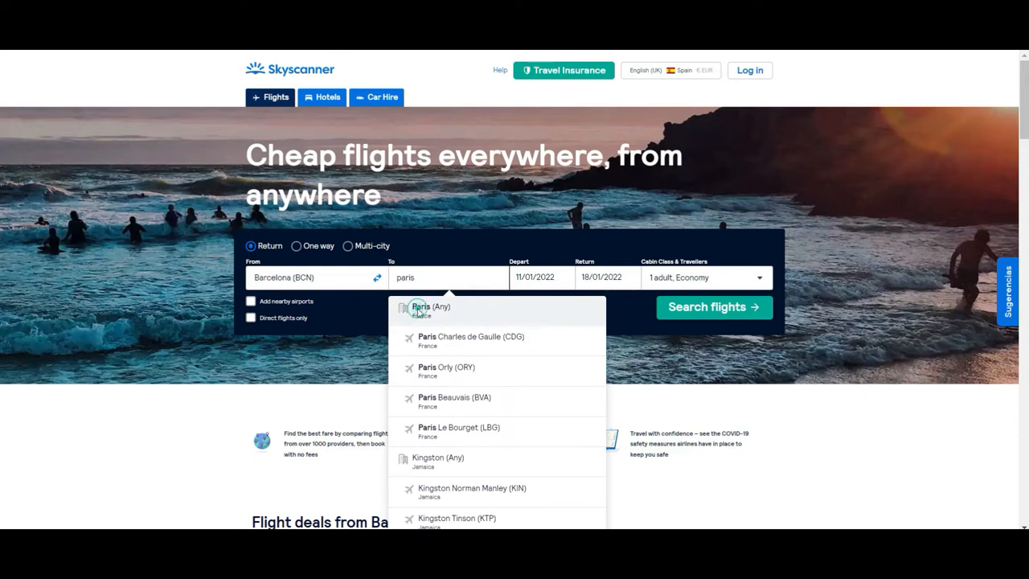
left_click(430, 310)
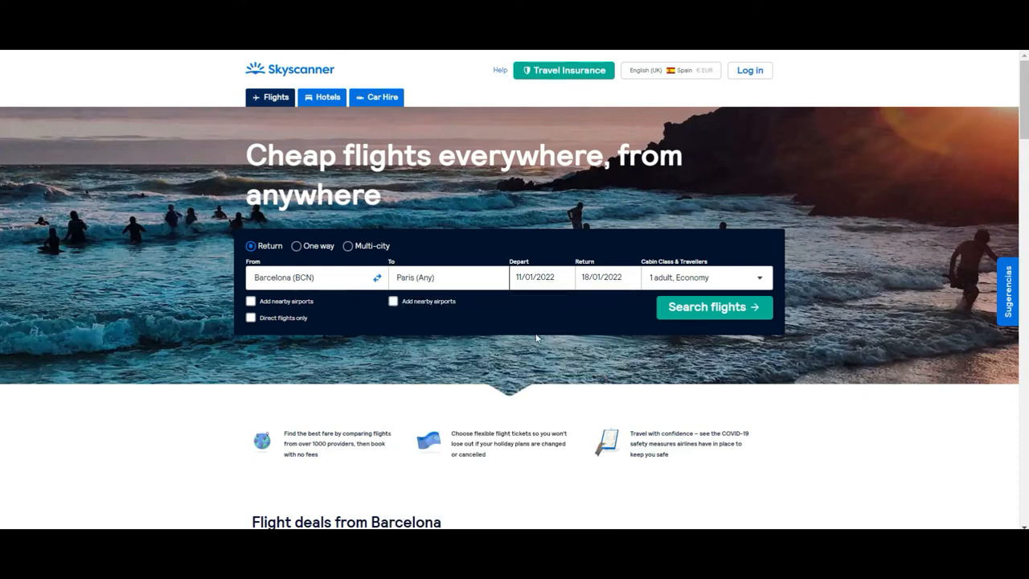
mouse_move(510, 303)
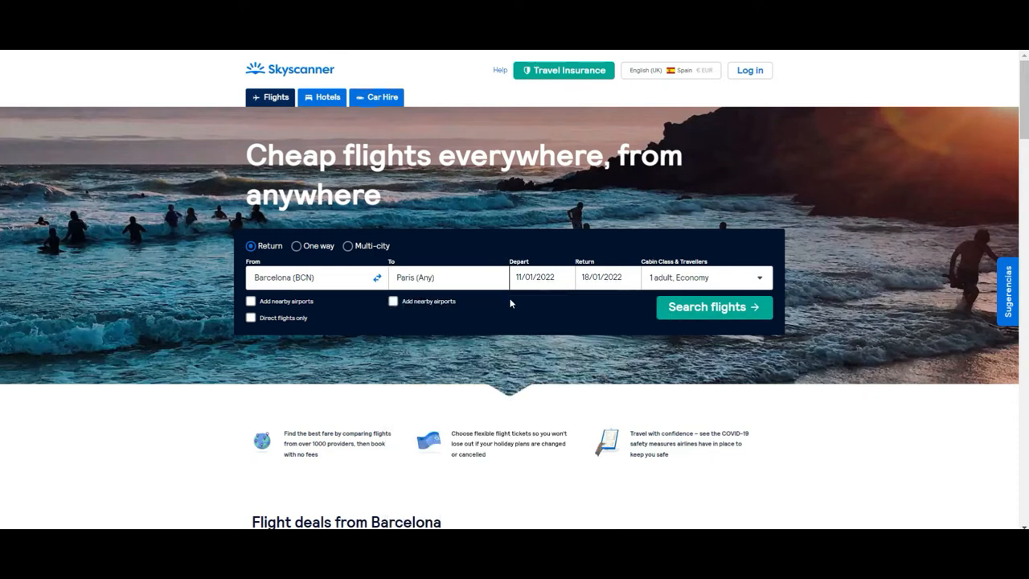
mouse_move(519, 247)
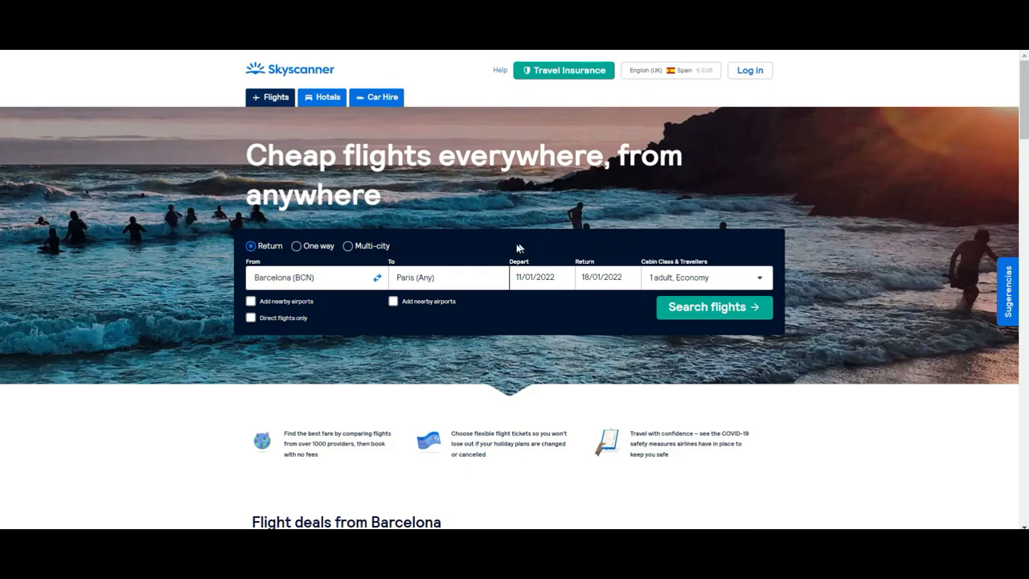
mouse_move(507, 321)
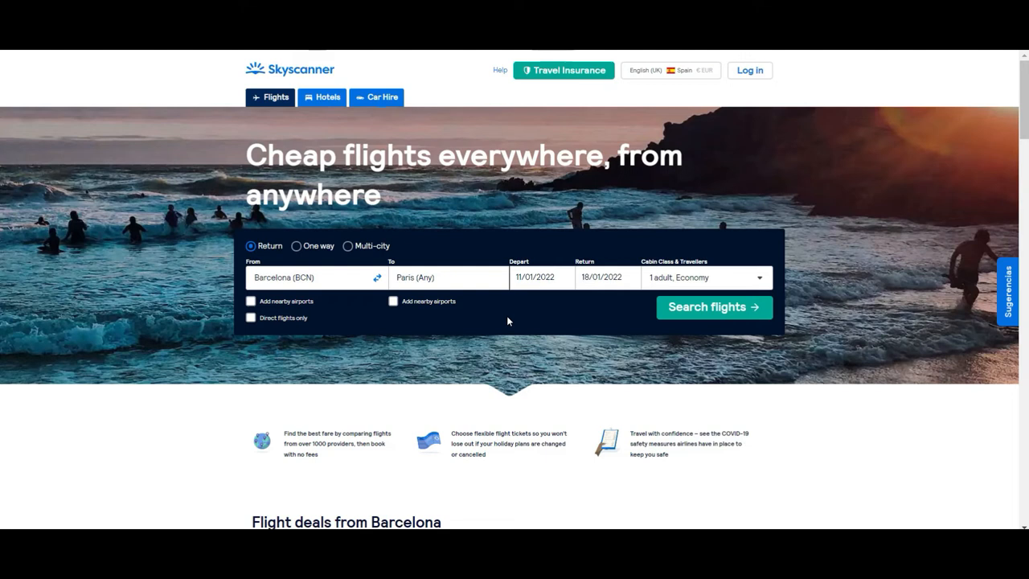
mouse_move(525, 321)
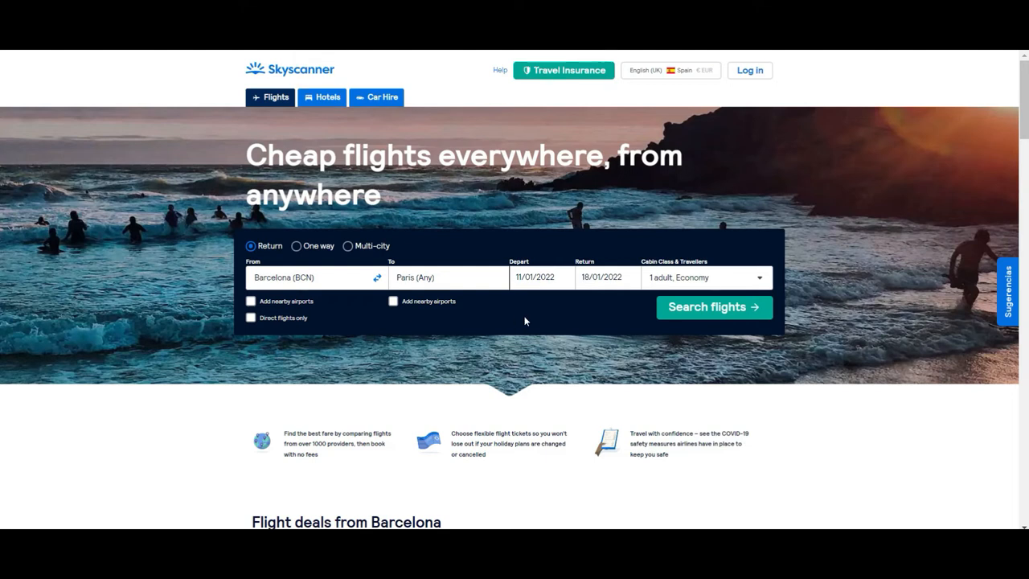
left_click(540, 276)
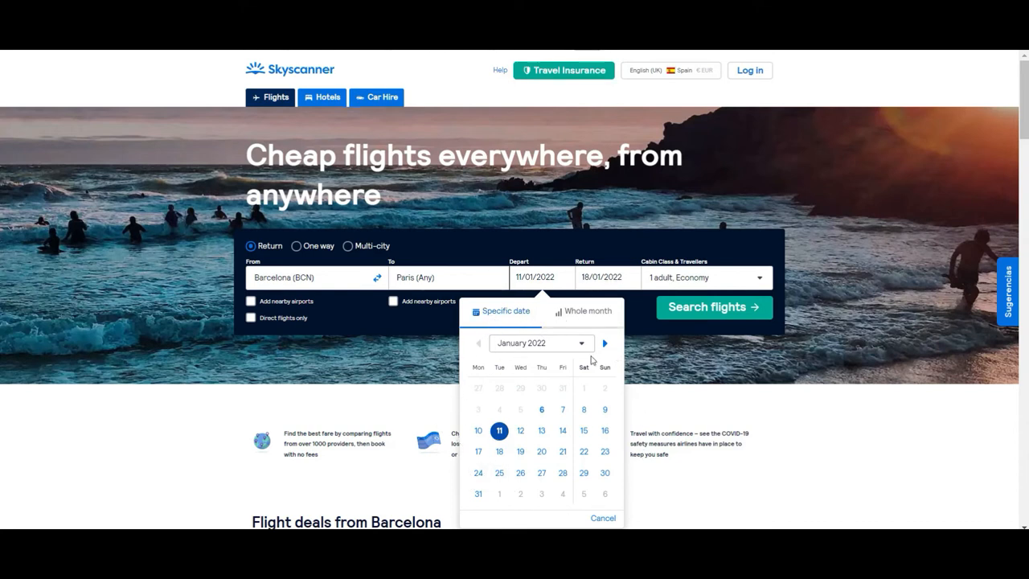
mouse_move(427, 240)
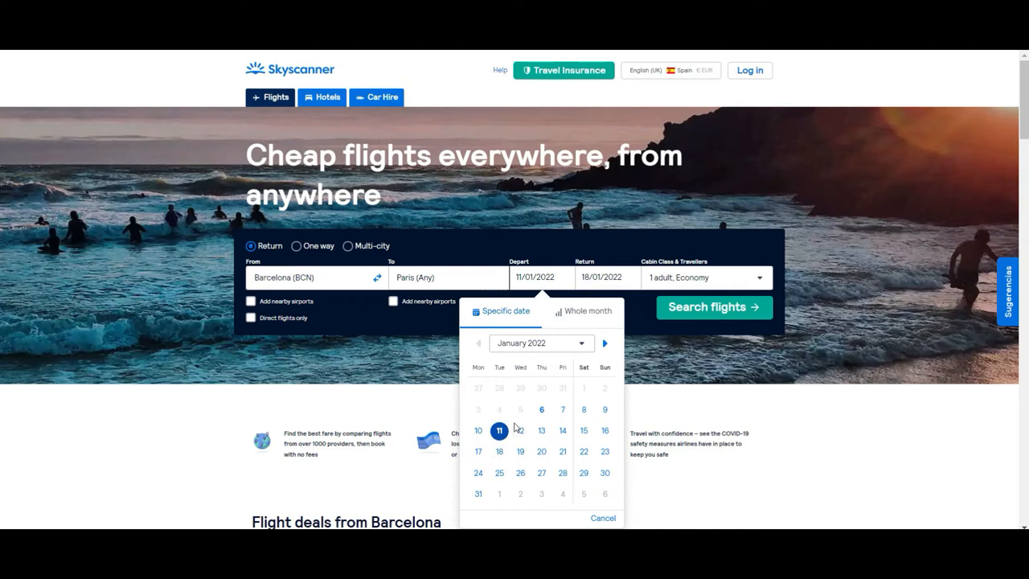
Set departure and return to the whole month of January 2022.
left_click(587, 311)
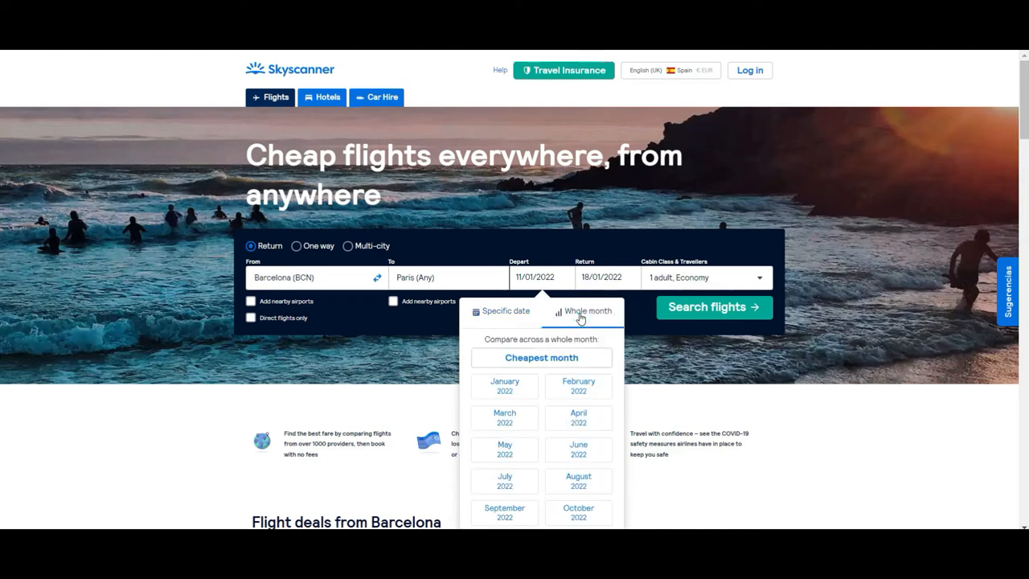
left_click(504, 386)
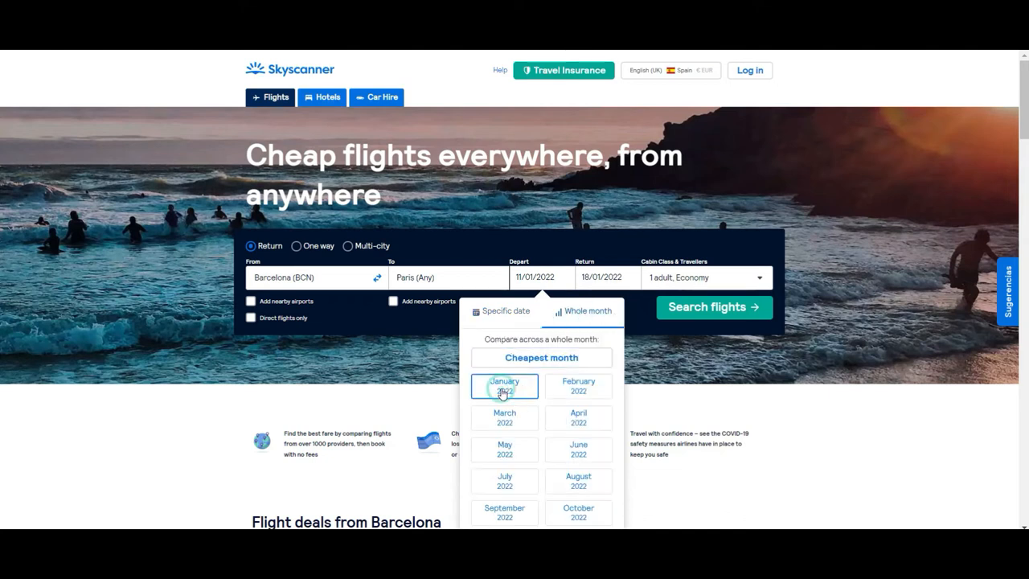
left_click(504, 386)
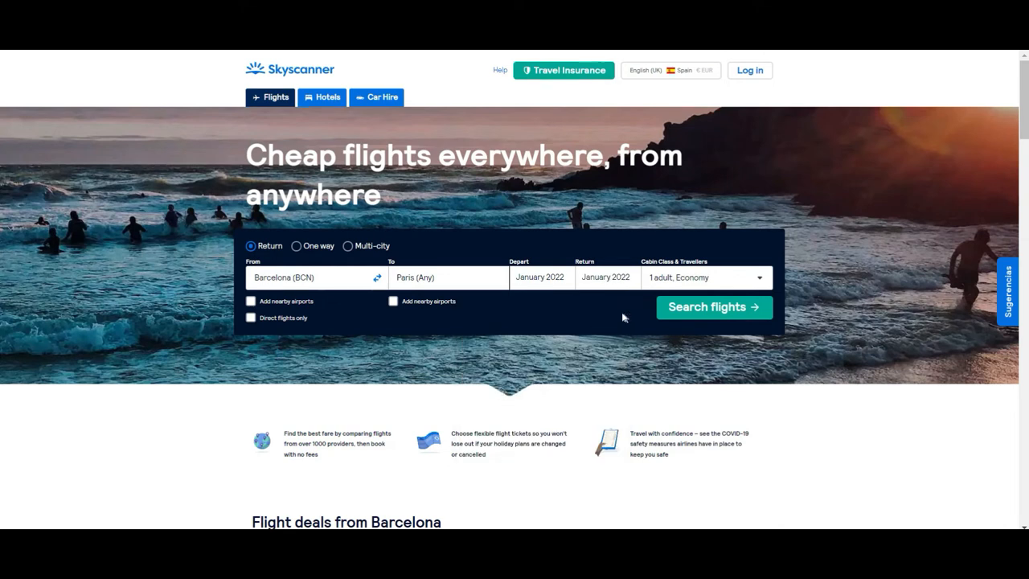
mouse_move(511, 240)
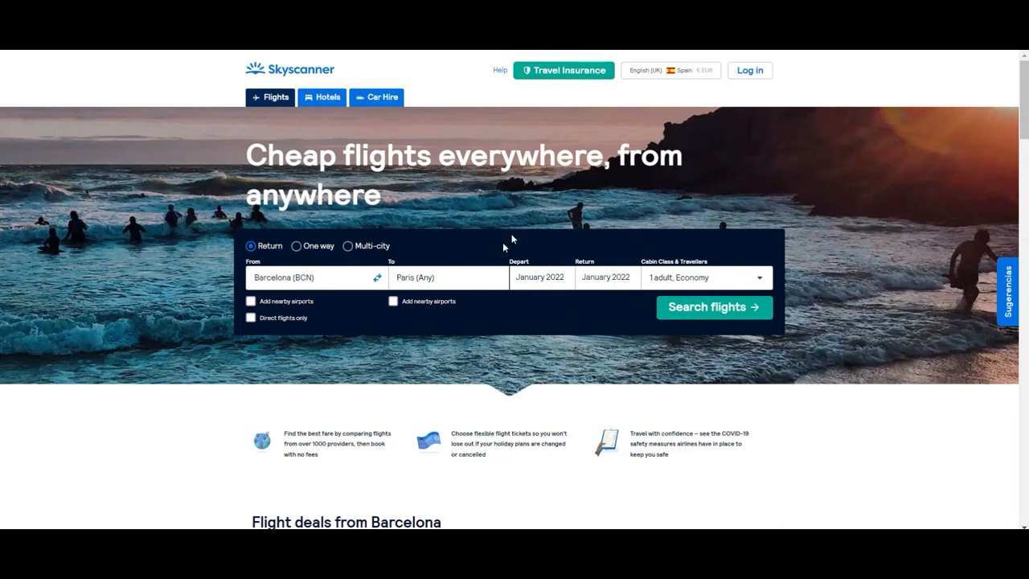
mouse_move(554, 338)
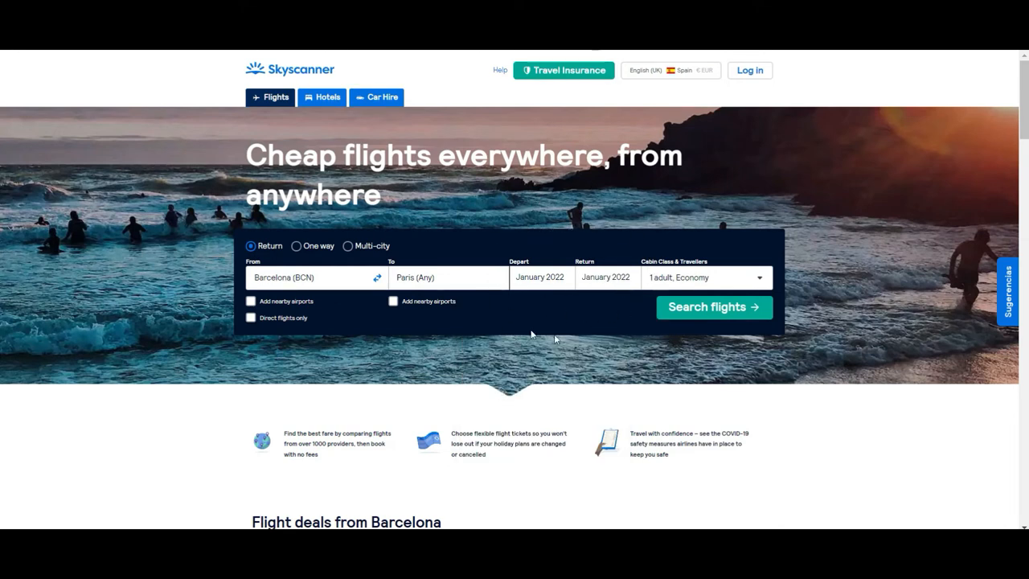
mouse_move(714, 307)
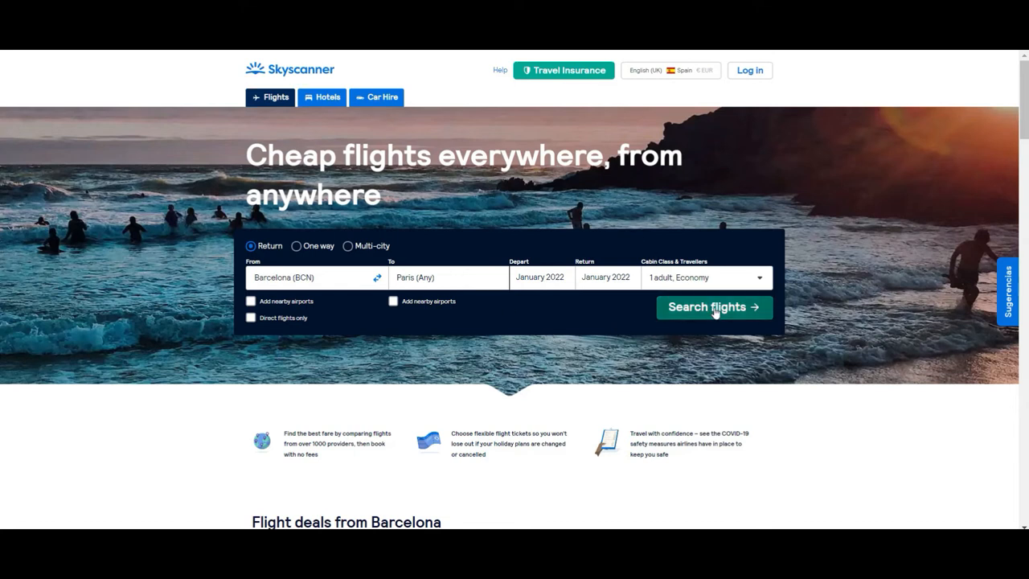
Search Barcelona–Paris flights and scroll to the January 2022 monthly price calendar.
left_click(713, 307)
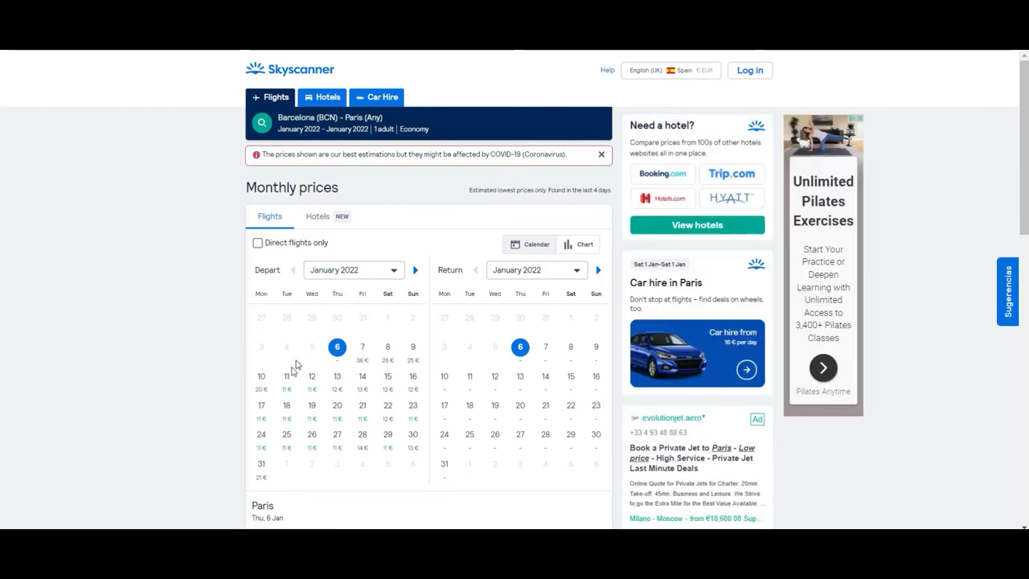
mouse_move(225, 339)
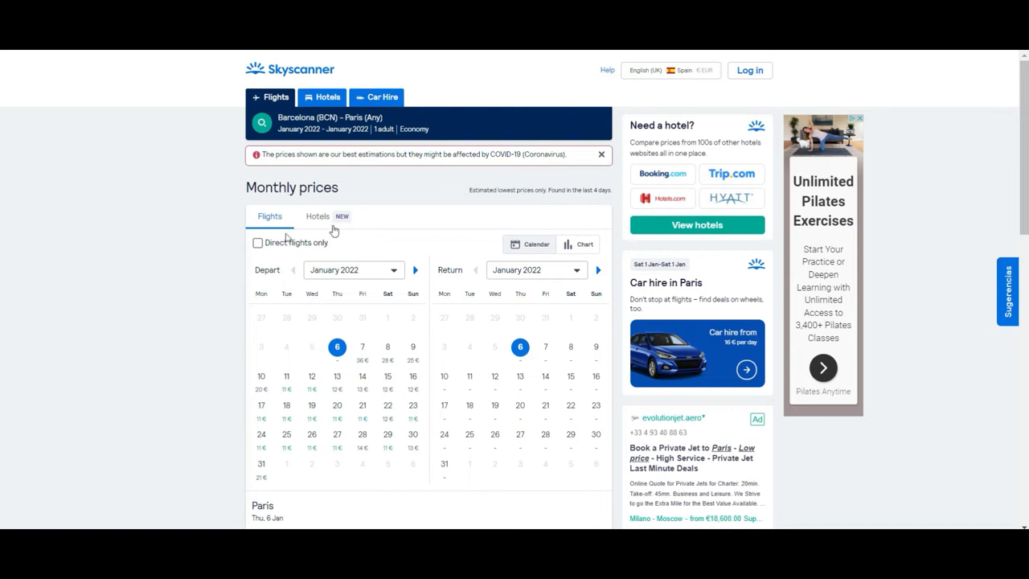
mouse_move(320, 314)
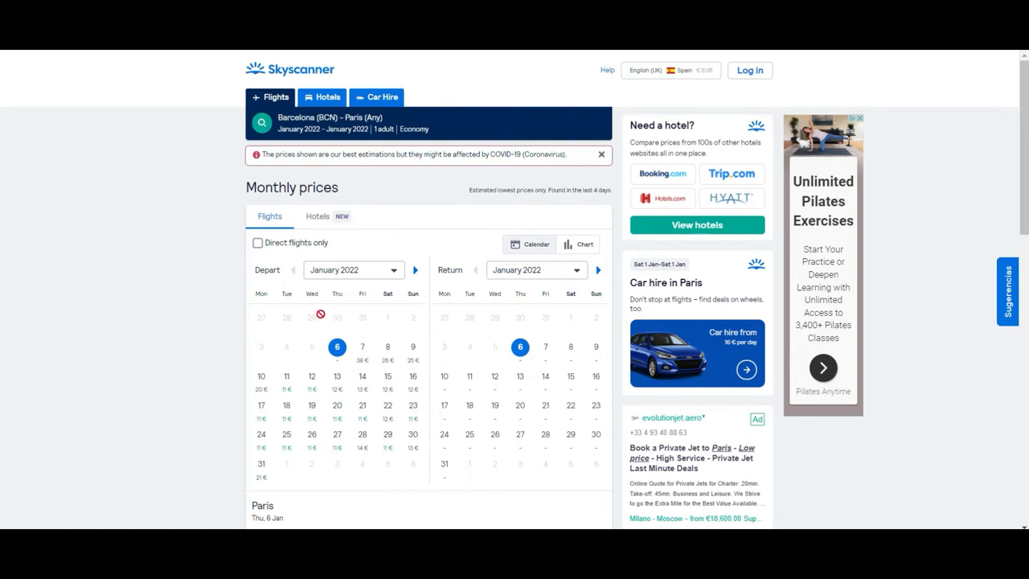
mouse_move(472, 308)
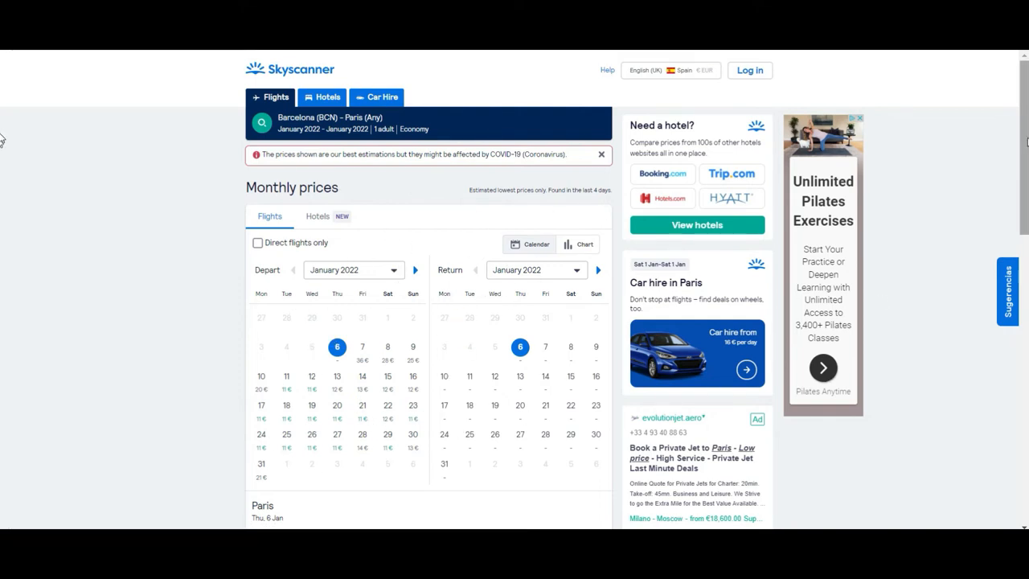
scroll("down", 3)
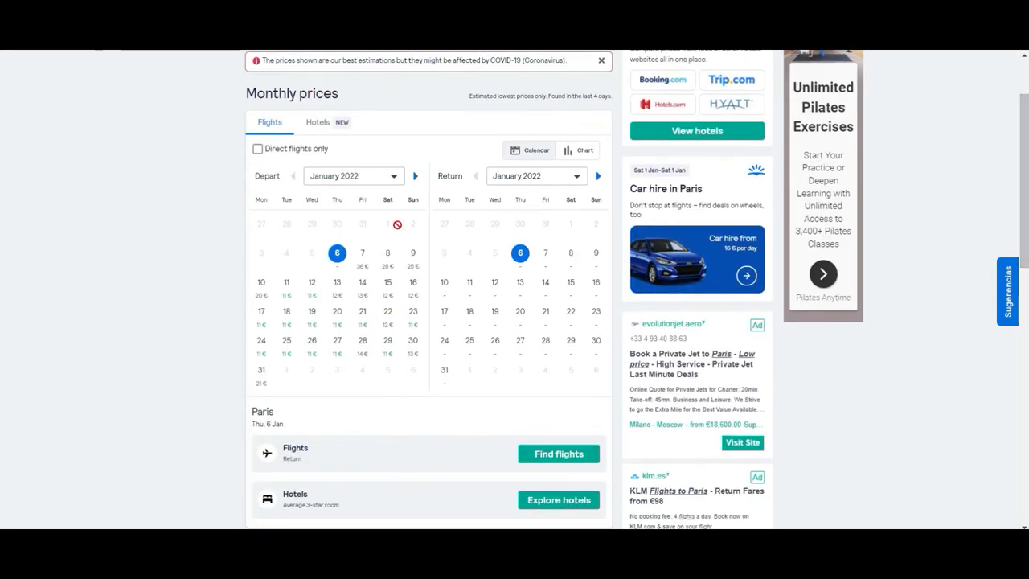
mouse_move(371, 272)
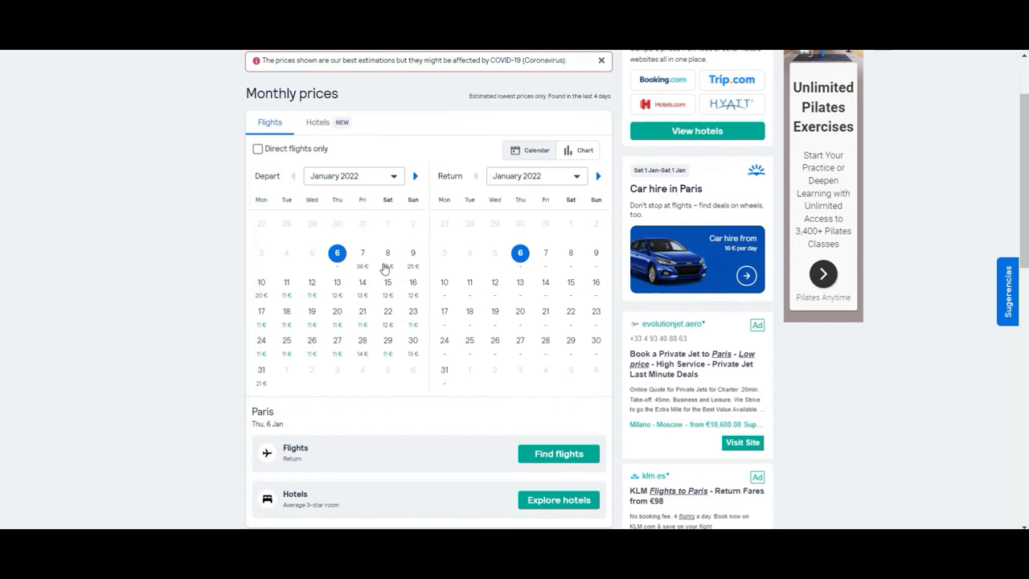
mouse_move(395, 311)
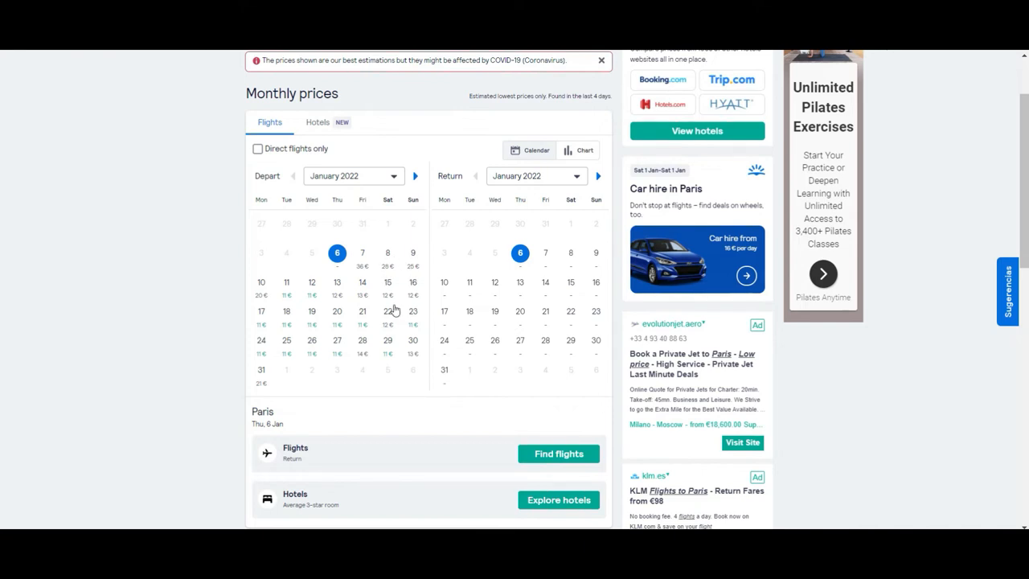
mouse_move(373, 212)
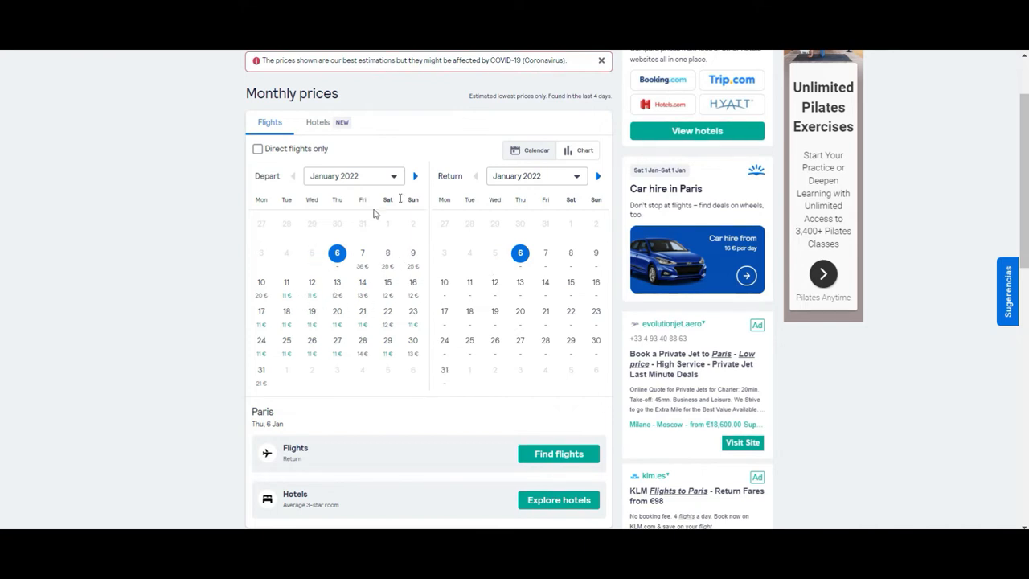
mouse_move(311, 241)
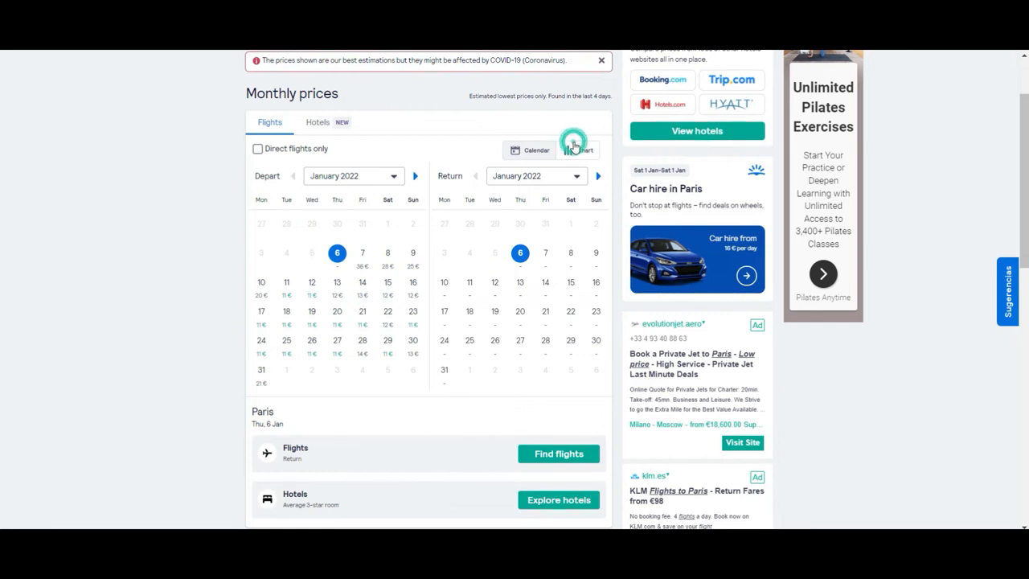
View January fares as a bar chart, then switch back to the Calendar view.
left_click(577, 151)
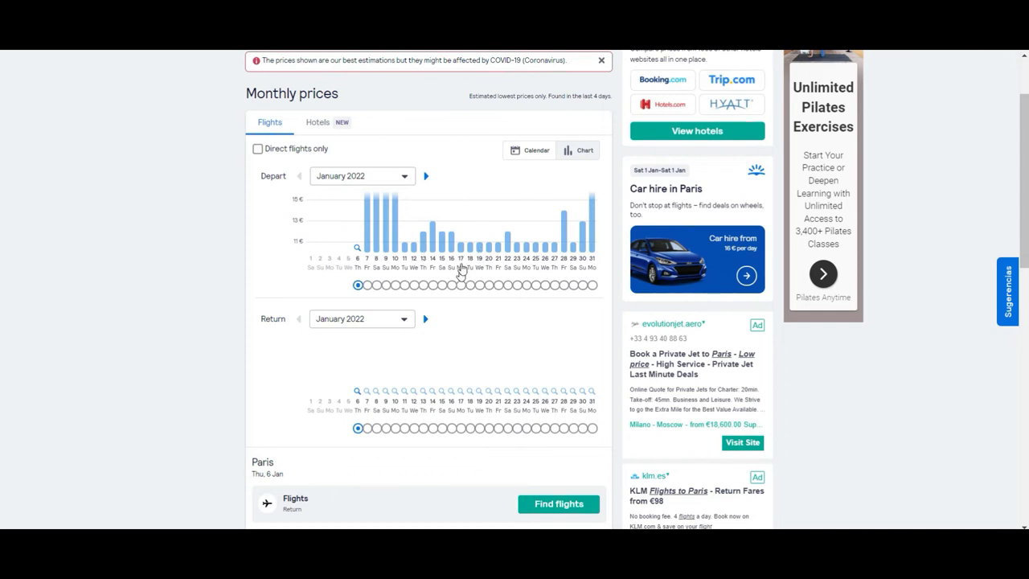
mouse_move(465, 253)
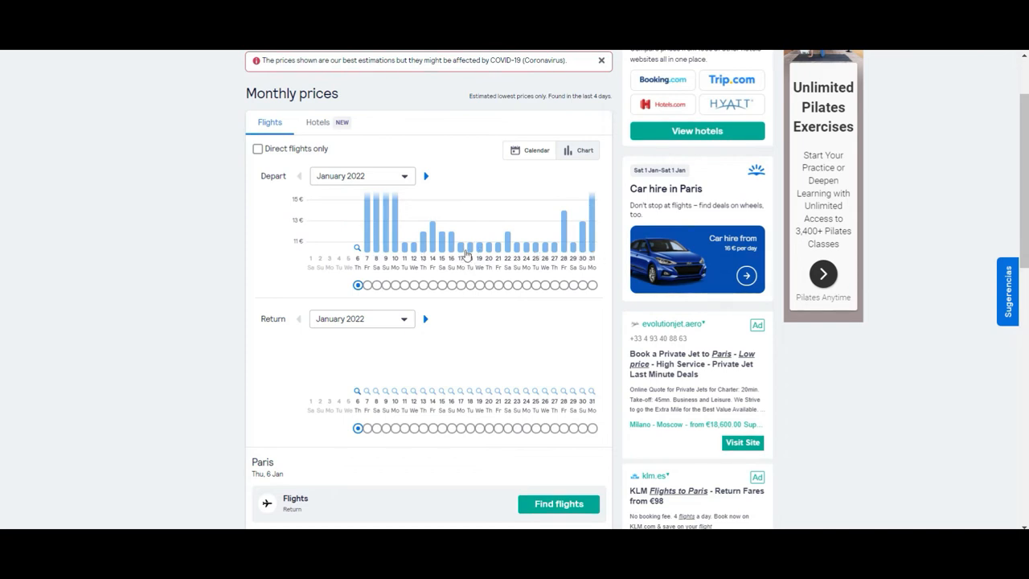
left_click(529, 150)
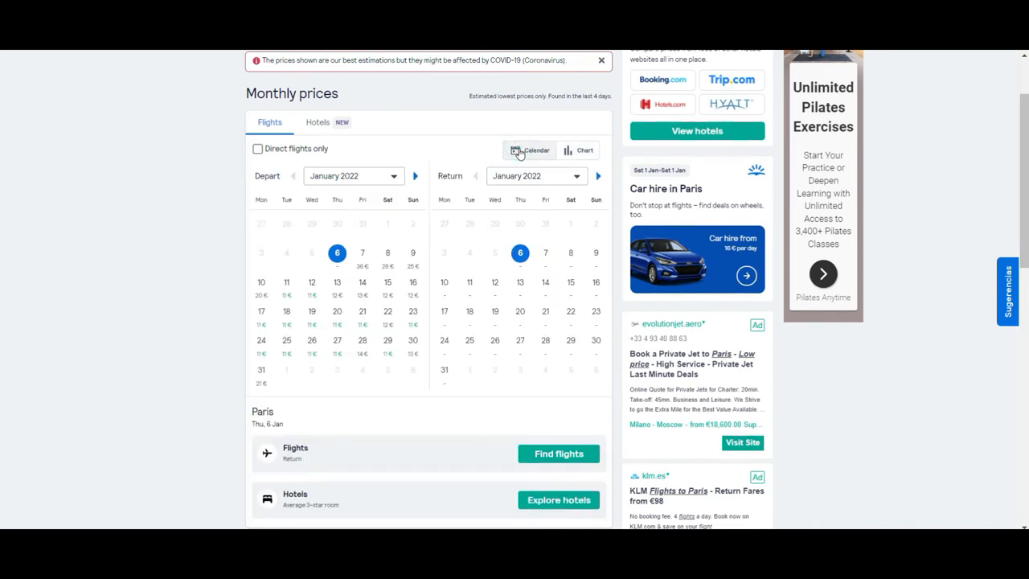
mouse_move(371, 266)
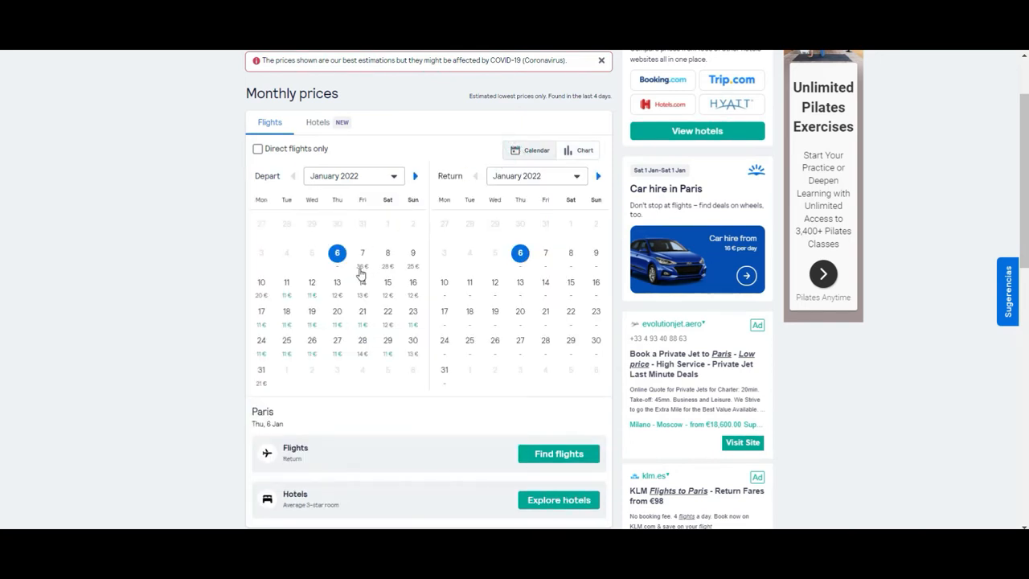
Pick Fri 7 Jan departure and Fri 14 Jan return, then find flights.
left_click(363, 252)
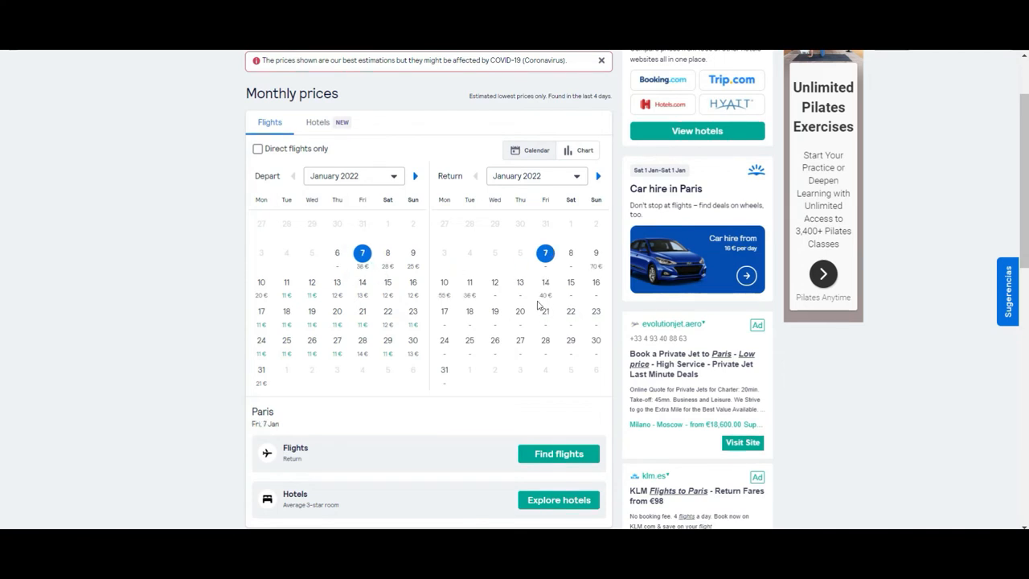
left_click(545, 282)
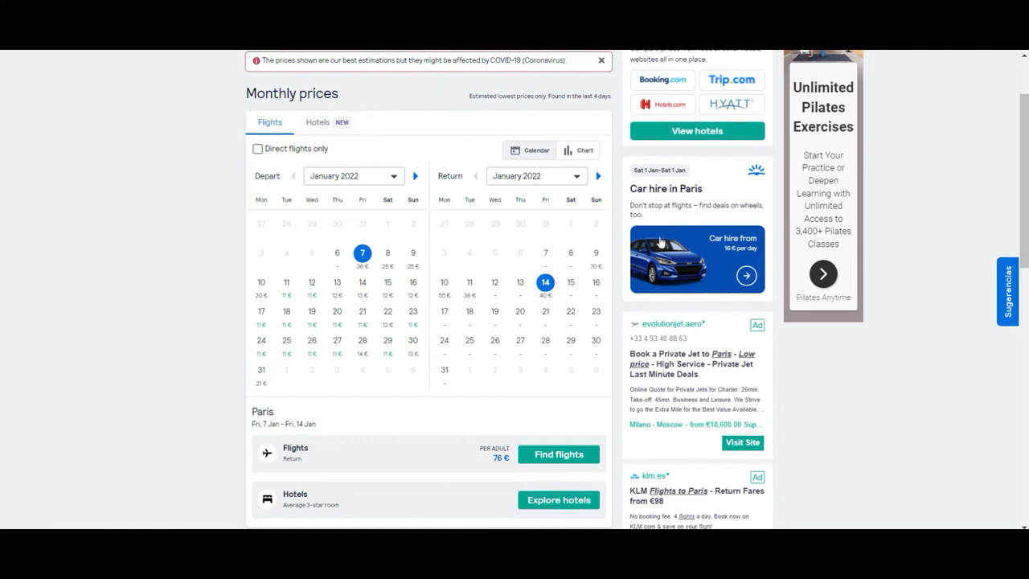
scroll("down", 3)
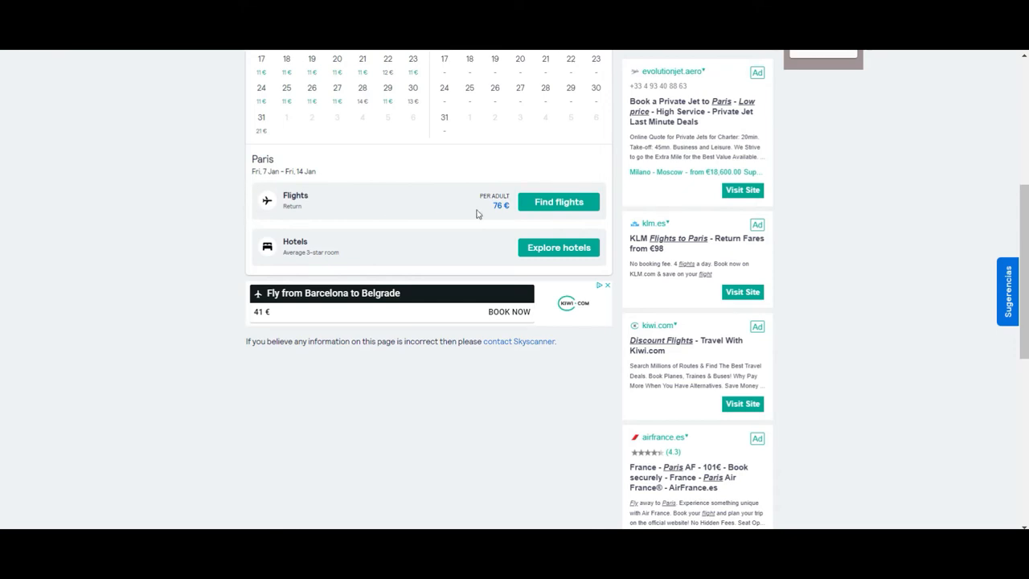
mouse_move(621, 179)
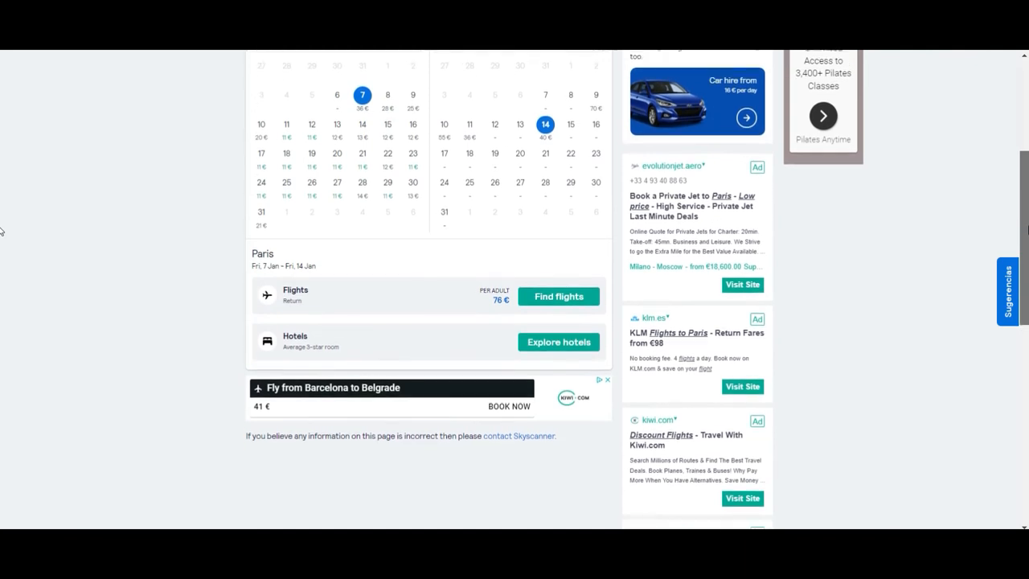
scroll("down", 3)
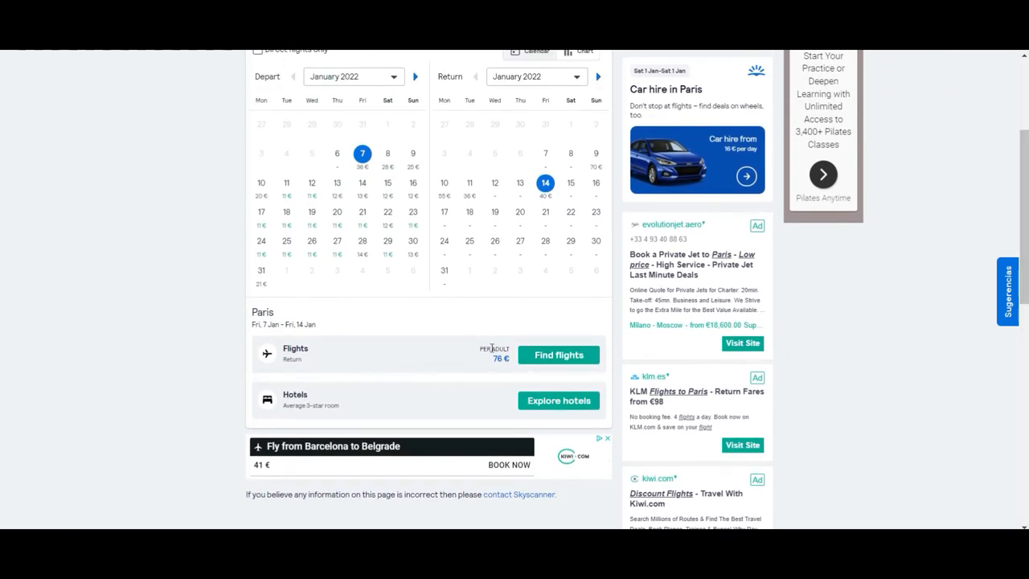
left_click(559, 355)
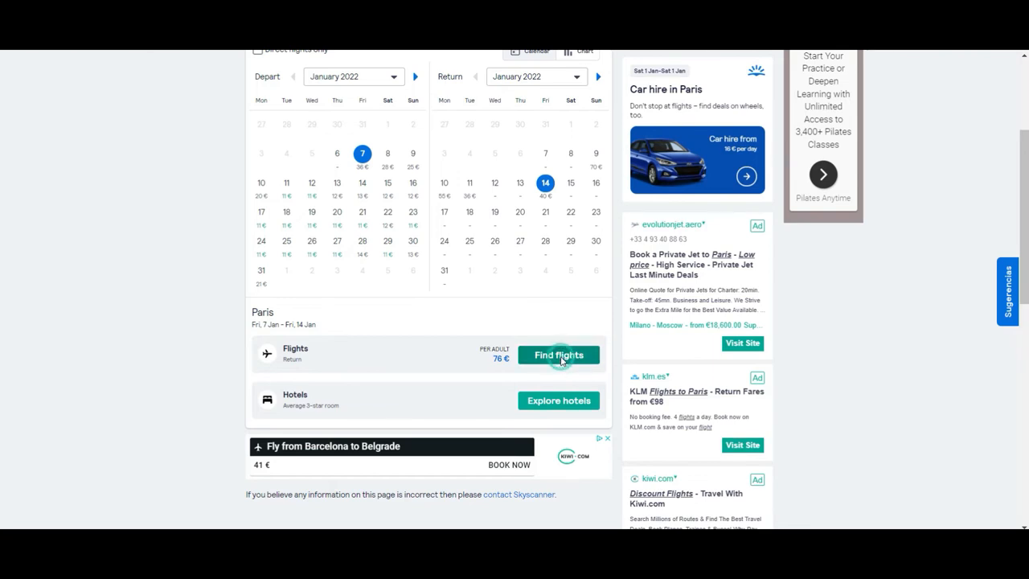
left_click(558, 355)
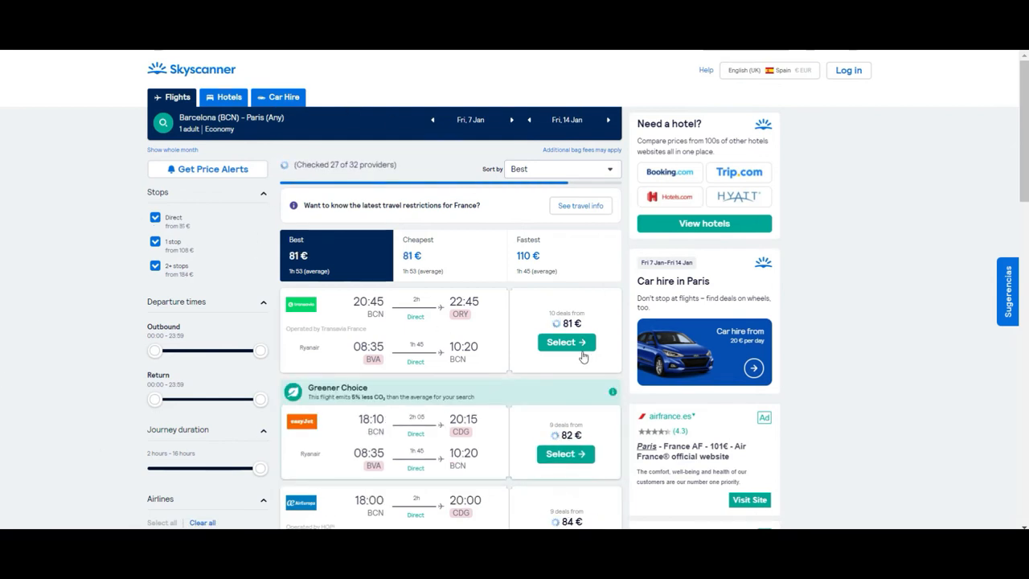
Let the 7–14 January results finish loading: 1,032 flights, cheapest 77 €.
left_click(566, 342)
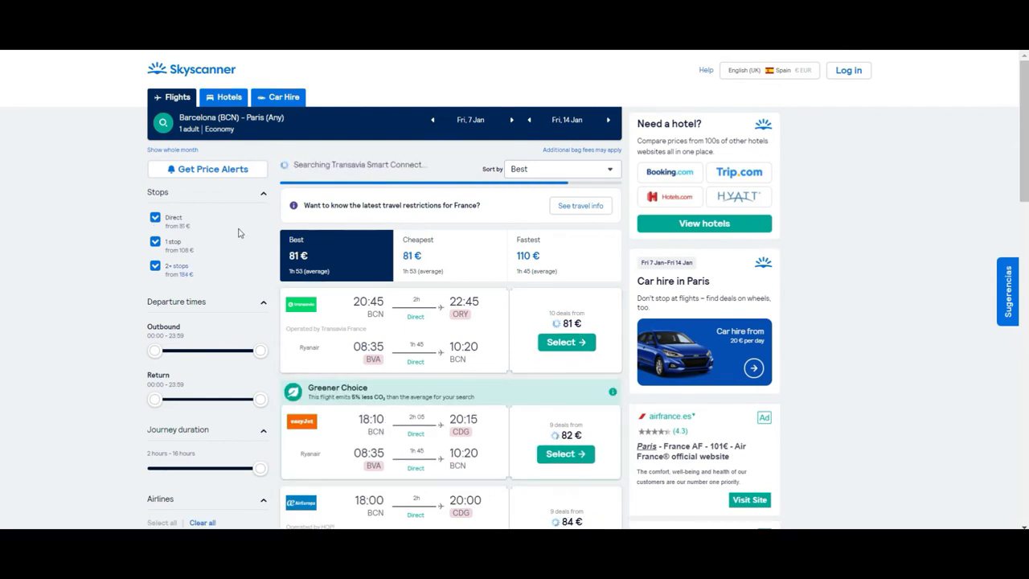
left_click(155, 266)
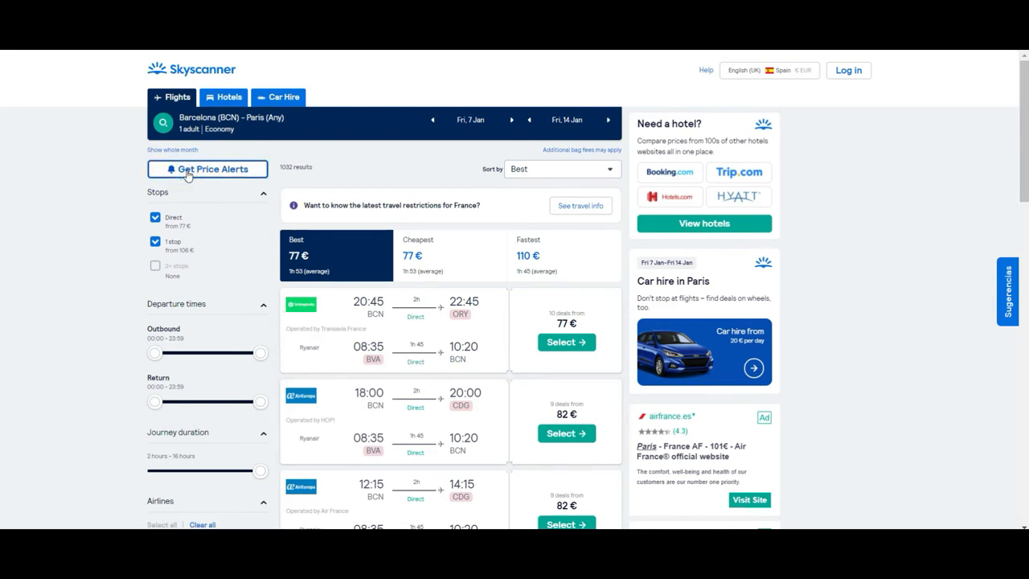
left_click(206, 169)
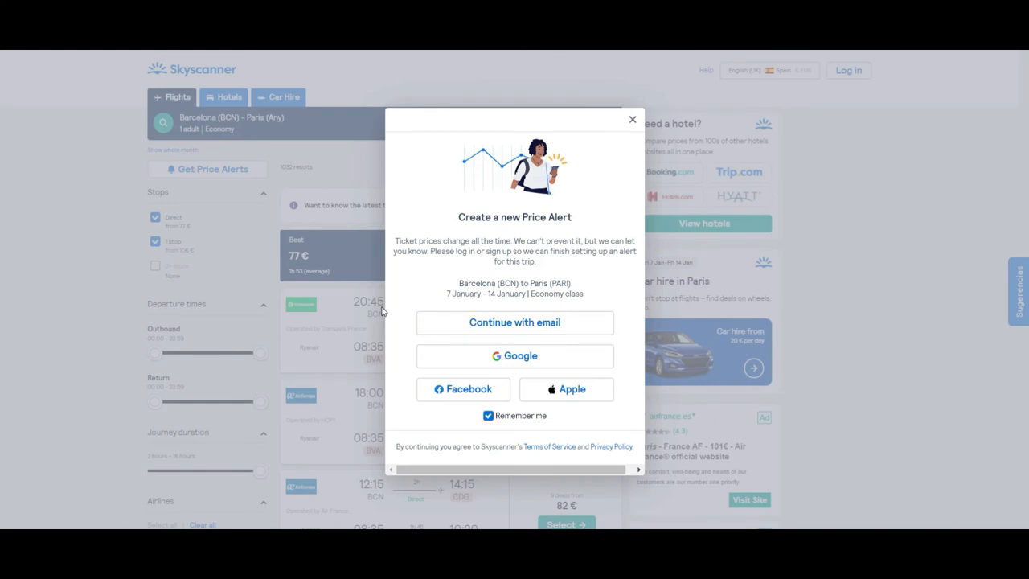
mouse_move(514, 364)
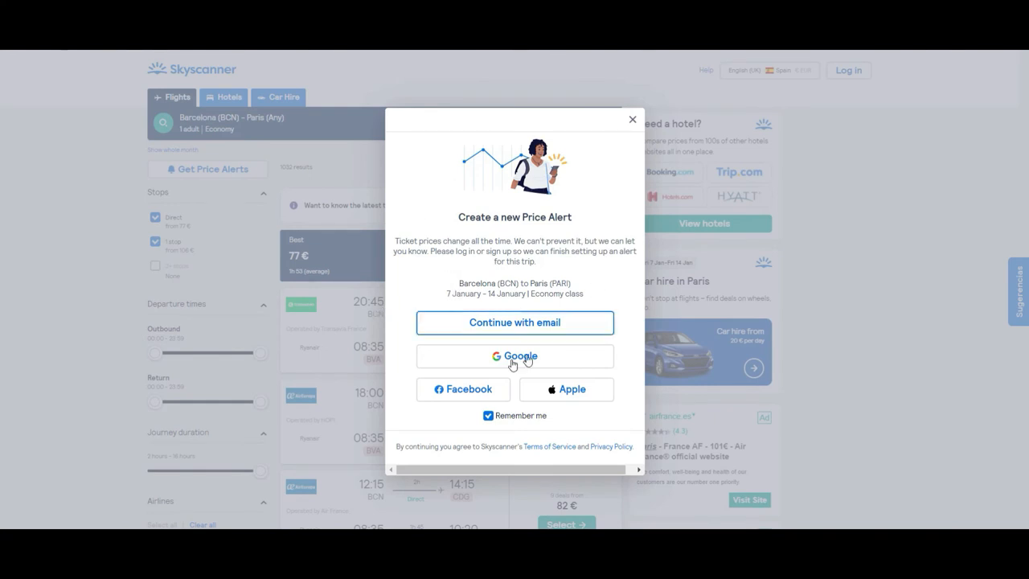
mouse_move(542, 336)
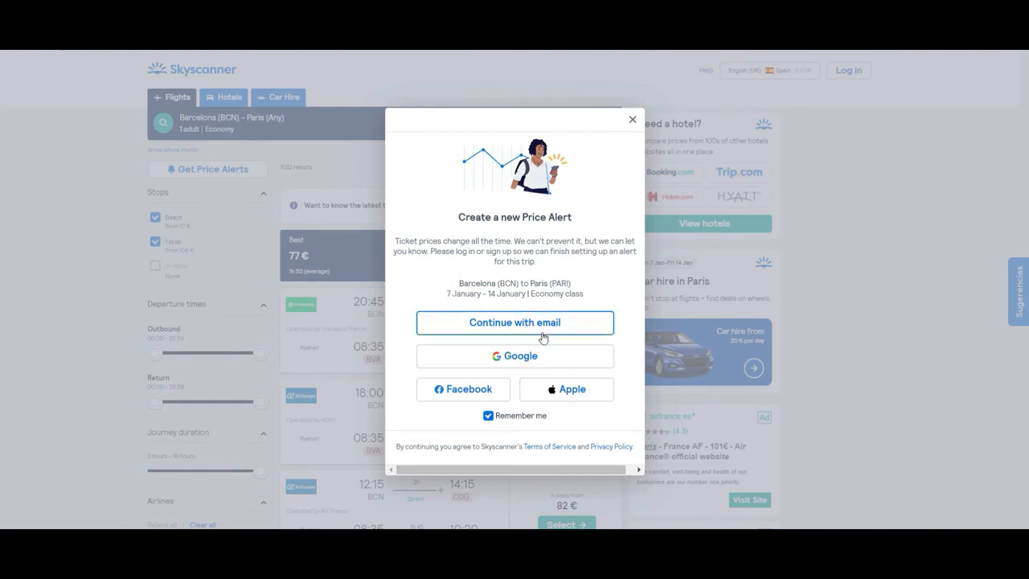
mouse_move(424, 272)
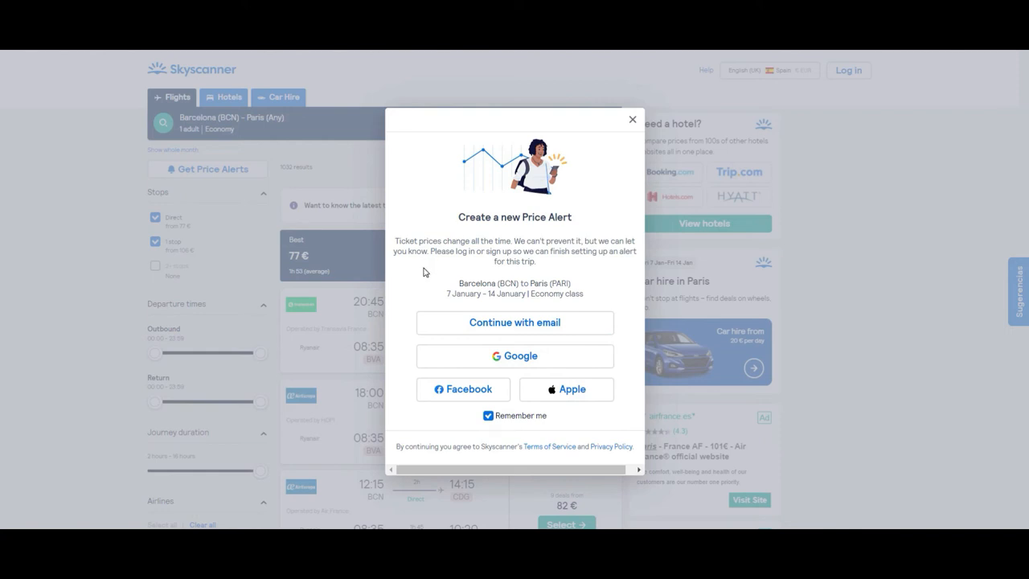
mouse_move(537, 236)
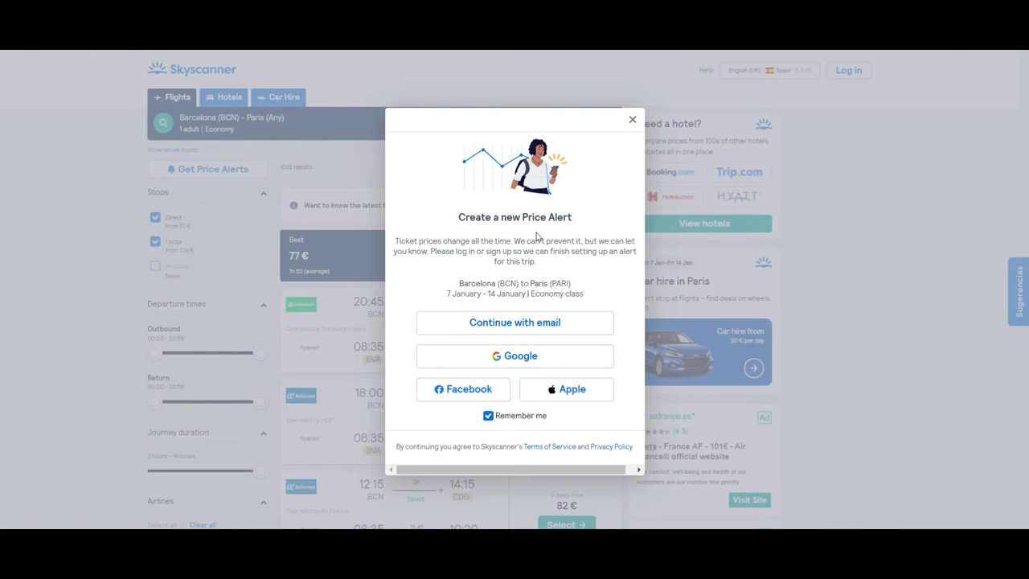
mouse_move(463, 389)
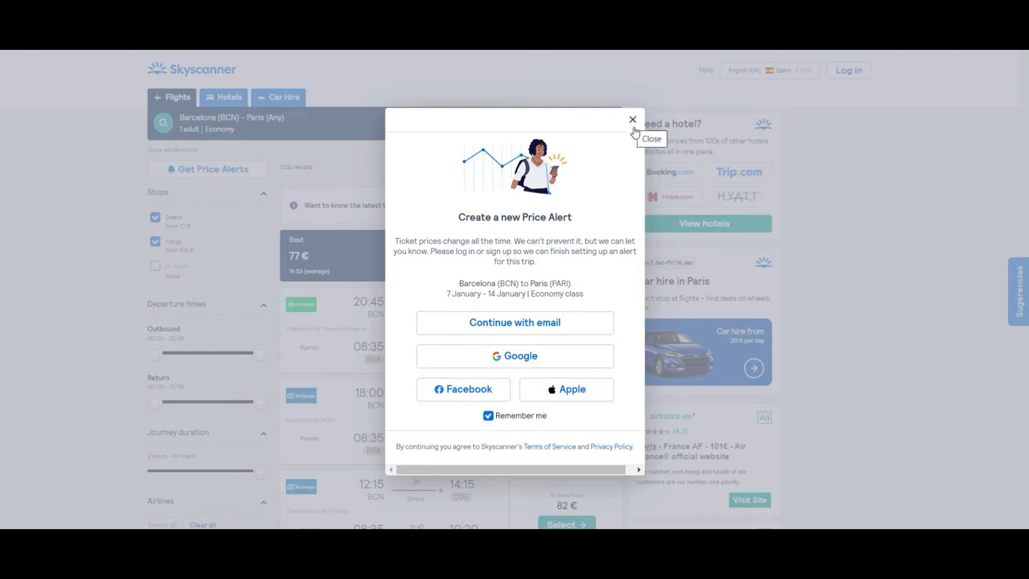
mouse_move(633, 125)
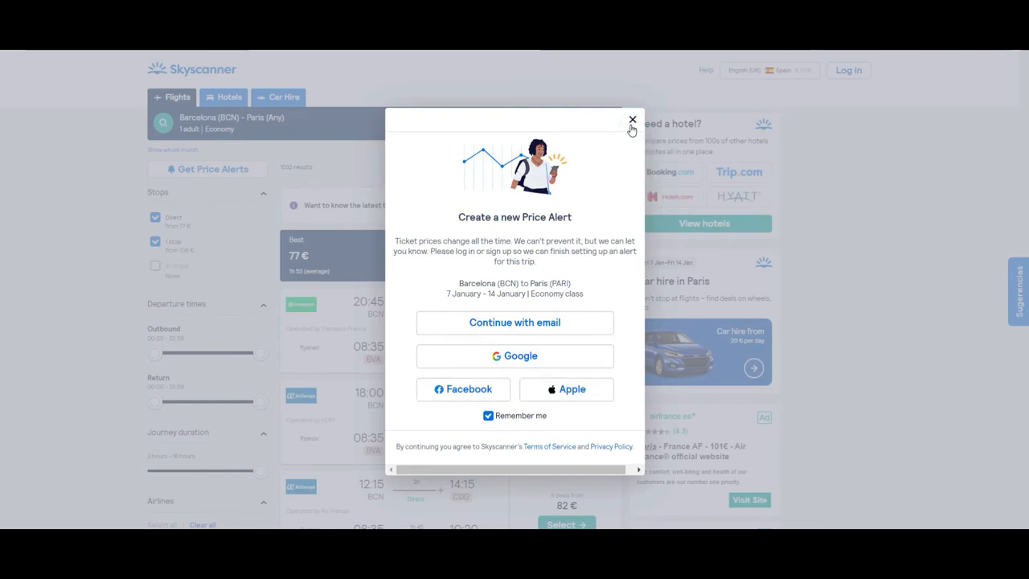
left_click(632, 120)
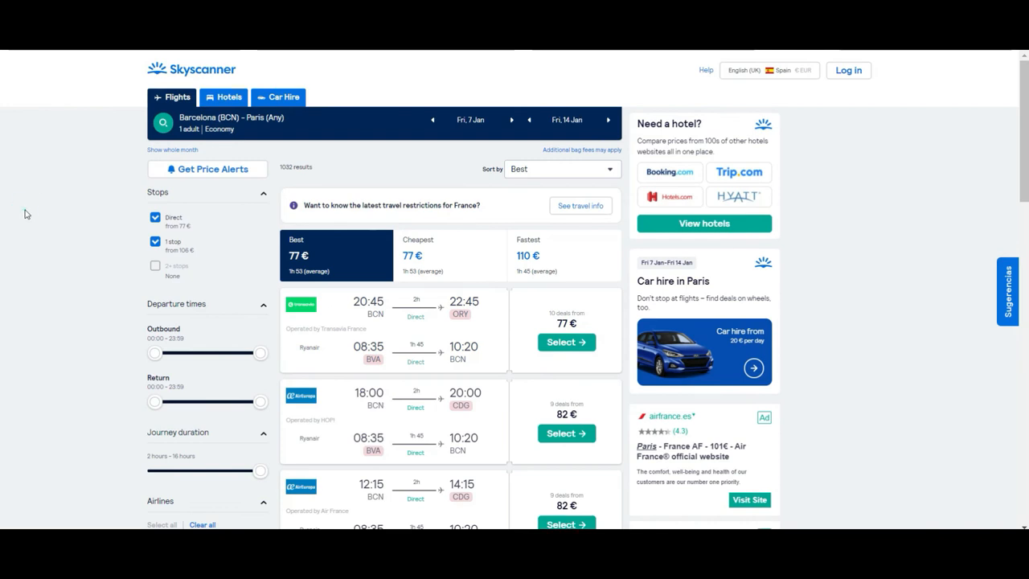
mouse_move(785, 154)
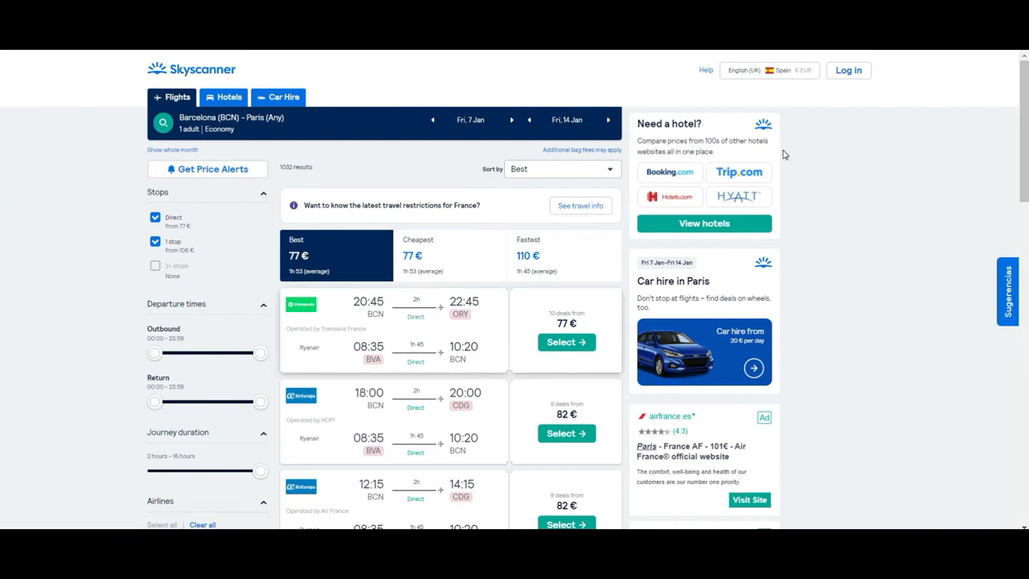
scroll("down", 3)
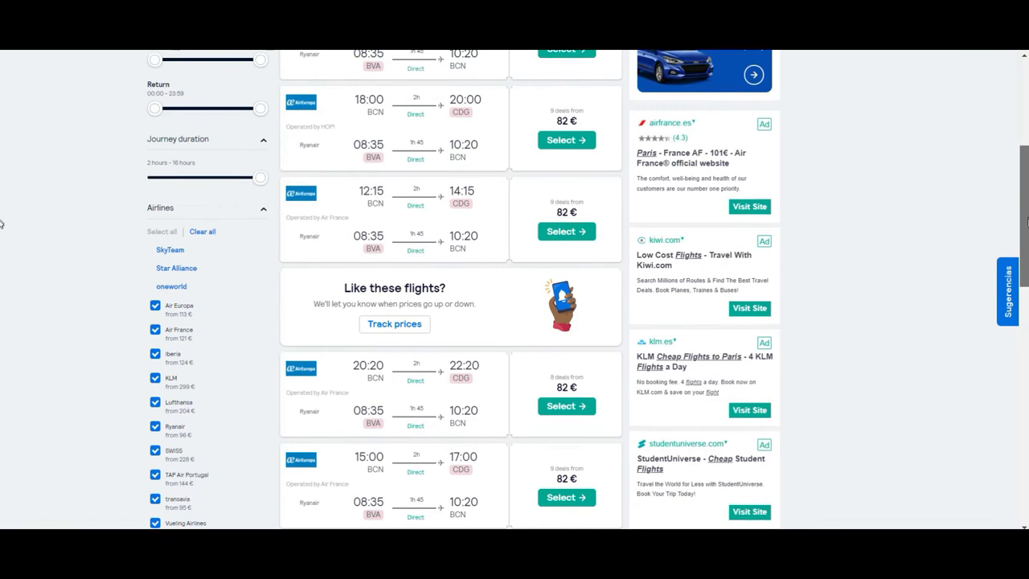
scroll("down", 3)
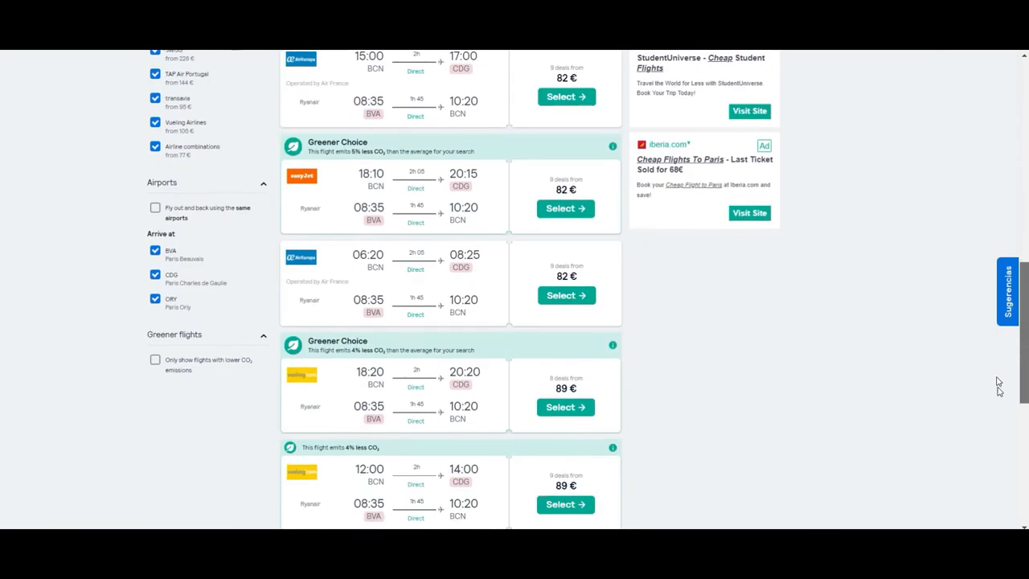
scroll("down", 3)
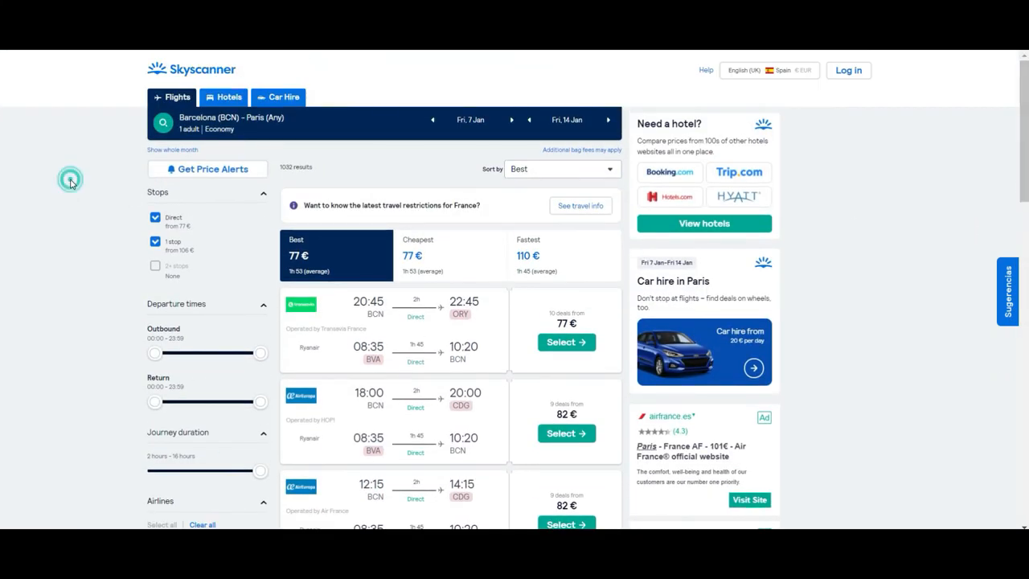
scroll("down", 3)
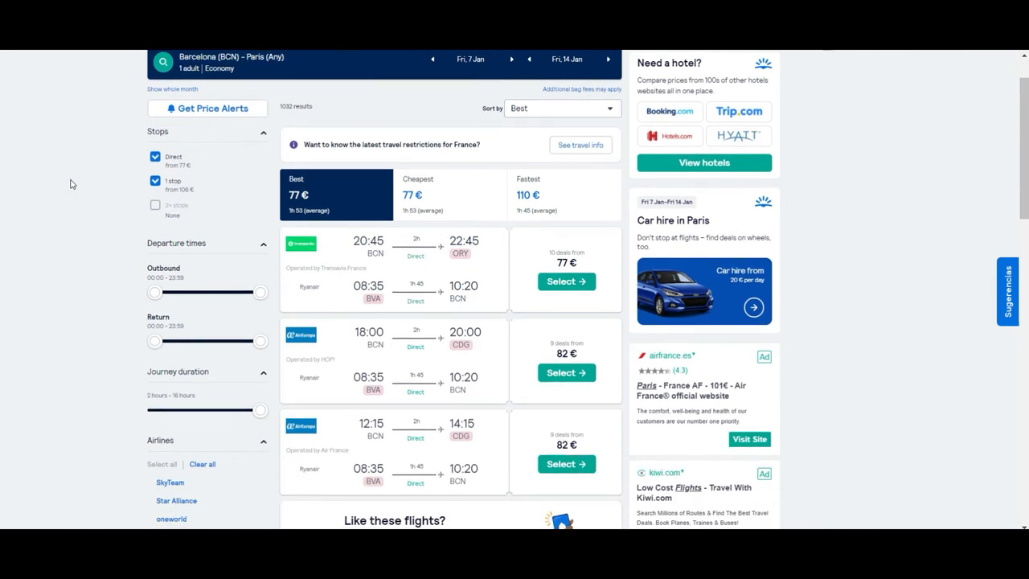
mouse_move(273, 362)
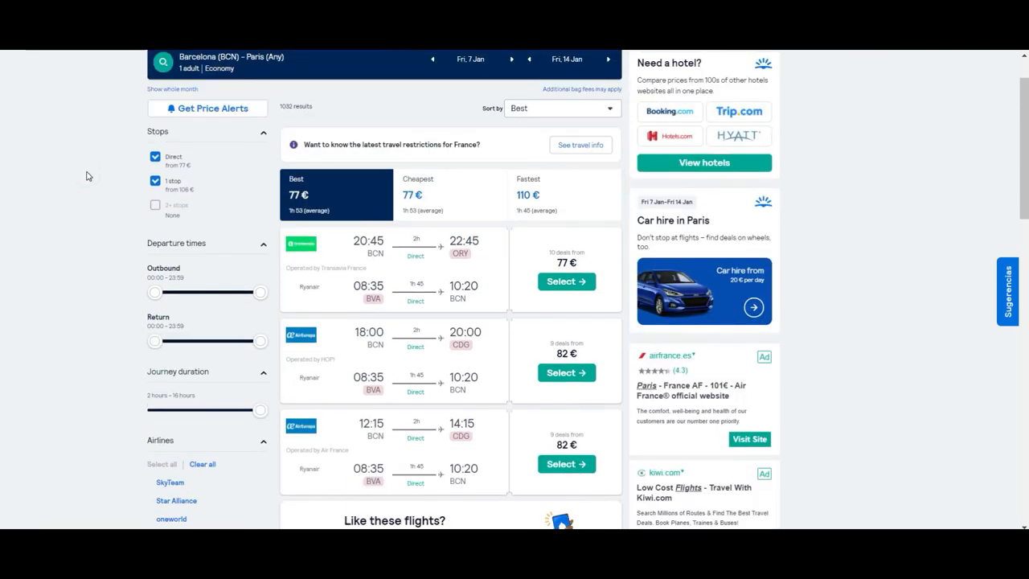
mouse_move(152, 258)
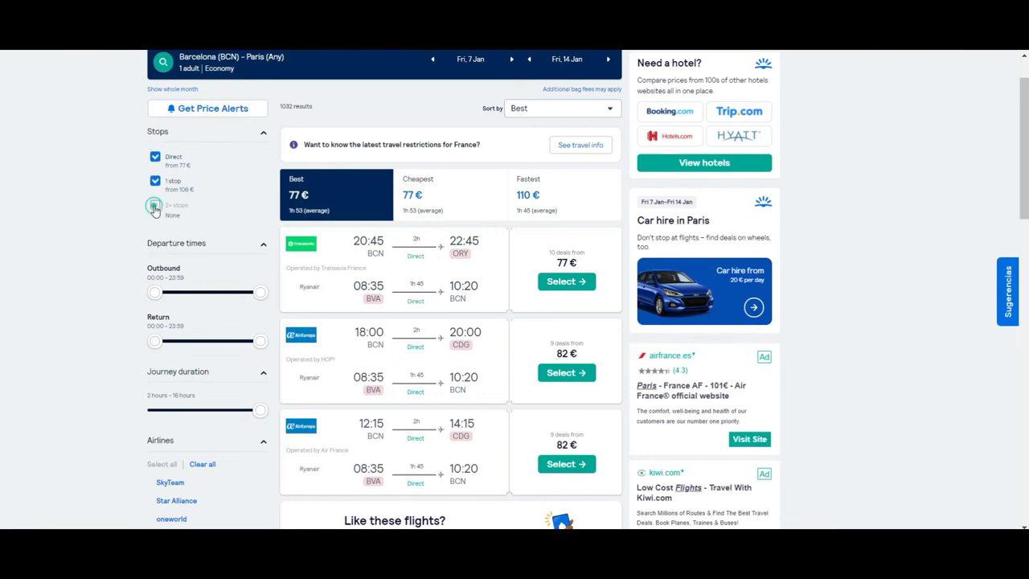
Uncheck 1 stop in the Stops filter so only the 529 direct flights remain.
left_click(155, 205)
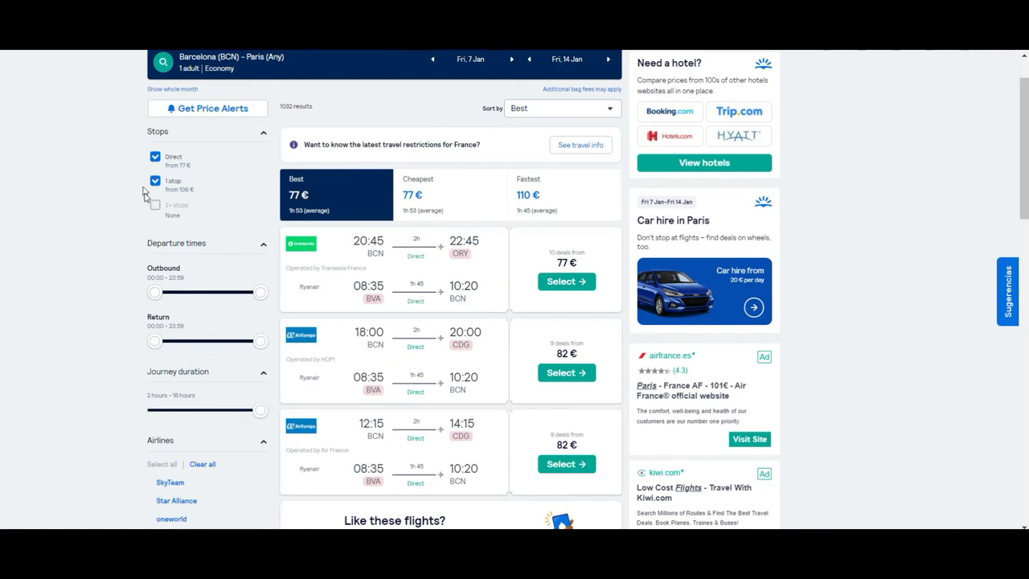
left_click(155, 180)
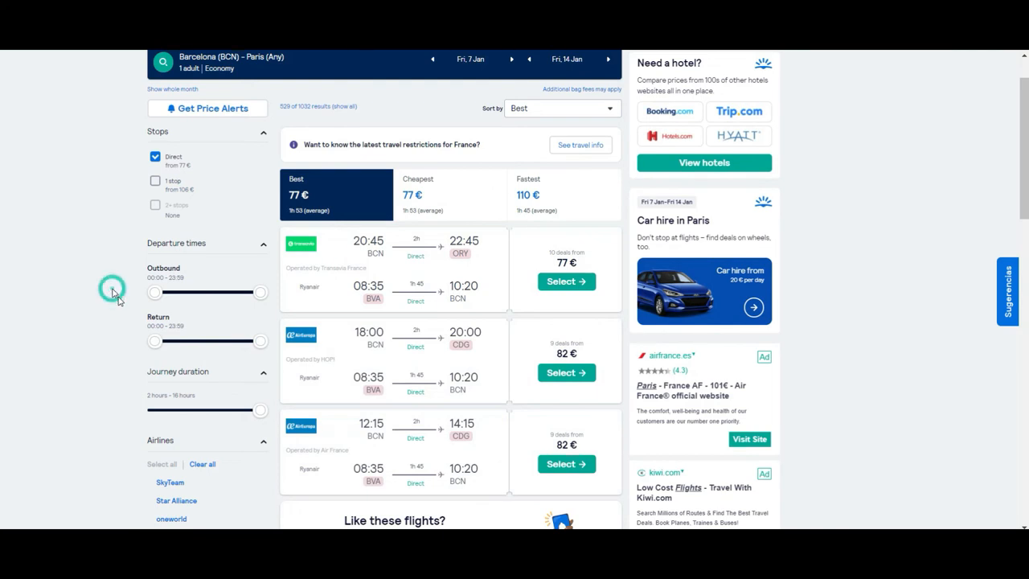
scroll("down", 3)
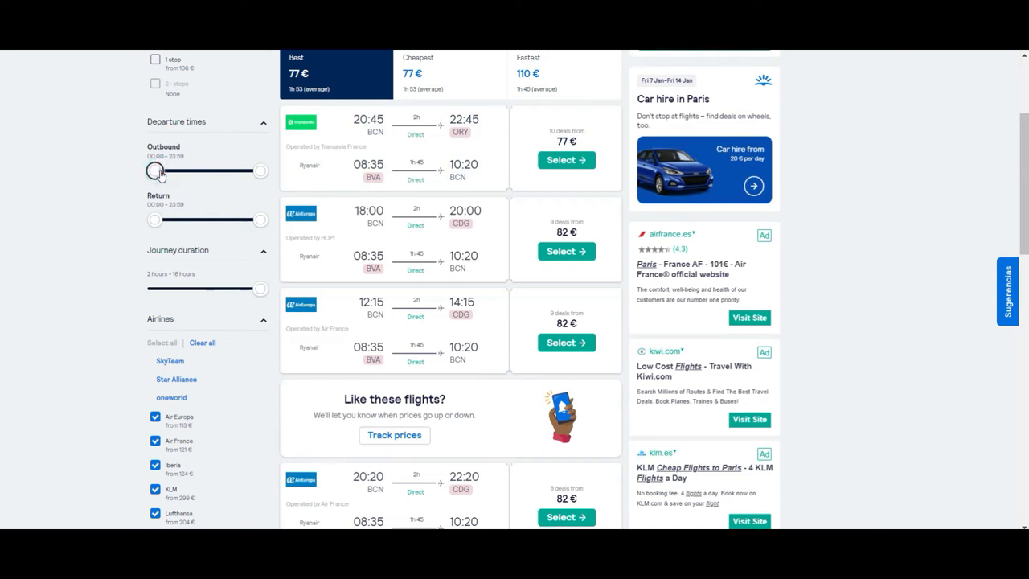
Drag the outbound departure slider until departures start at 18:30.
left_click_drag(155, 171, 167, 171)
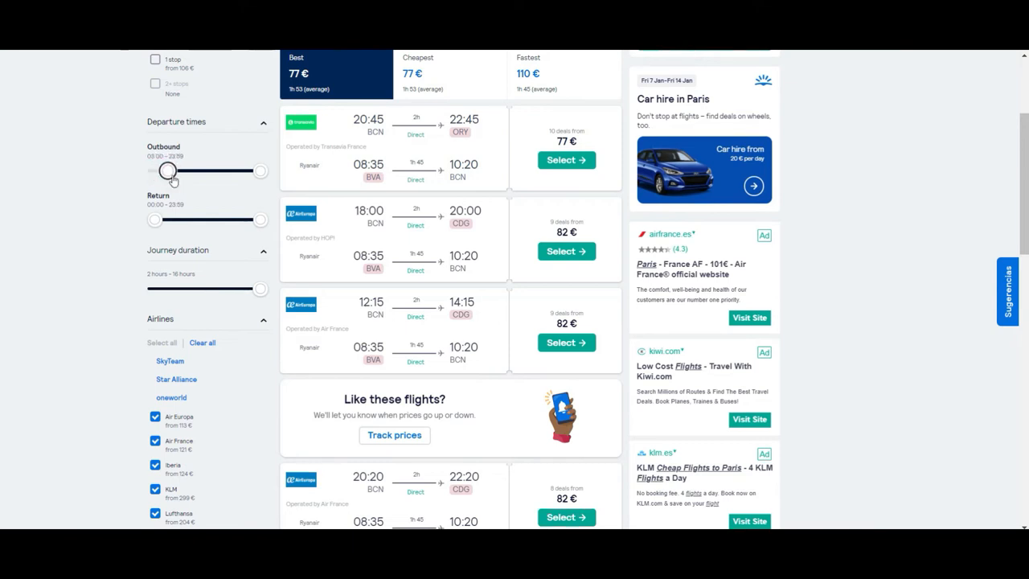
left_click_drag(167, 170, 184, 171)
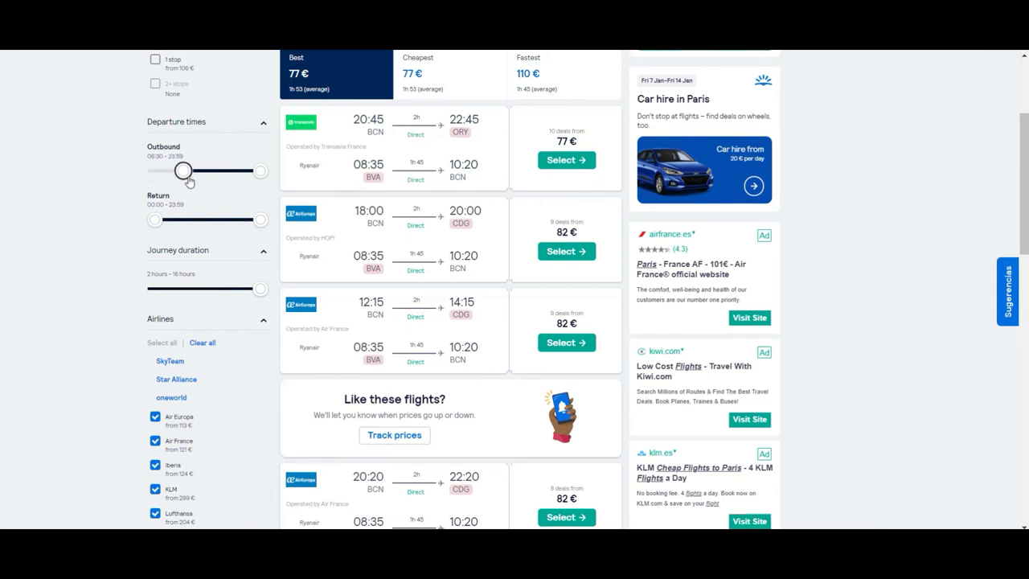
left_click_drag(183, 170, 189, 170)
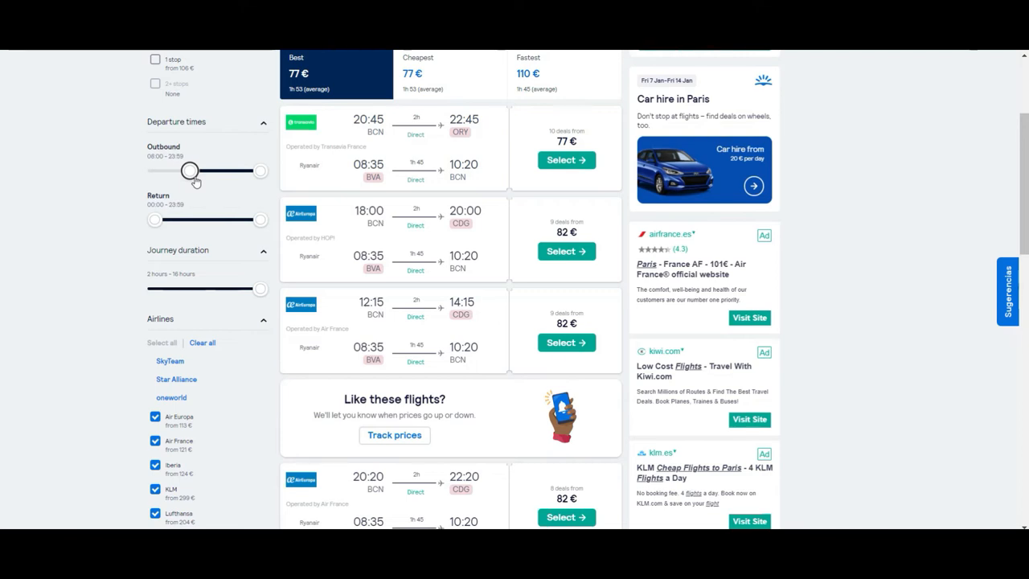
left_click_drag(189, 171, 203, 170)
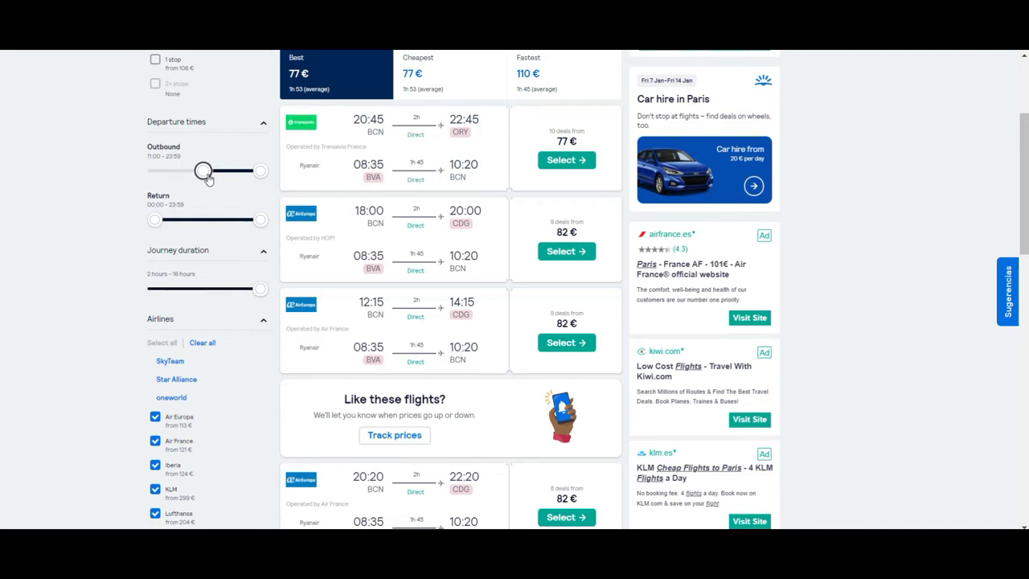
left_click_drag(202, 171, 234, 172)
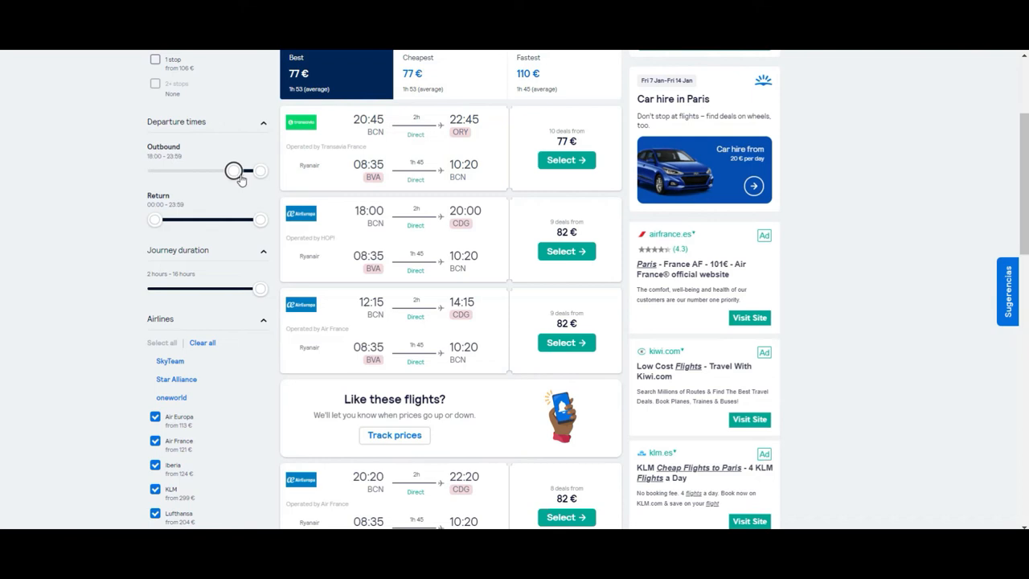
left_click_drag(233, 171, 236, 171)
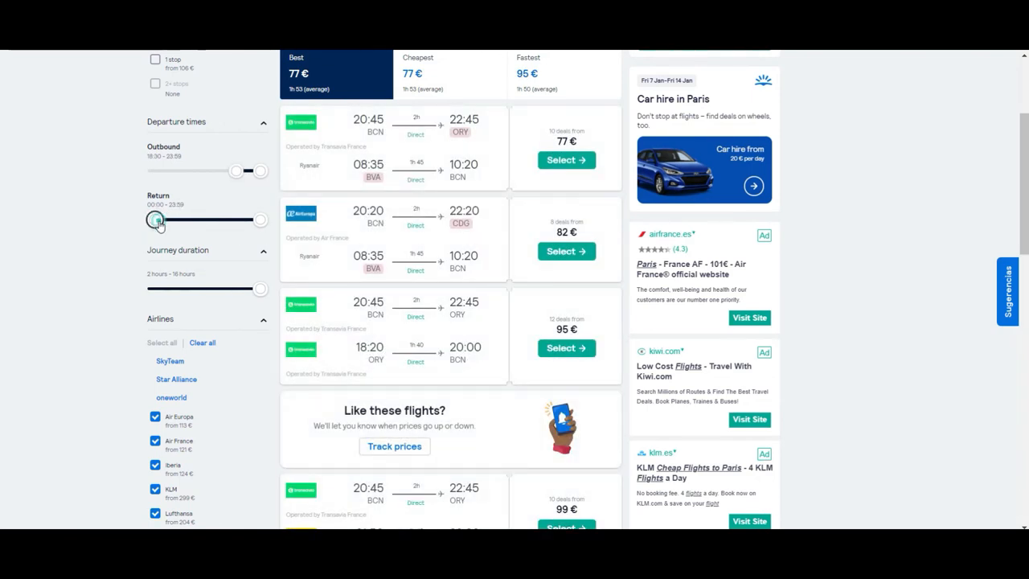
Drag the return departure slider so return flights depart 19:00–23:59.
left_click_drag(157, 220, 193, 219)
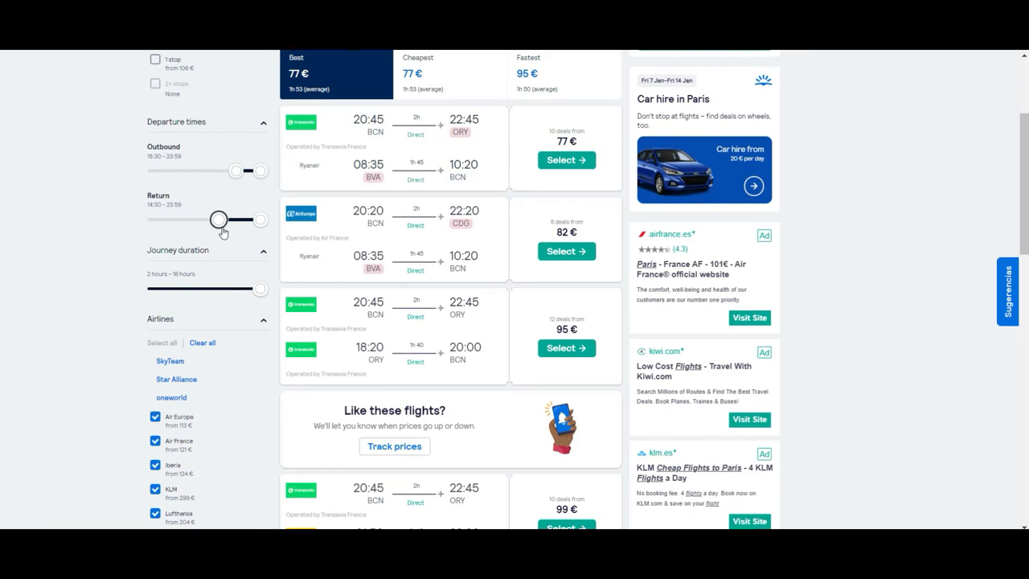
left_click_drag(219, 218, 225, 218)
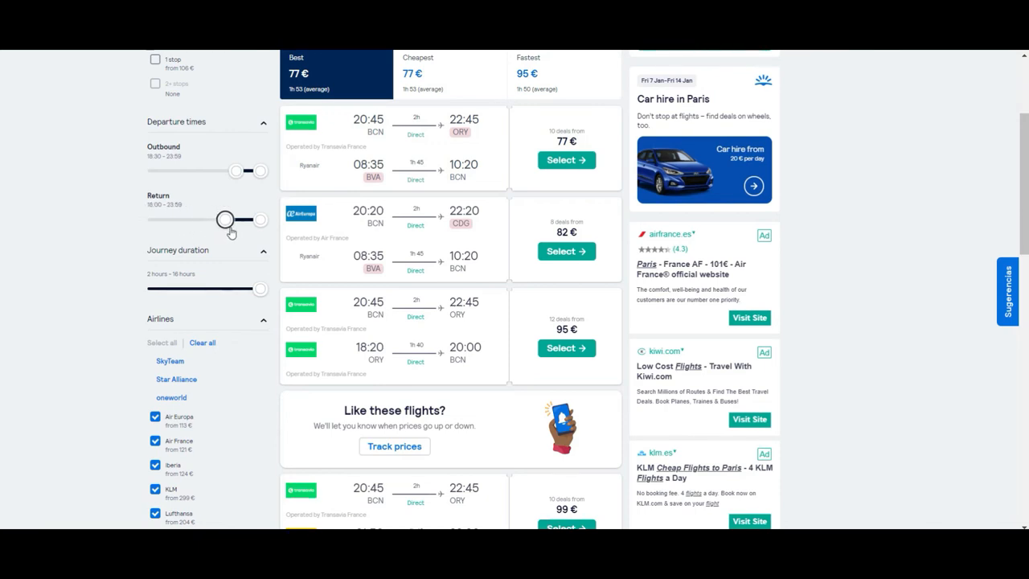
left_click_drag(225, 219, 239, 219)
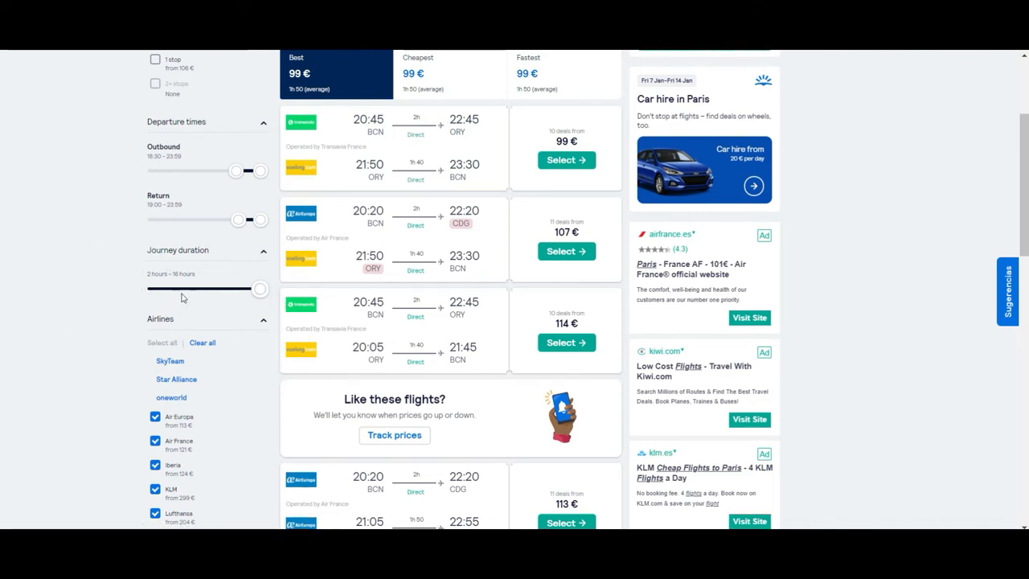
left_click_drag(260, 288, 211, 289)
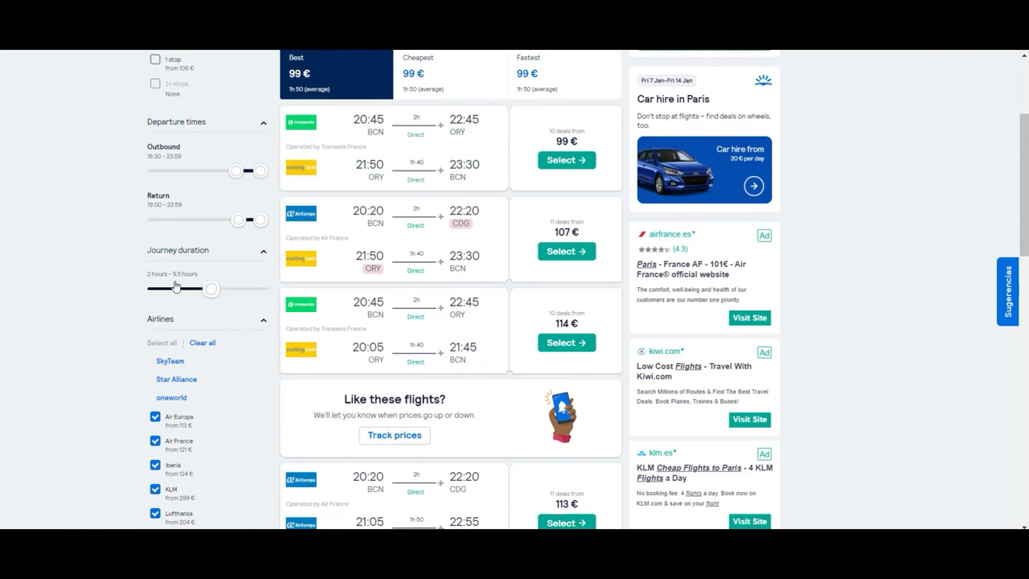
left_click_drag(211, 289, 233, 289)
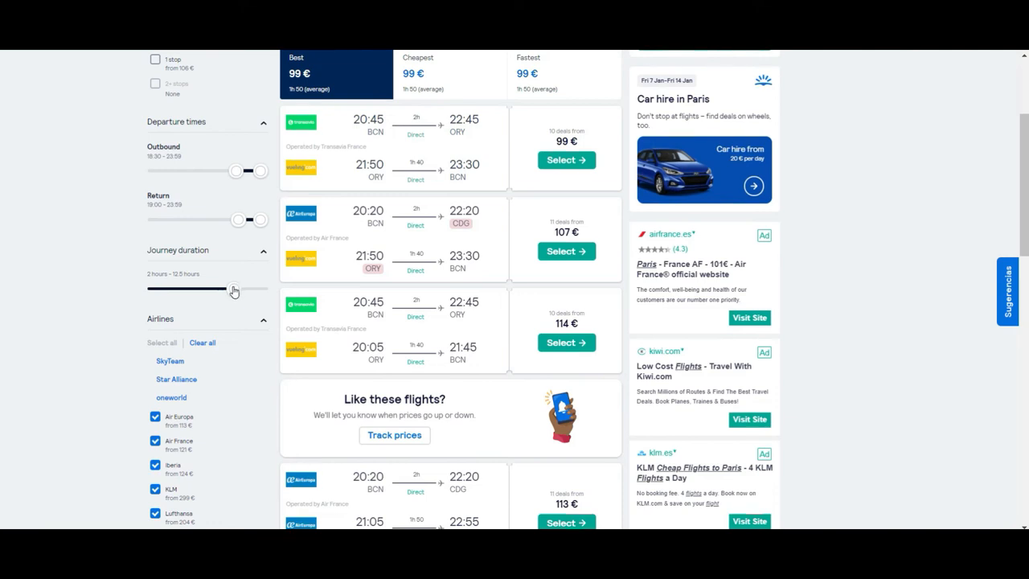
left_click_drag(260, 289, 211, 289)
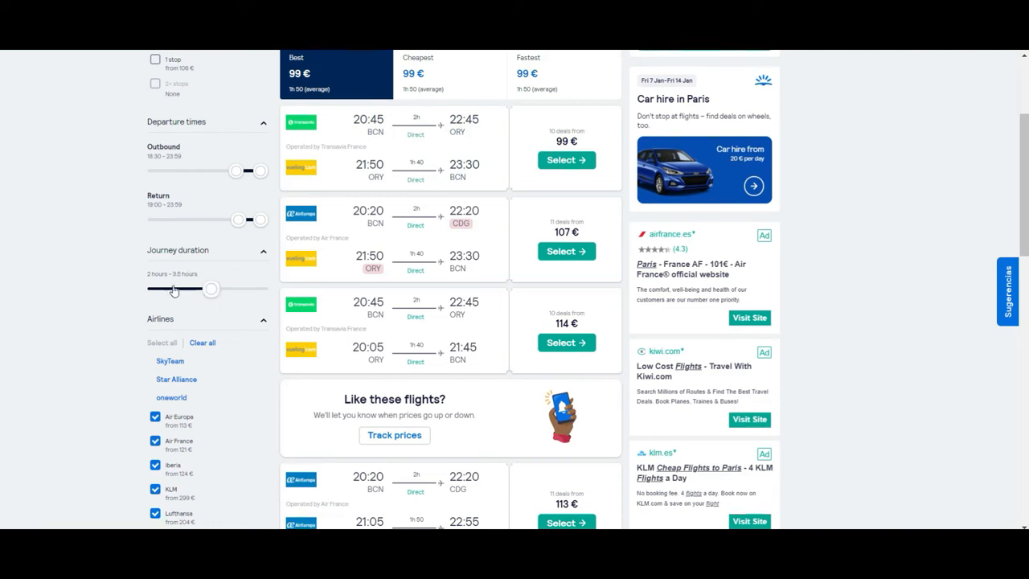
left_click_drag(212, 288, 261, 289)
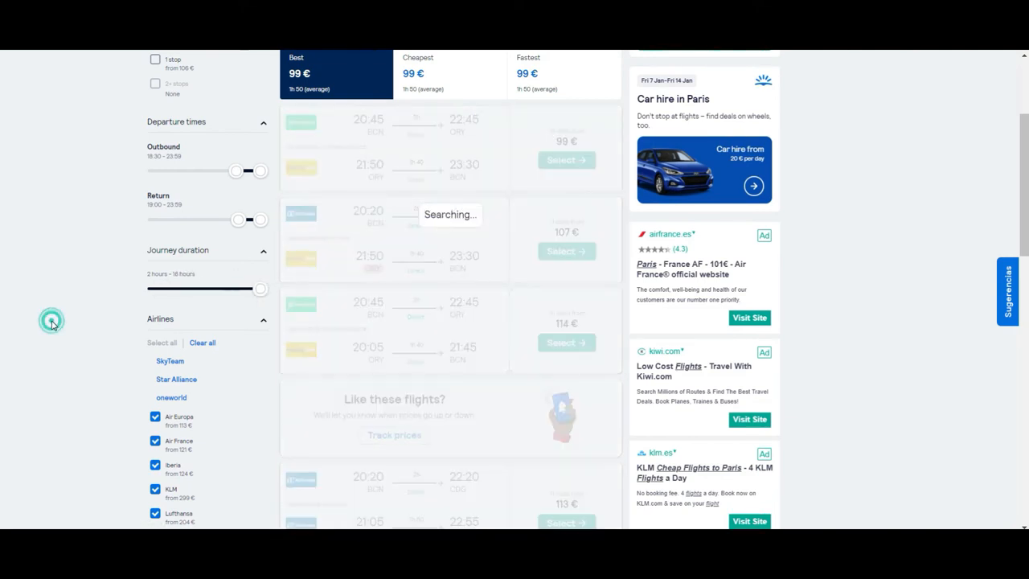
scroll("down", 3)
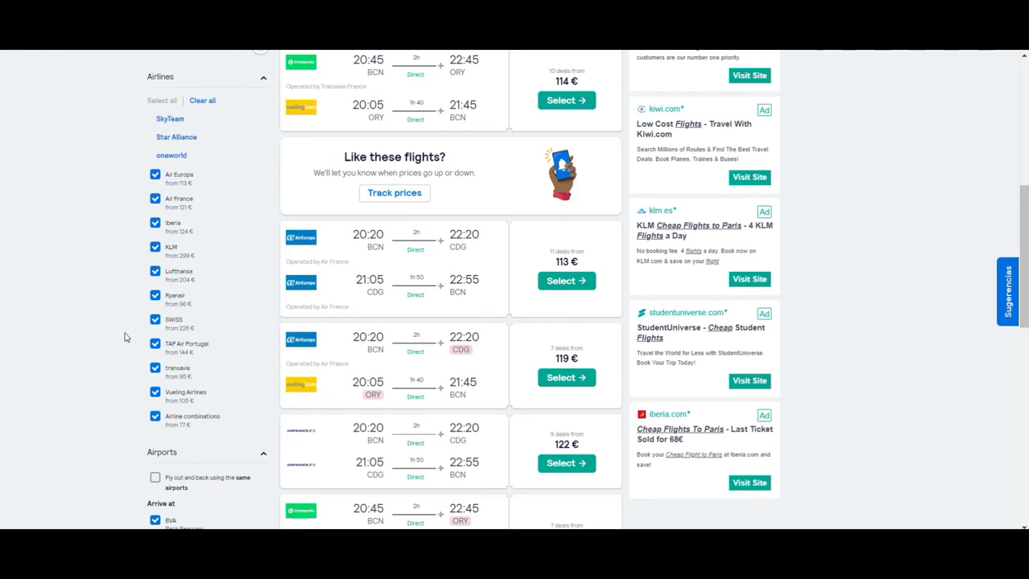
mouse_move(103, 239)
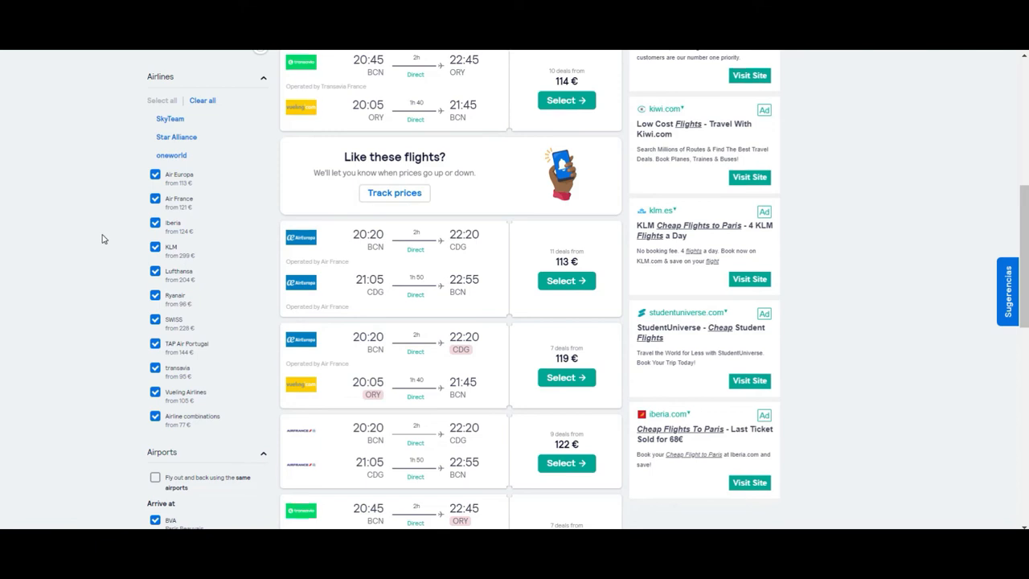
mouse_move(221, 454)
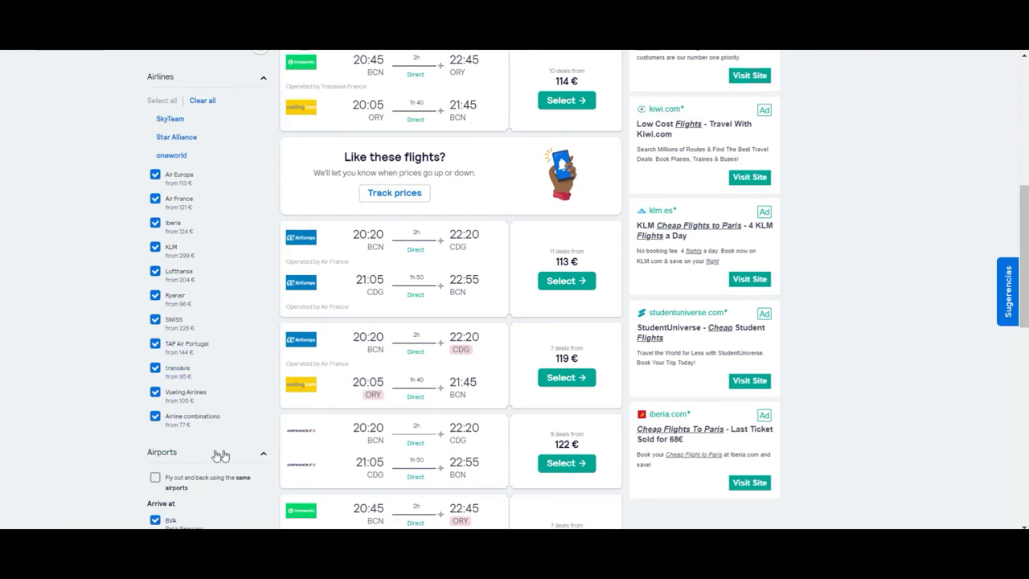
mouse_move(73, 262)
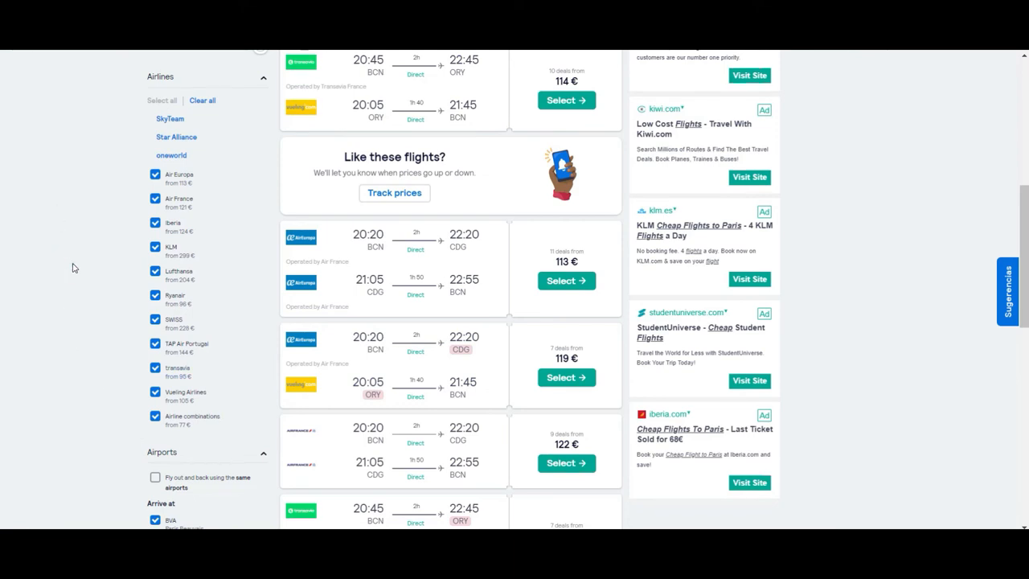
scroll("down", 3)
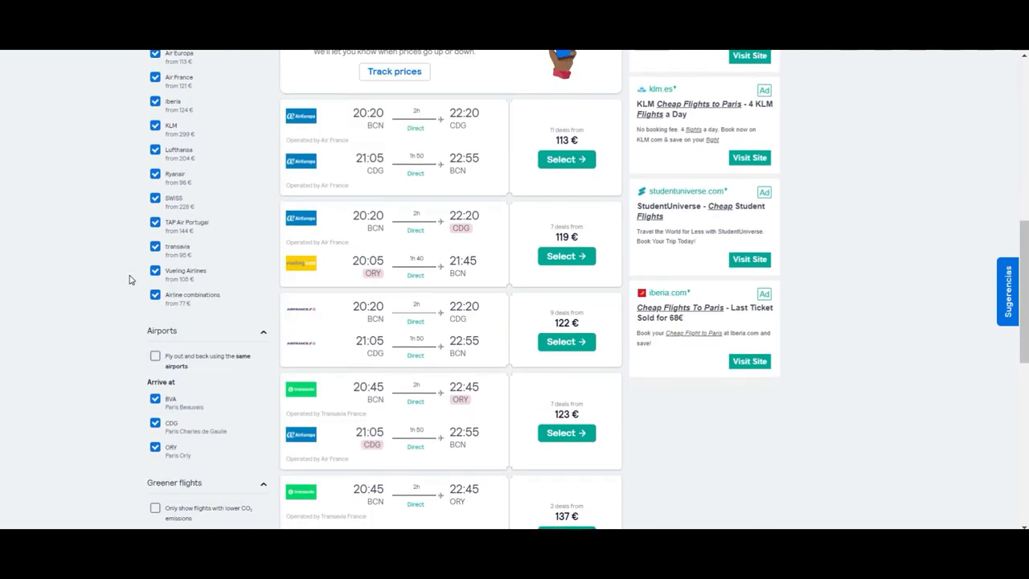
Uncheck ORY and BVA arrivals, toggling Greener flights on and off again.
scroll("down", 3)
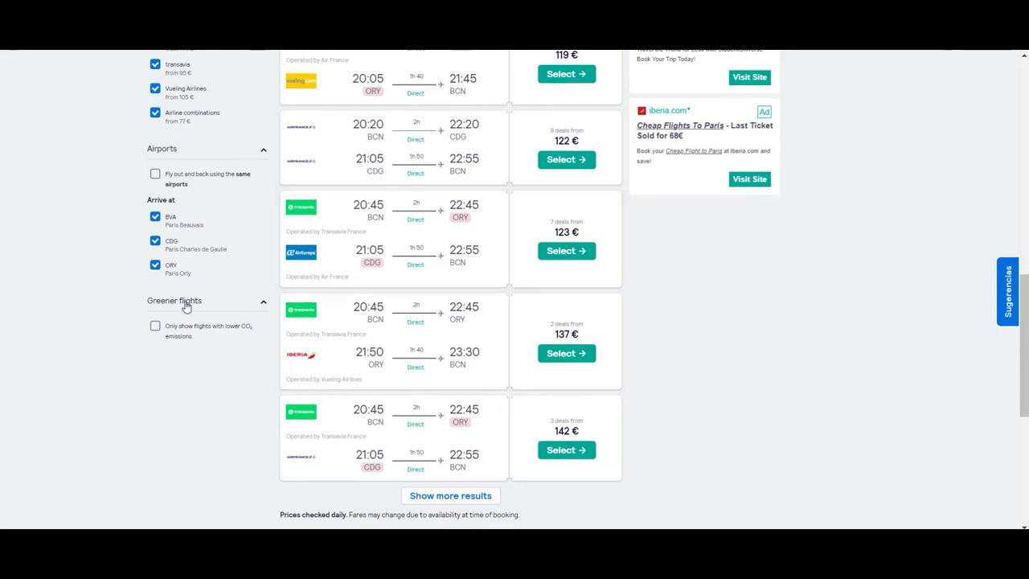
mouse_move(115, 283)
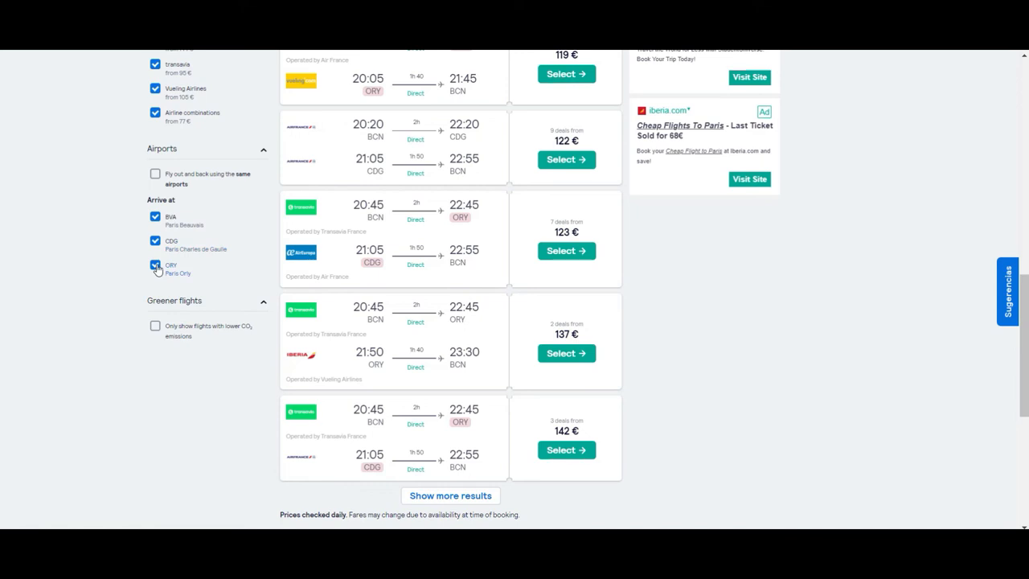
left_click(154, 265)
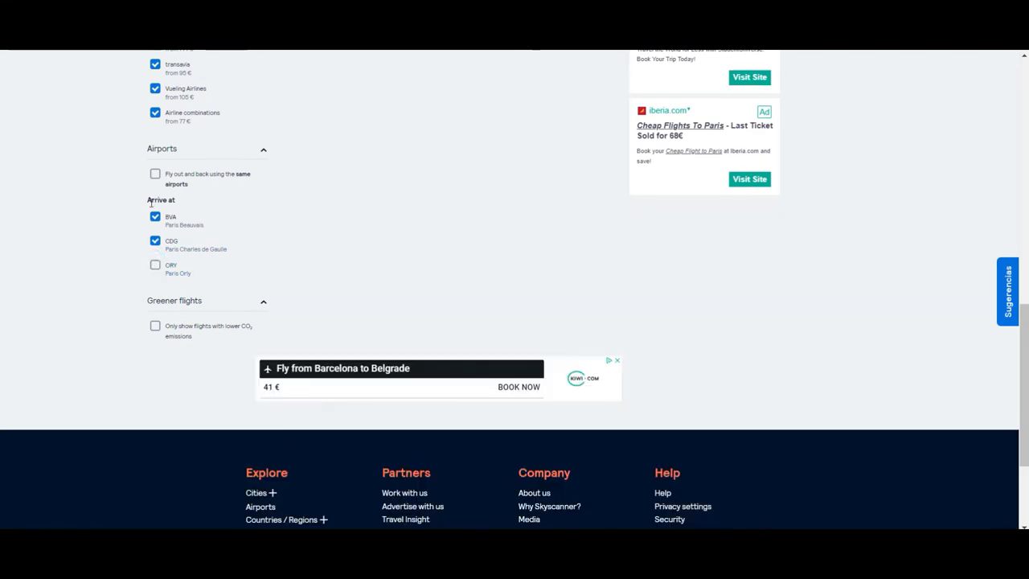
left_click(154, 217)
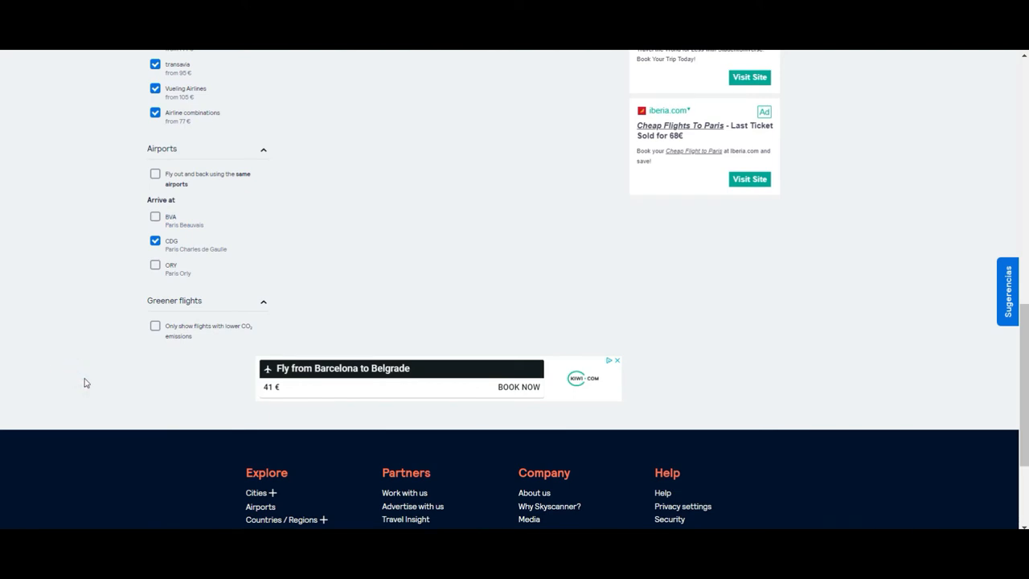
mouse_move(287, 270)
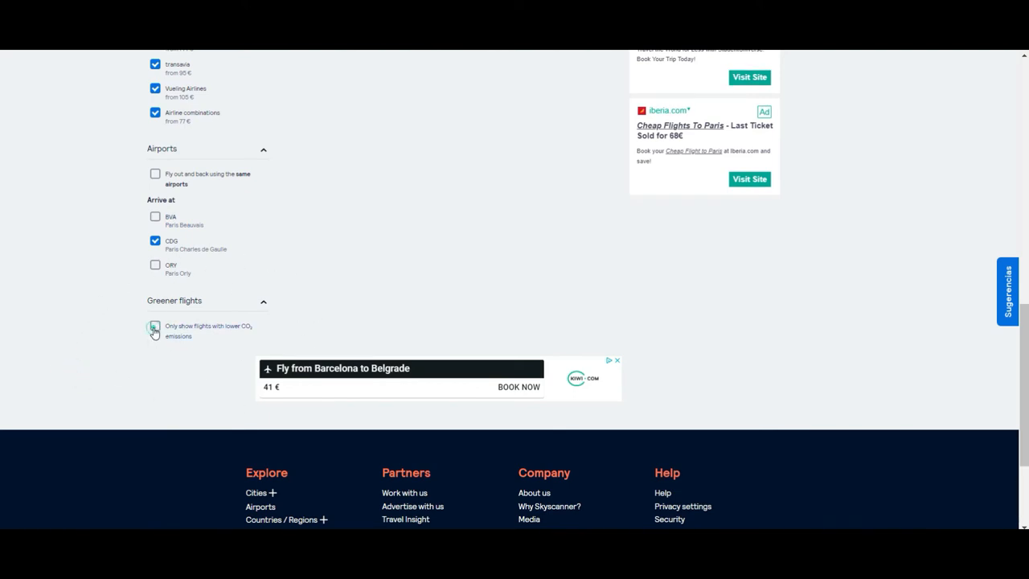
left_click(155, 330)
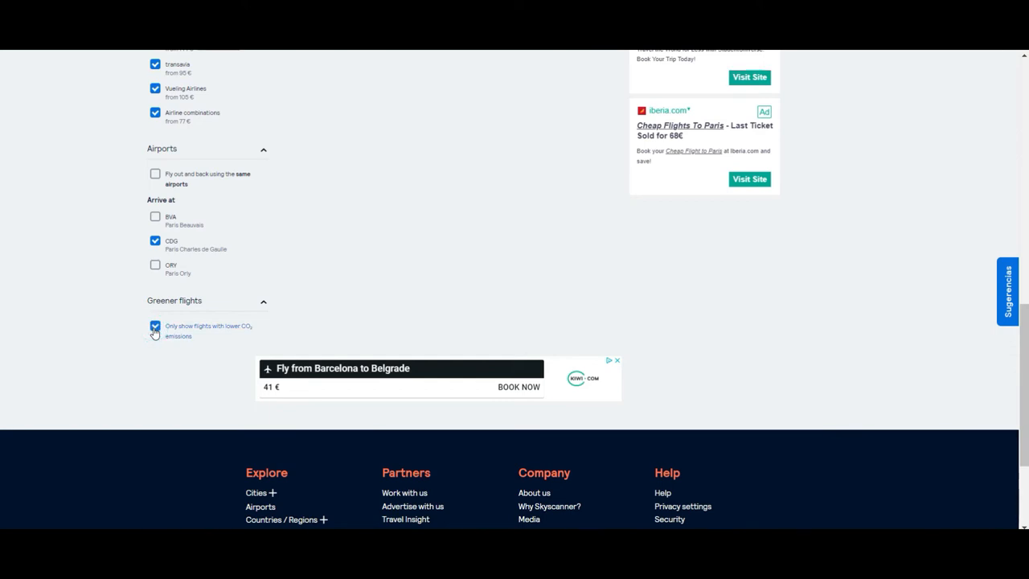
left_click(155, 327)
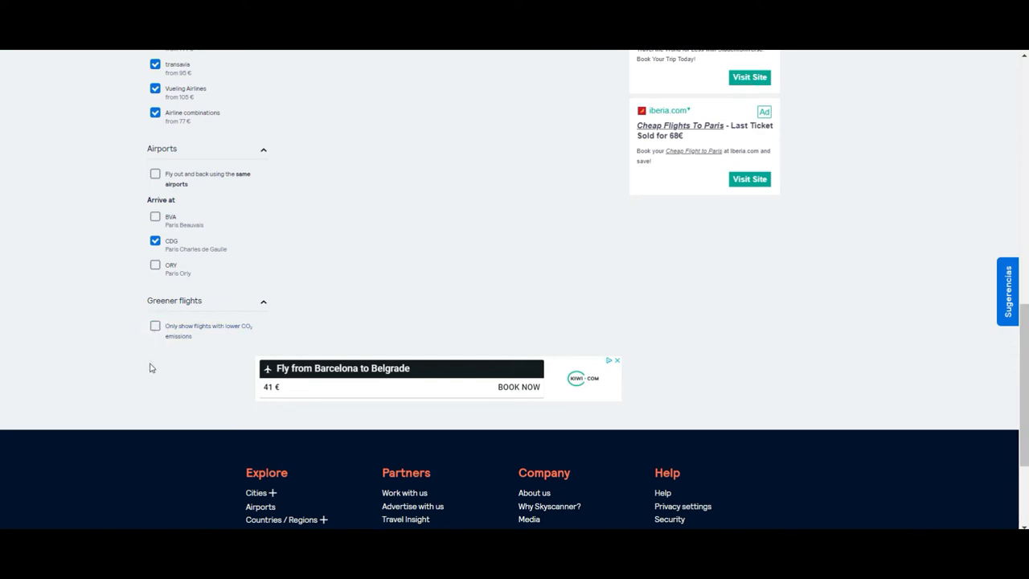
scroll("up", 3)
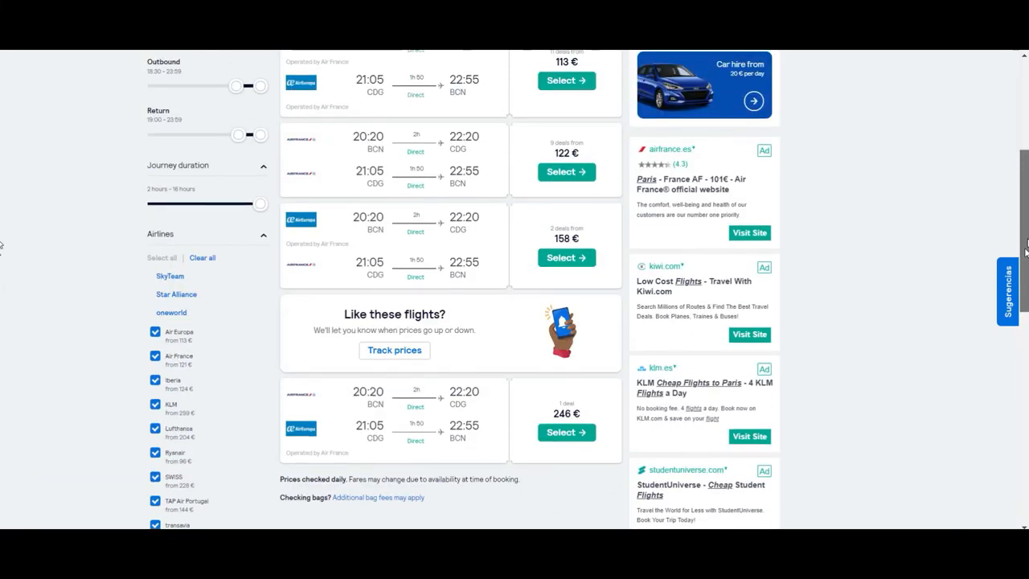
scroll("up", 3)
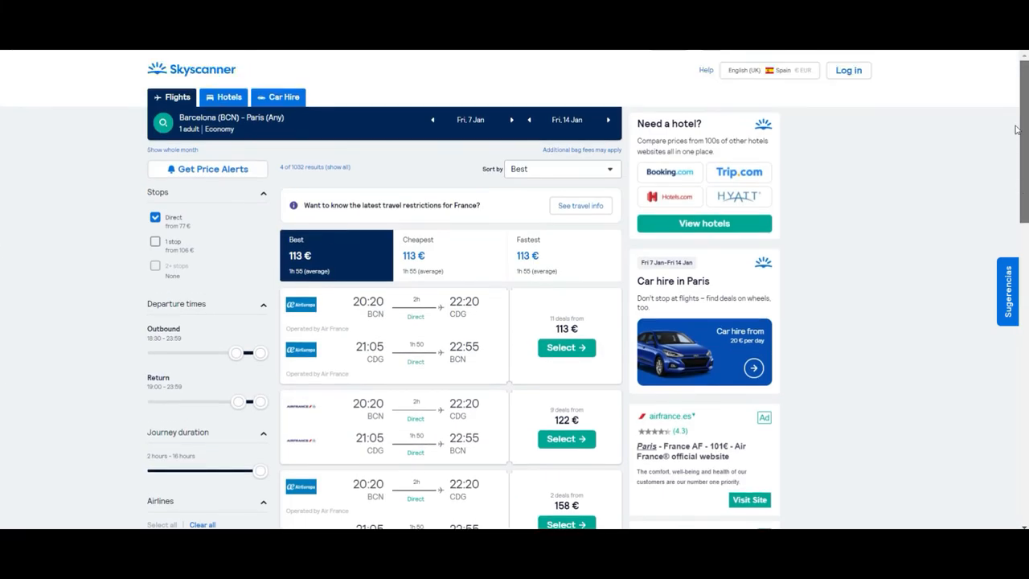
scroll("down", 3)
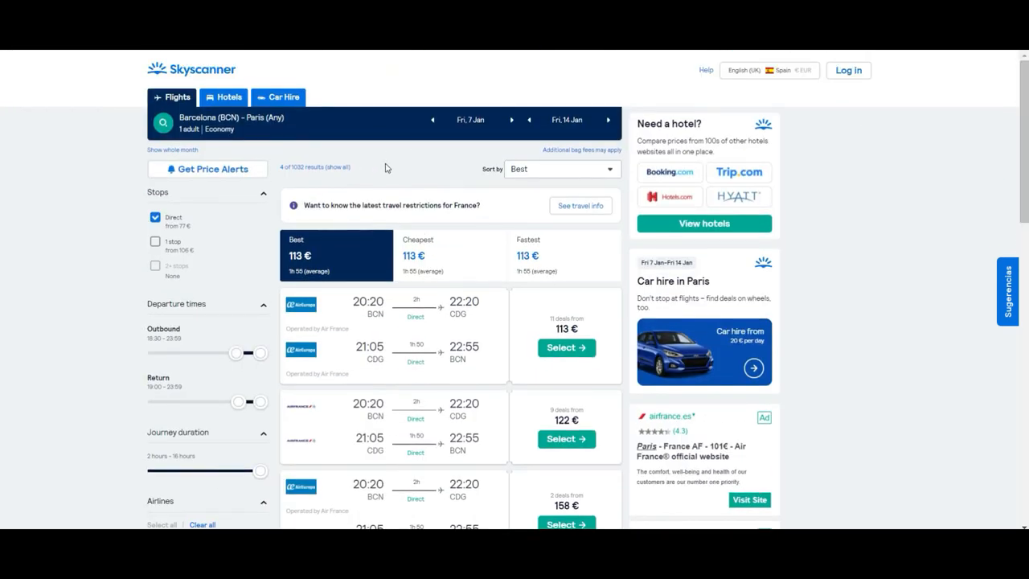
mouse_move(95, 326)
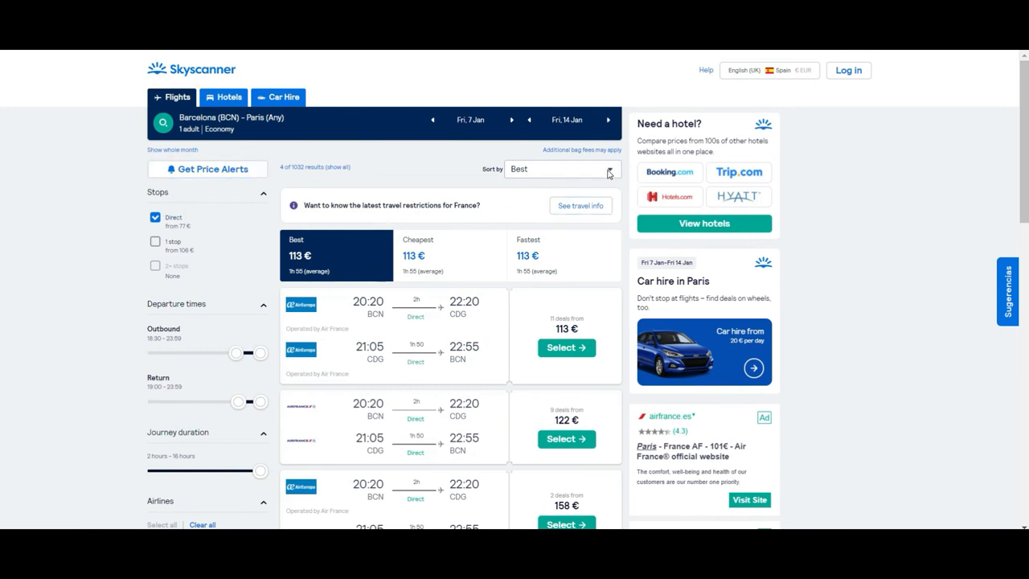
Choose 'Cheapest first' from the Sort by dropdown.
left_click(561, 169)
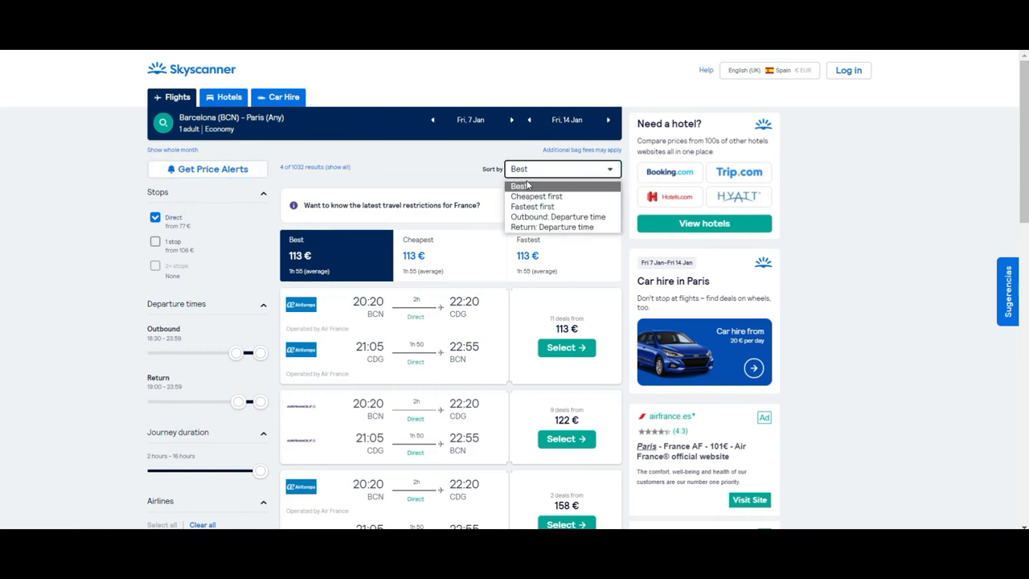
mouse_move(536, 196)
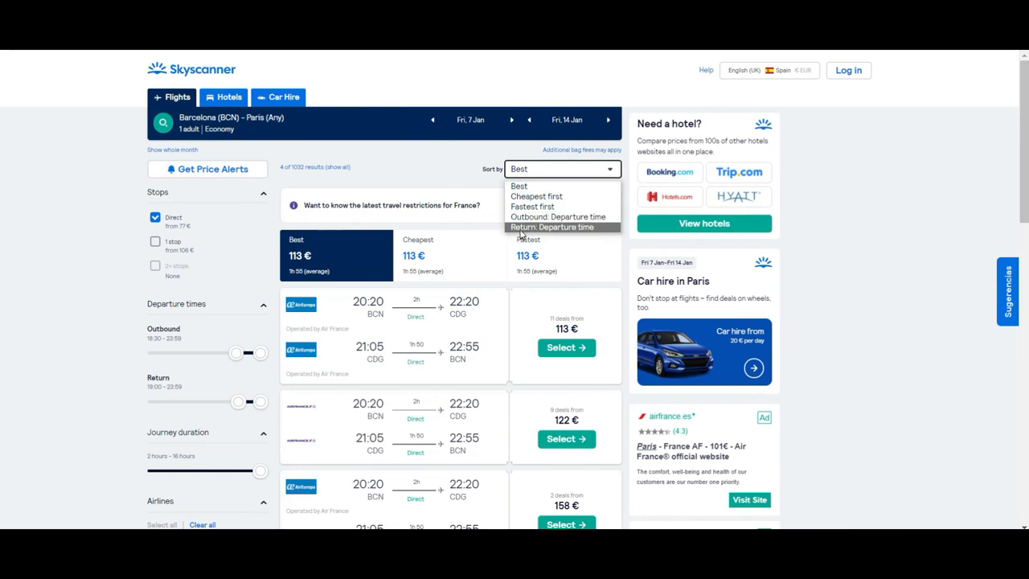
mouse_move(536, 196)
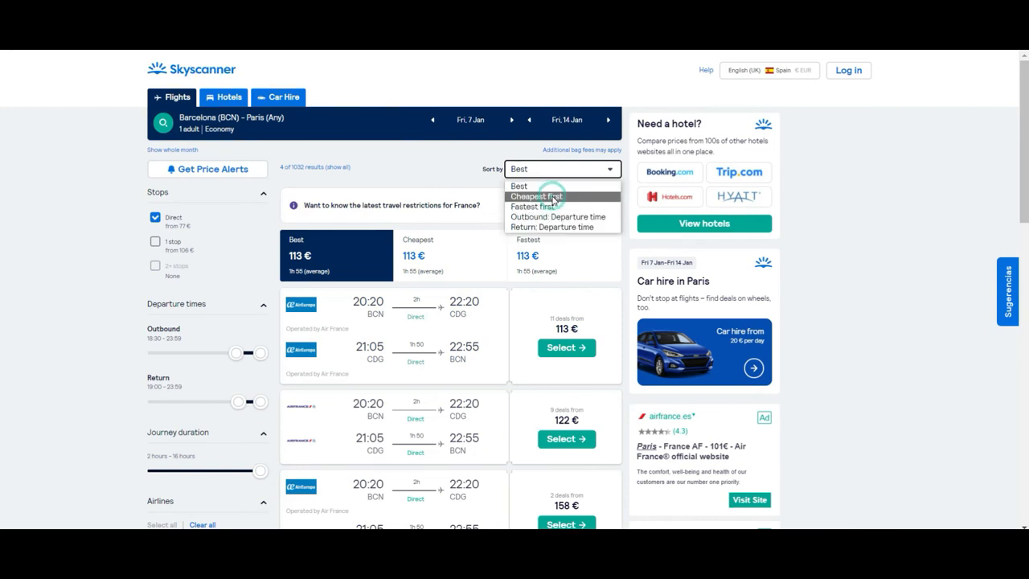
left_click(536, 196)
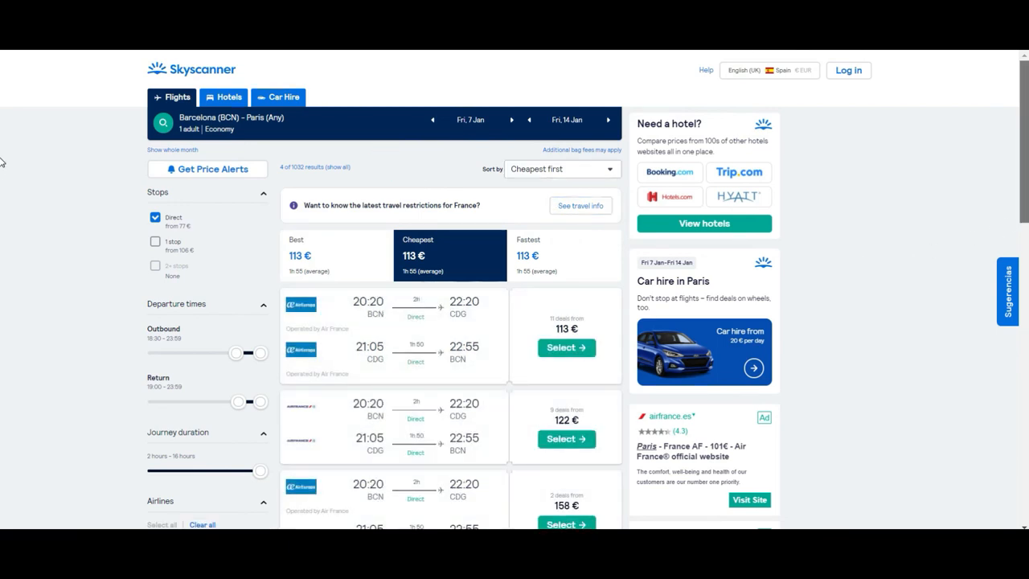
scroll("down", 3)
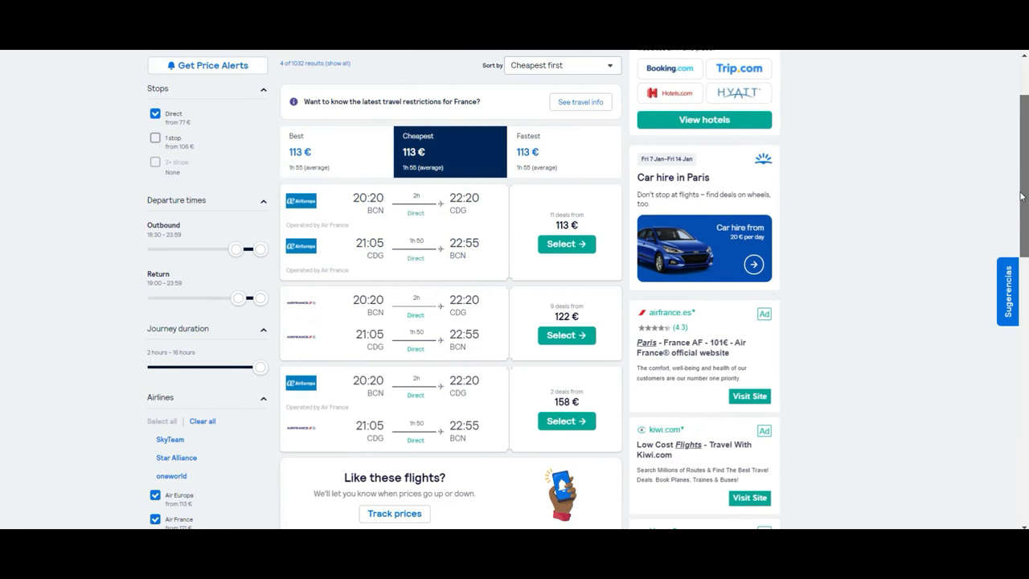
scroll("down", 3)
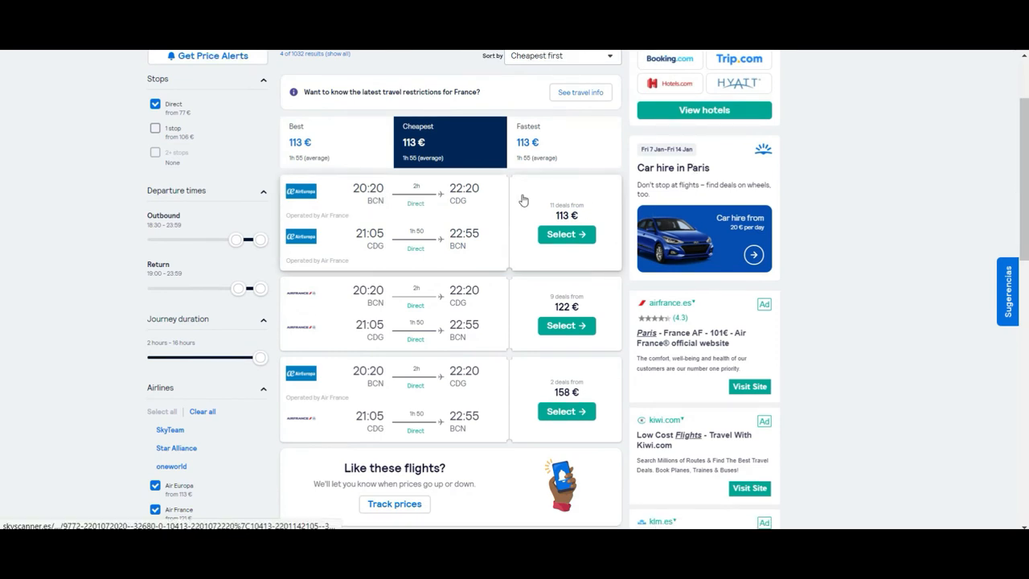
mouse_move(393, 208)
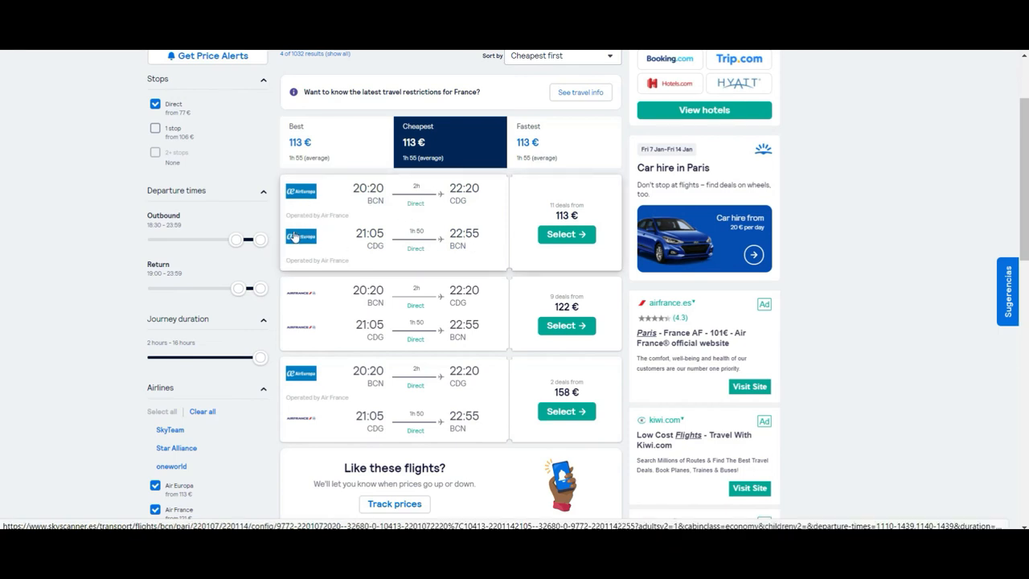
mouse_move(414, 213)
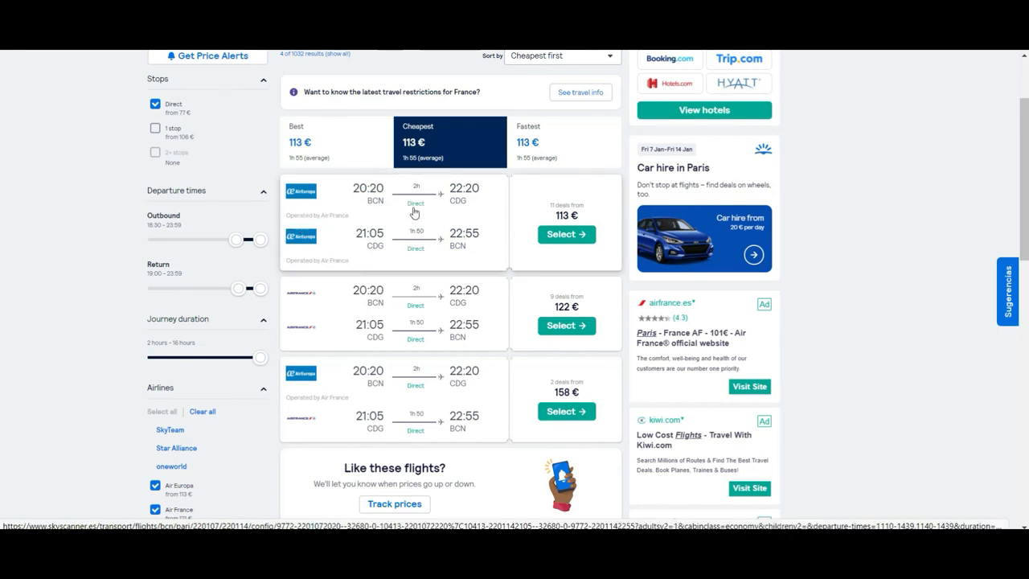
mouse_move(443, 276)
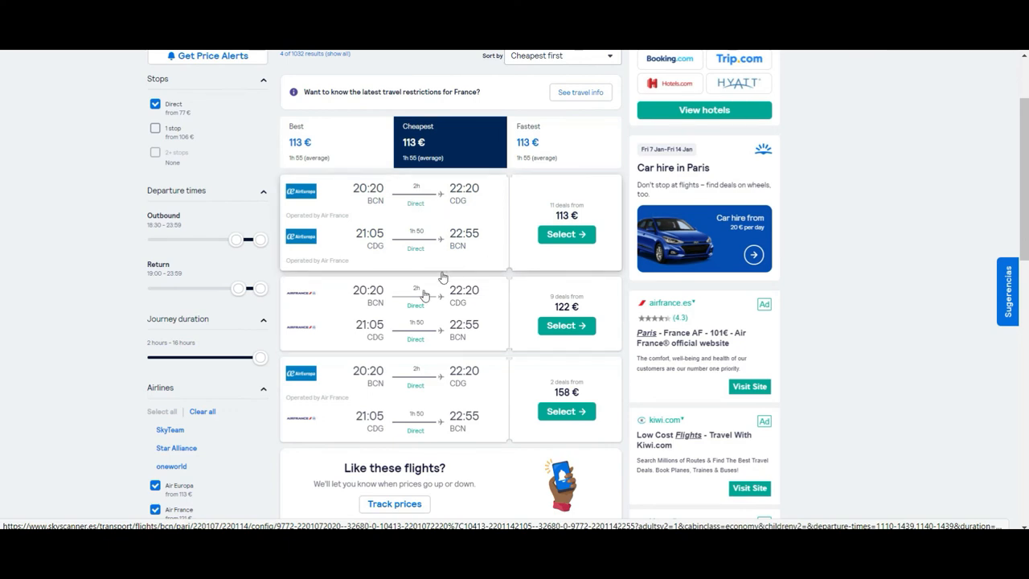
mouse_move(458, 297)
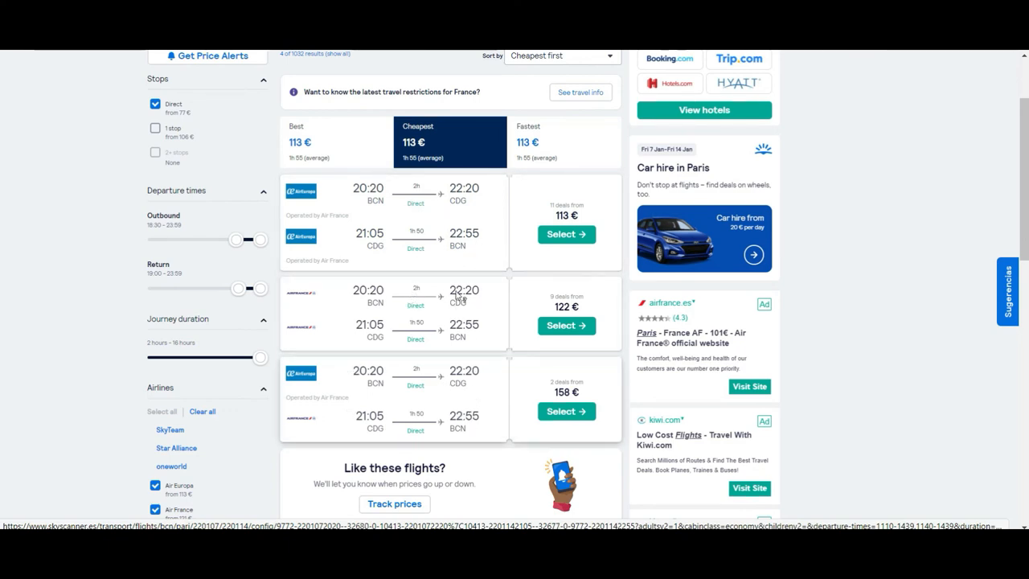
mouse_move(425, 178)
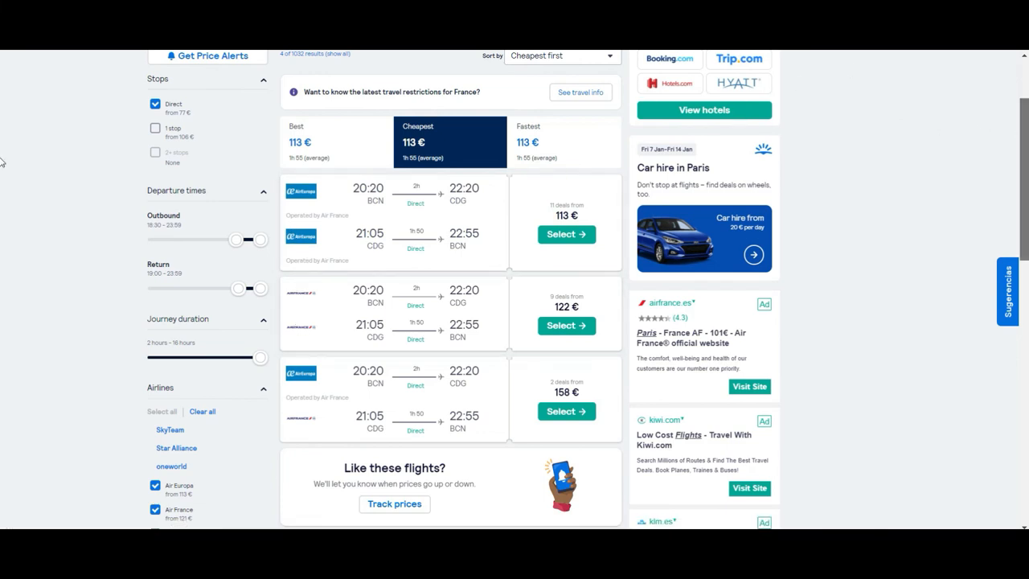
scroll("down", 3)
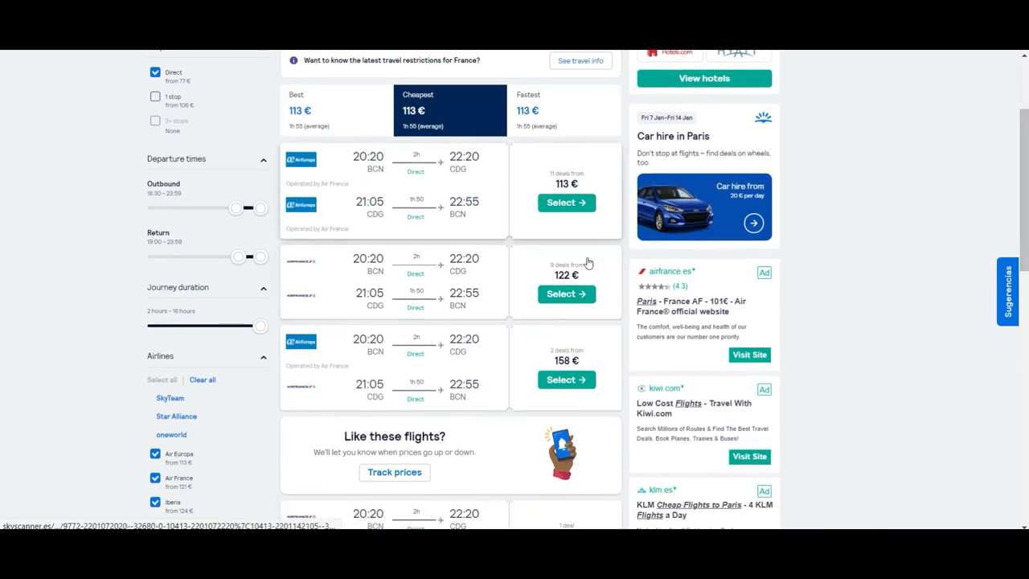
scroll("down", 3)
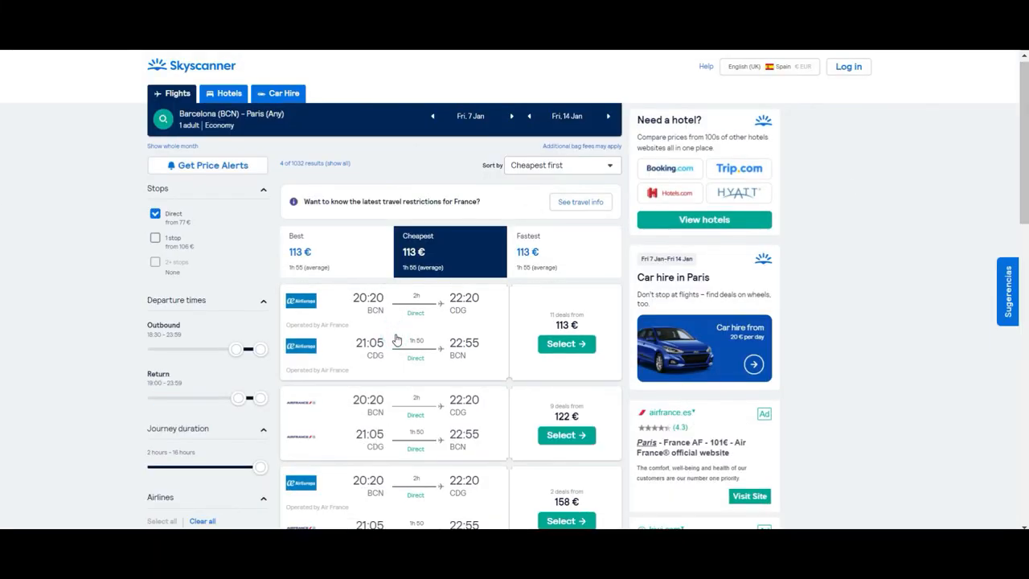
Open the 113 € Air Europa deal, expand outbound details, and scroll to booking agencies.
left_click(566, 343)
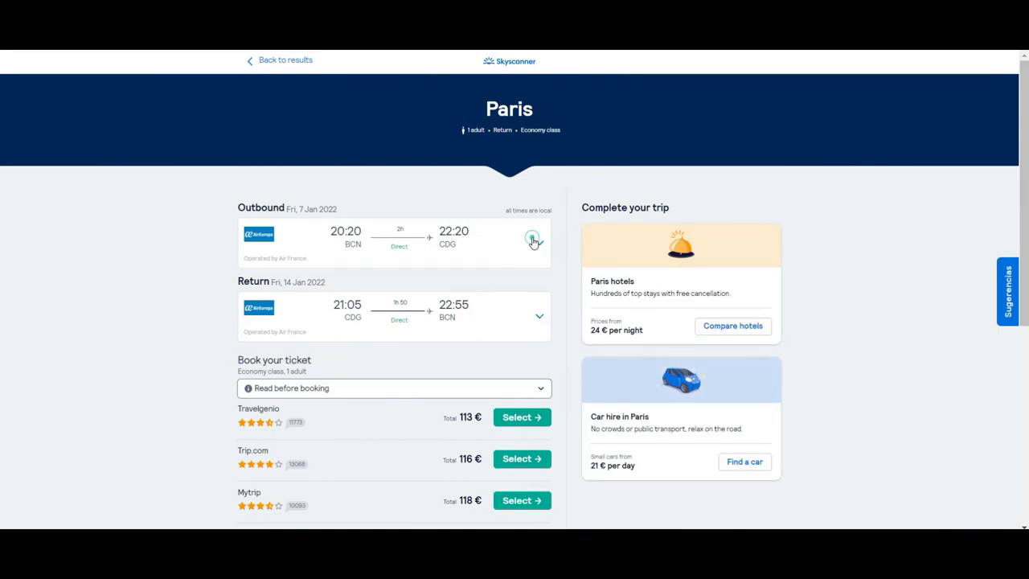
left_click(533, 240)
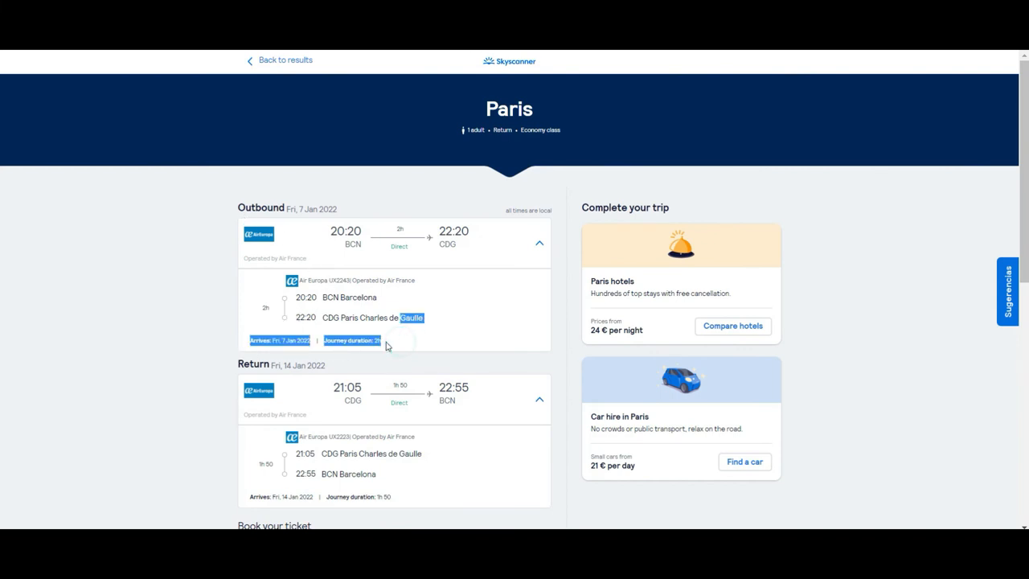
mouse_move(320, 260)
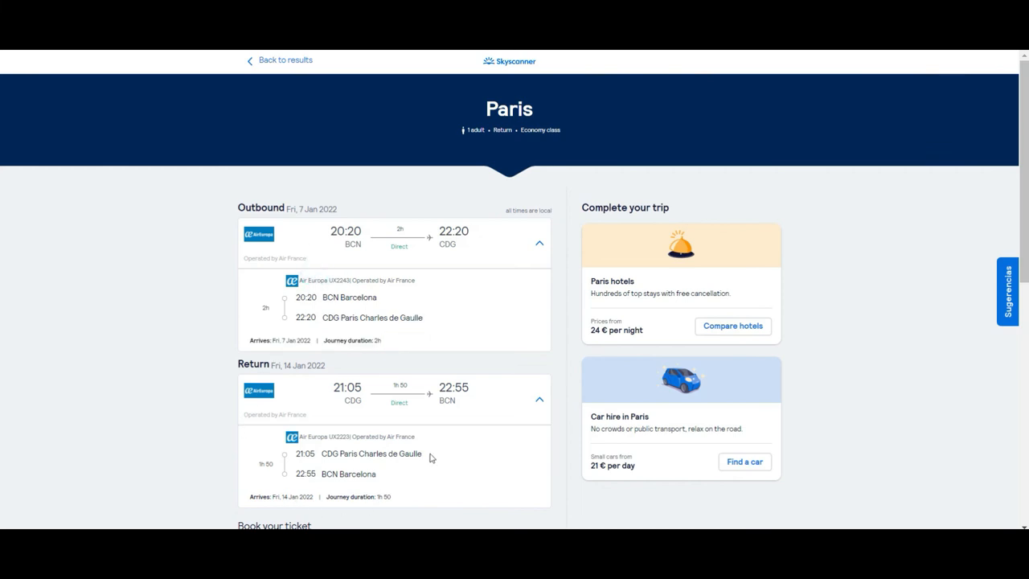
mouse_move(229, 260)
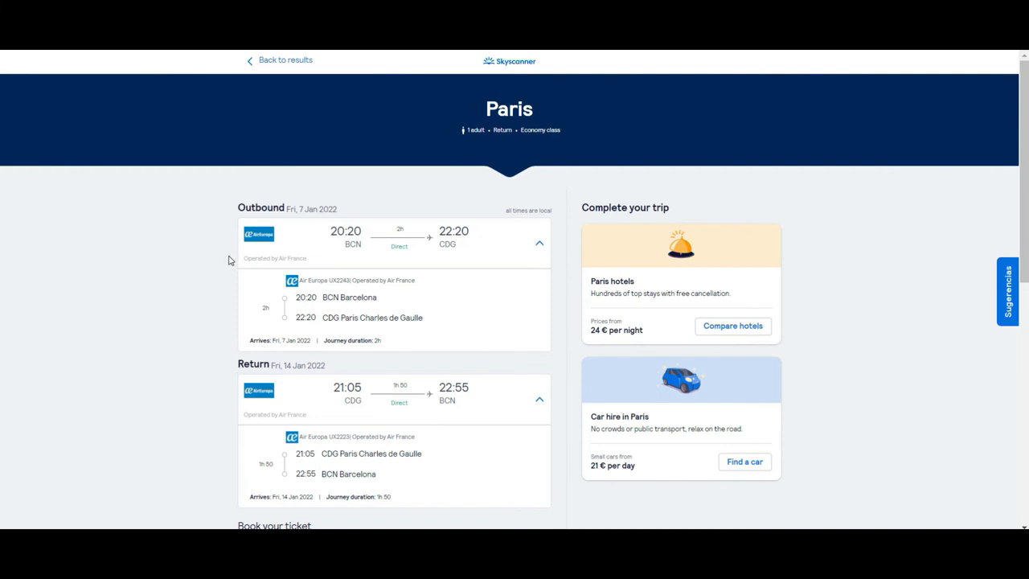
mouse_move(1017, 159)
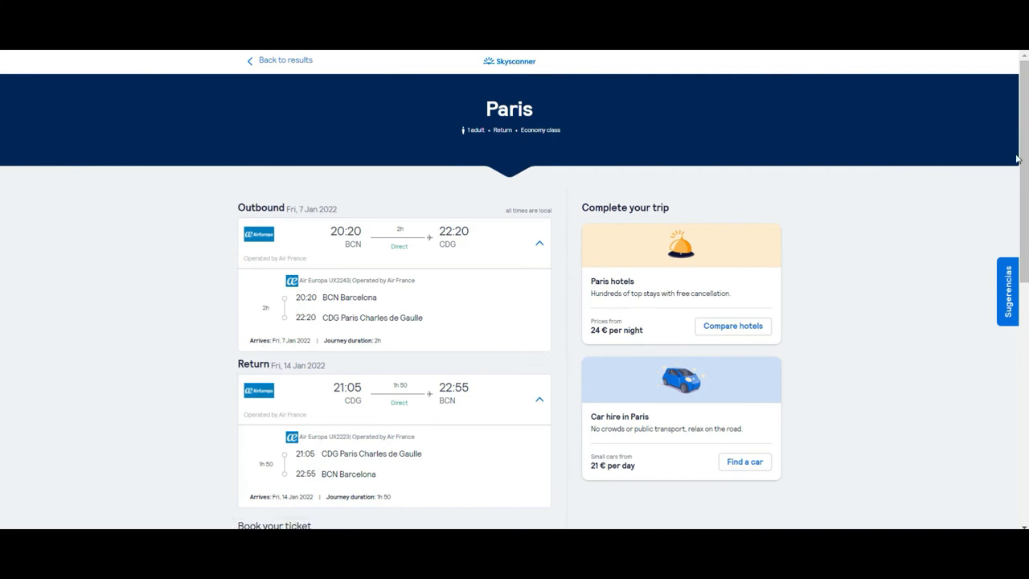
scroll("down", 3)
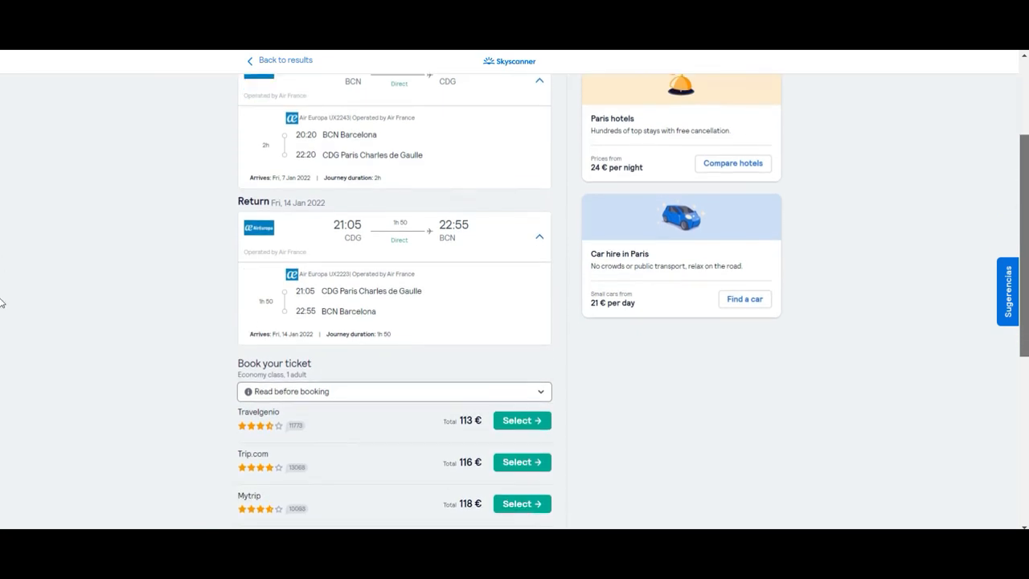
scroll("down", 3)
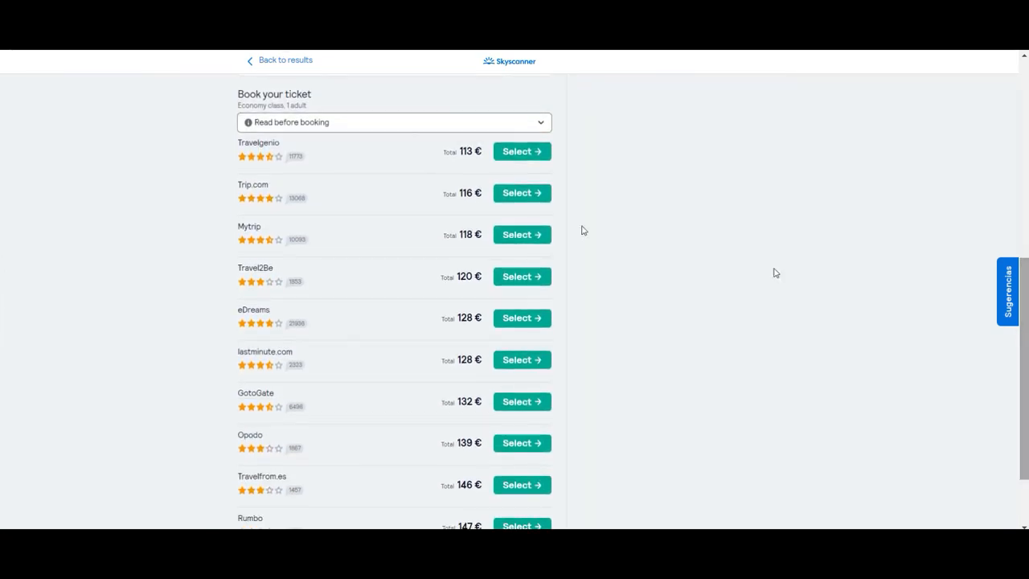
mouse_move(199, 157)
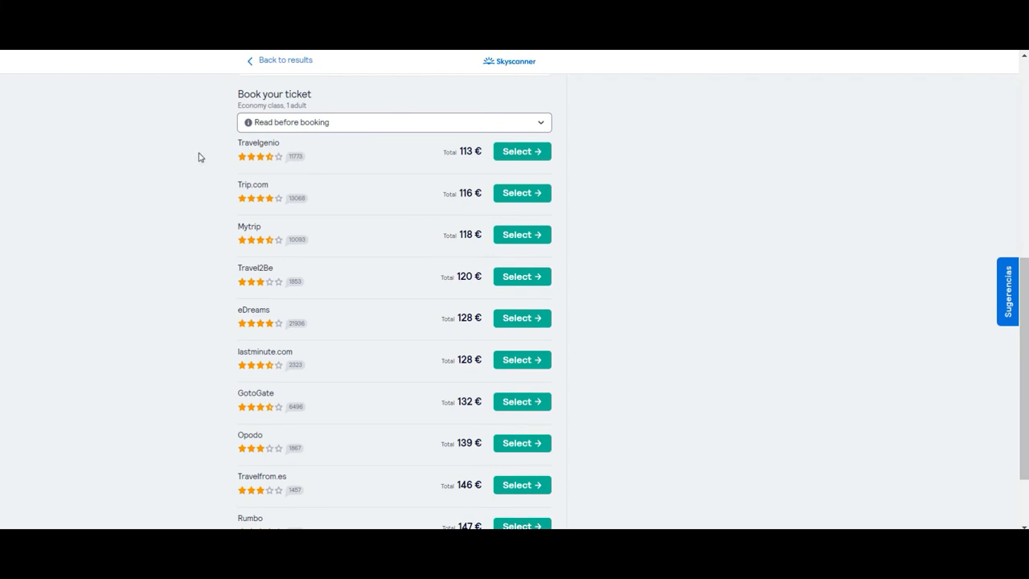
mouse_move(207, 460)
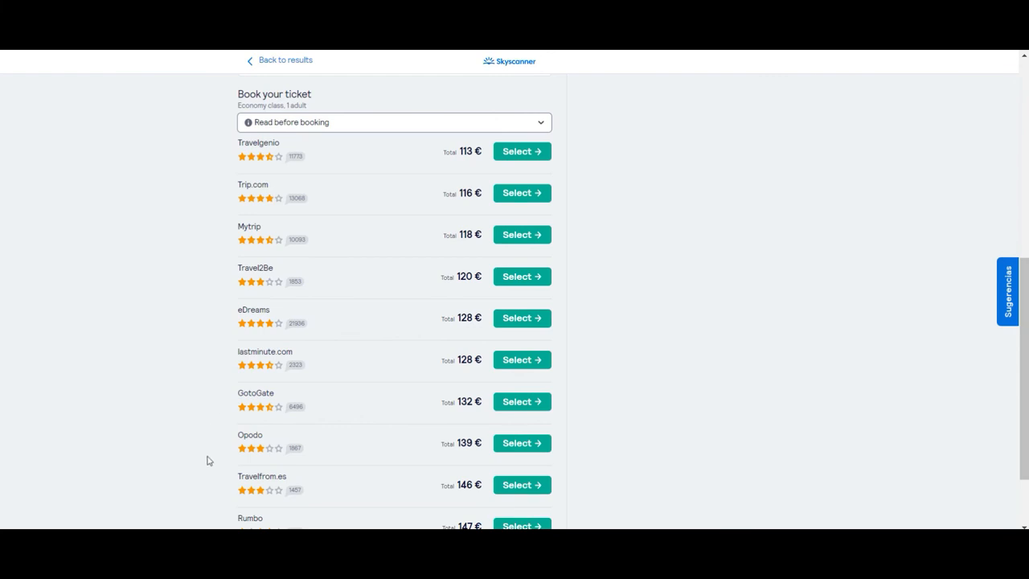
mouse_move(201, 105)
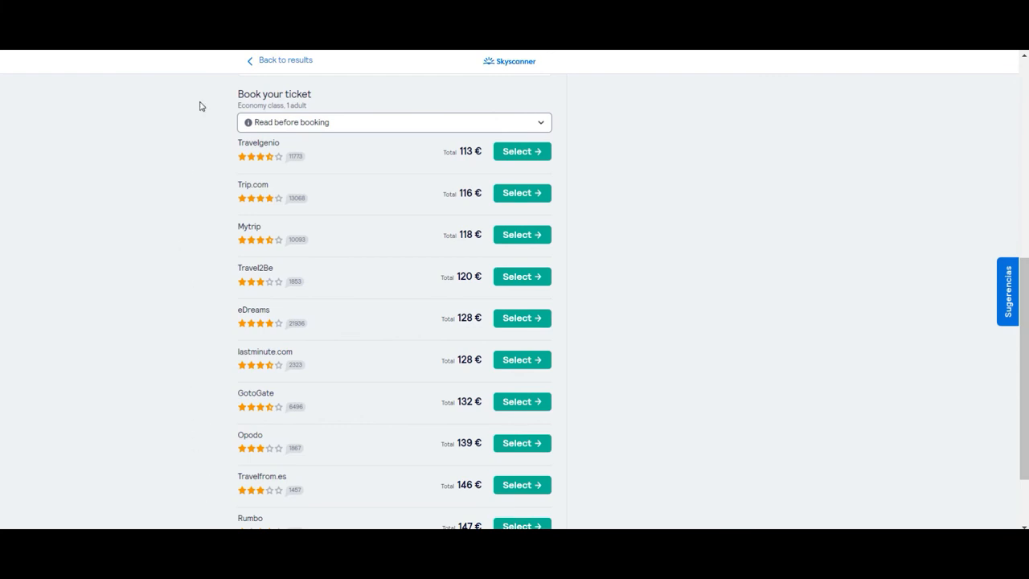
mouse_move(185, 194)
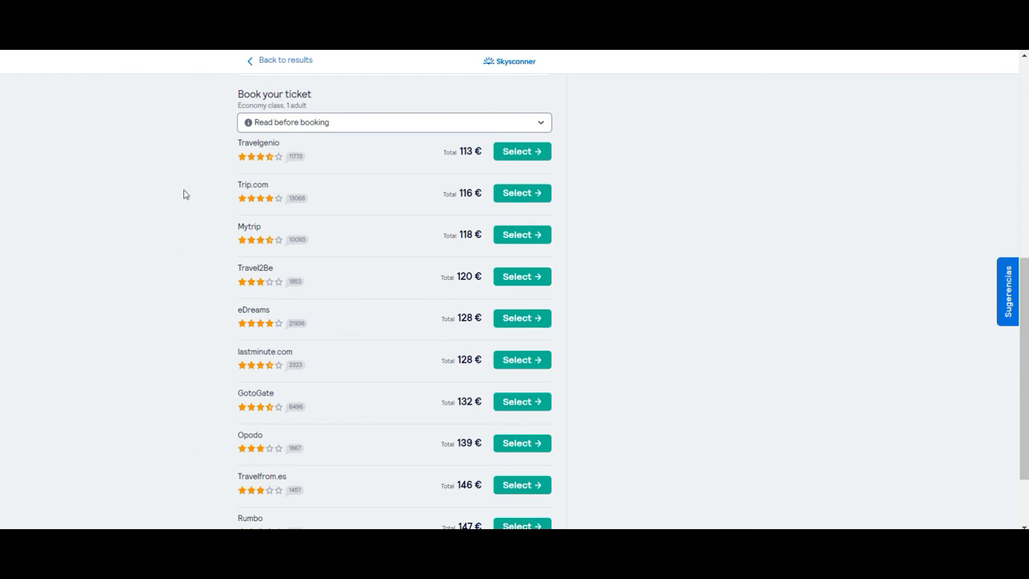
mouse_move(184, 223)
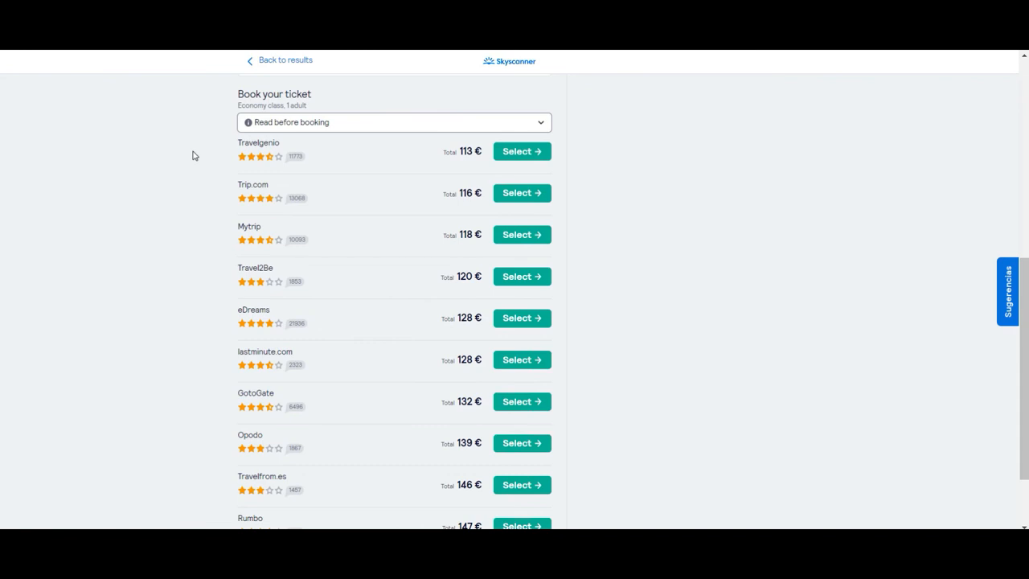
mouse_move(539, 151)
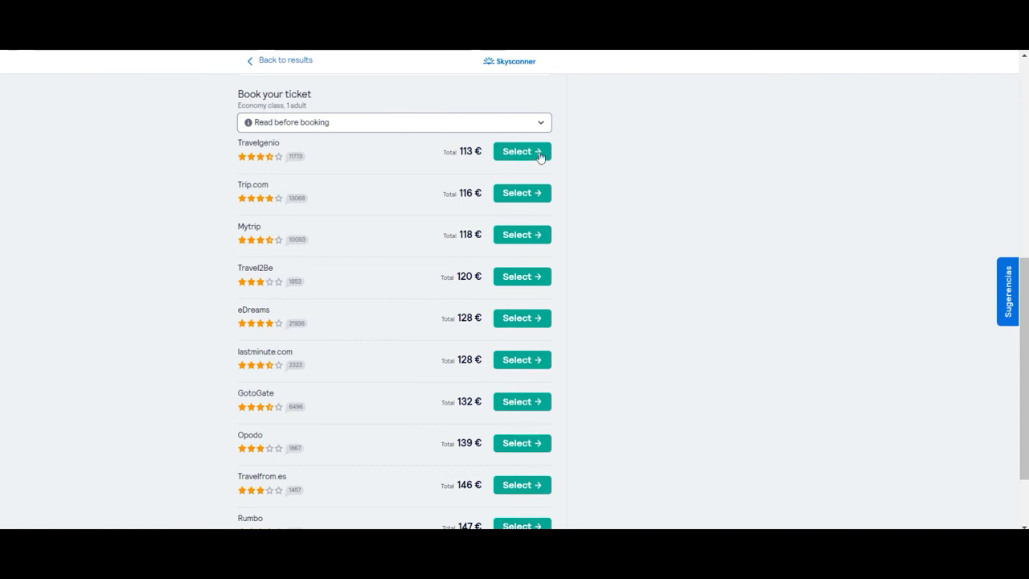
mouse_move(205, 134)
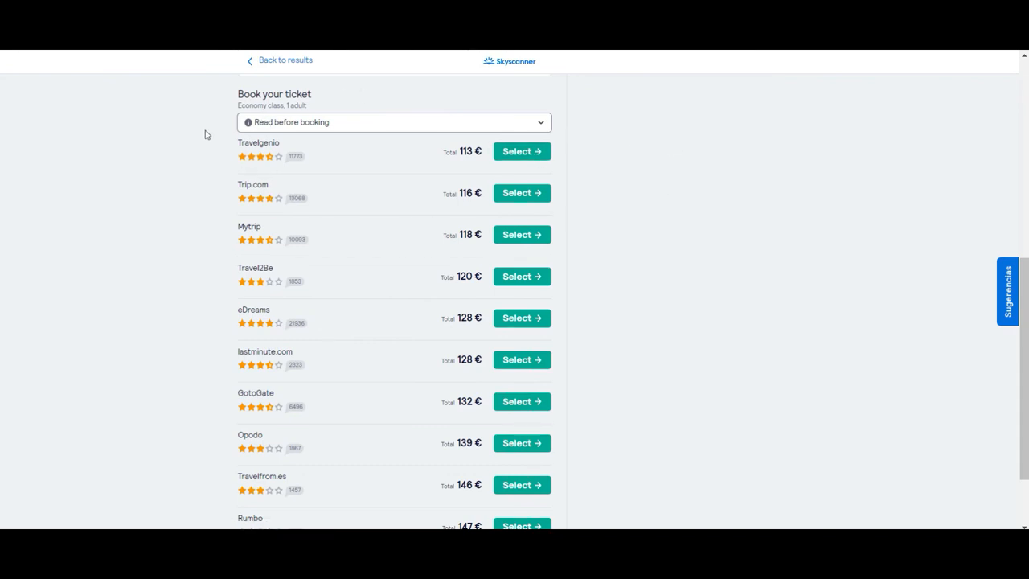
mouse_move(202, 174)
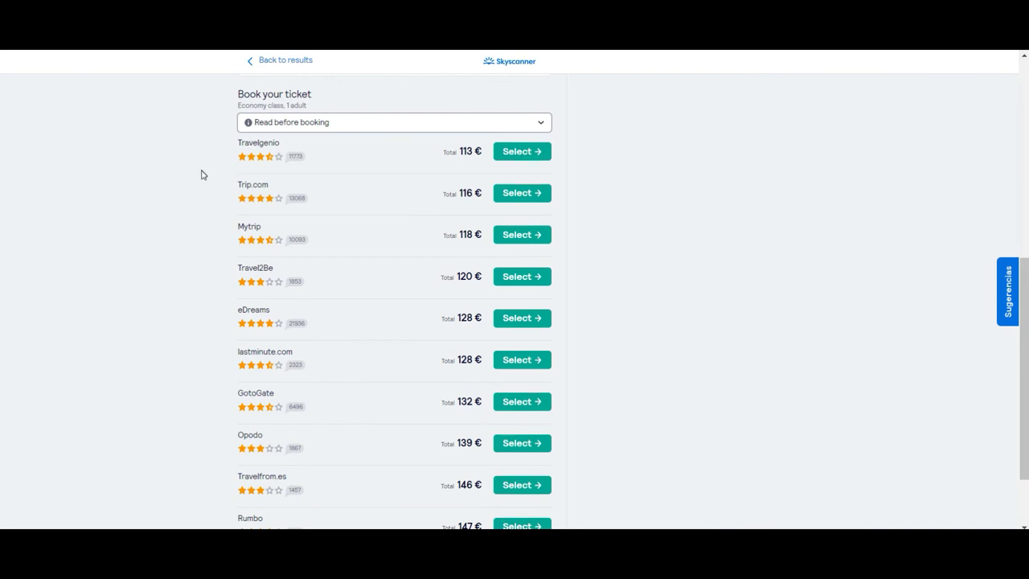
mouse_move(222, 267)
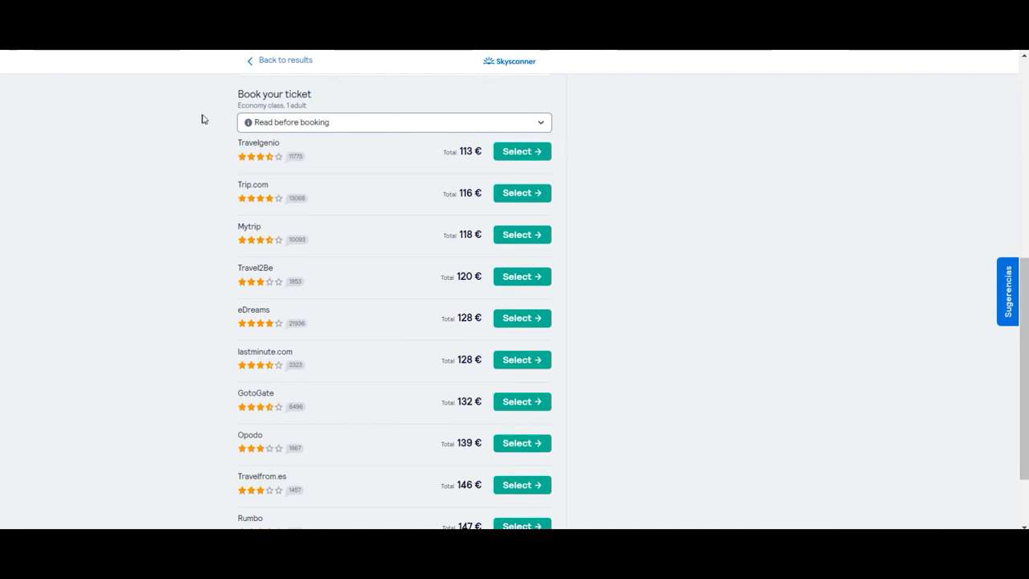
mouse_move(214, 122)
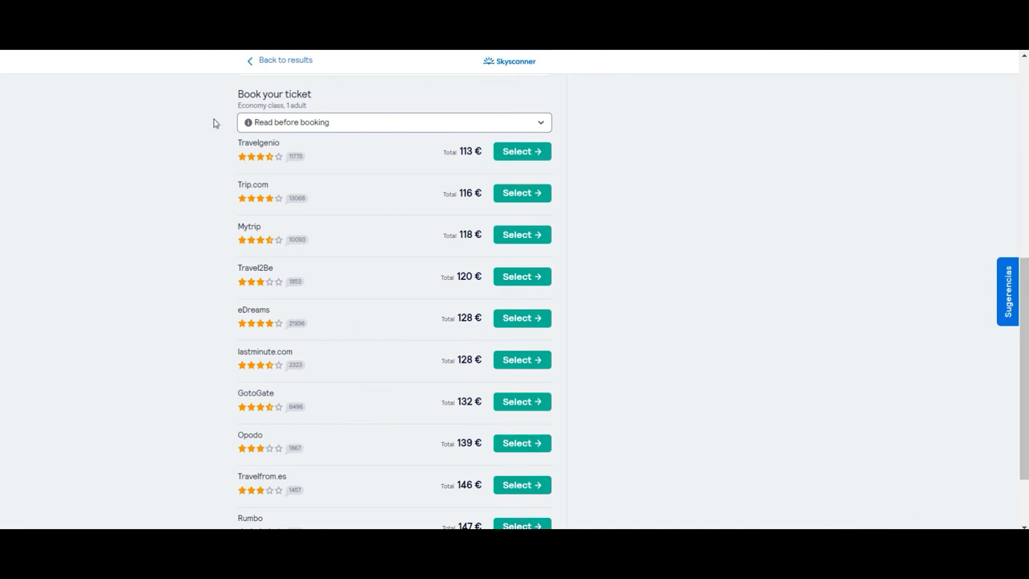
mouse_move(203, 166)
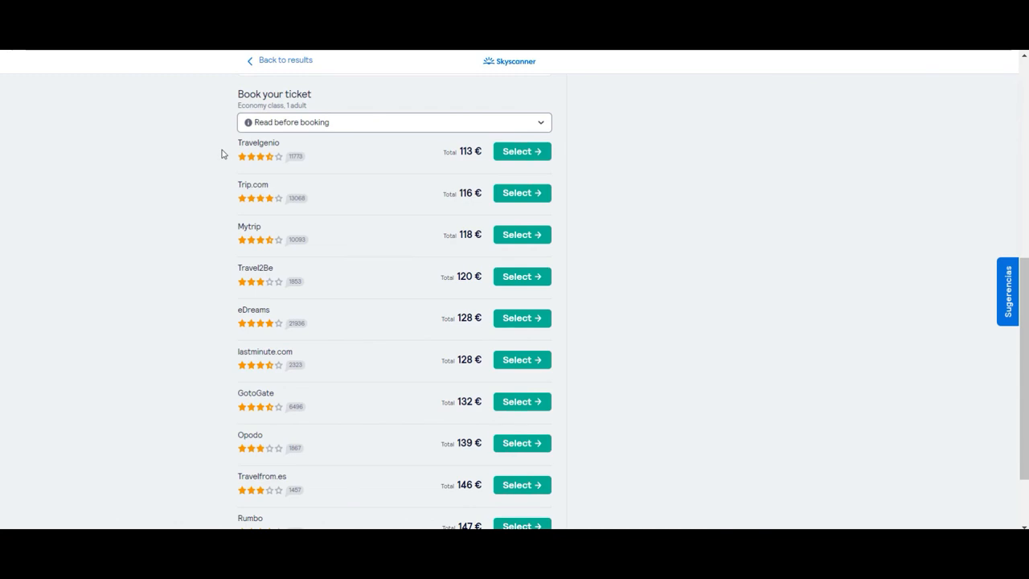
mouse_move(214, 197)
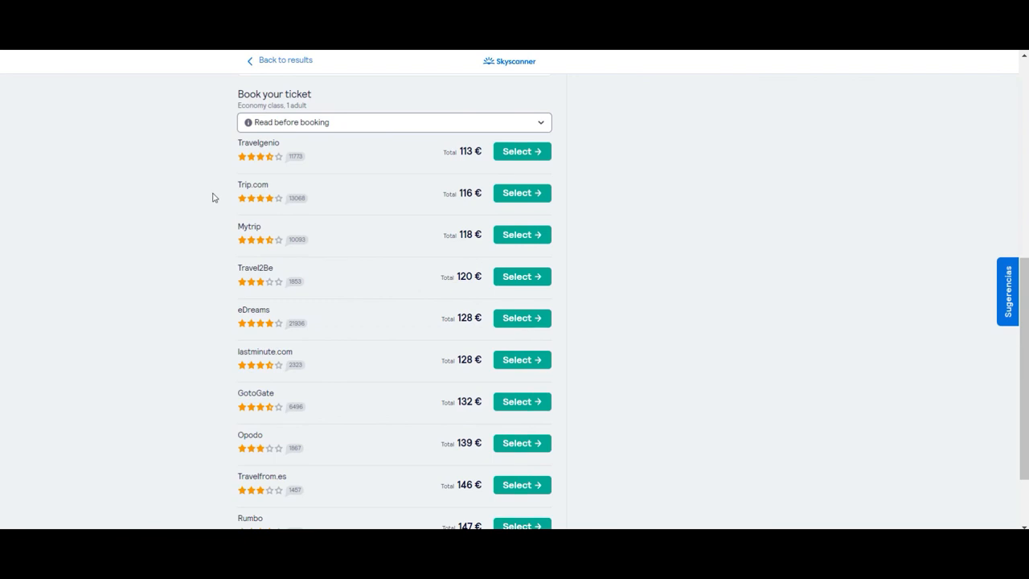
mouse_move(156, 249)
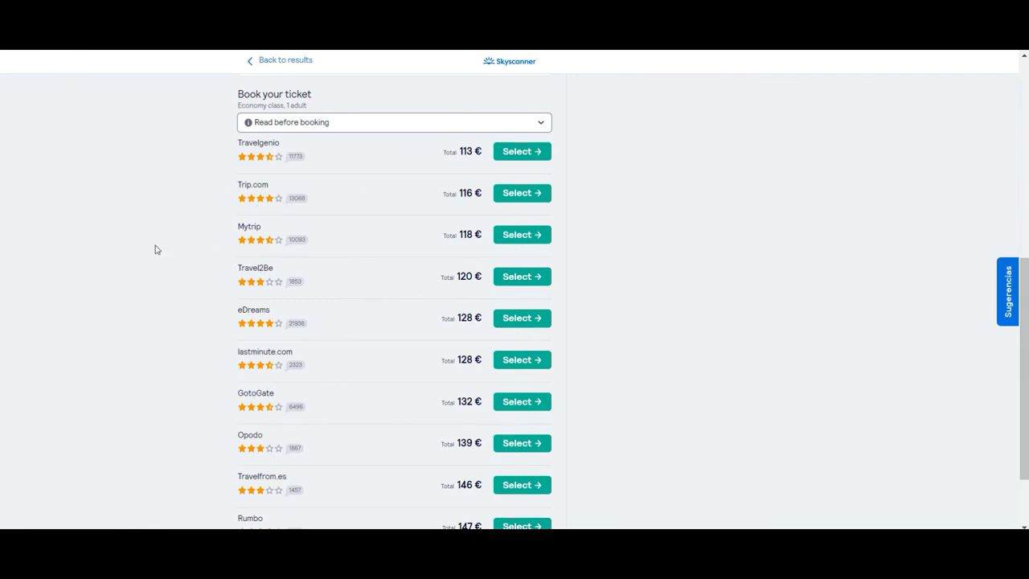
mouse_move(168, 199)
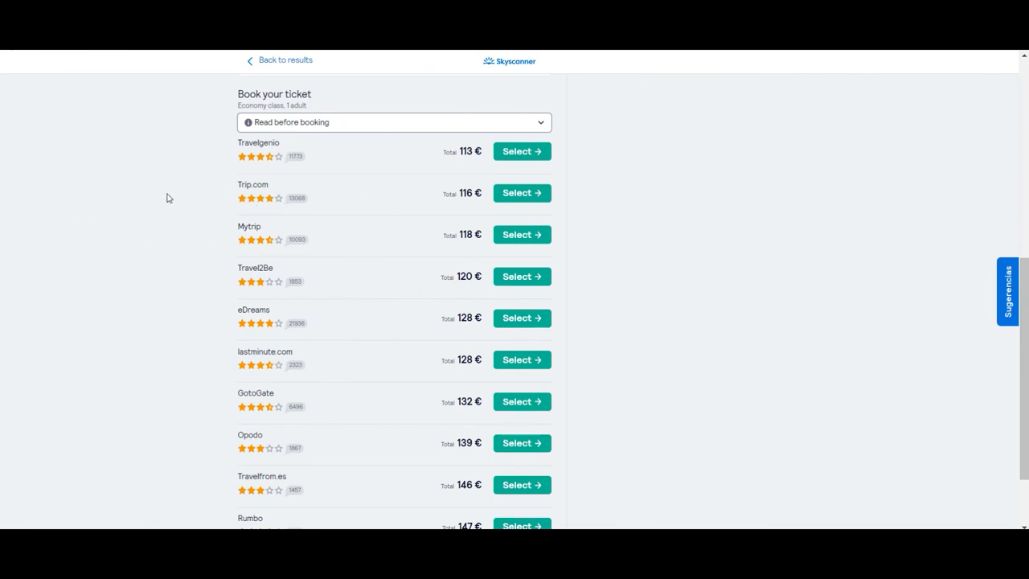
mouse_move(296, 177)
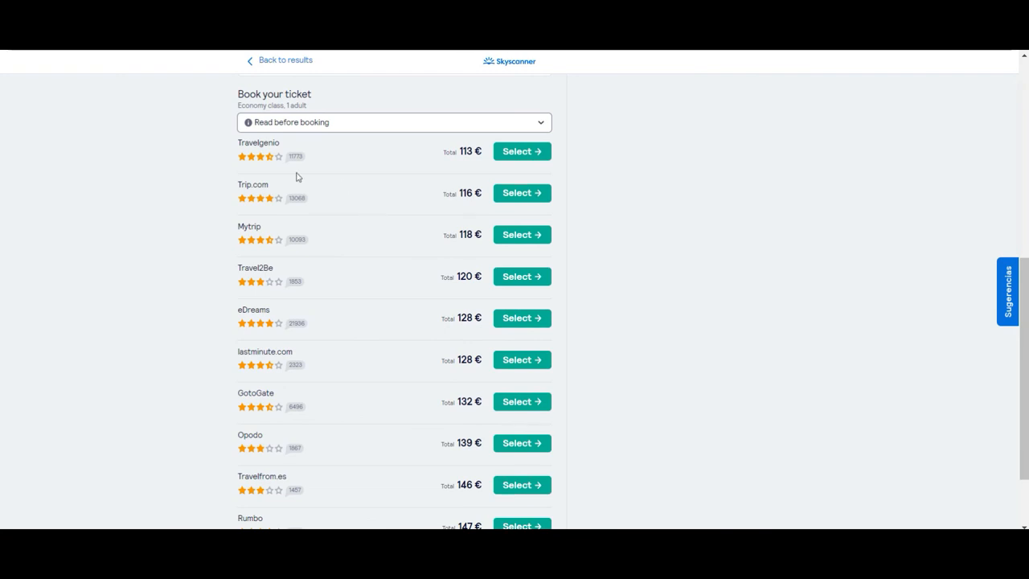
mouse_move(287, 80)
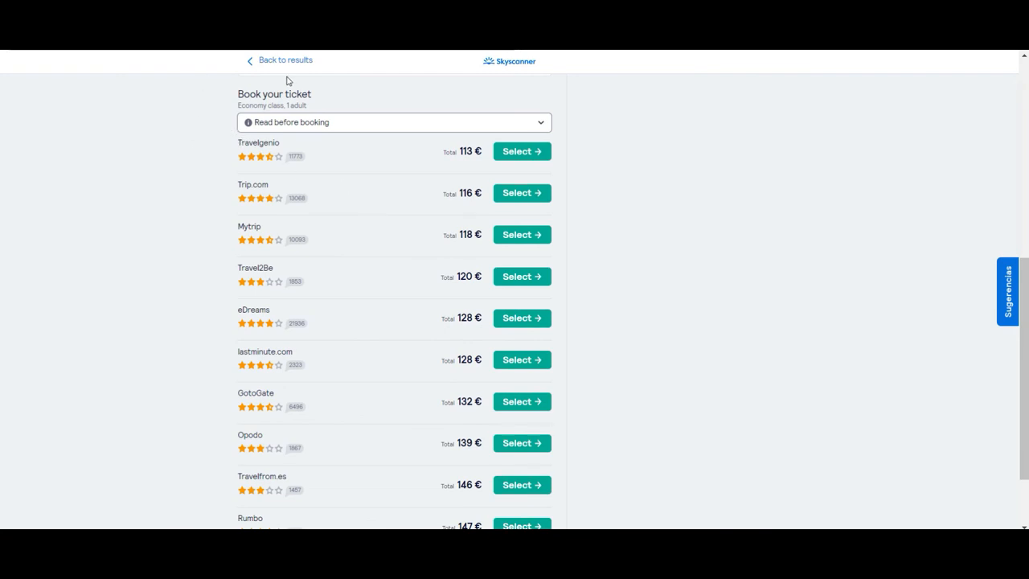
mouse_move(720, 303)
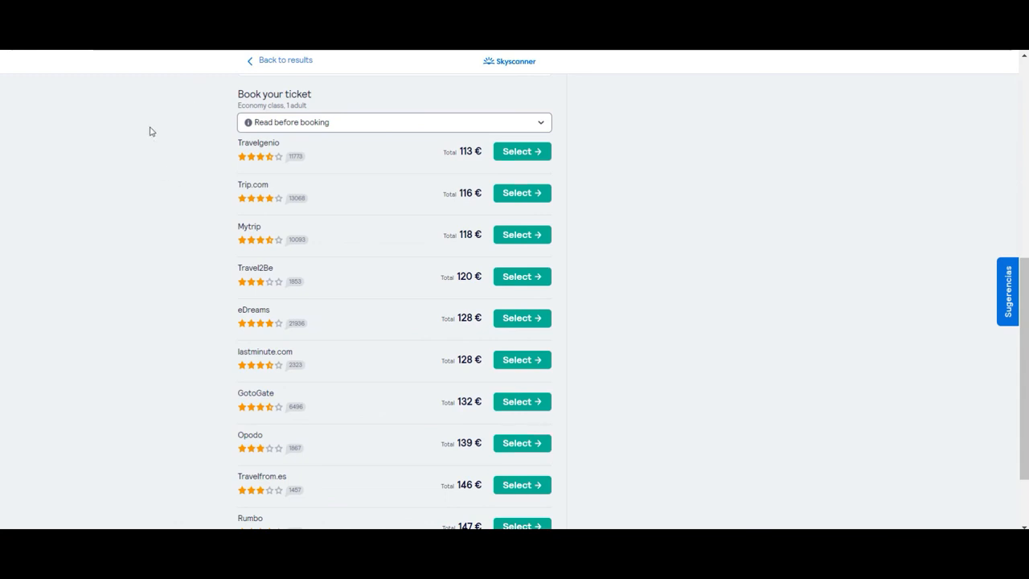
mouse_move(167, 132)
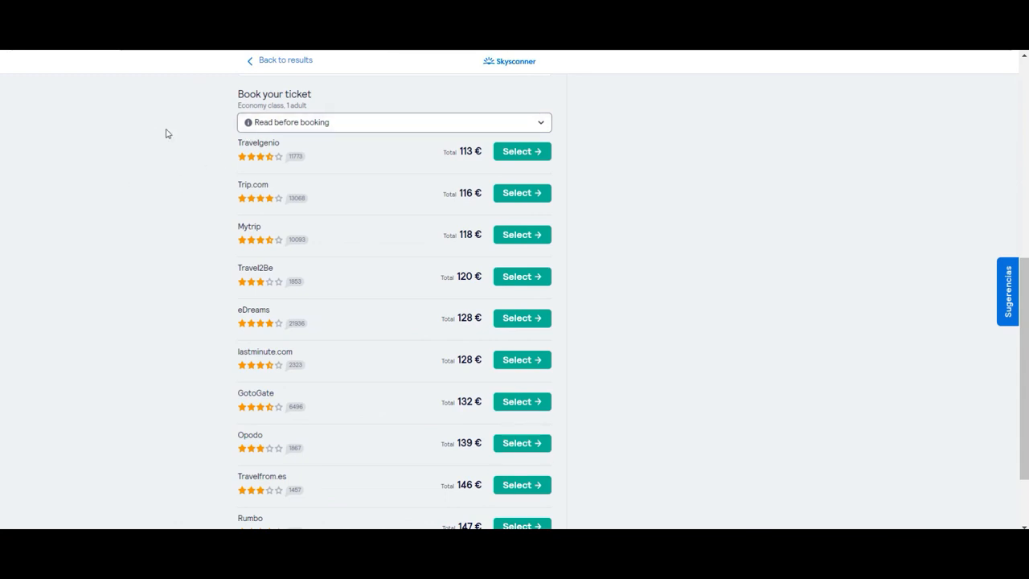
mouse_move(209, 87)
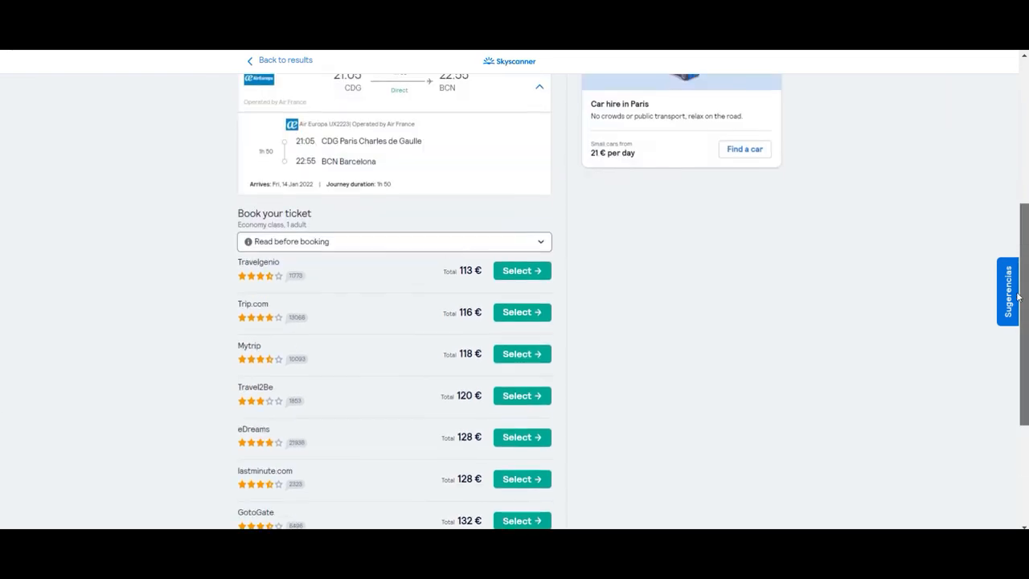
scroll("up", 3)
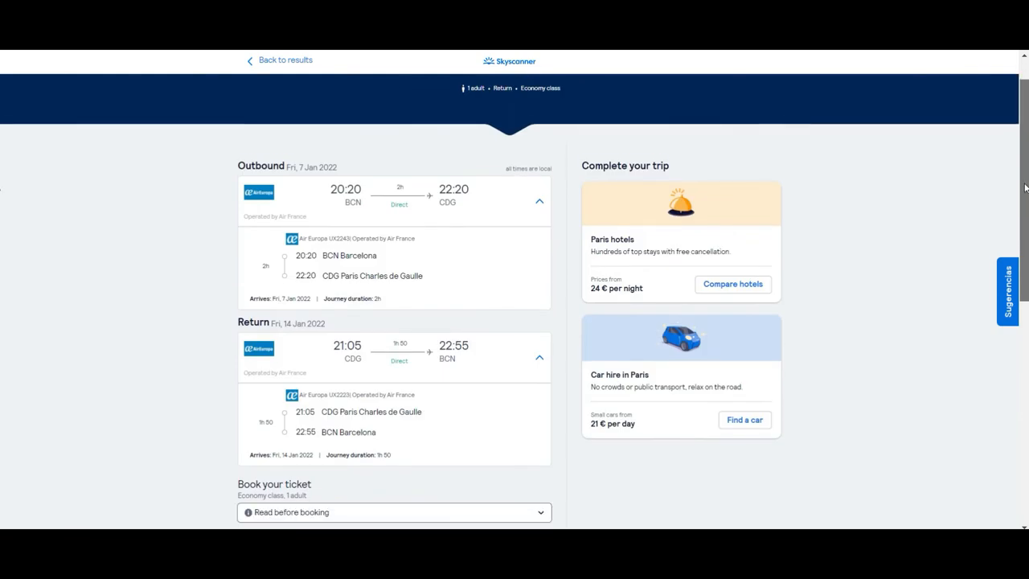
scroll("down", 3)
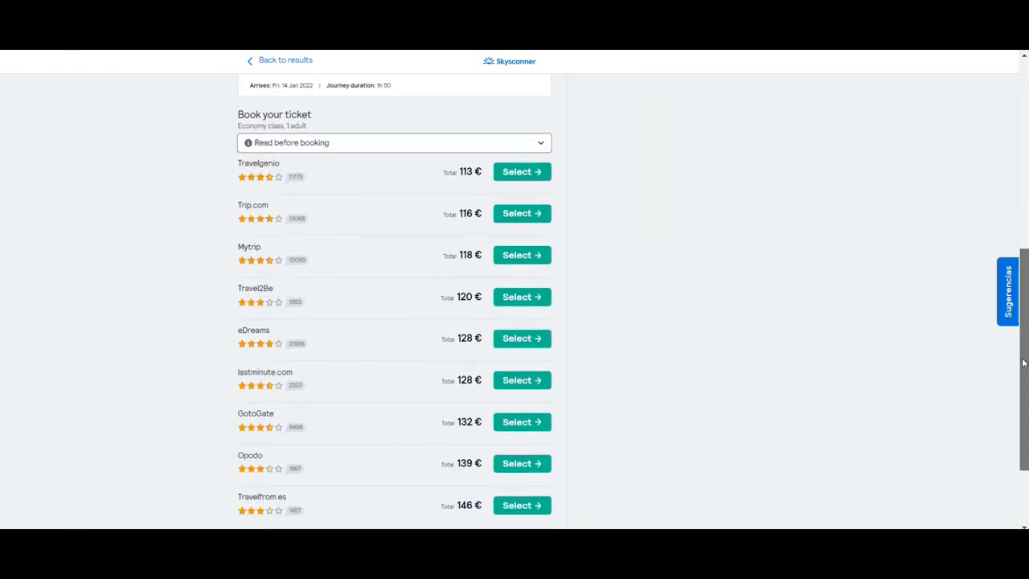
scroll("down", 3)
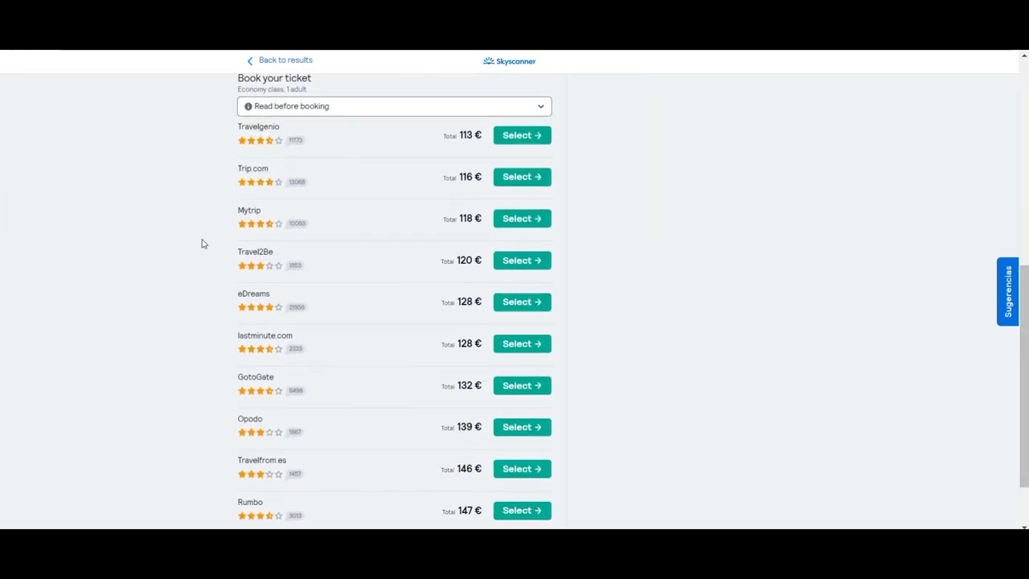
mouse_move(587, 144)
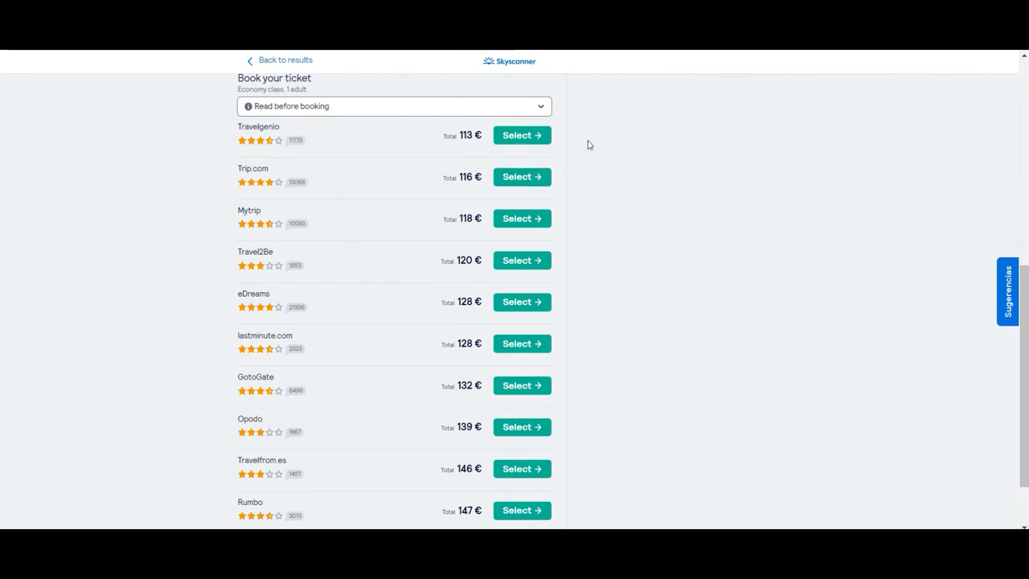
mouse_move(374, 151)
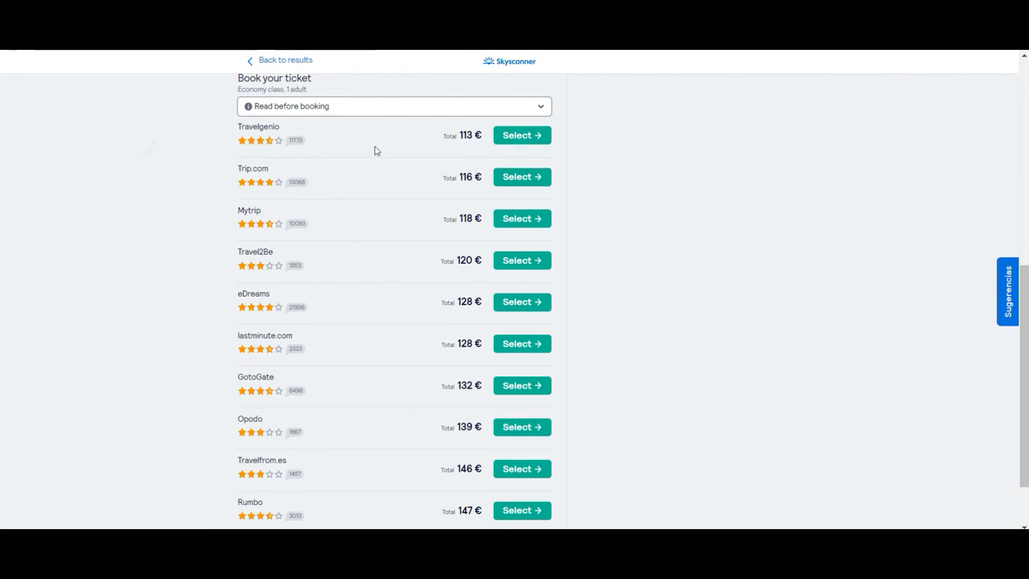
mouse_move(441, 378)
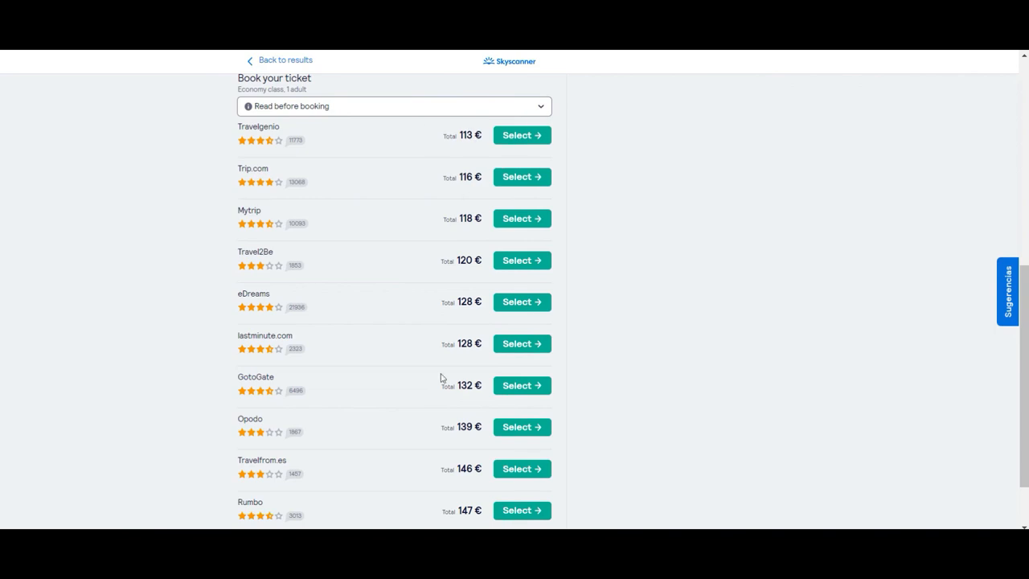
mouse_move(486, 282)
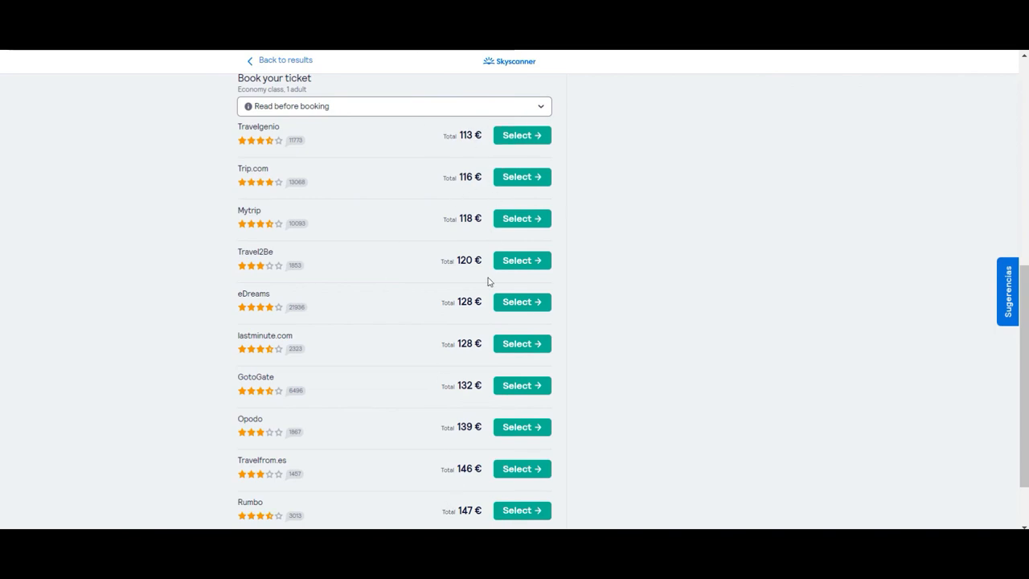
mouse_move(169, 290)
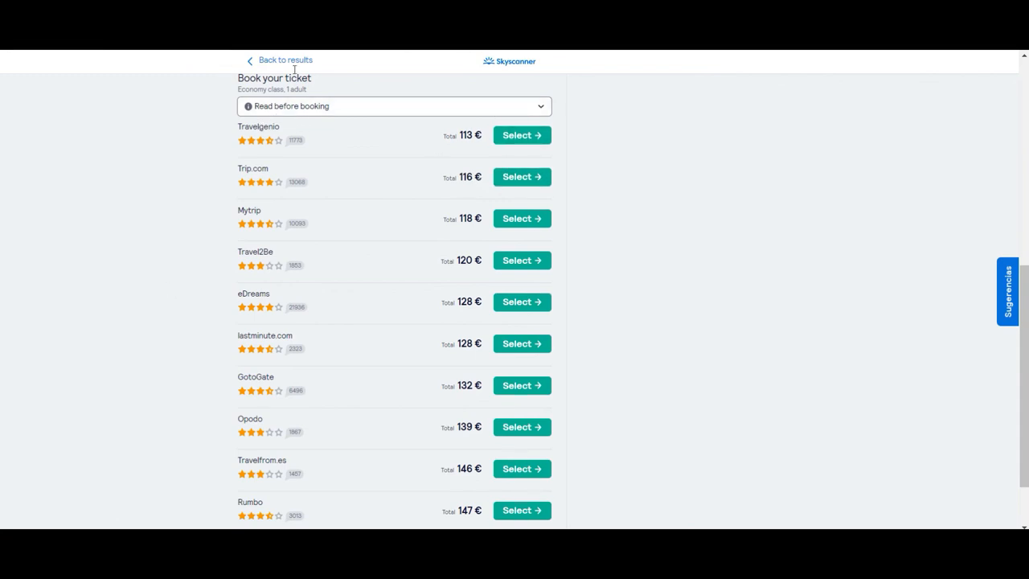
mouse_move(208, 145)
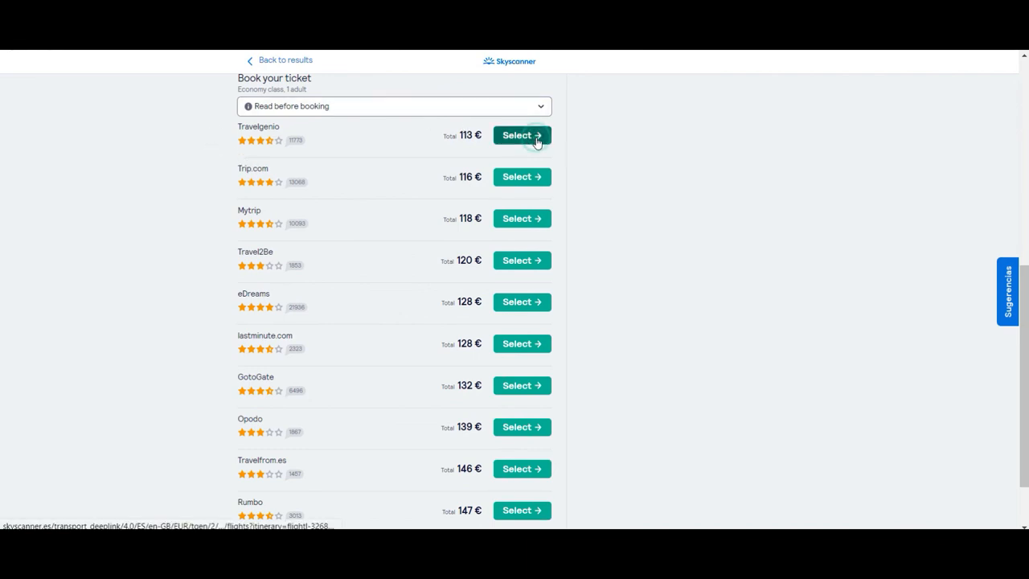
Select the 113 € Travelgenio offer for the BCN–CDG 7–14 January round trip.
left_click(520, 135)
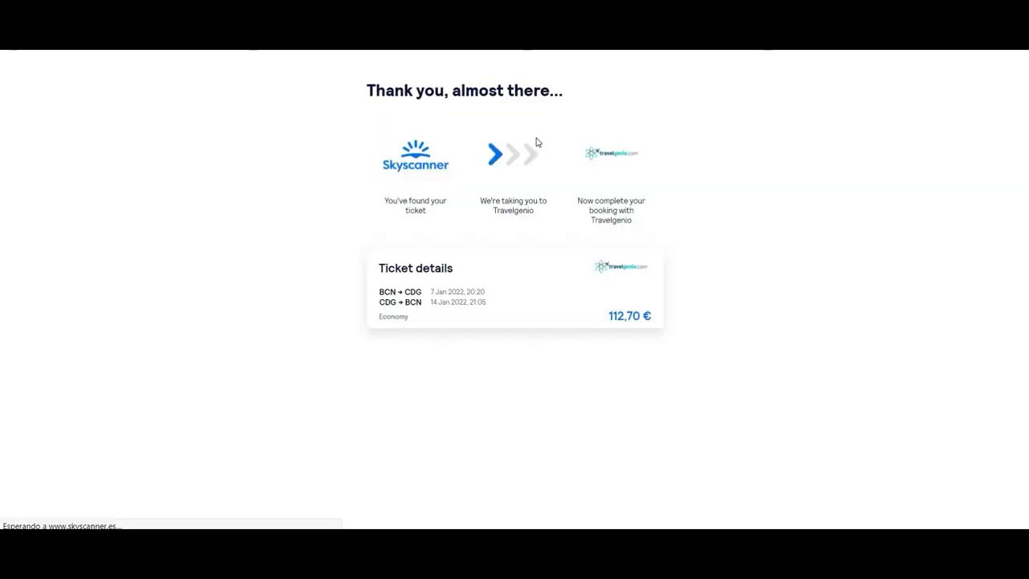
mouse_move(683, 222)
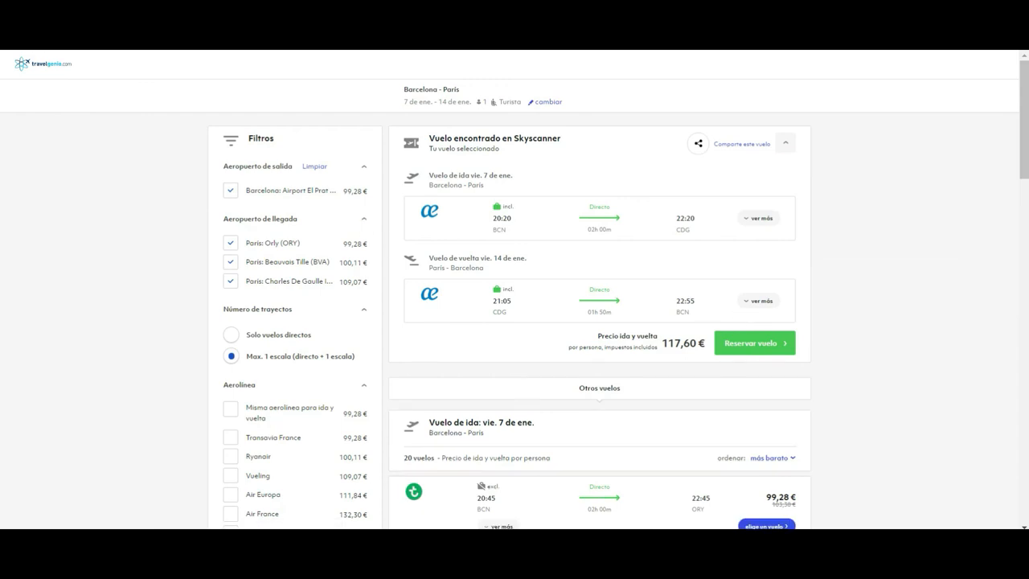
mouse_move(769, 297)
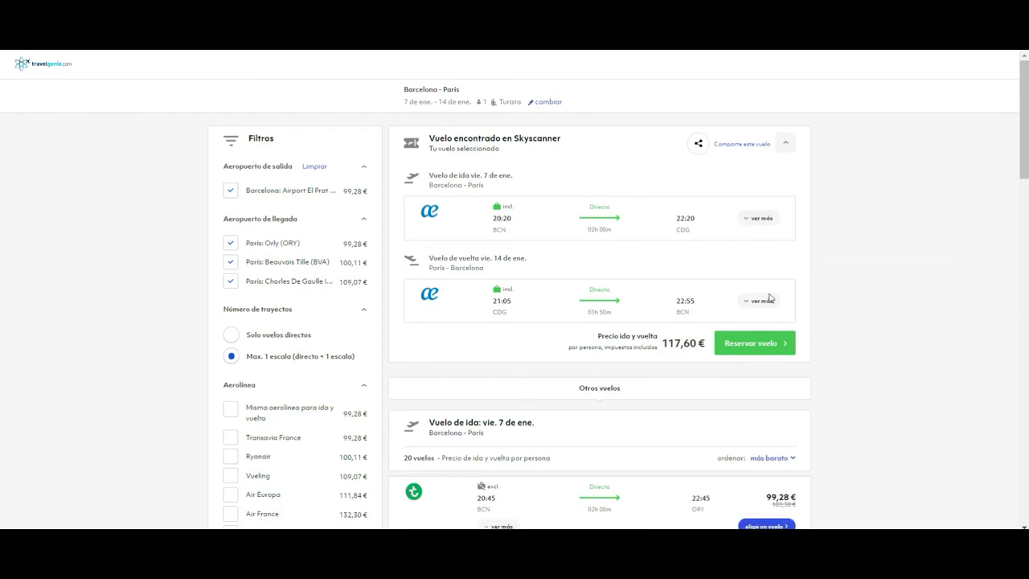
mouse_move(742, 374)
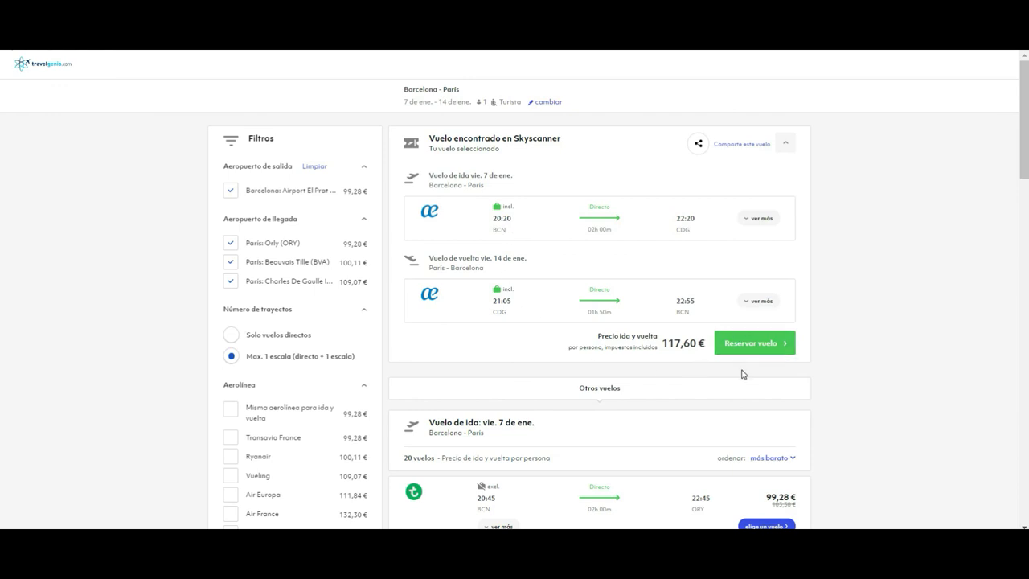
mouse_move(724, 347)
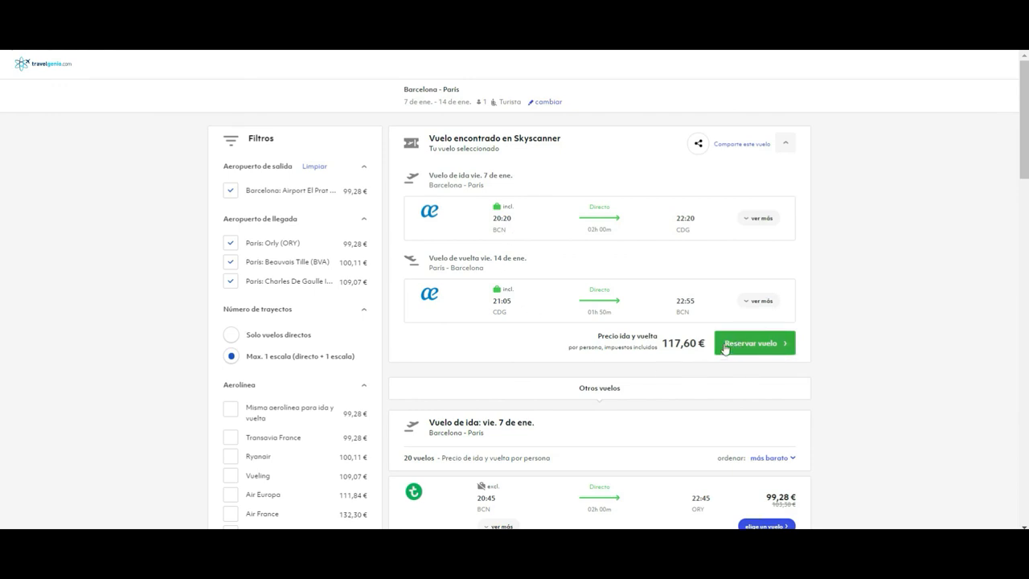
mouse_move(739, 356)
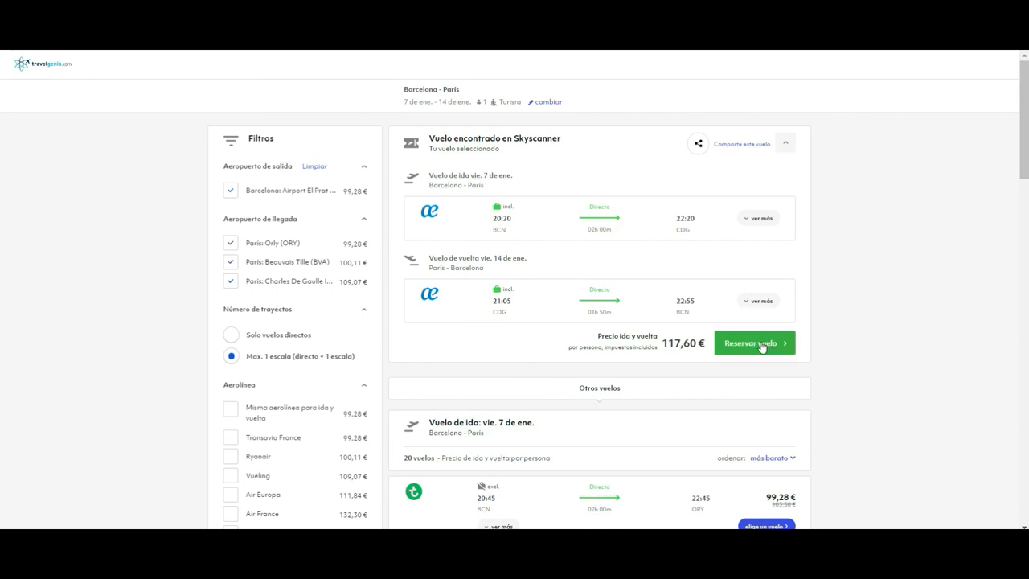
mouse_move(812, 366)
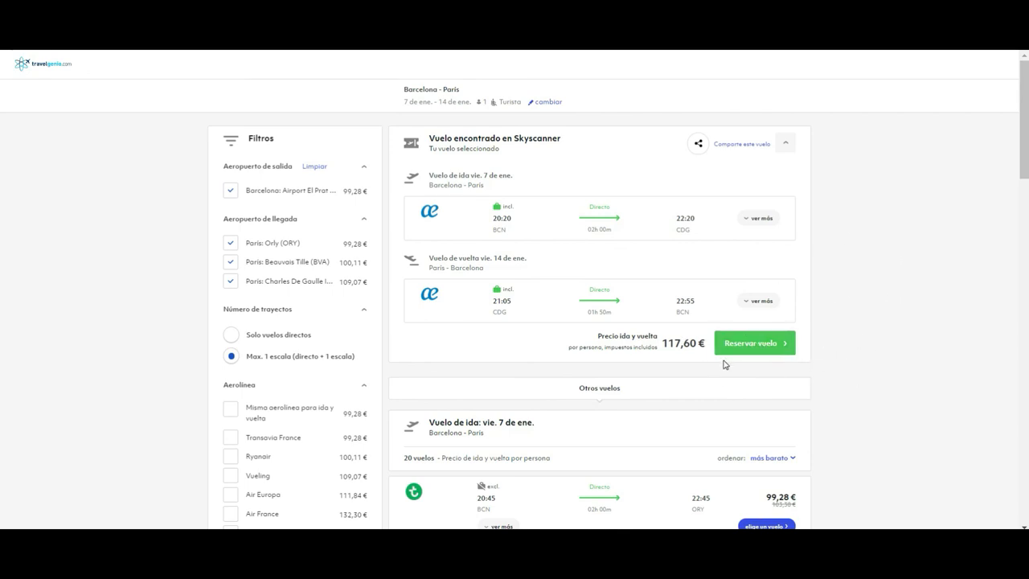
Review the 117,60 € Air Europa round trip on Travelgenio, then return to Skyscanner's price calendar.
left_click(753, 342)
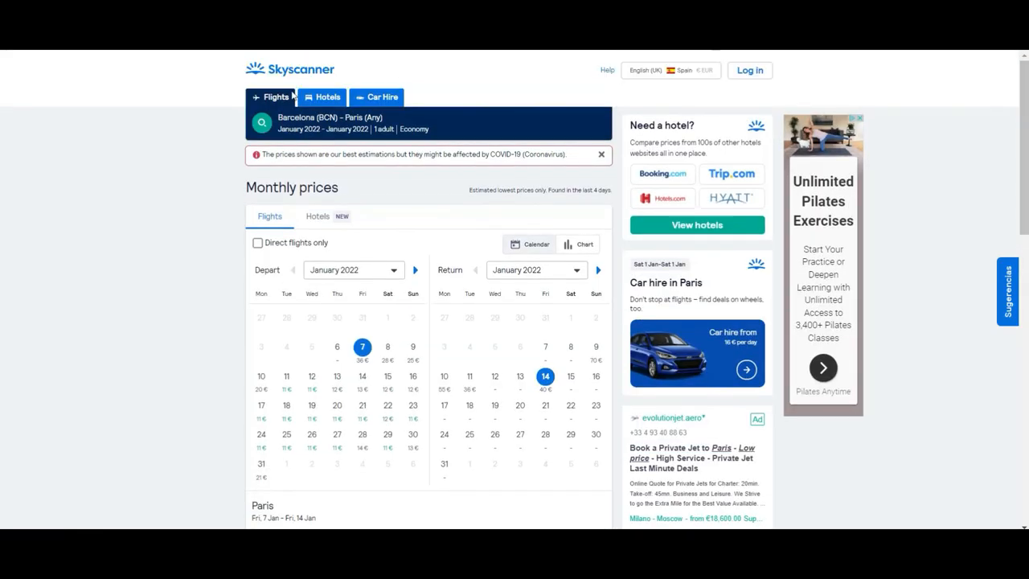
Go to Skyscanner's Flights home page showing the Barcelona–Paris return search.
left_click(275, 97)
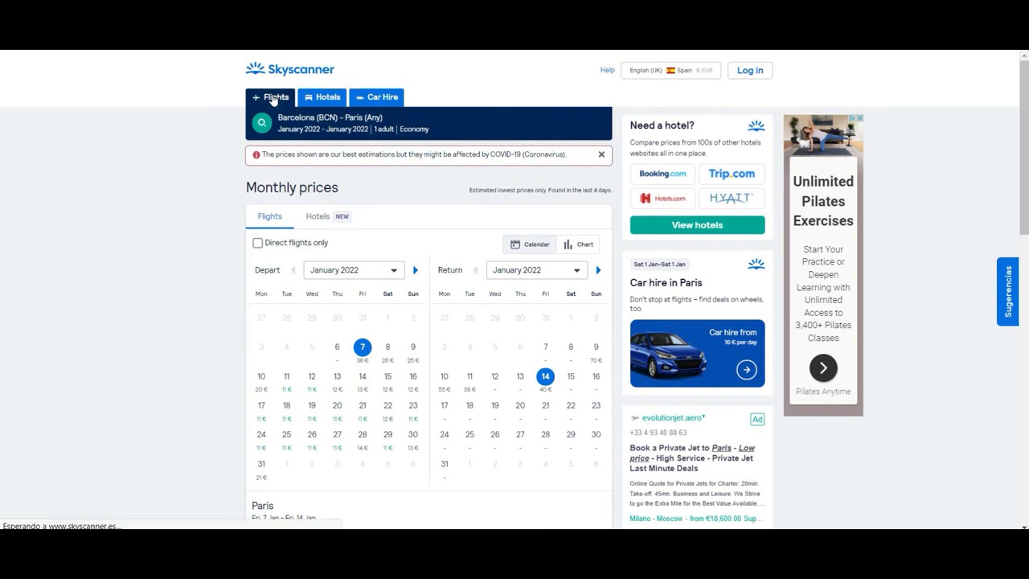
left_click(272, 97)
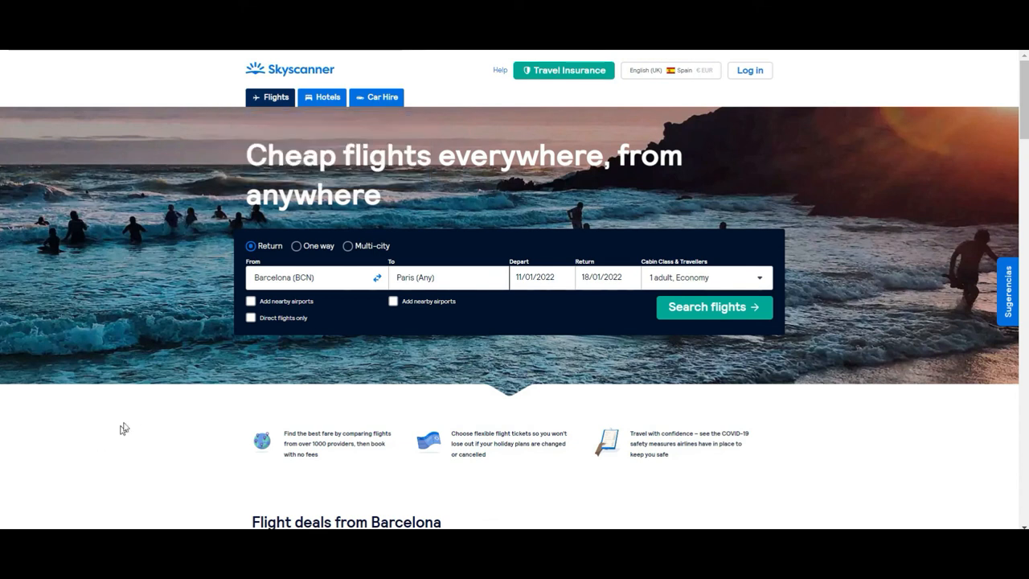
mouse_move(137, 418)
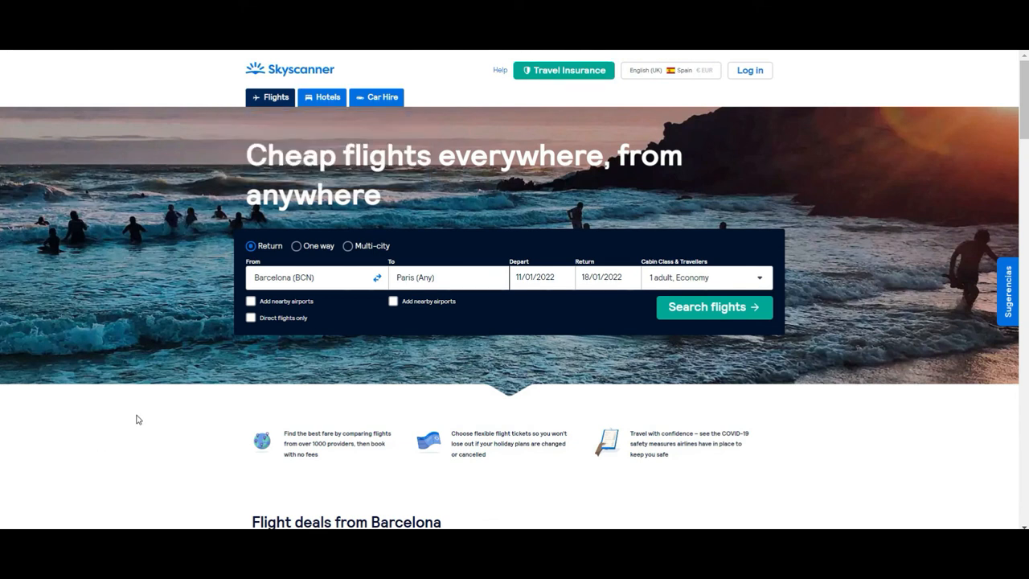